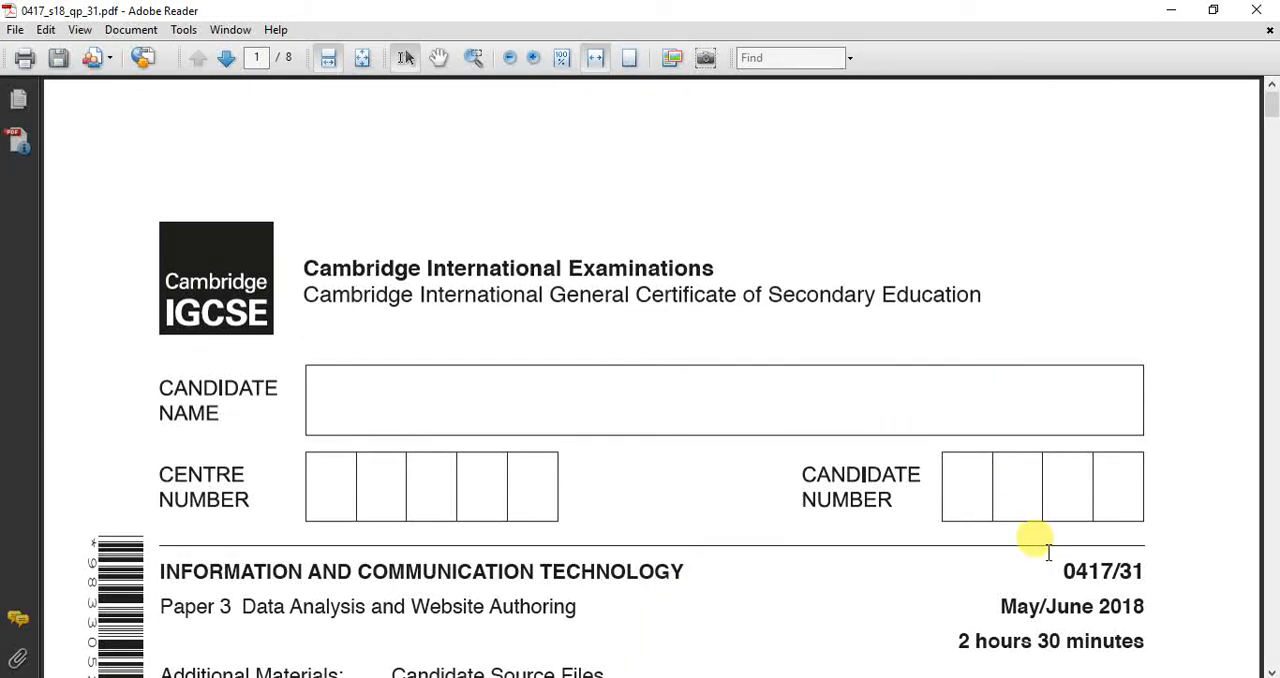
{"action": "mouse_move", "coordinate": [1055, 573]}
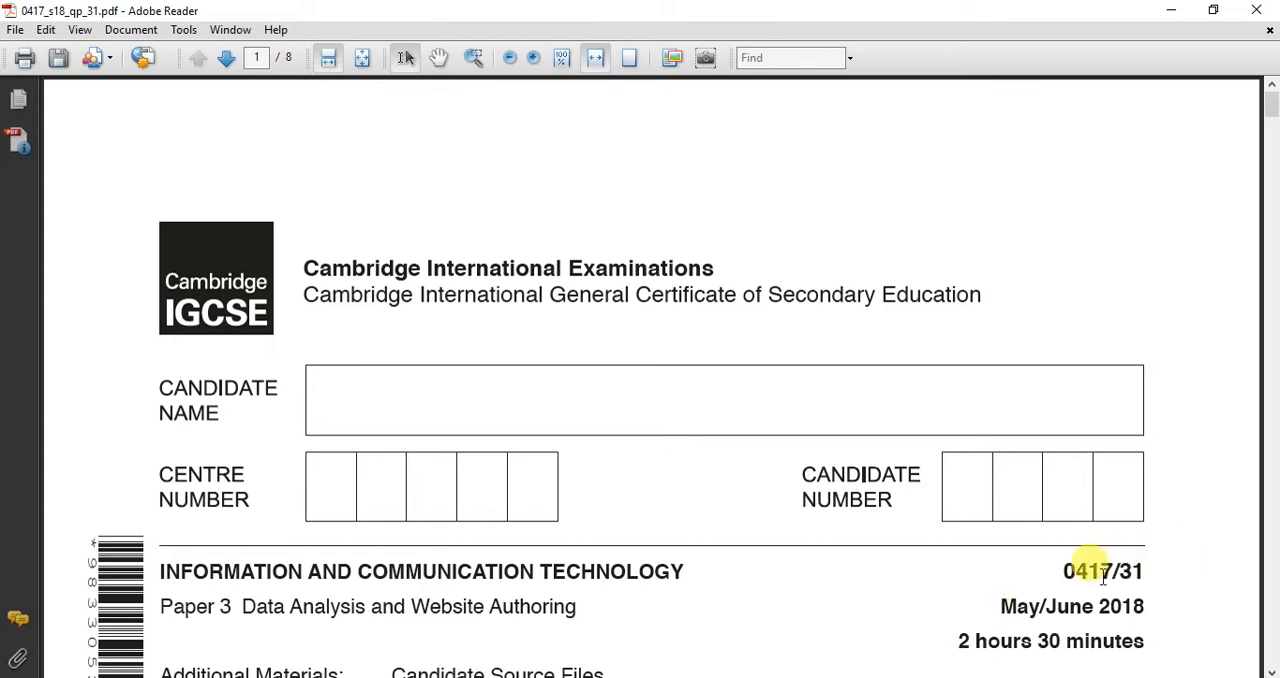
{"action": "mouse_move", "coordinate": [713, 587]}
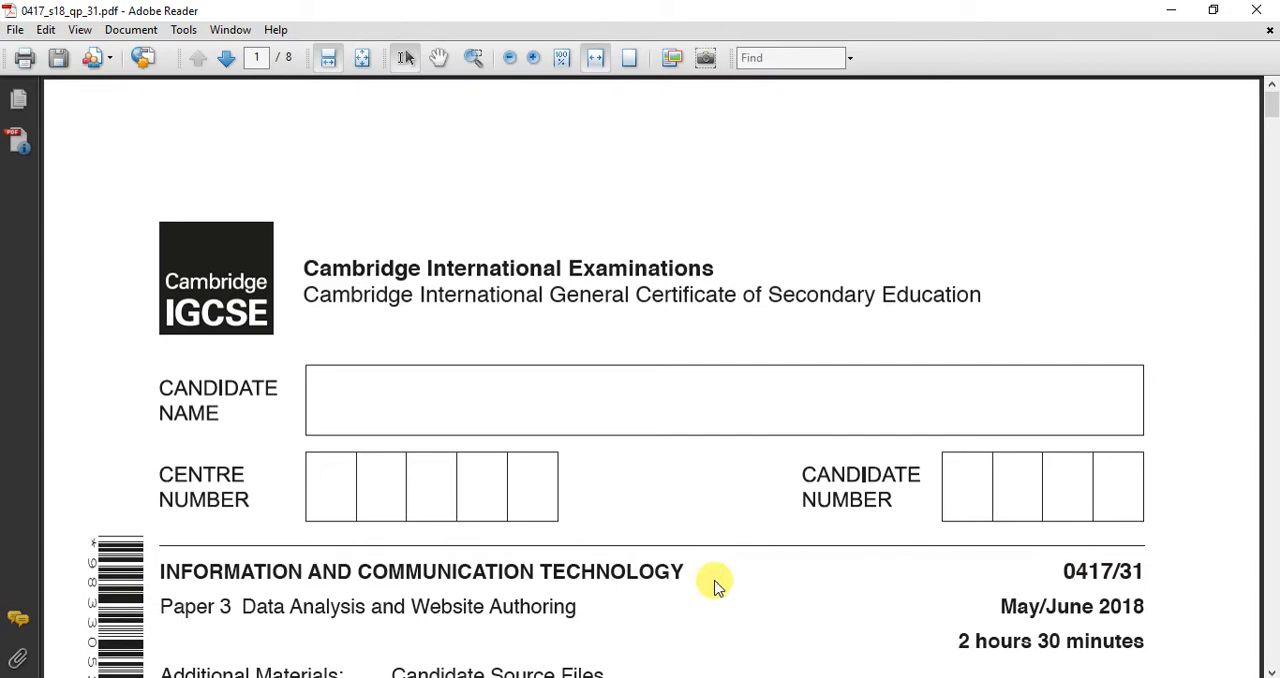
Scroll the exam paper to page 6, Task 3 question 14 on operator symbols.
{"action": "scroll", "scroll_direction": "down", "scroll_amount": 3}
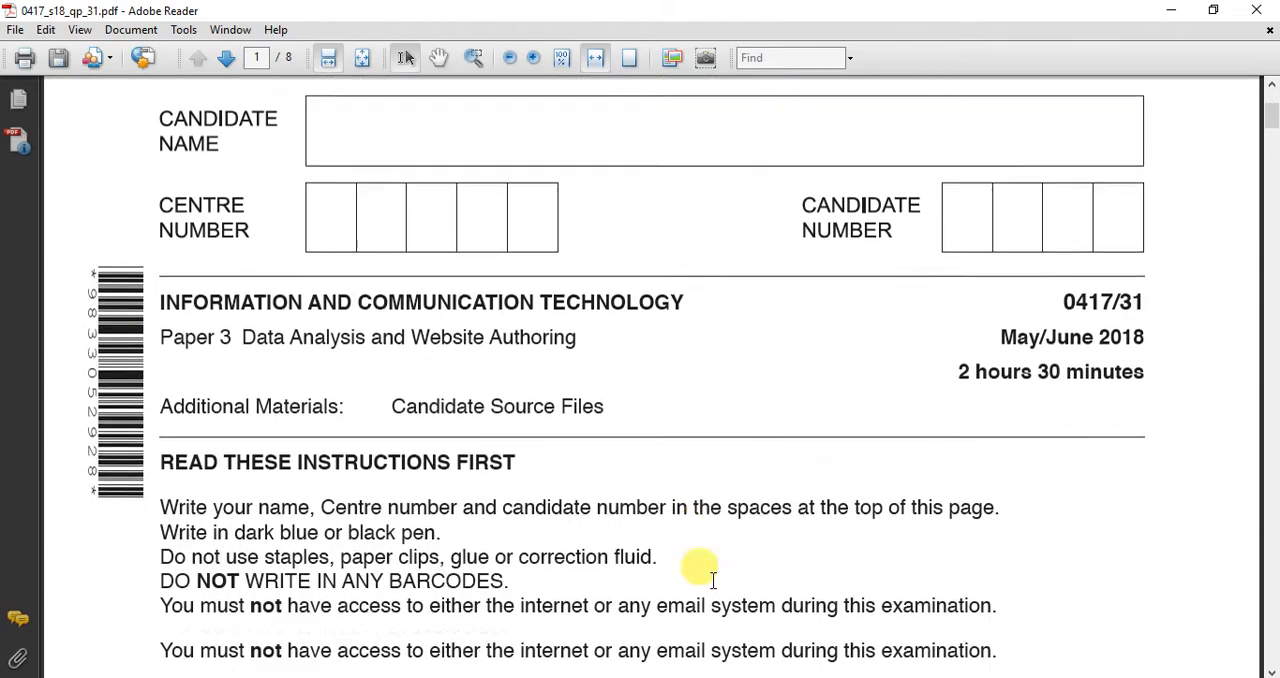
{"action": "left_click", "coordinate": [224, 57]}
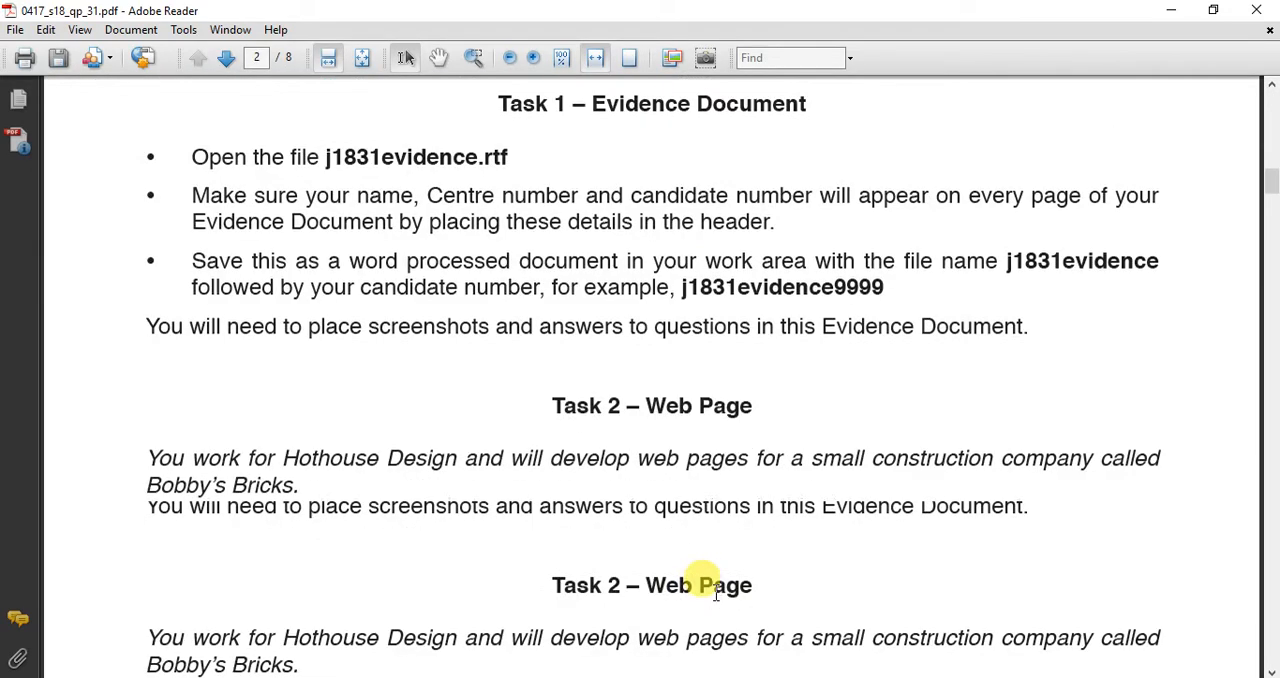
{"action": "scroll", "scroll_direction": "down", "scroll_amount": 3}
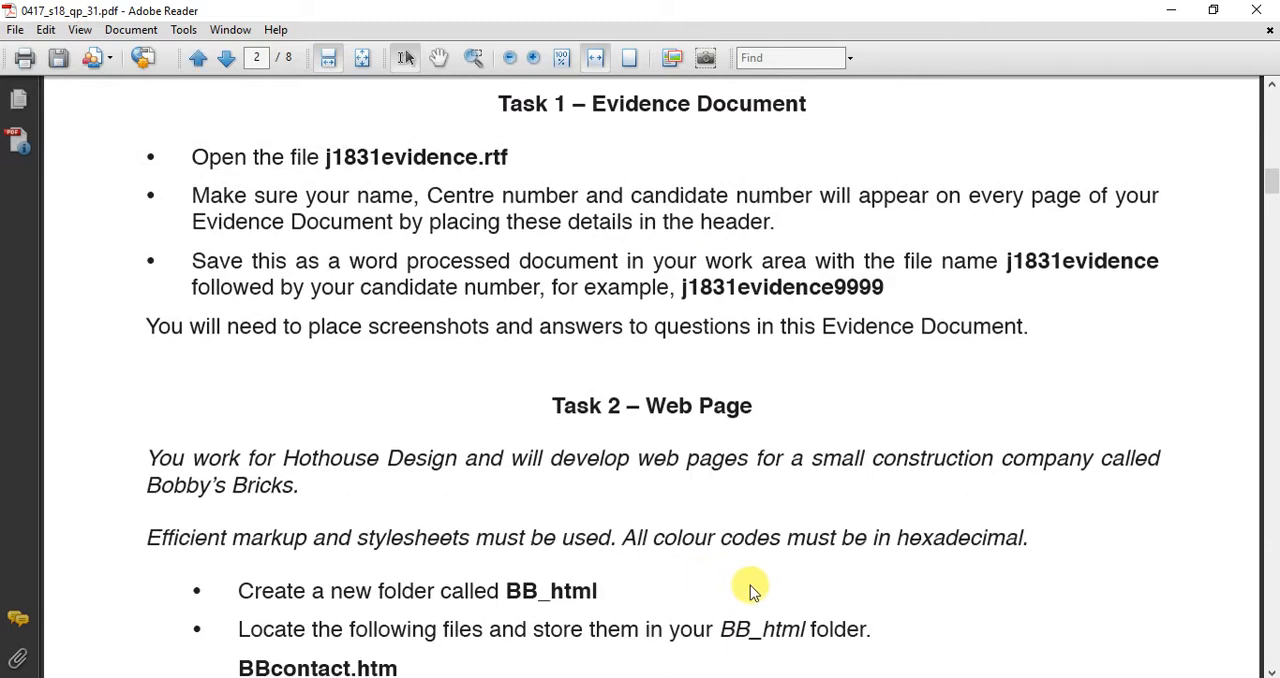
{"action": "scroll", "scroll_direction": "down", "scroll_amount": 3}
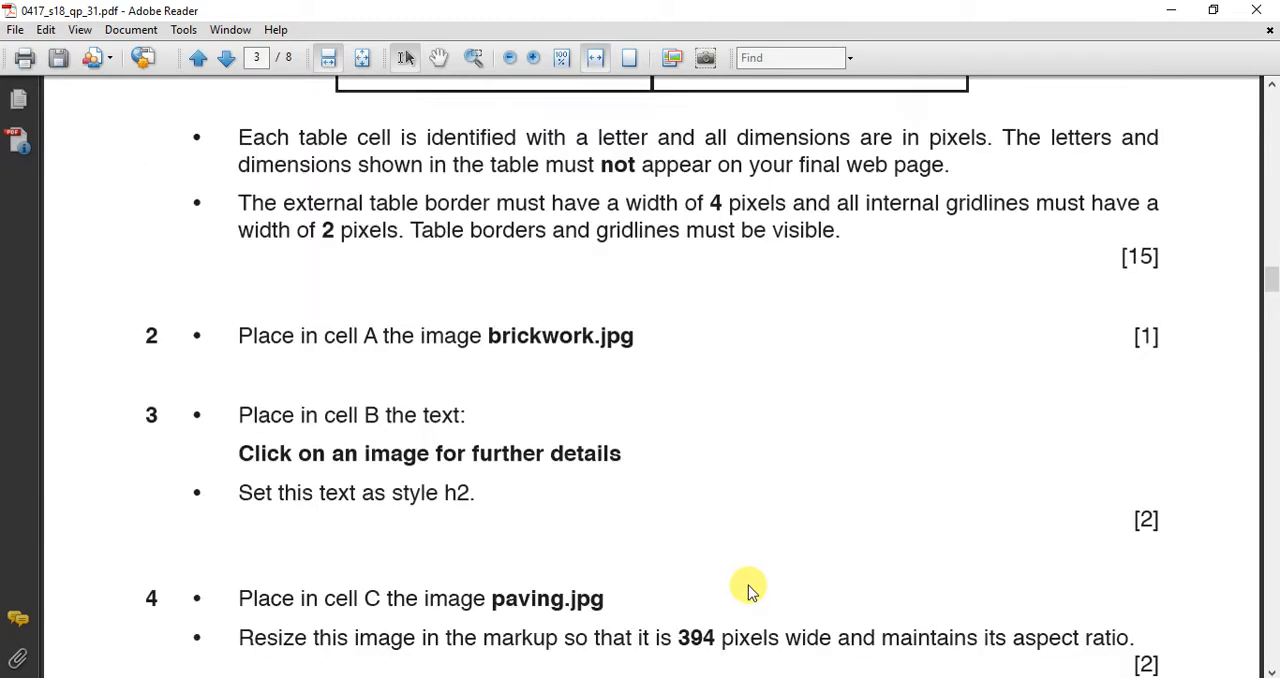
{"action": "scroll", "scroll_direction": "down", "scroll_amount": 3}
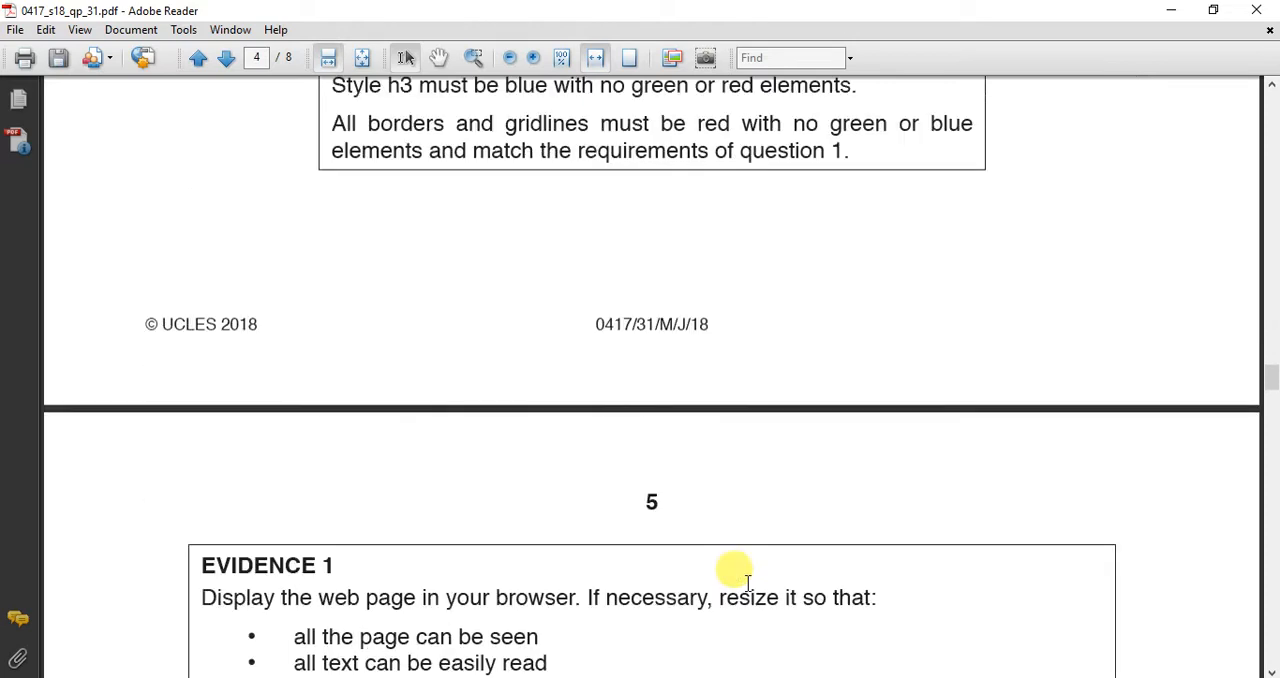
{"action": "scroll", "scroll_direction": "down", "scroll_amount": 3}
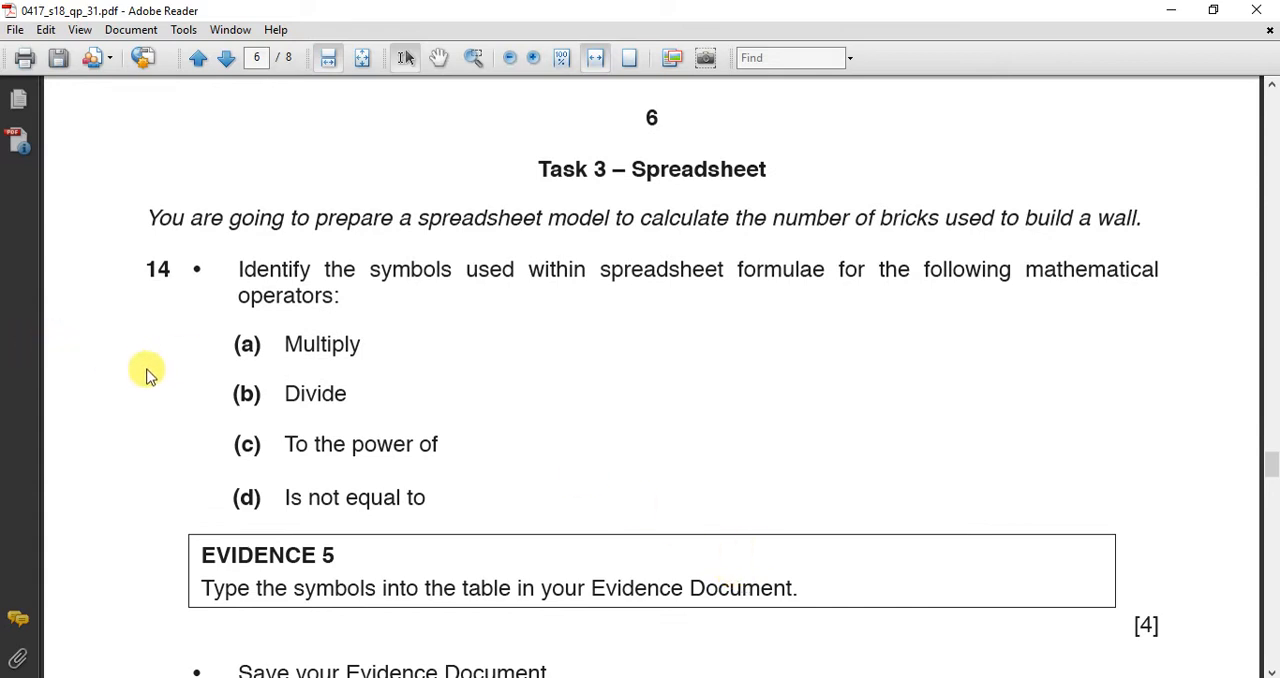
{"action": "mouse_move", "coordinate": [200, 307]}
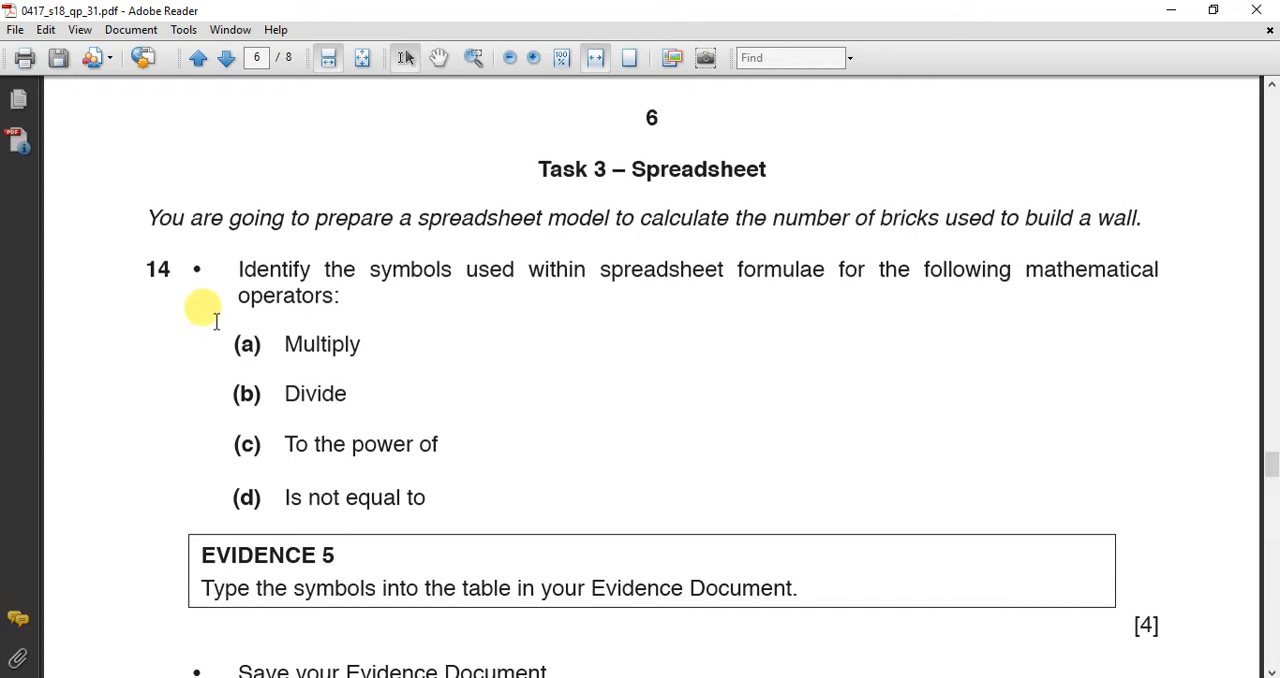
{"action": "mouse_move", "coordinate": [272, 328]}
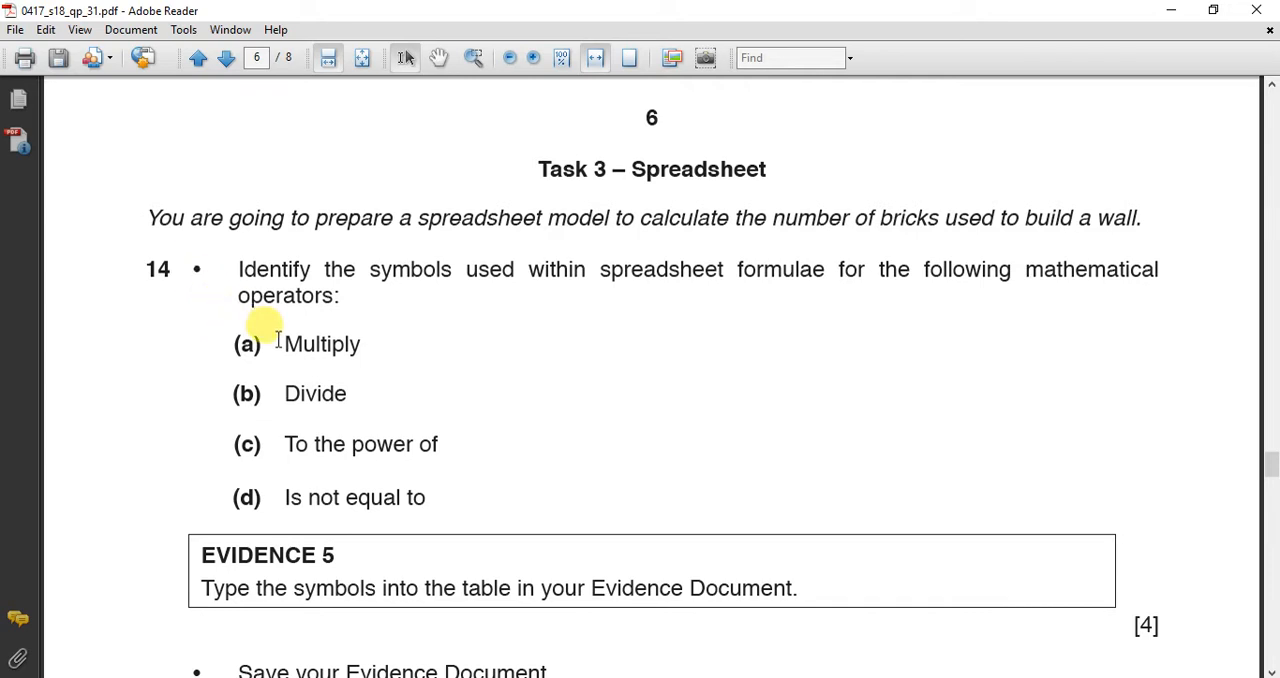
{"action": "mouse_move", "coordinate": [310, 462]}
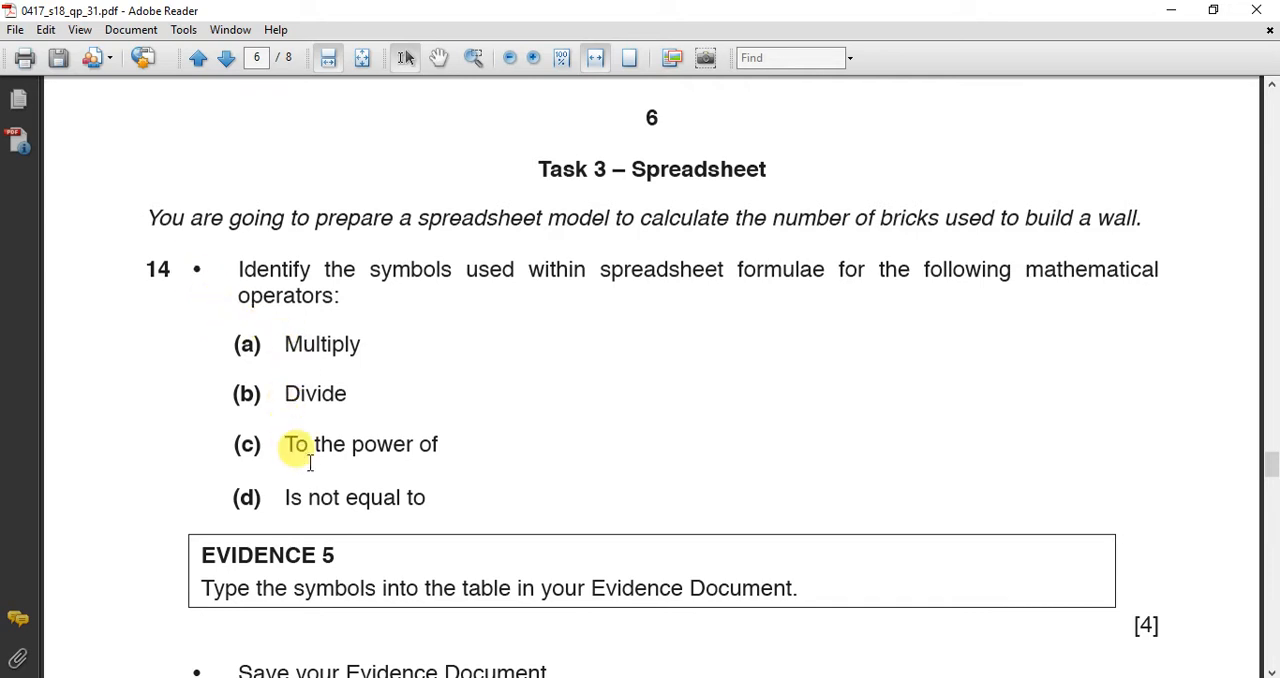
{"action": "mouse_move", "coordinate": [317, 497]}
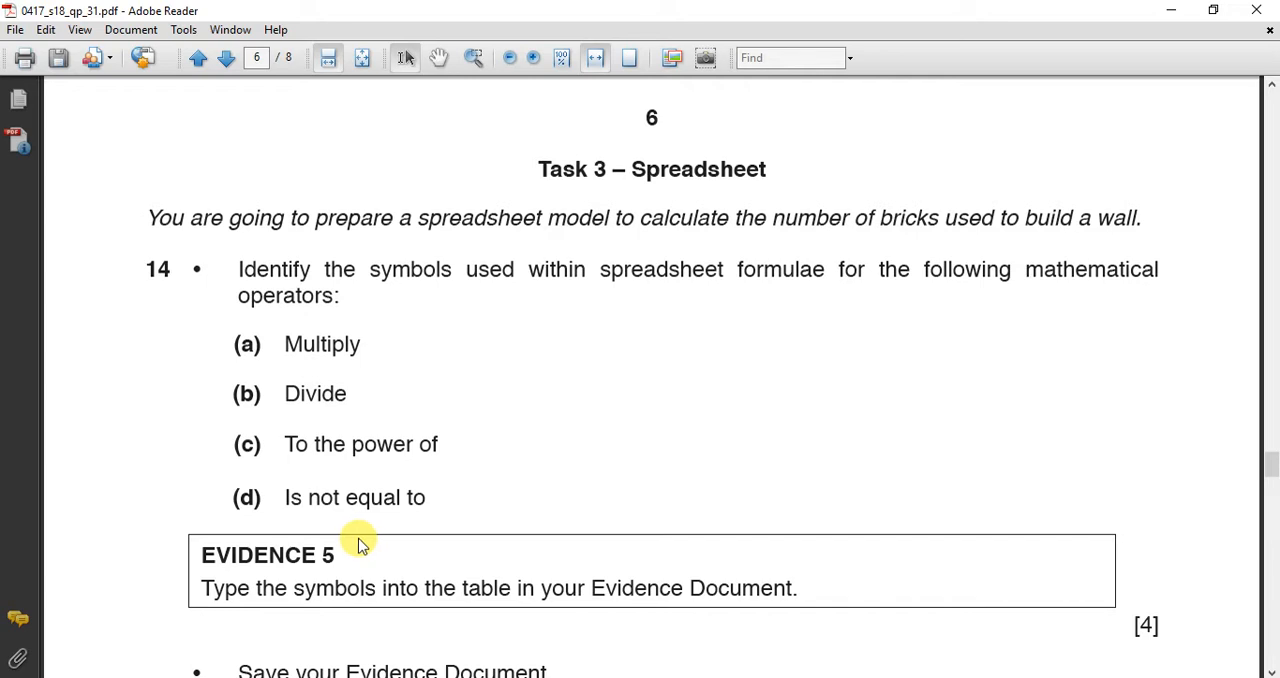
{"action": "mouse_move", "coordinate": [332, 443]}
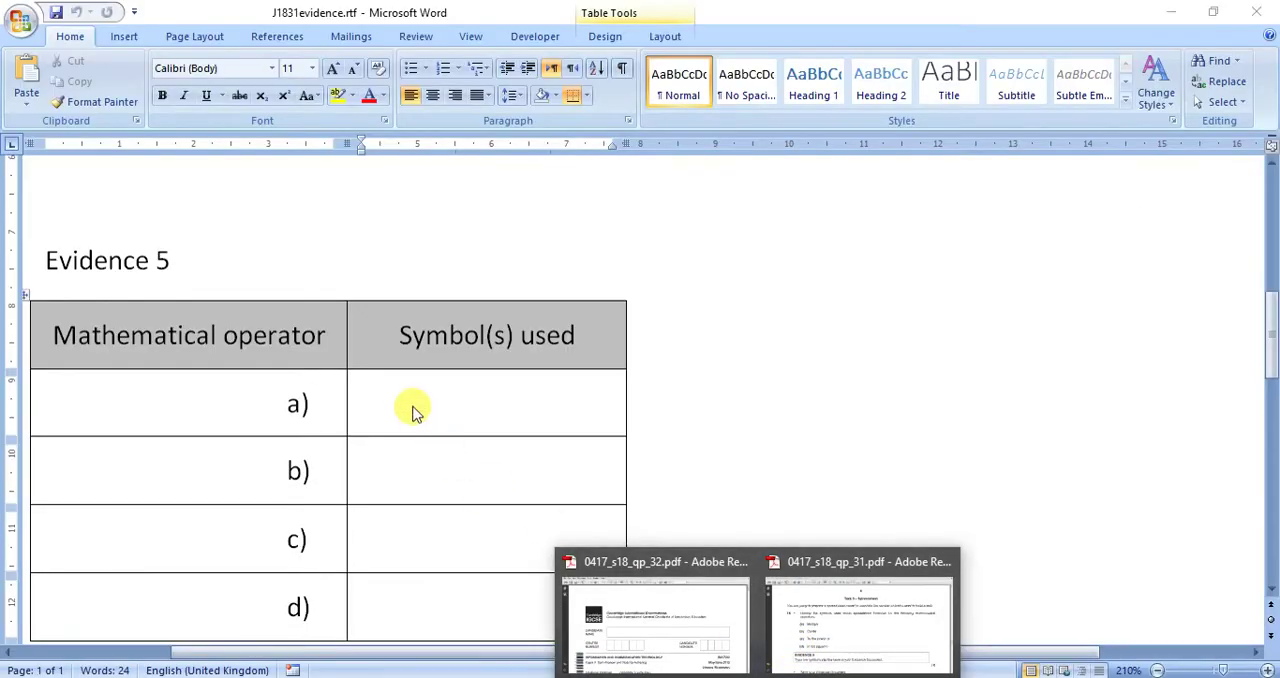
Enter *, /, ^ and <> in the Evidence 5 Symbol(s) used cells.
{"action": "type", "text": "*"}
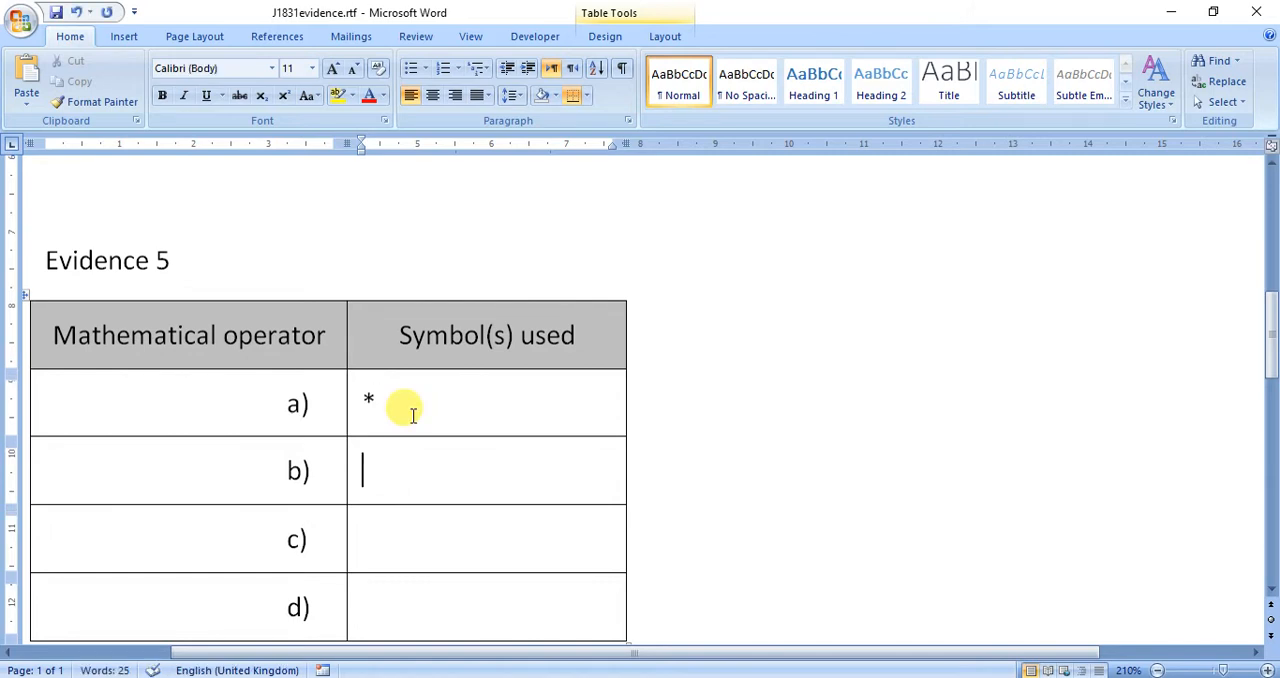
{"action": "type", "text": "/"}
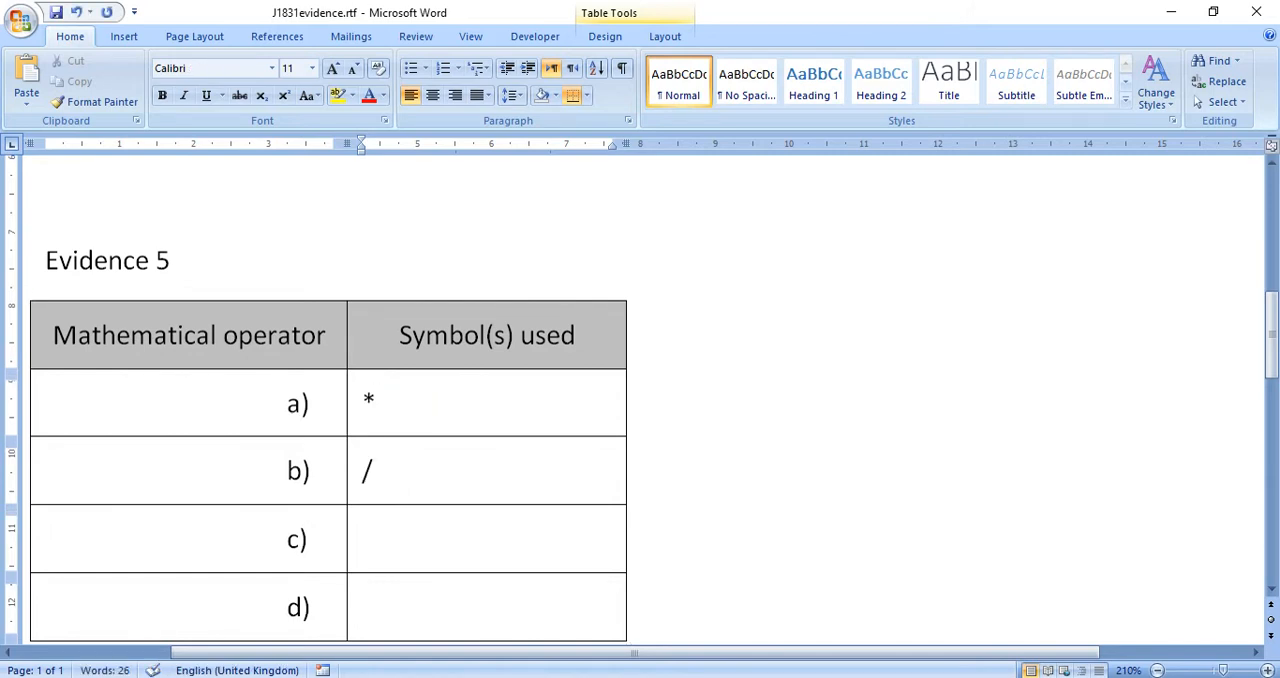
{"action": "left_click", "coordinate": [387, 540]}
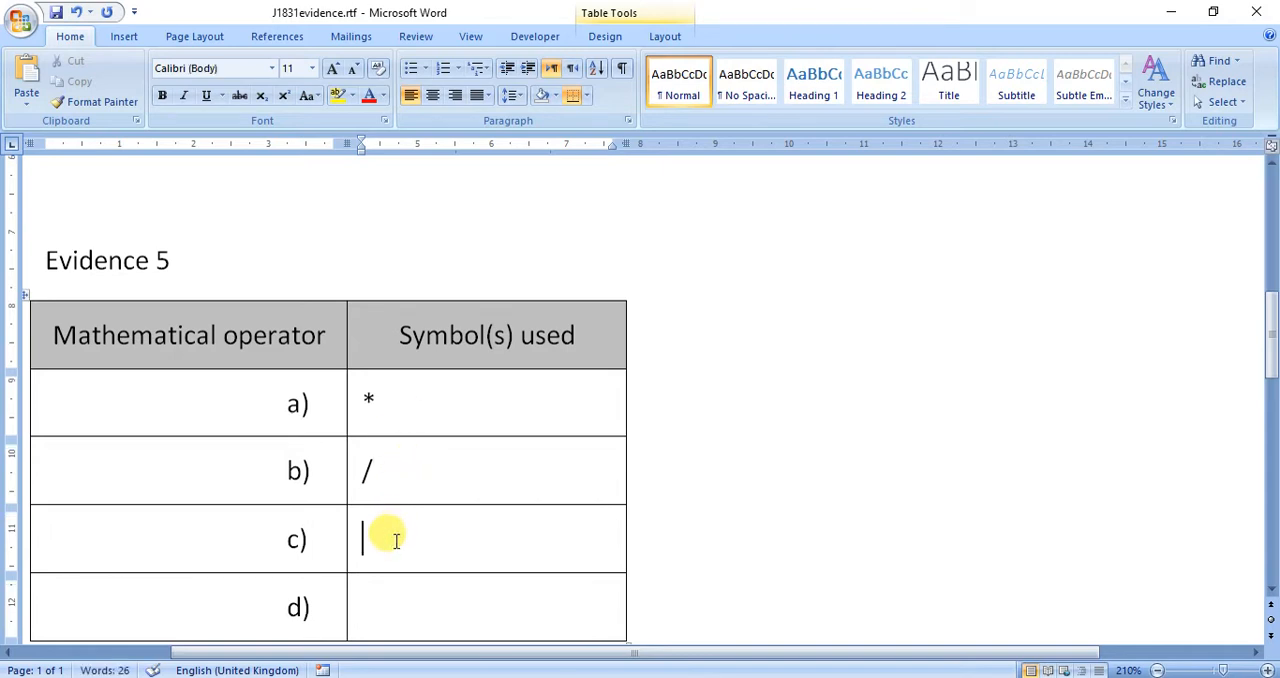
{"action": "type", "text": "^"}
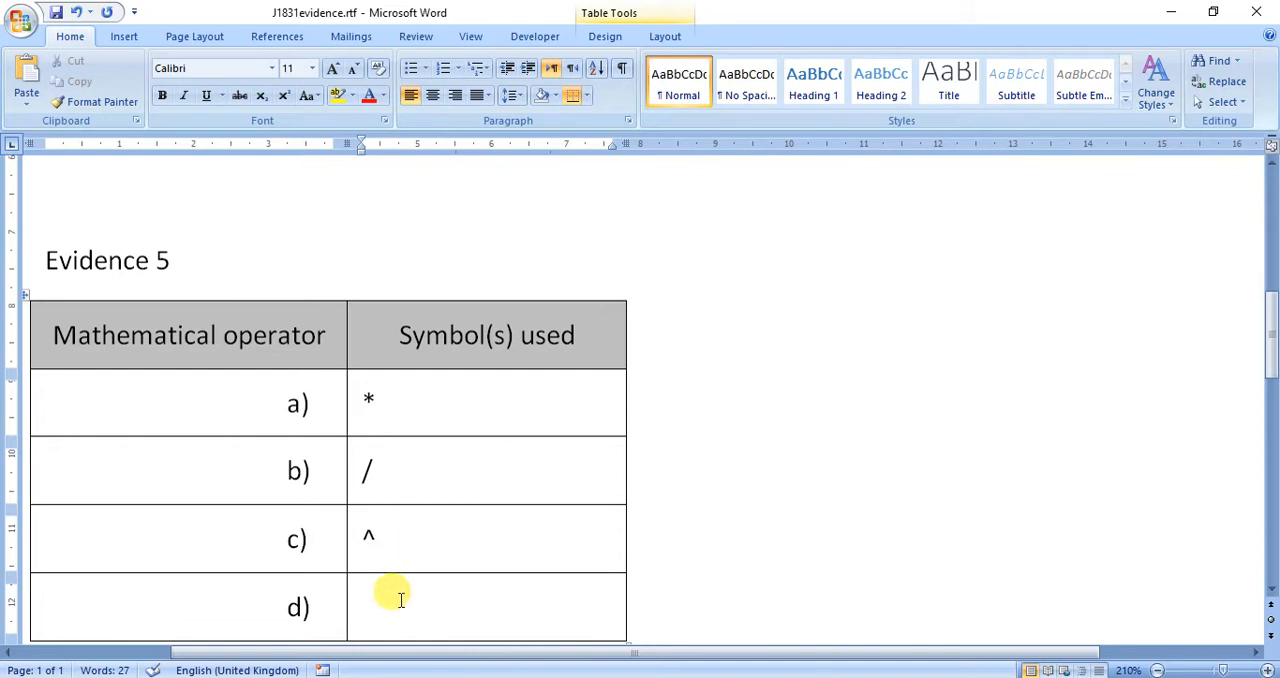
{"action": "type", "text": "<"}
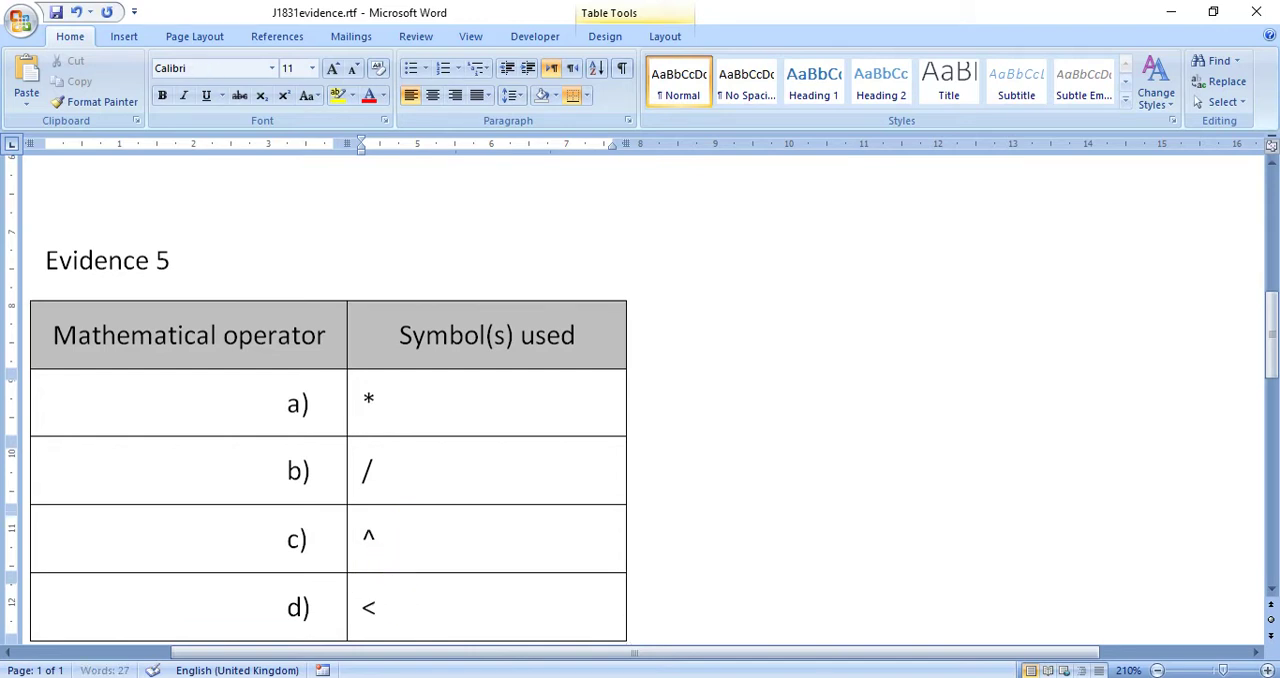
{"action": "type", "text": ">"}
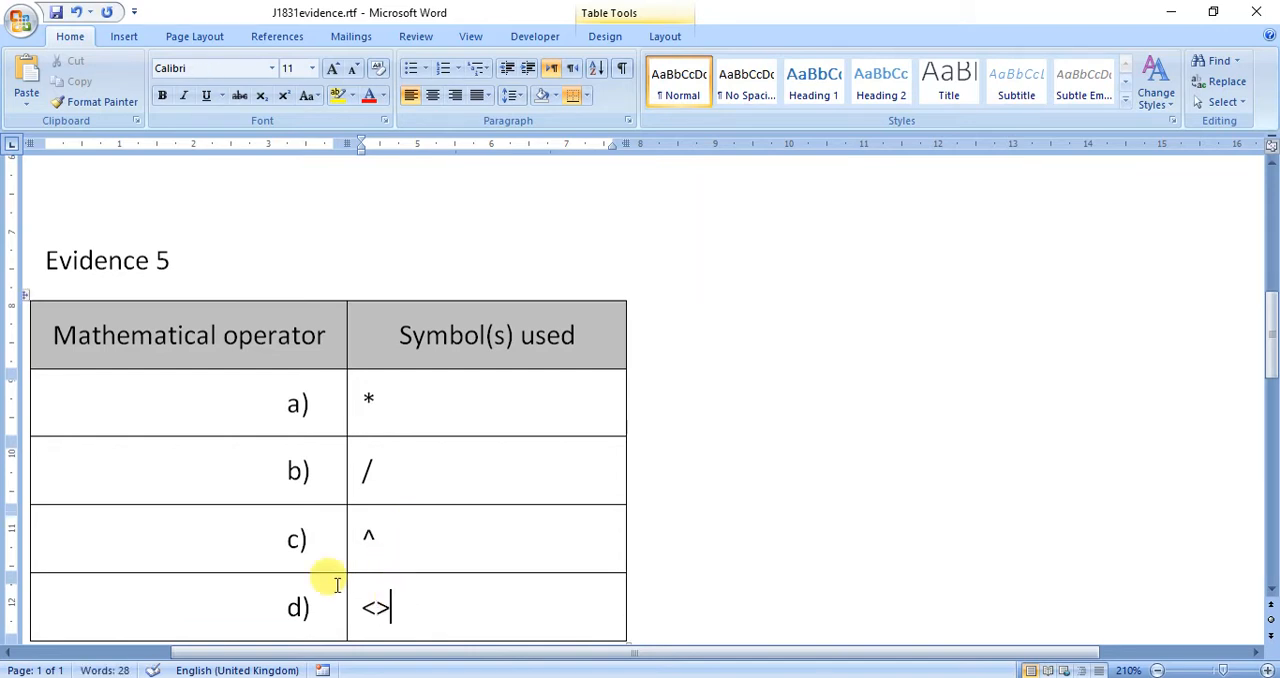
{"action": "scroll", "scroll_direction": "down", "scroll_amount": 3}
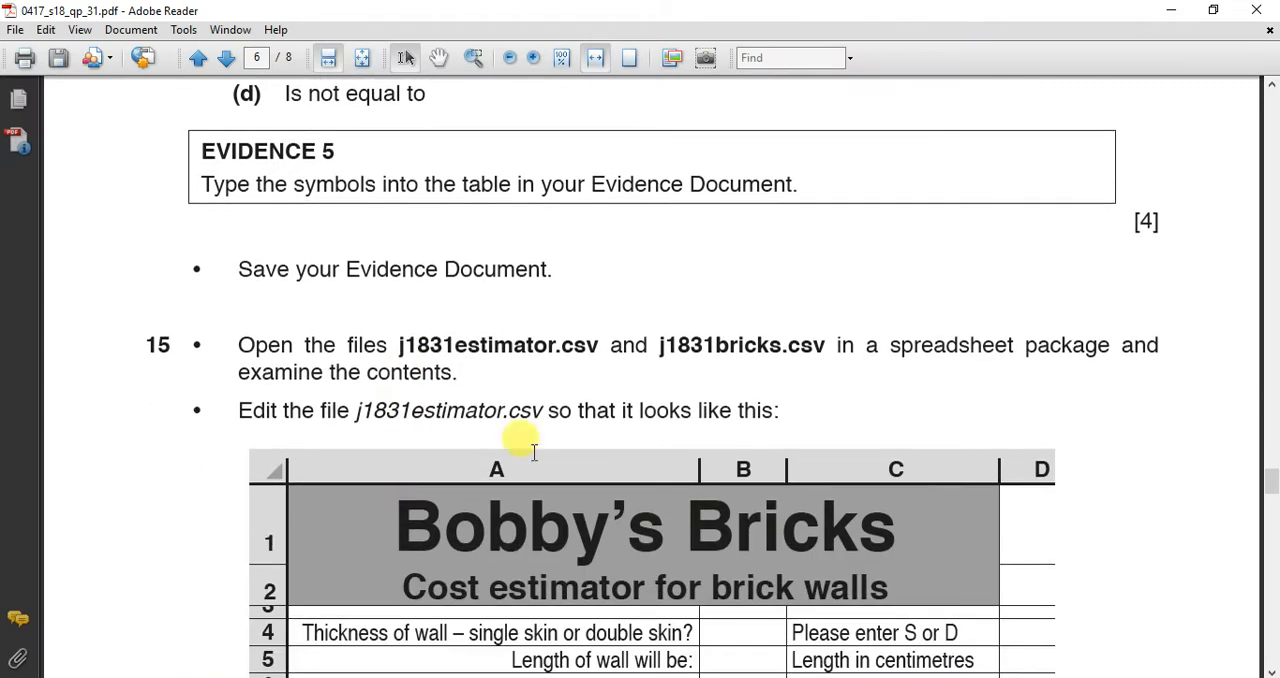
{"action": "mouse_move", "coordinate": [192, 304]}
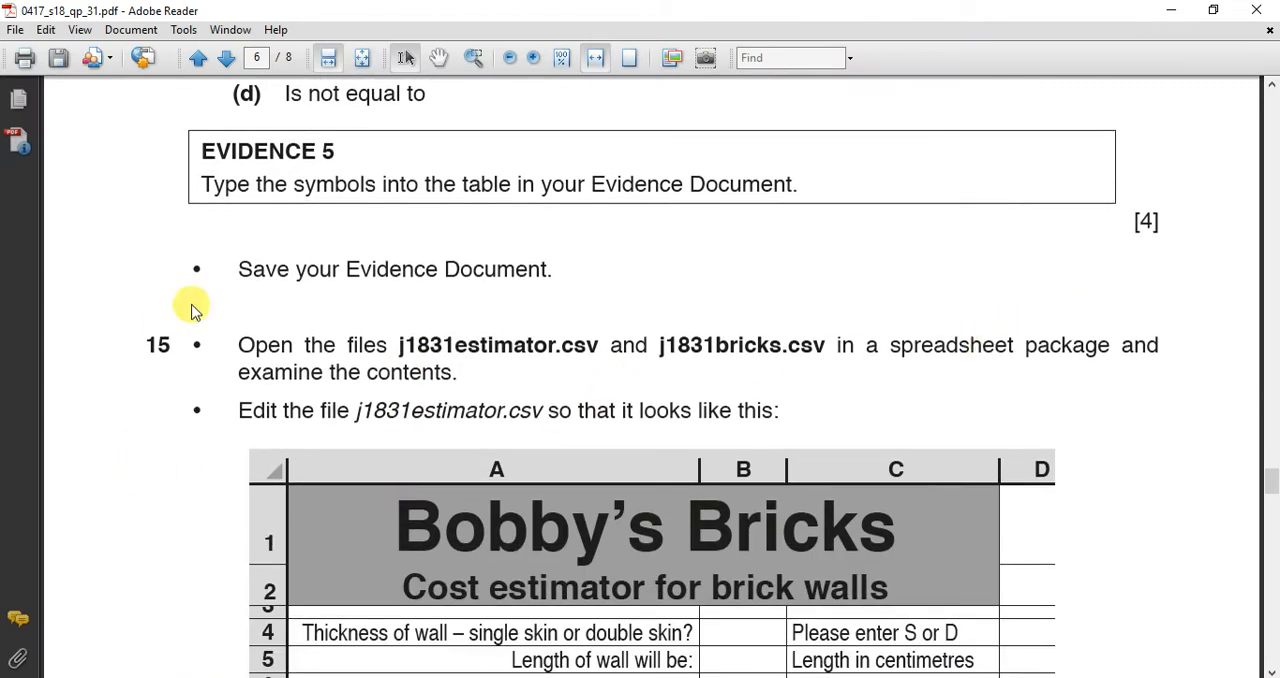
Scroll down to question 15's Bobby's Bricks estimator sample layout.
{"action": "scroll", "scroll_direction": "down", "scroll_amount": 3}
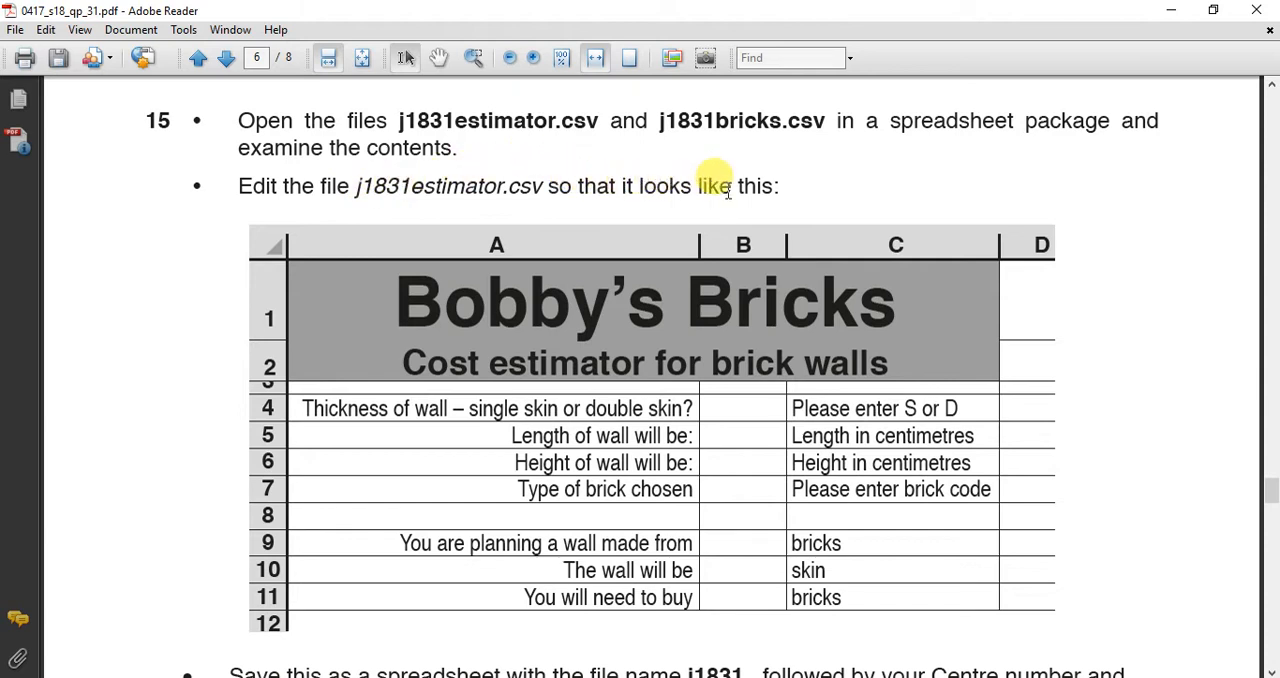
{"action": "mouse_move", "coordinate": [308, 318]}
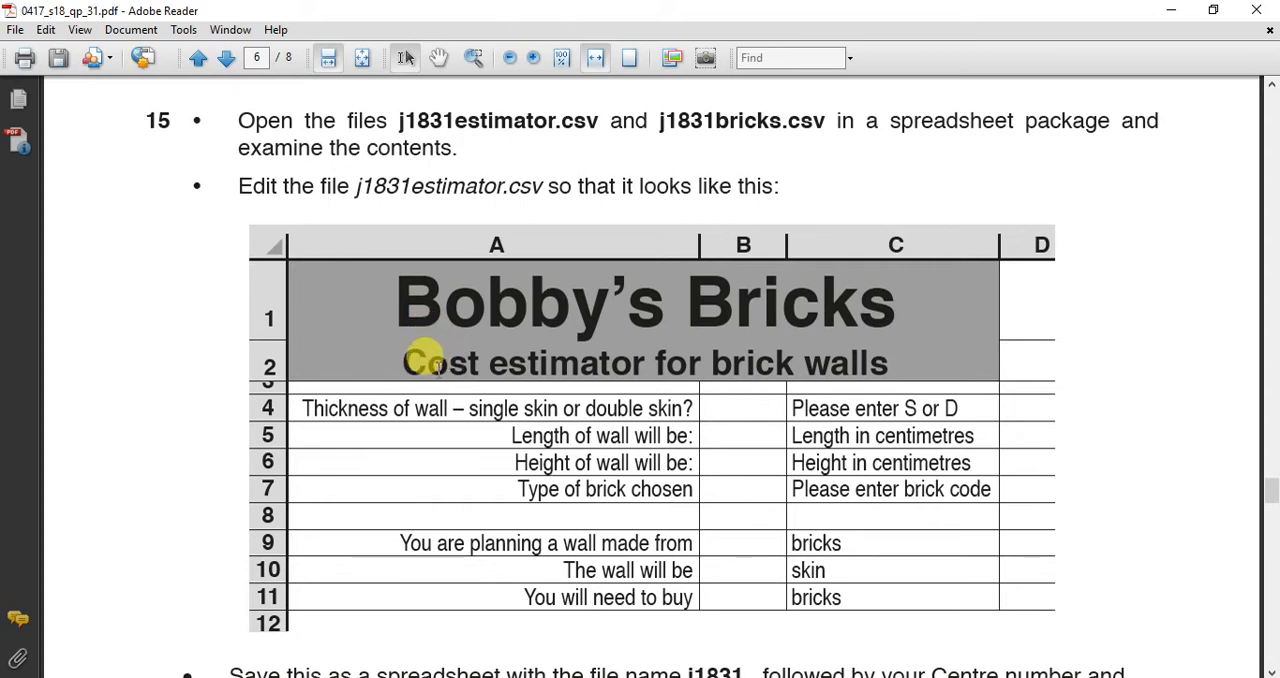
{"action": "mouse_move", "coordinate": [268, 367]}
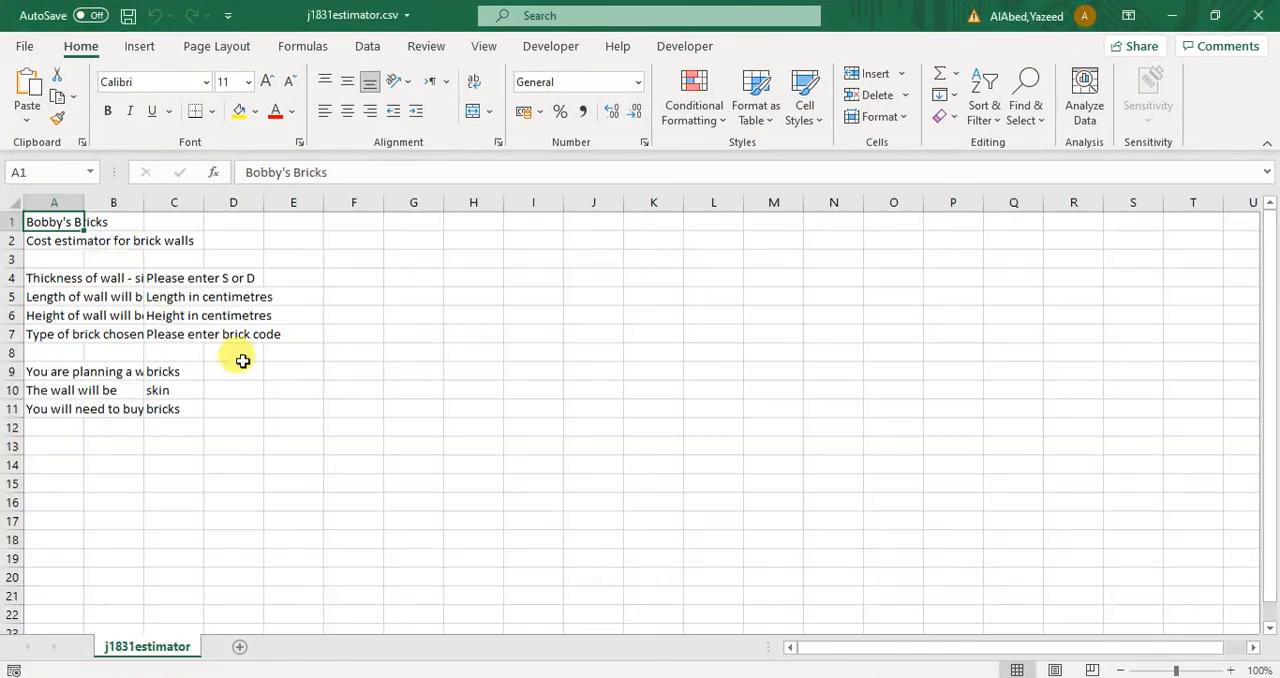
Widen column A, shade the title rows grey and increase their font size.
{"action": "left_click_drag", "start_coordinate": [54, 221], "coordinate": [174, 221]}
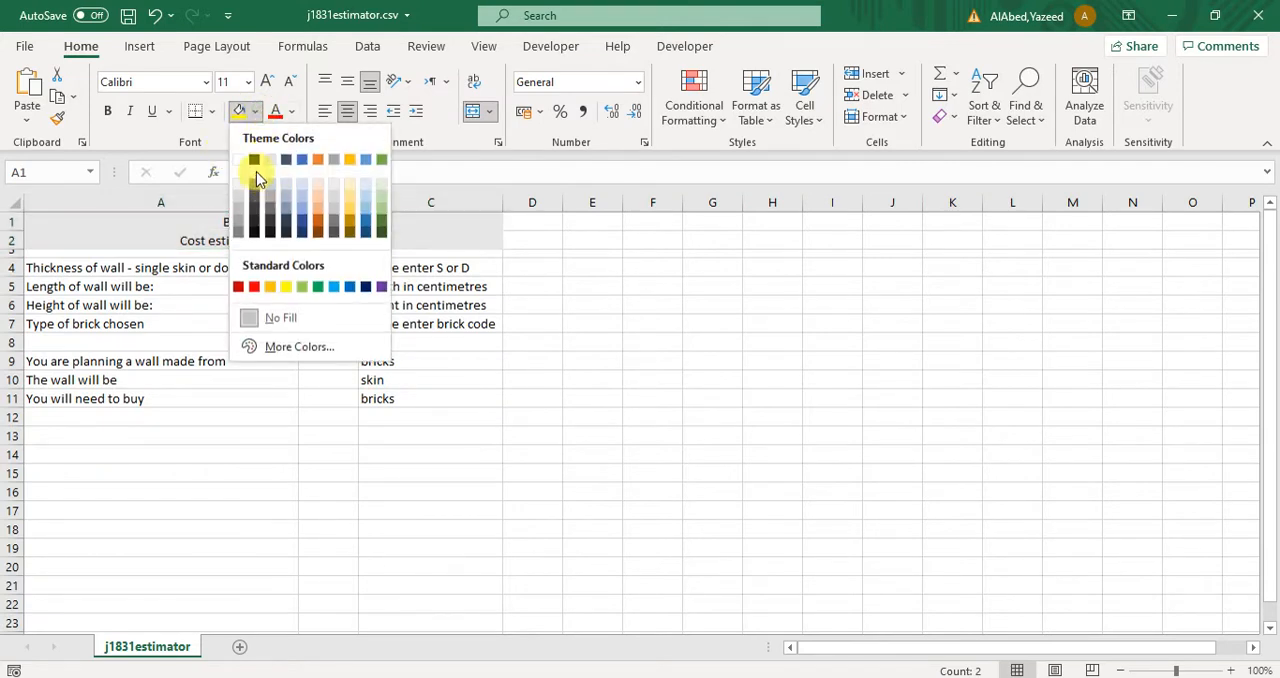
{"action": "left_click", "coordinate": [253, 160]}
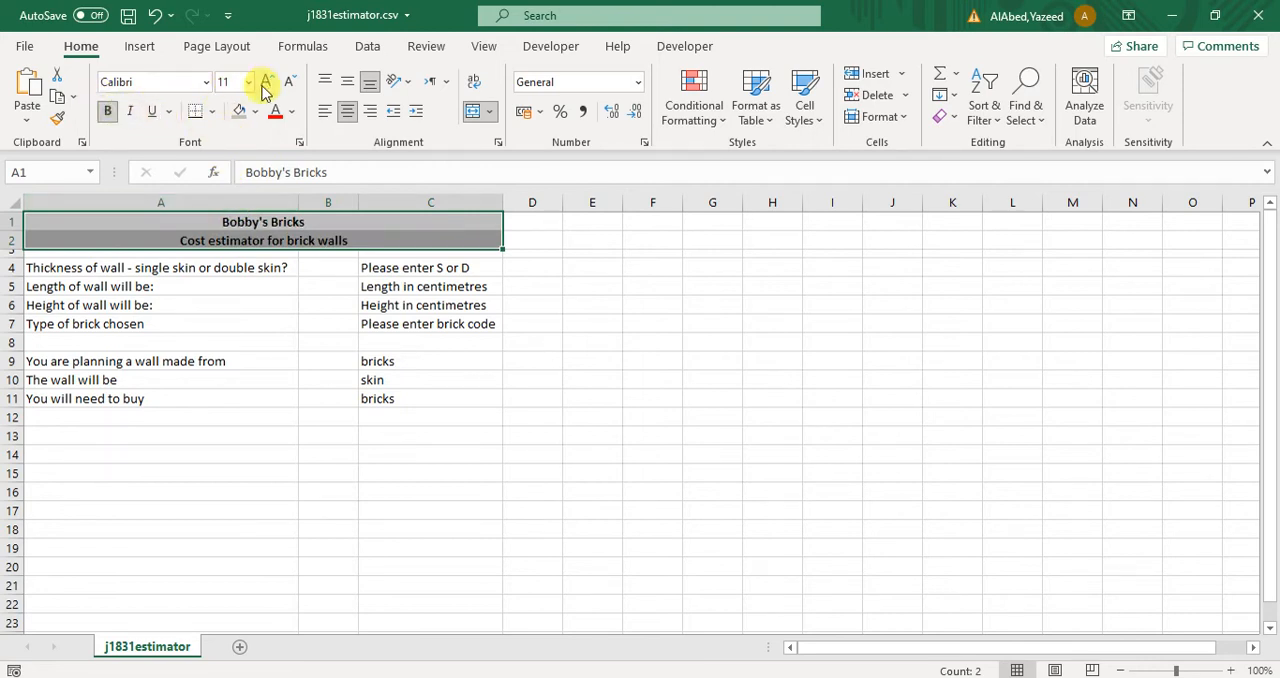
{"action": "left_click", "coordinate": [262, 82]}
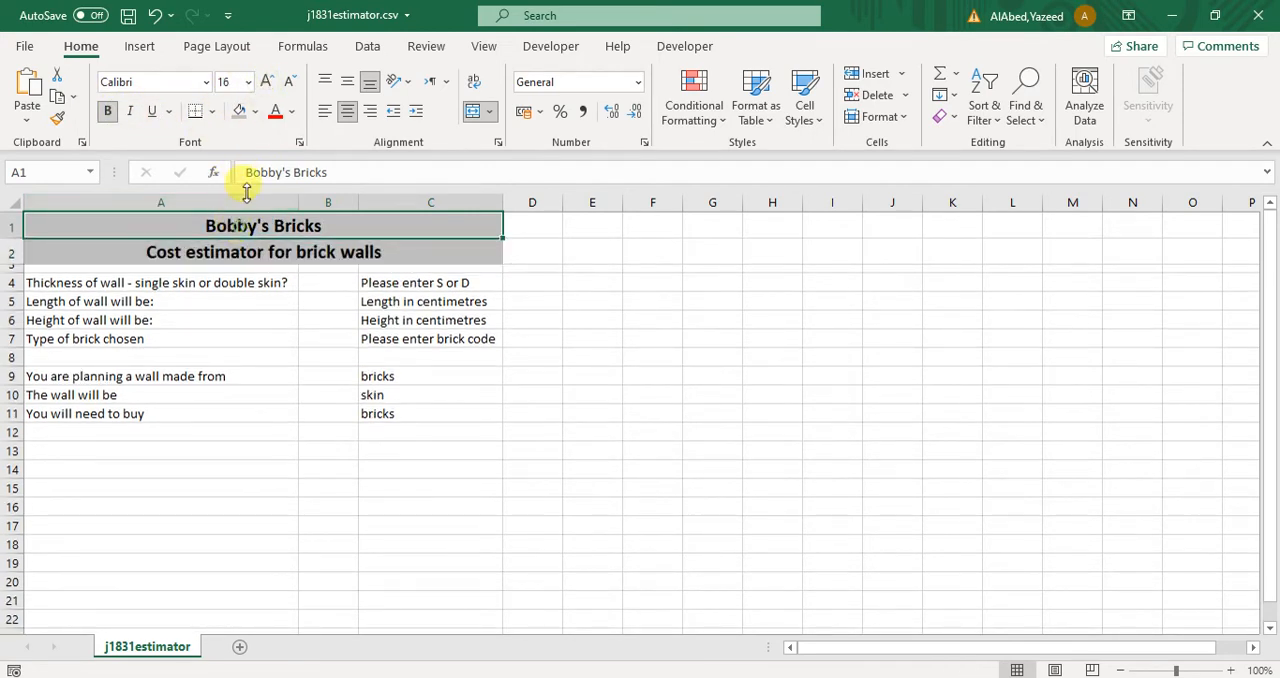
{"action": "left_click", "coordinate": [263, 81]}
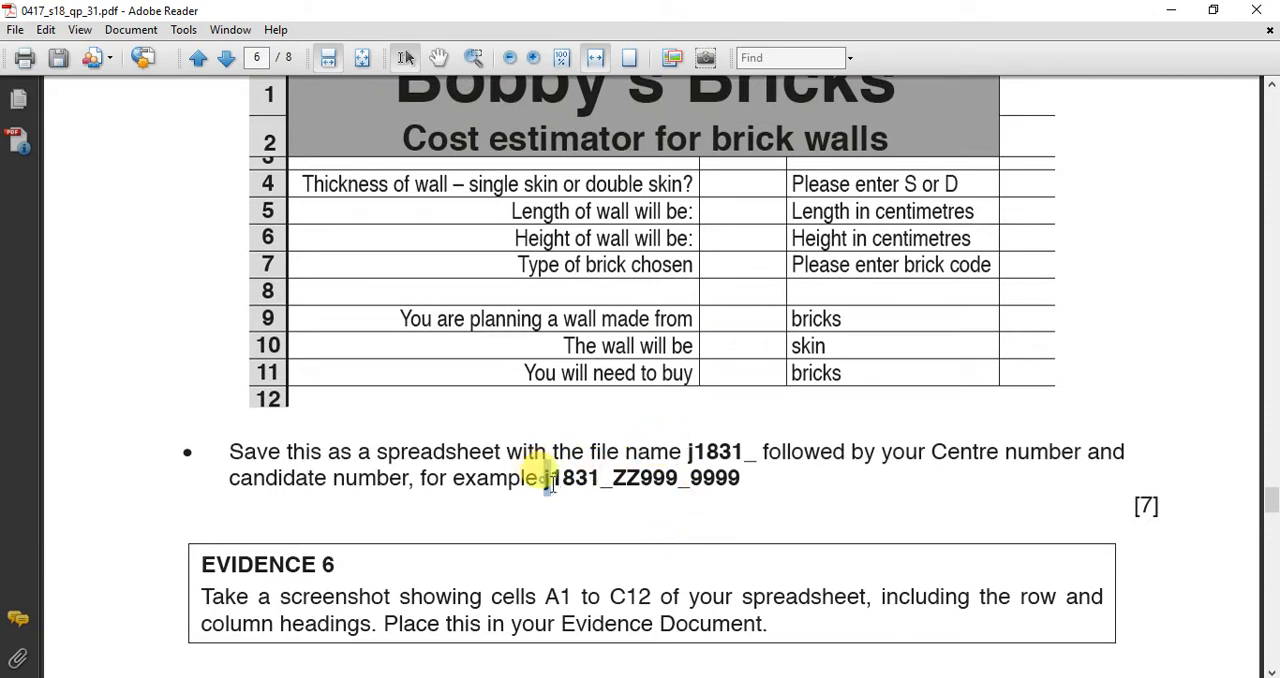
Move the paper view to the save instruction and Evidence 6.
{"action": "left_click_drag", "start_coordinate": [545, 477], "coordinate": [740, 477]}
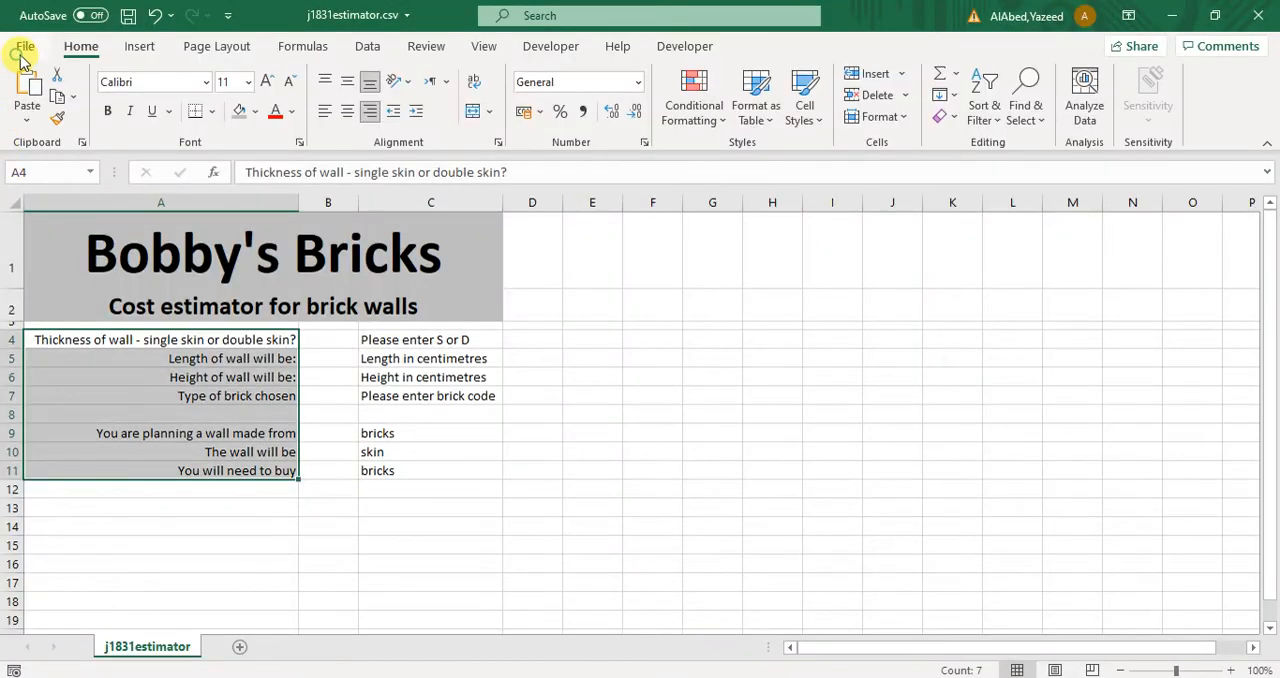
Save the workbook as j1831_JO014_0000 (.xlsx), answering the replace-file prompt.
{"action": "left_click", "coordinate": [36, 46]}
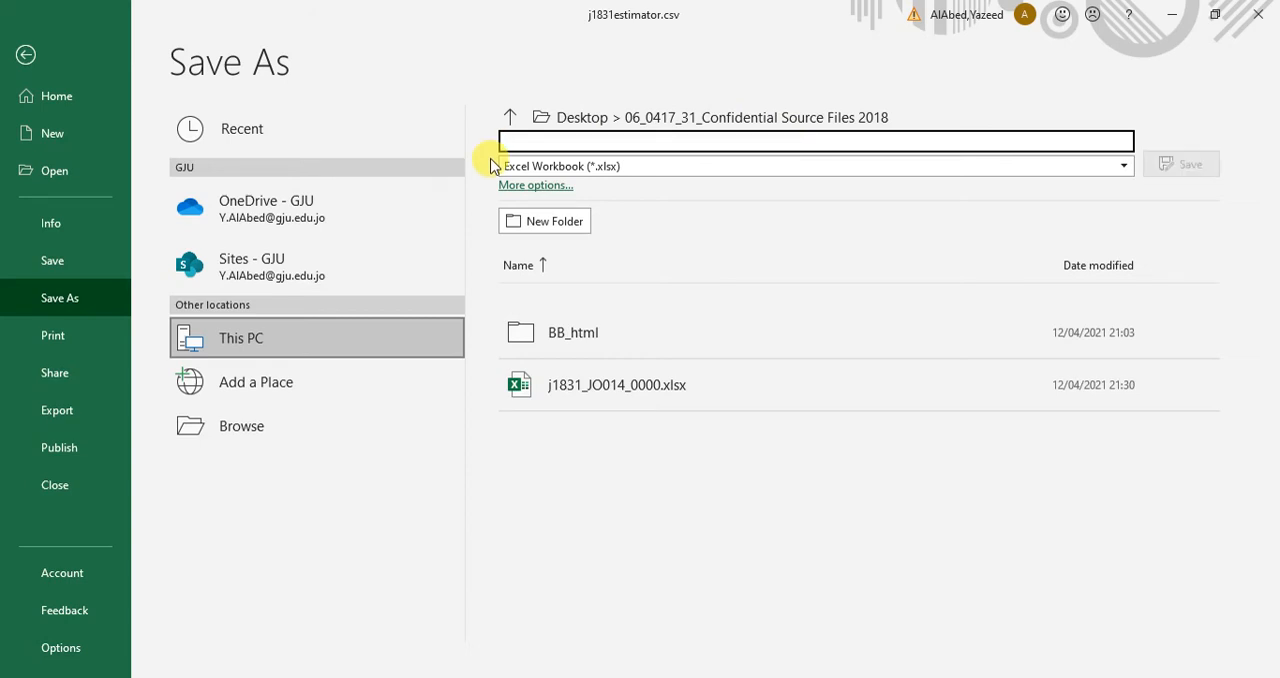
{"action": "type", "text": "j"}
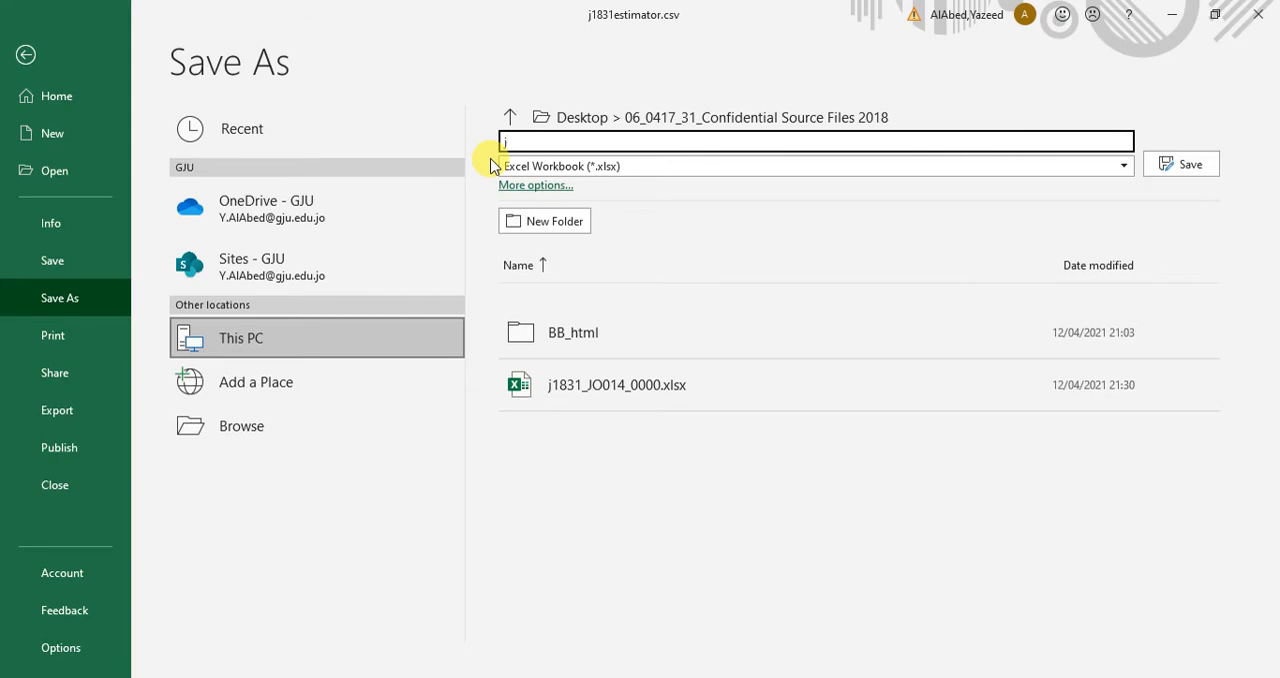
{"action": "type", "text": "1831_Jo"}
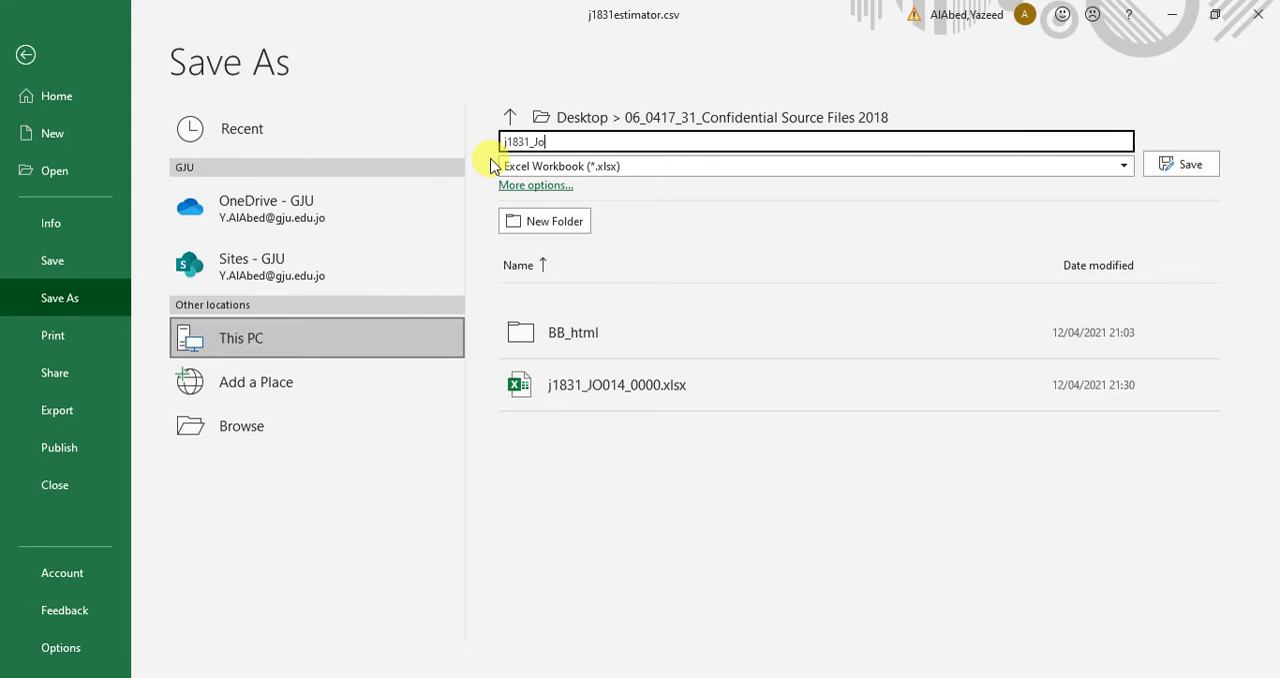
{"action": "key", "text": "Backspace"}
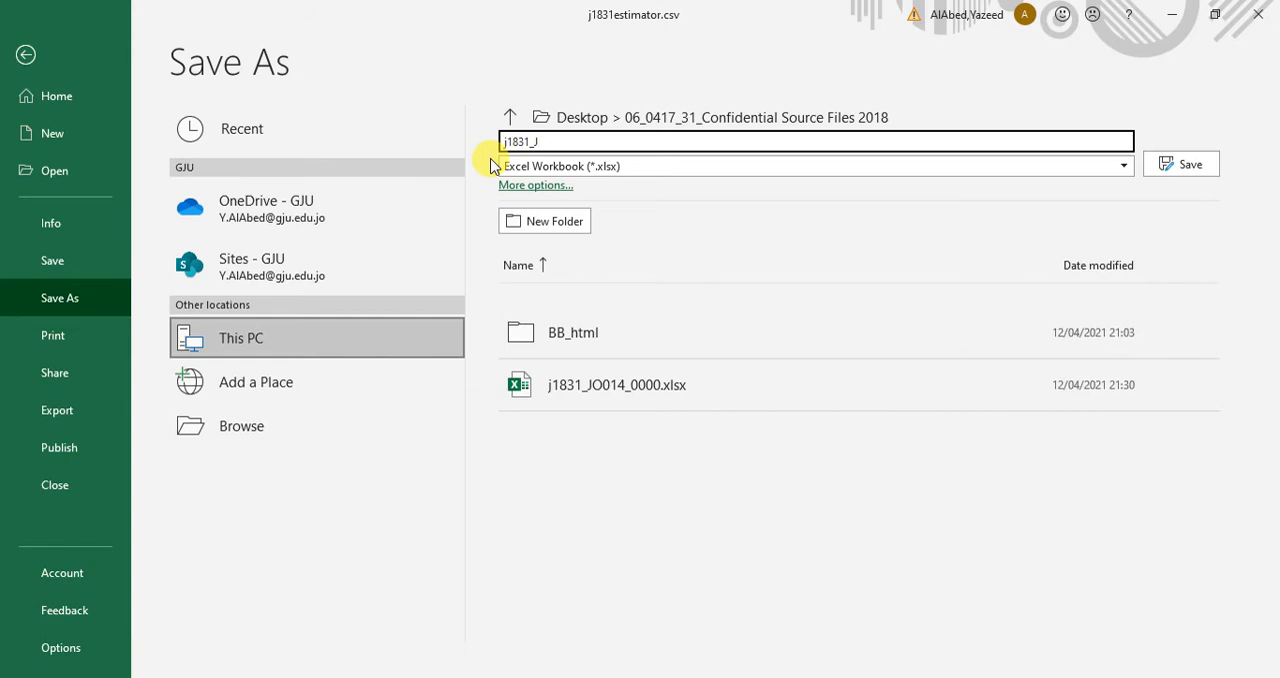
{"action": "type", "text": "O014"}
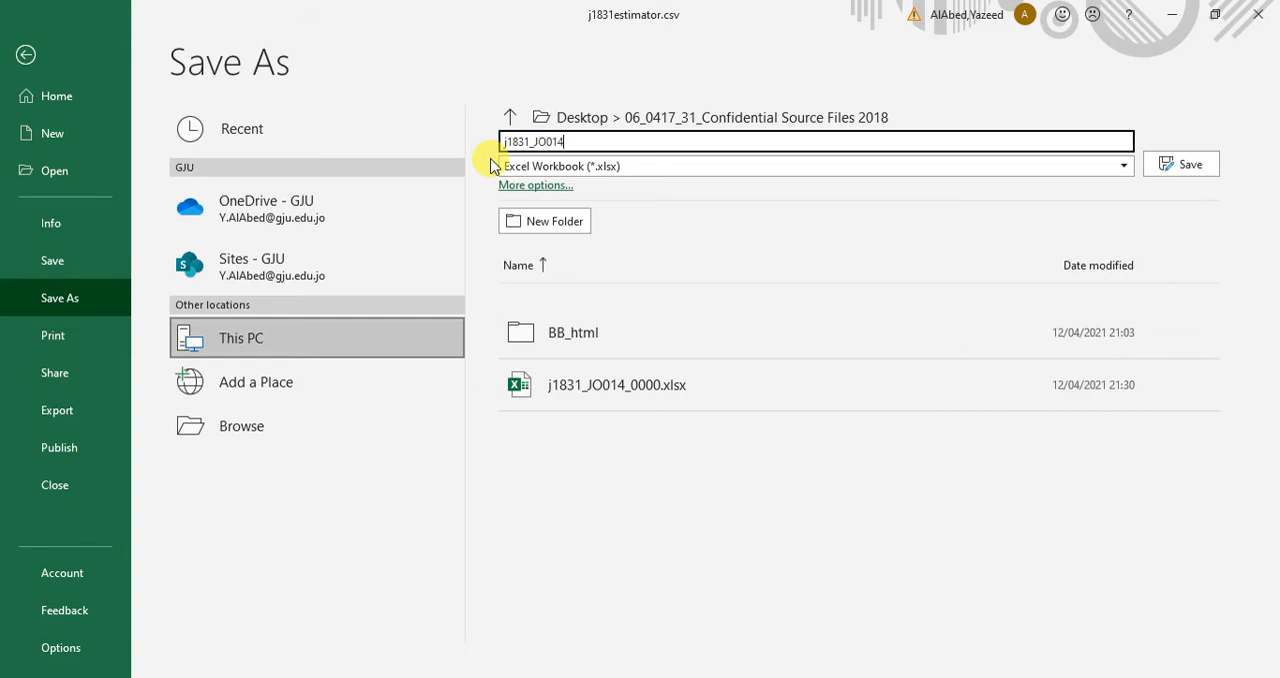
{"action": "type", "text": "_0000"}
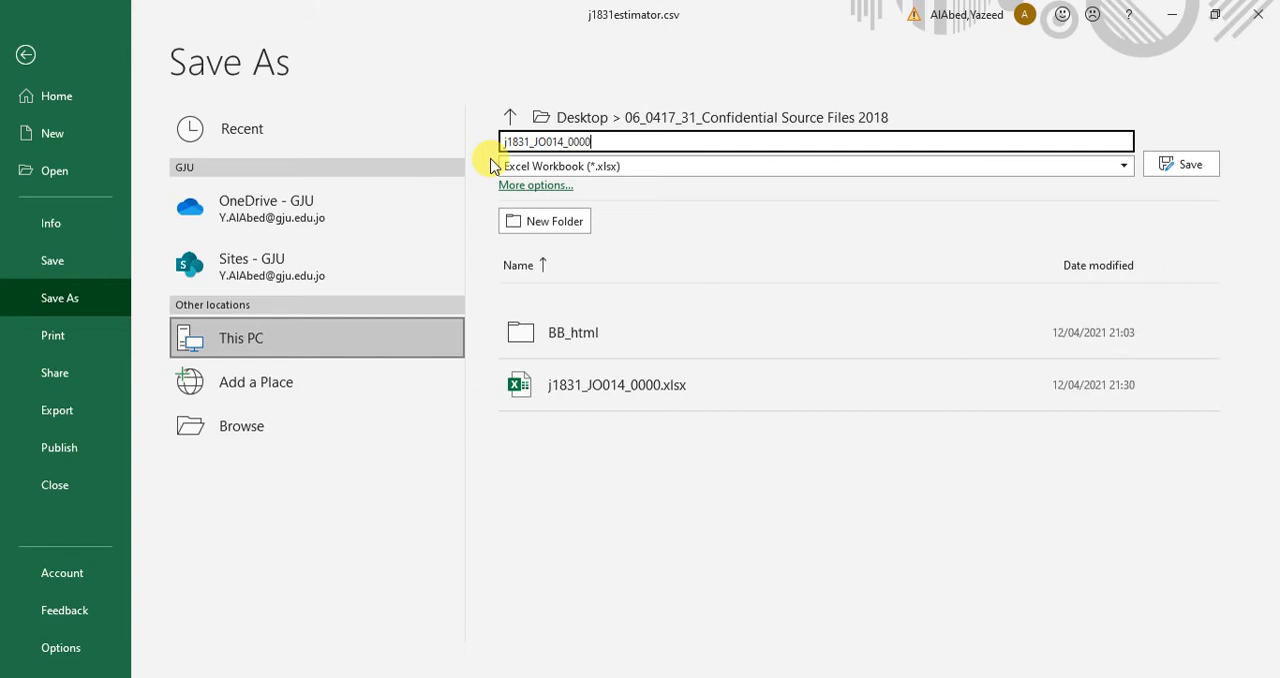
{"action": "left_click", "coordinate": [1180, 163]}
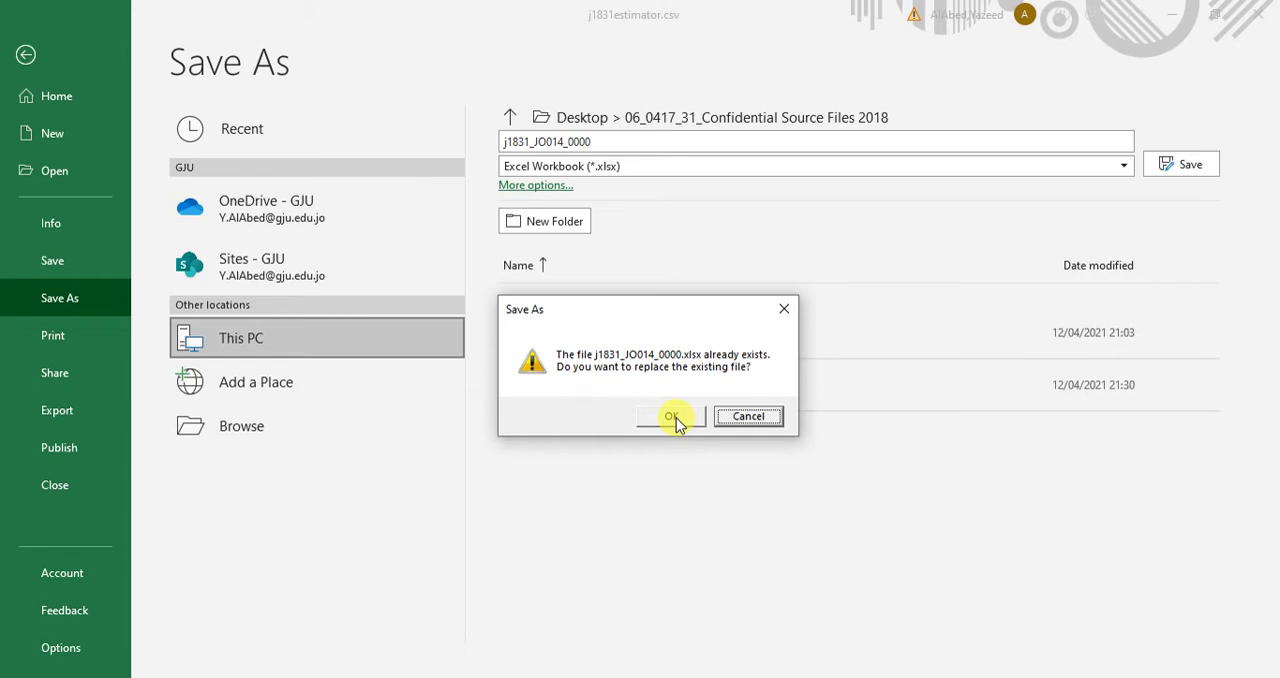
{"action": "left_click", "coordinate": [674, 416]}
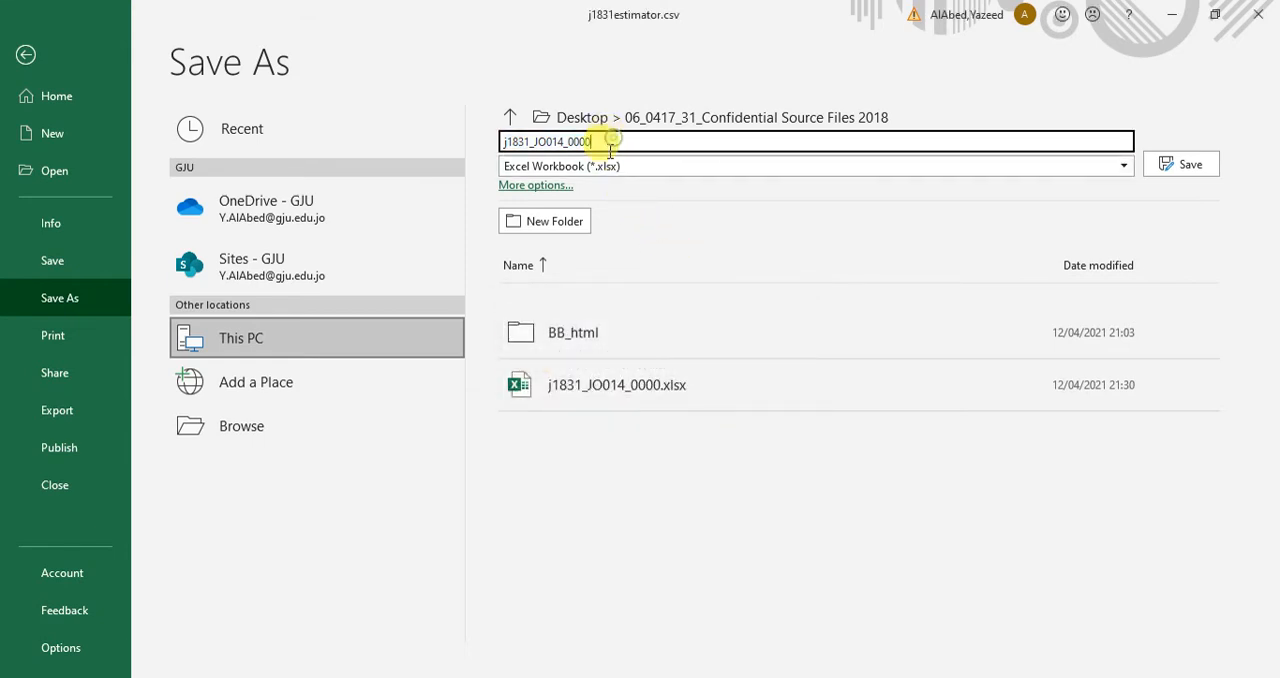
{"action": "left_click", "coordinate": [1180, 163]}
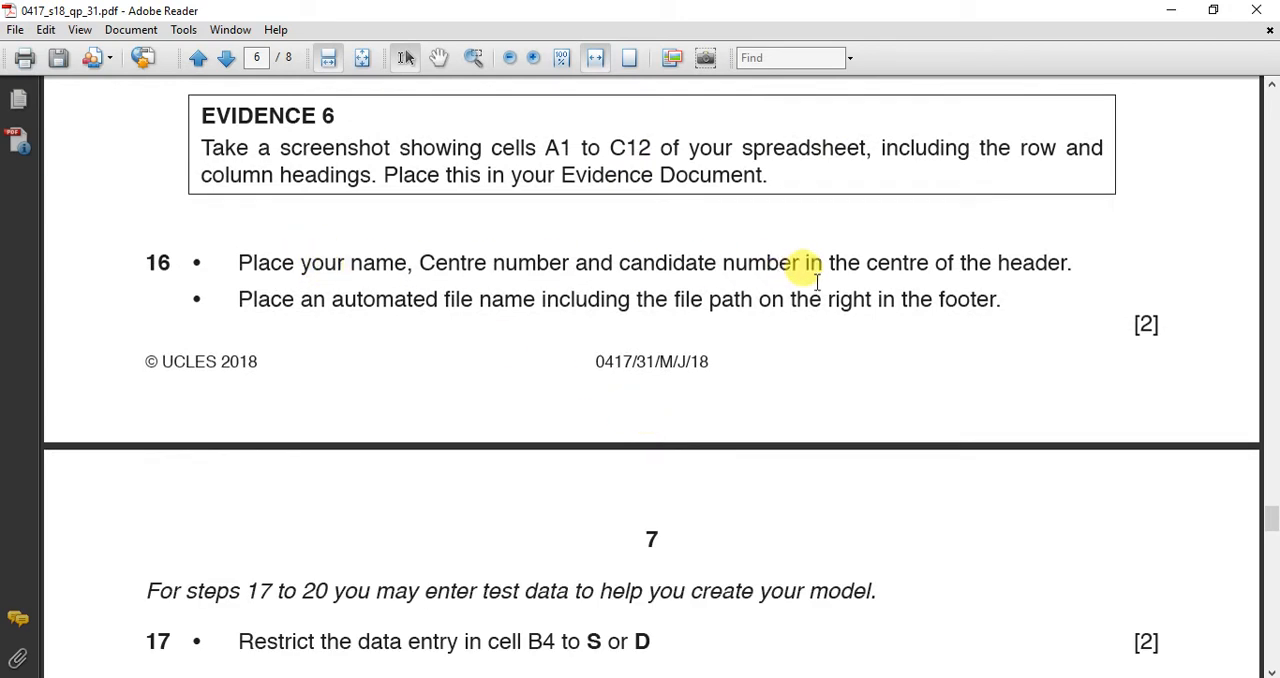
{"action": "mouse_move", "coordinate": [958, 278]}
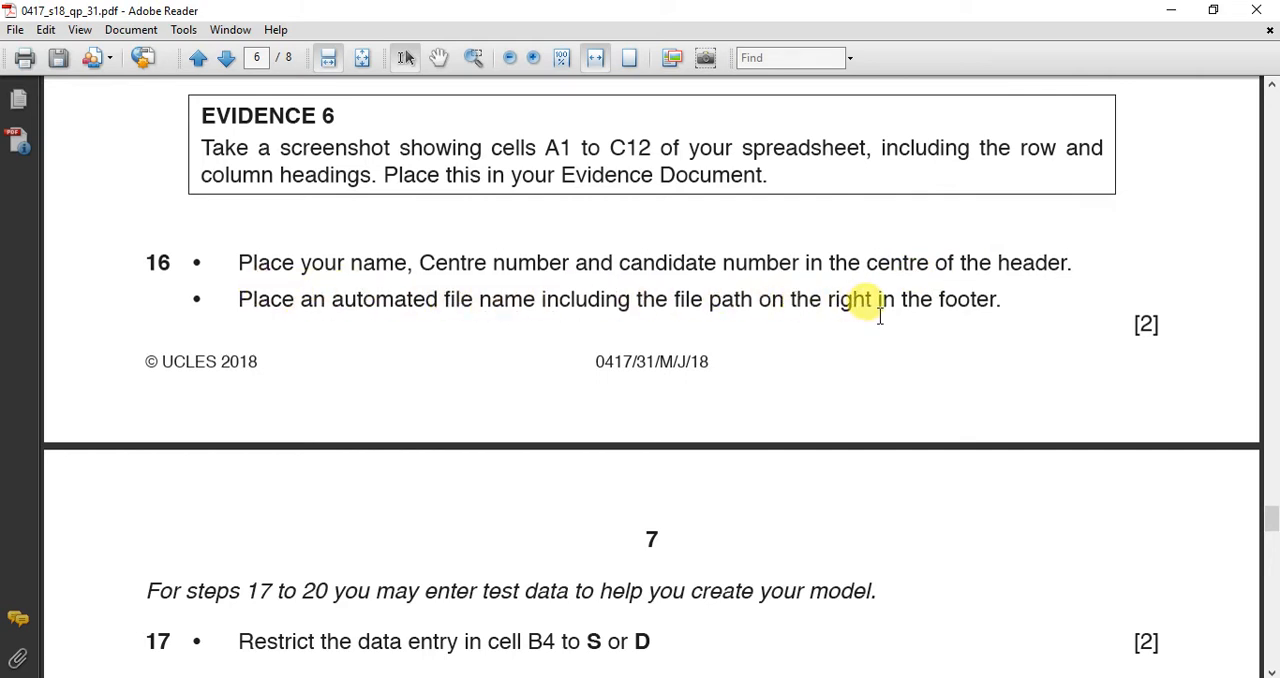
{"action": "mouse_move", "coordinate": [890, 262]}
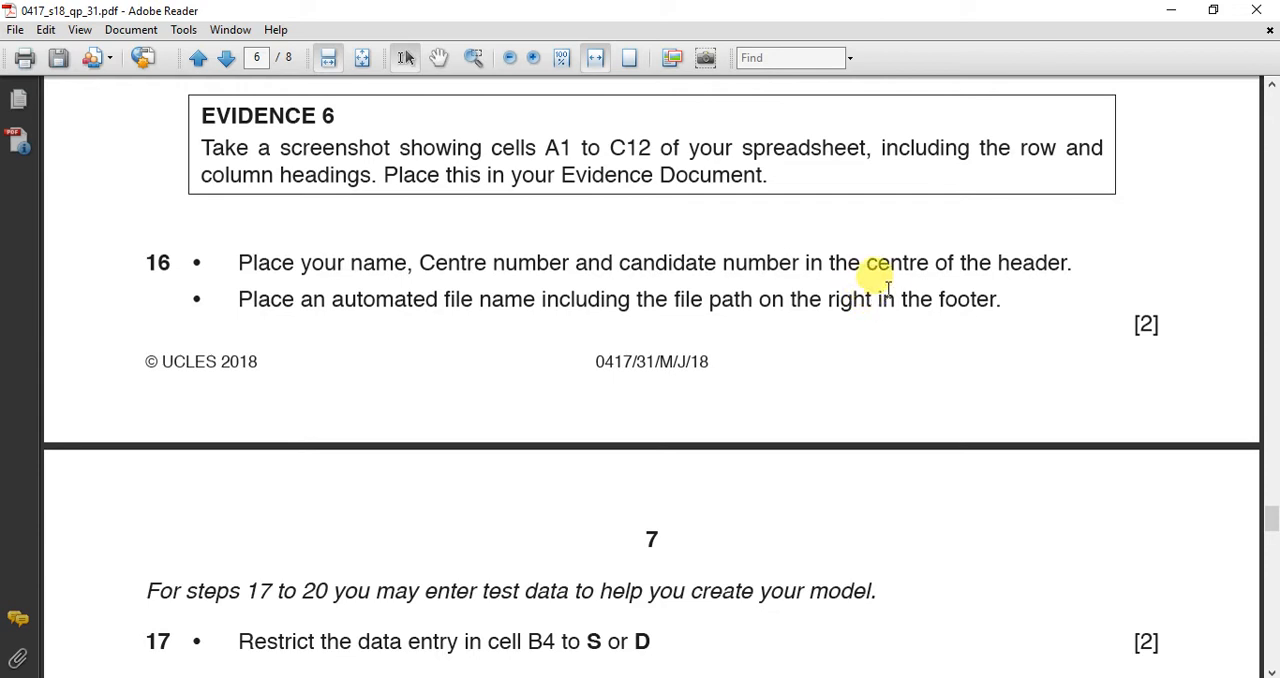
{"action": "mouse_move", "coordinate": [875, 270]}
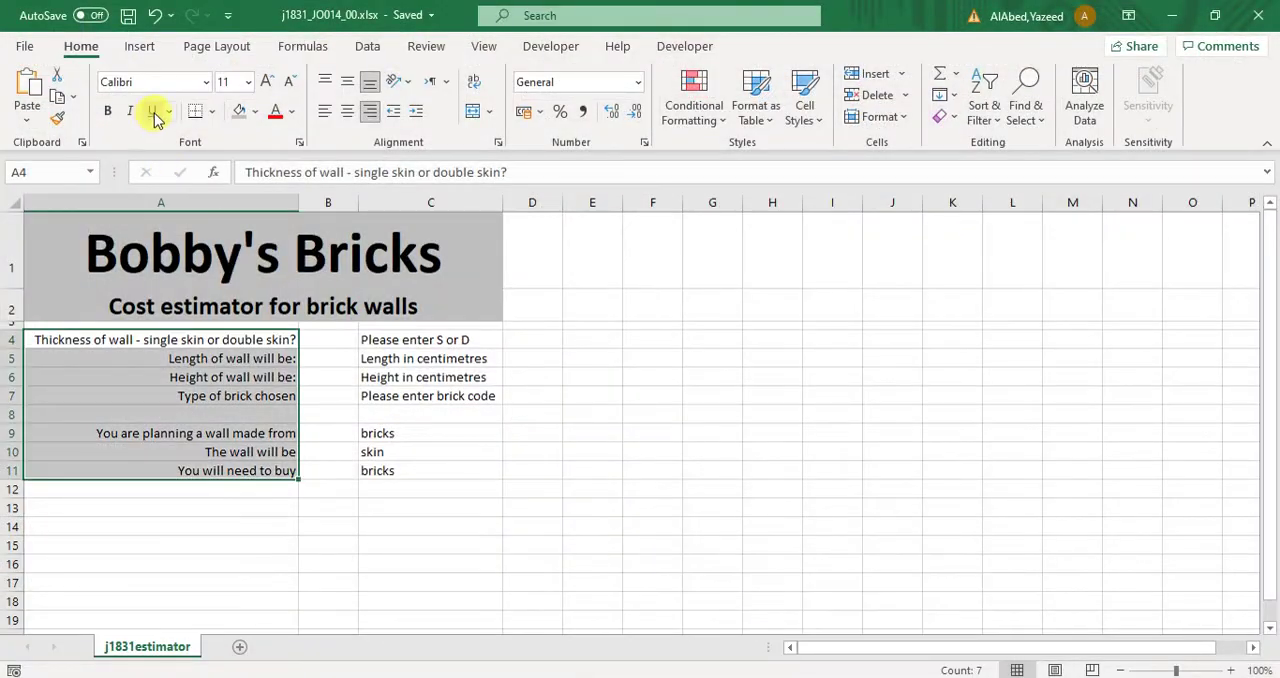
{"action": "left_click", "coordinate": [216, 46]}
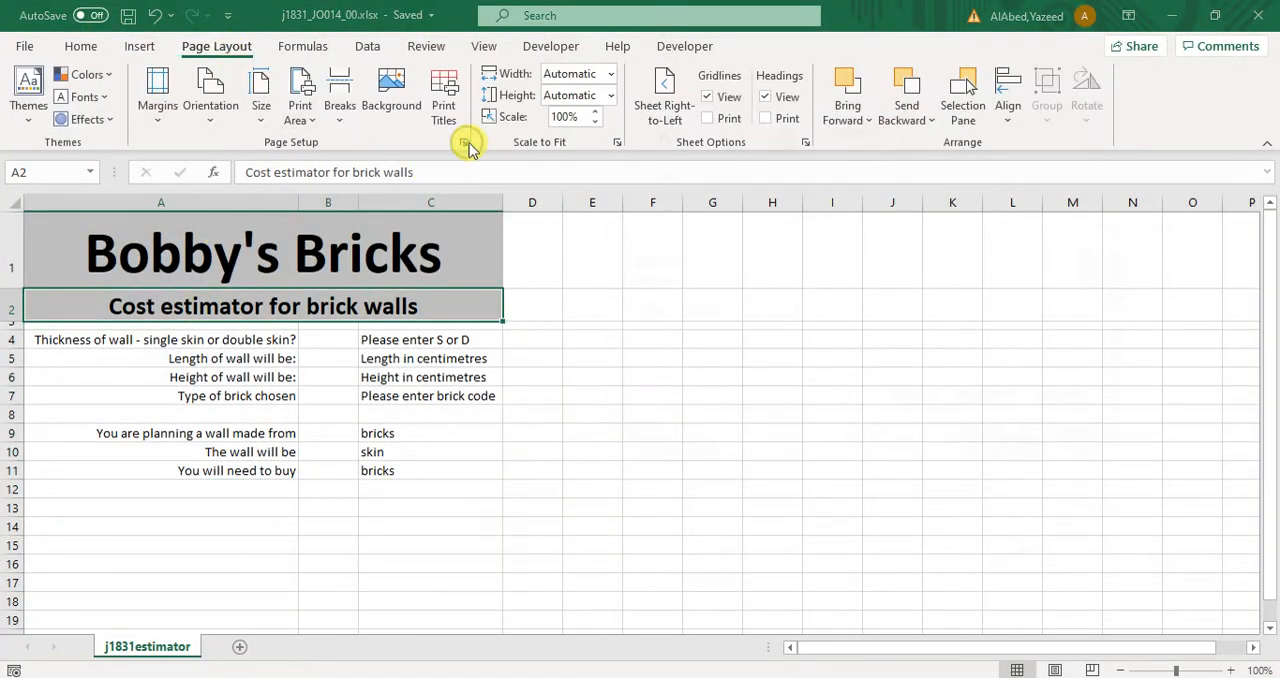
{"action": "left_click", "coordinate": [463, 142]}
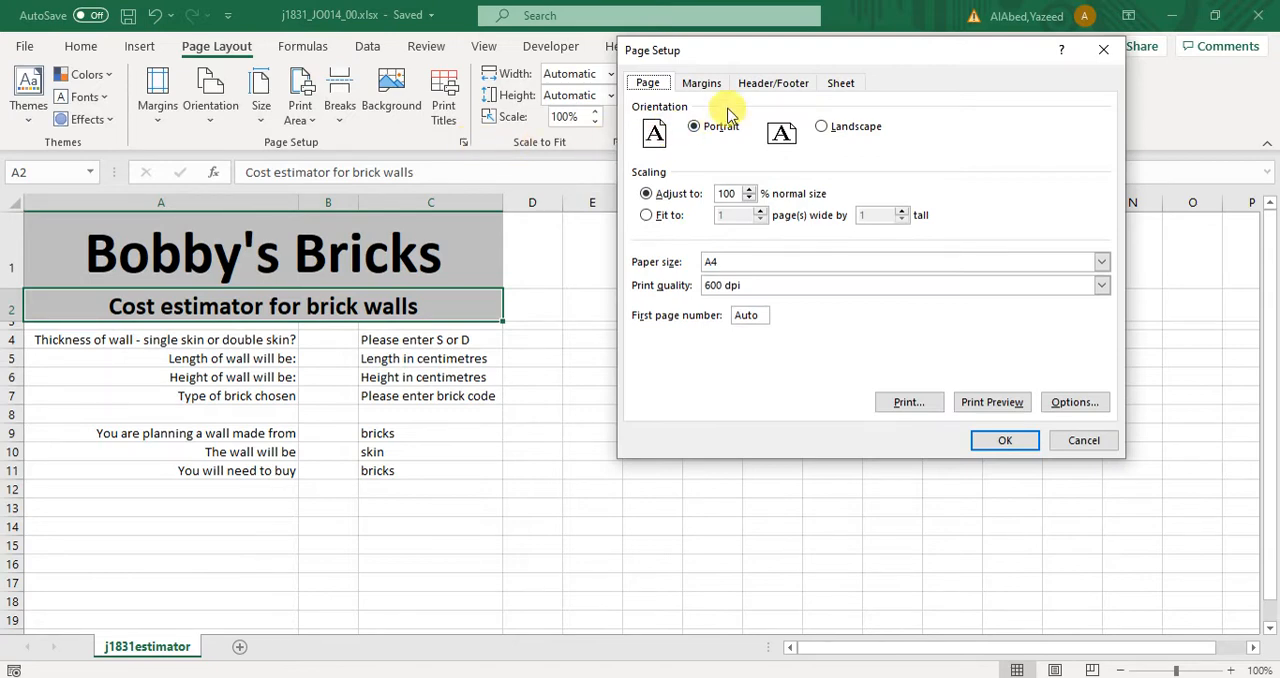
{"action": "left_click", "coordinate": [778, 82]}
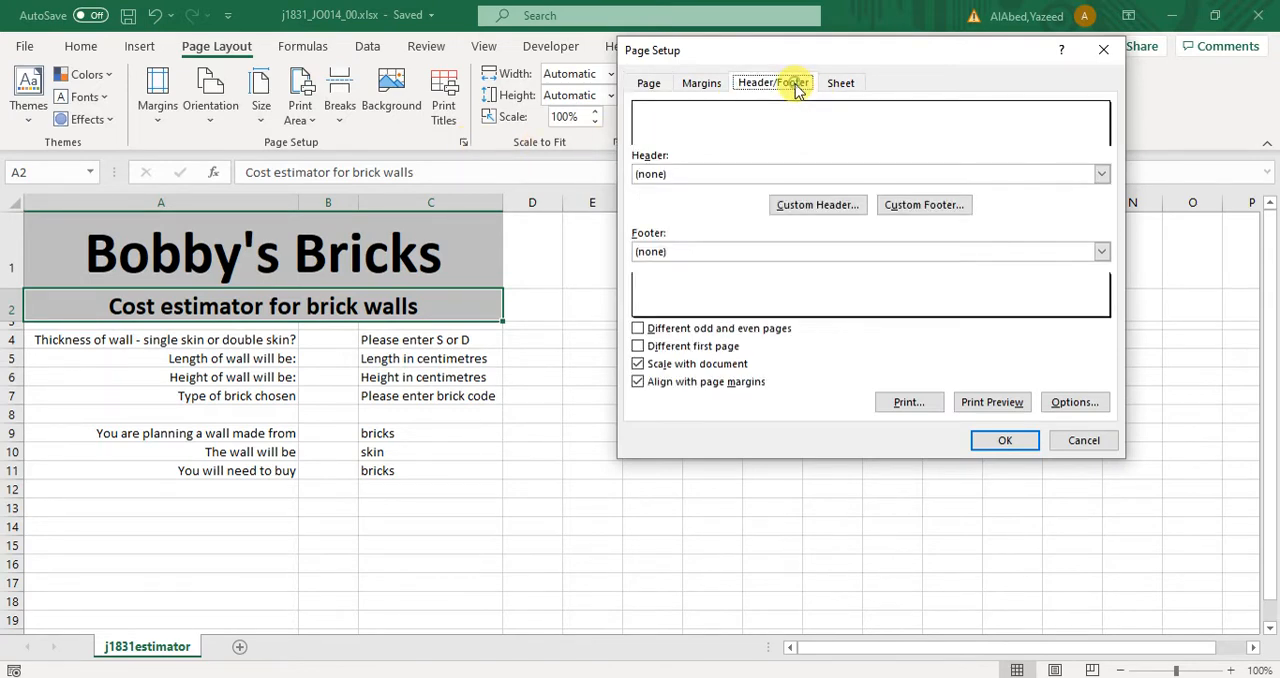
{"action": "left_click", "coordinate": [817, 205]}
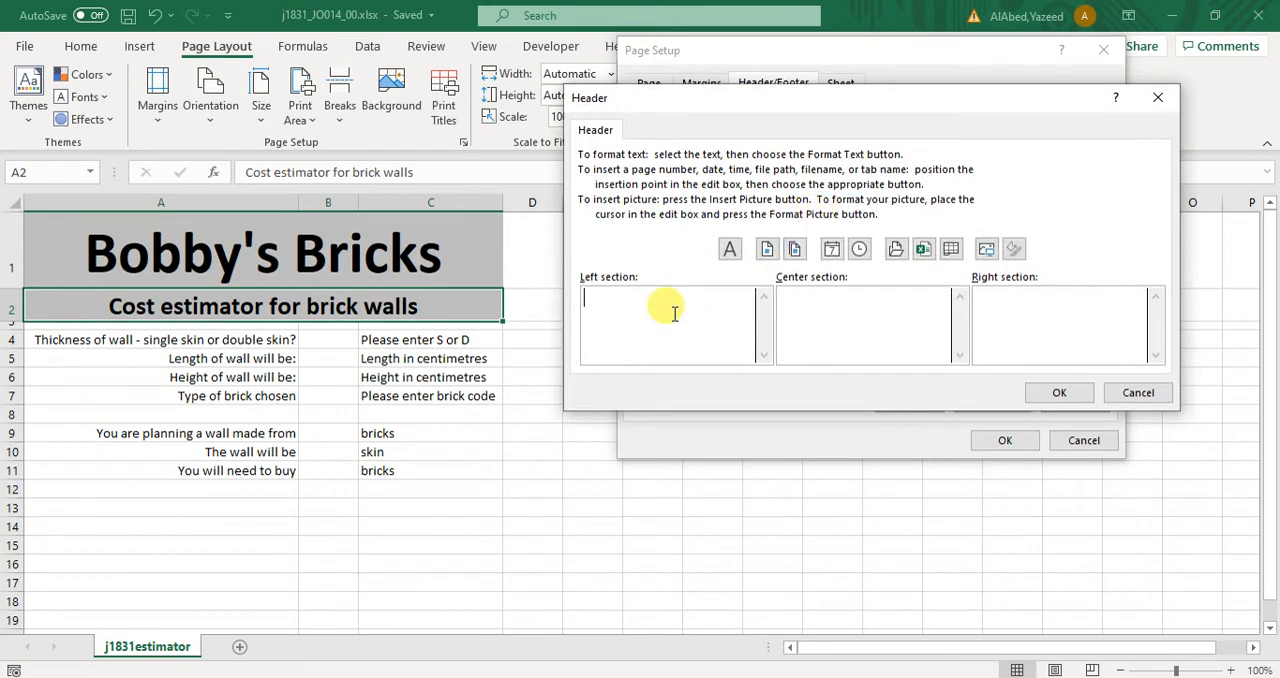
{"action": "type", "text": "HADIL"}
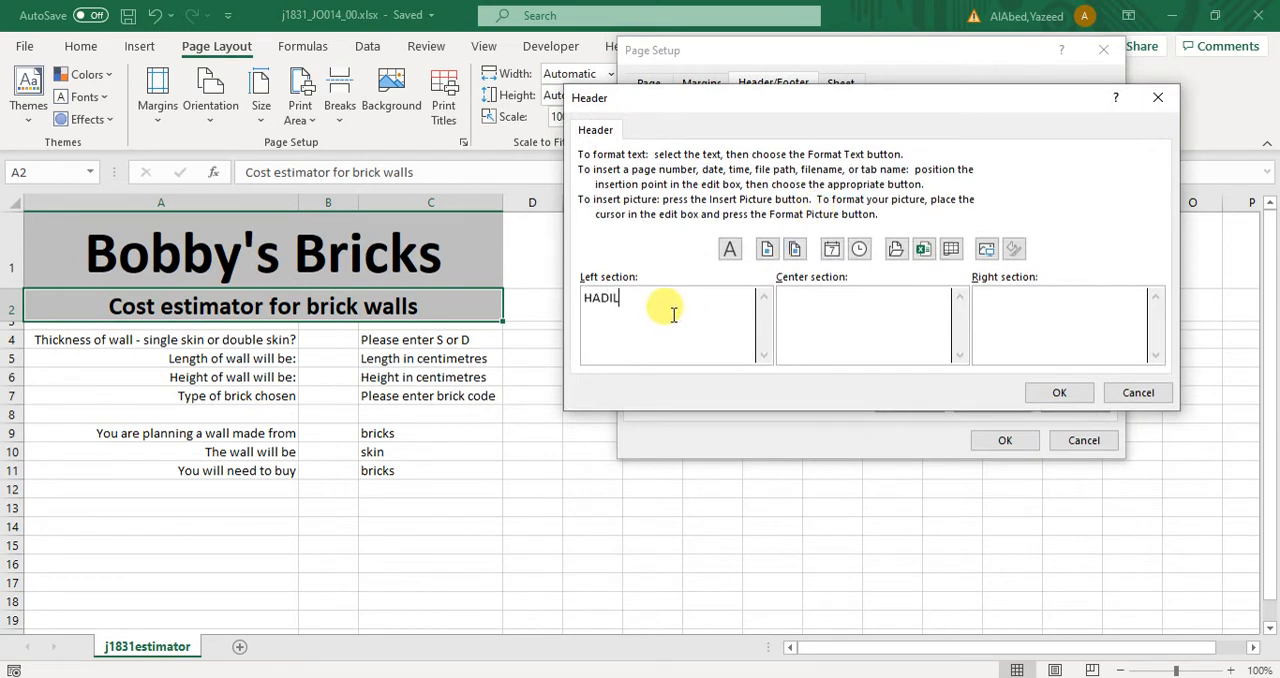
{"action": "type", "text": "YOUSEF"}
{"action": "left_click", "coordinate": [872, 325]}
{"action": "type", "text": "J"}
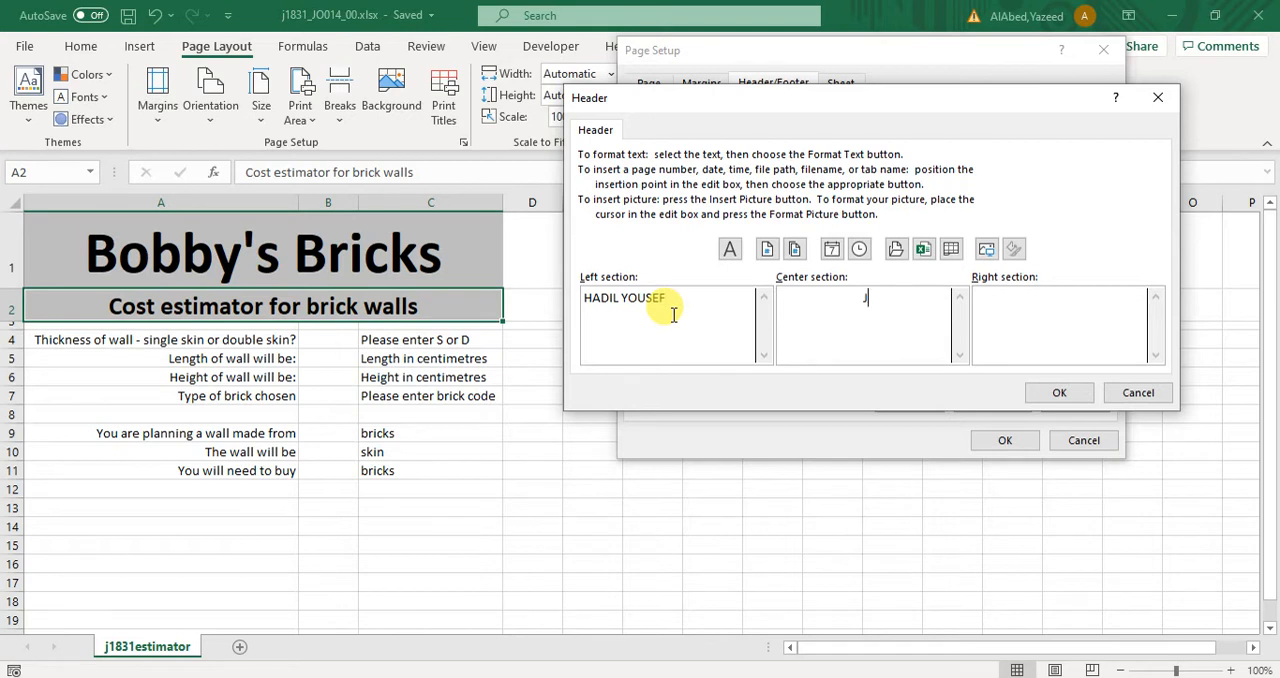
{"action": "type", "text": "O014"}
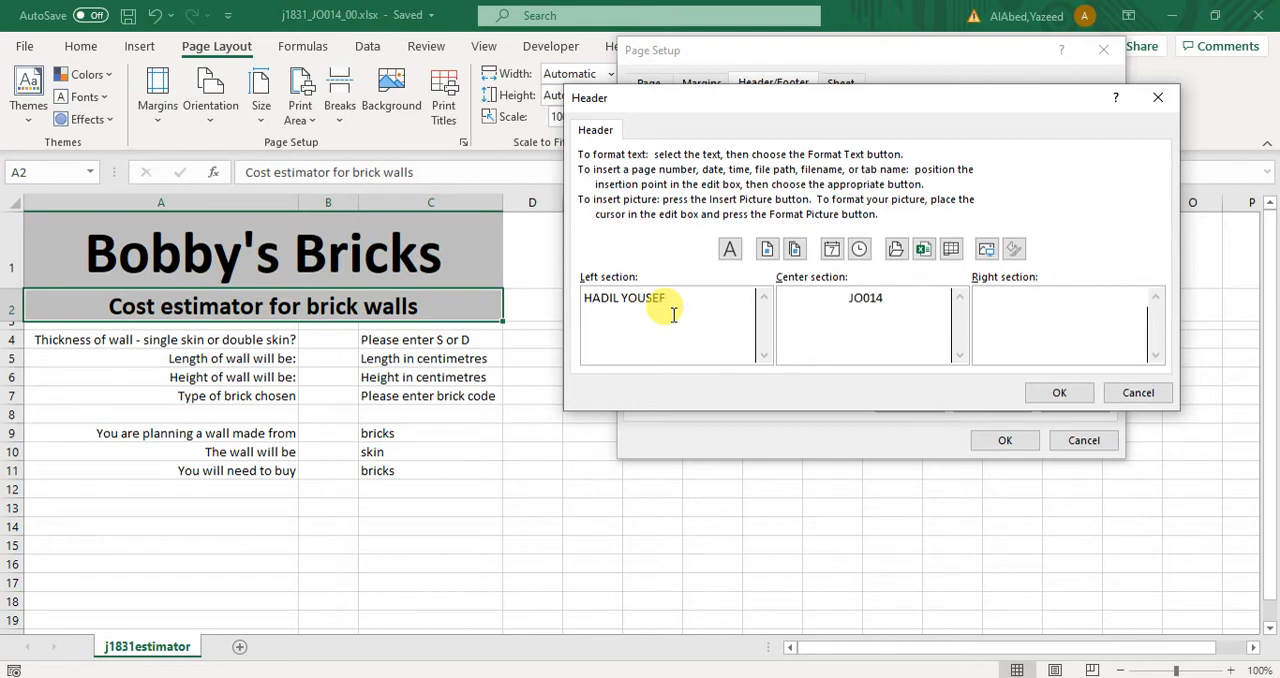
{"action": "type", "text": "0000"}
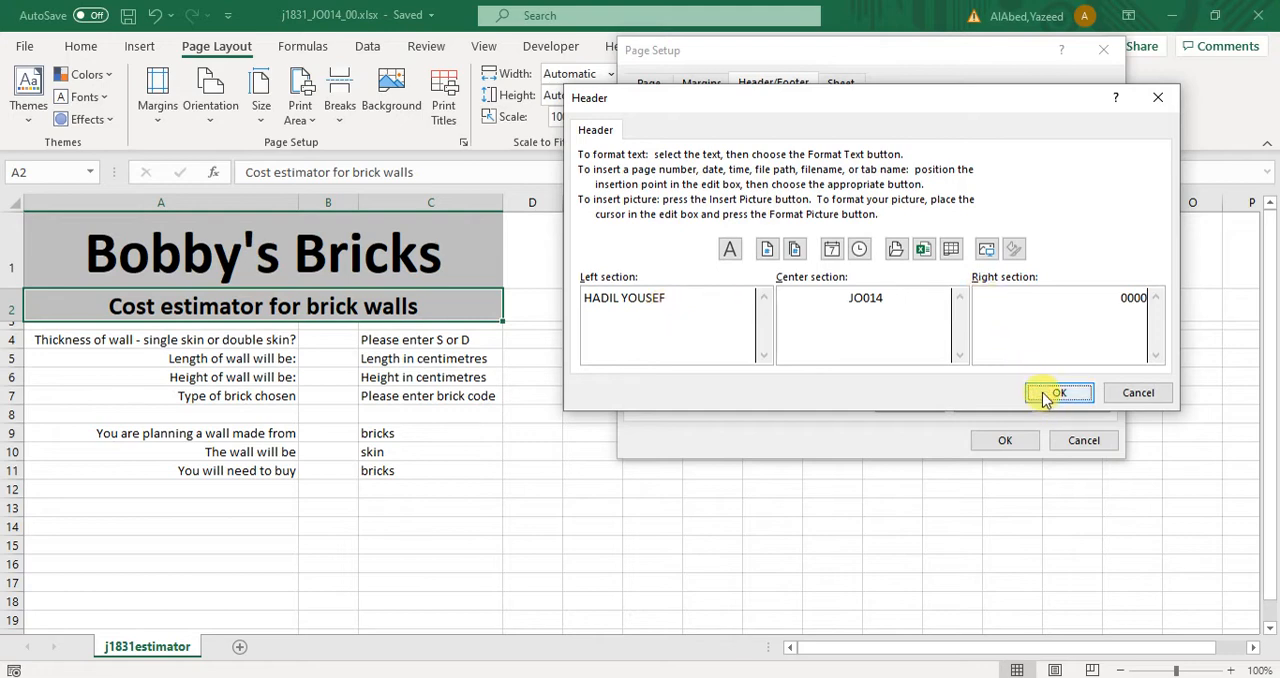
{"action": "left_click", "coordinate": [1061, 392]}
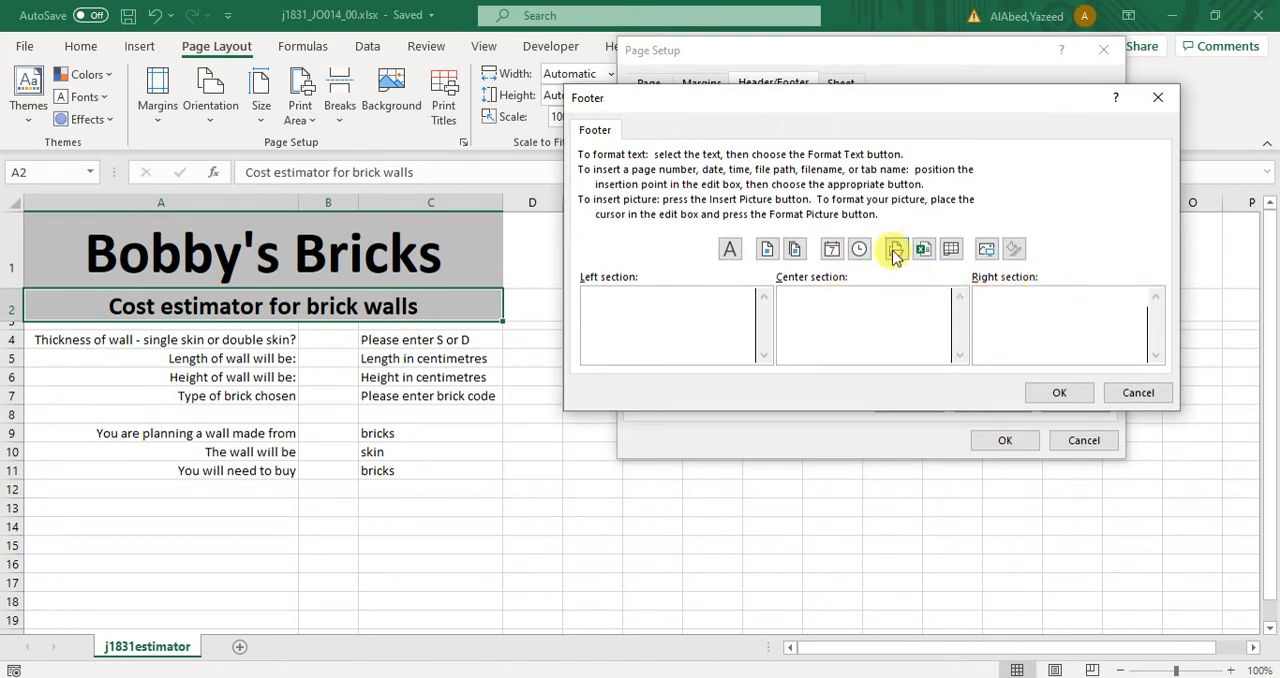
Put the automatic file path and file name in the footer's right section.
{"action": "left_click", "coordinate": [895, 248]}
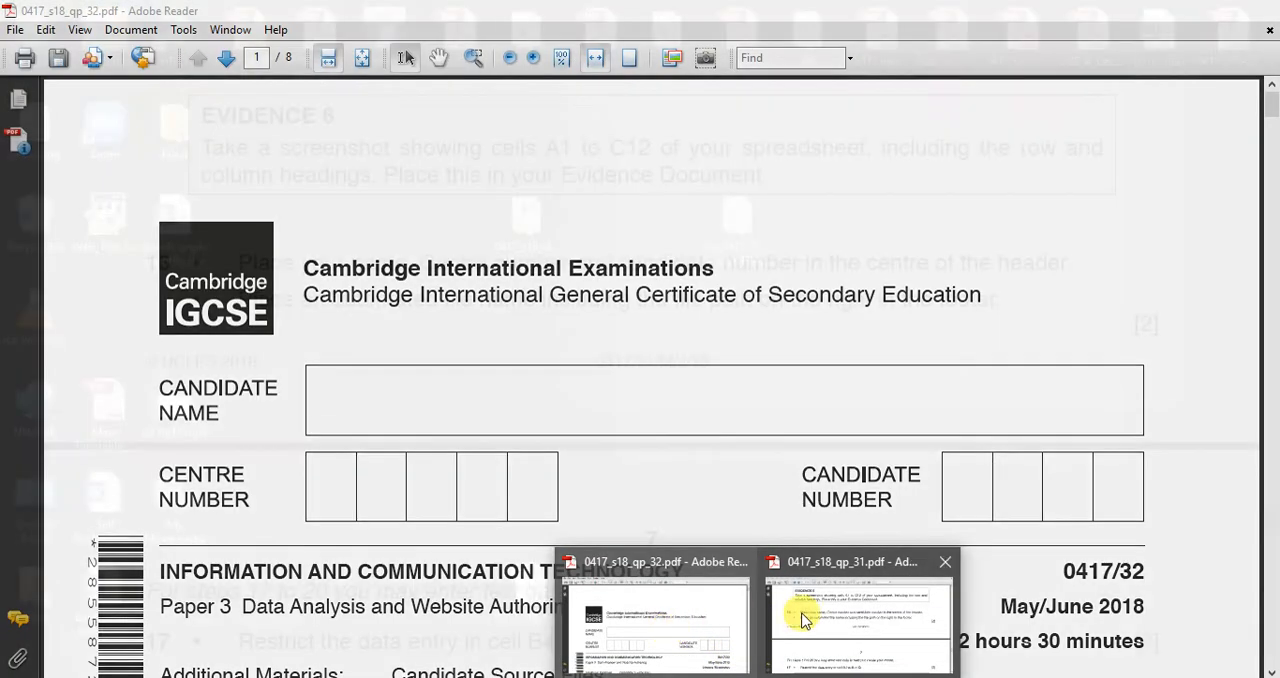
{"action": "left_click", "coordinate": [827, 620]}
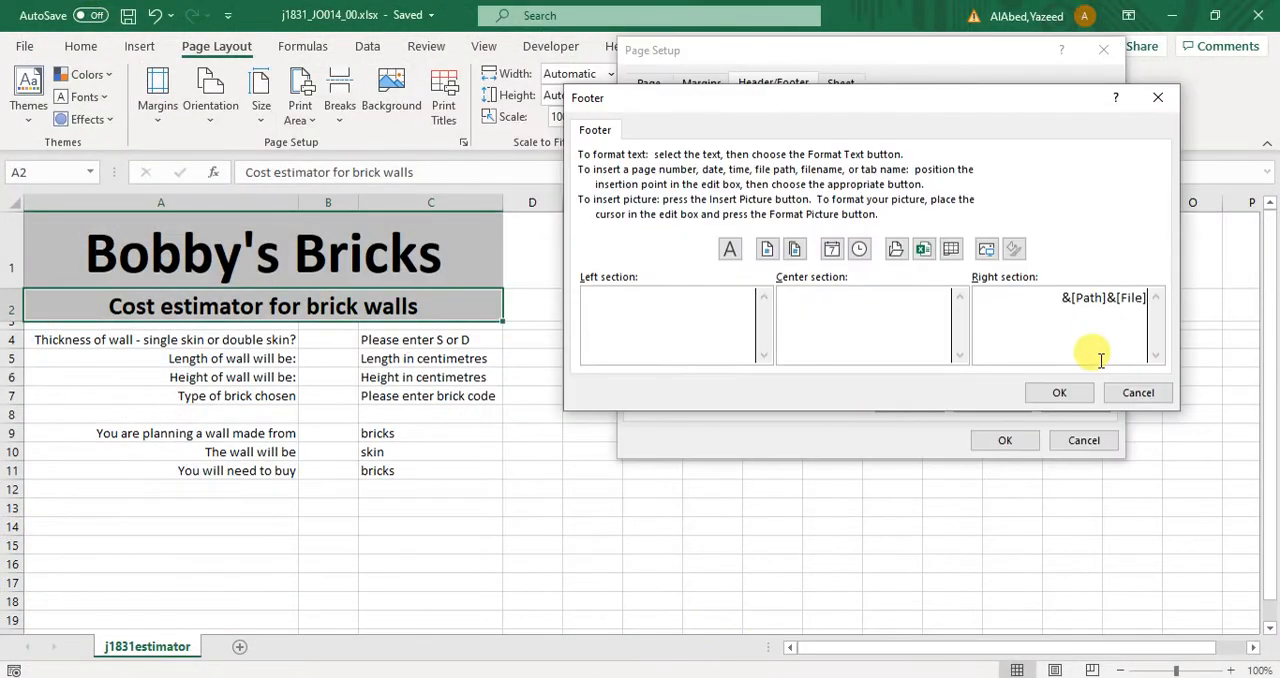
{"action": "left_click", "coordinate": [1059, 392]}
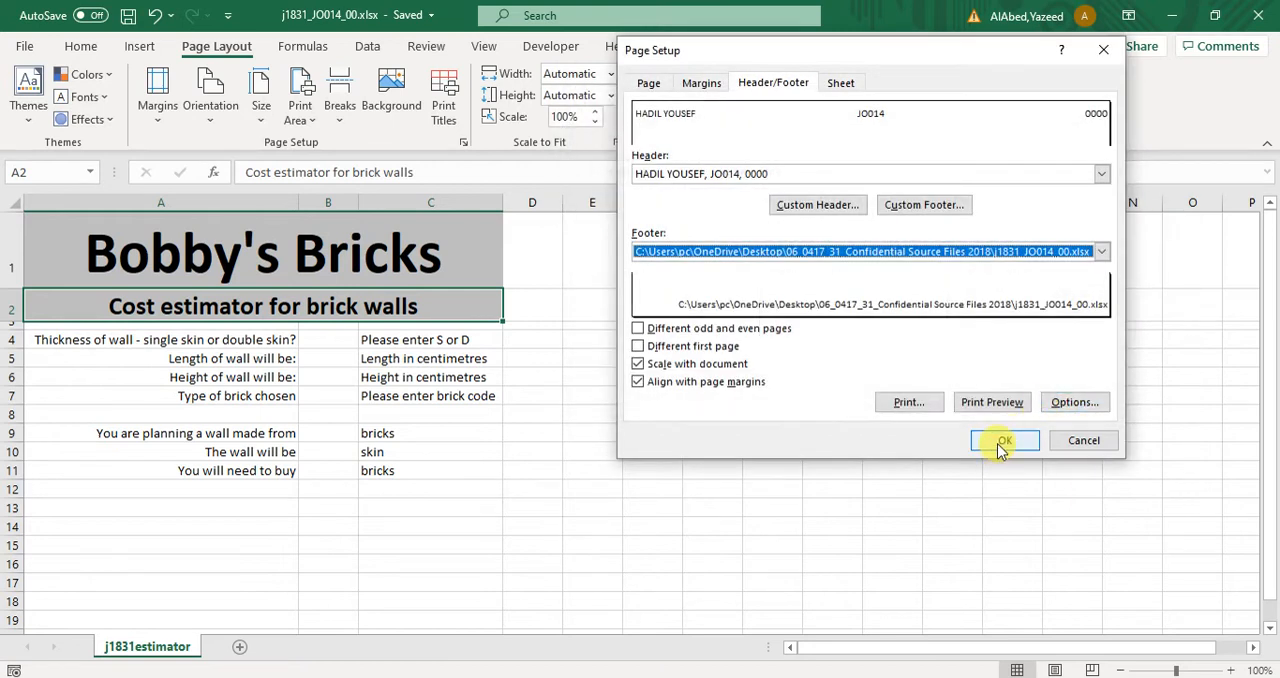
Apply the header and footer, then bring question 17 on restricting B4 into view.
{"action": "left_click", "coordinate": [1005, 440]}
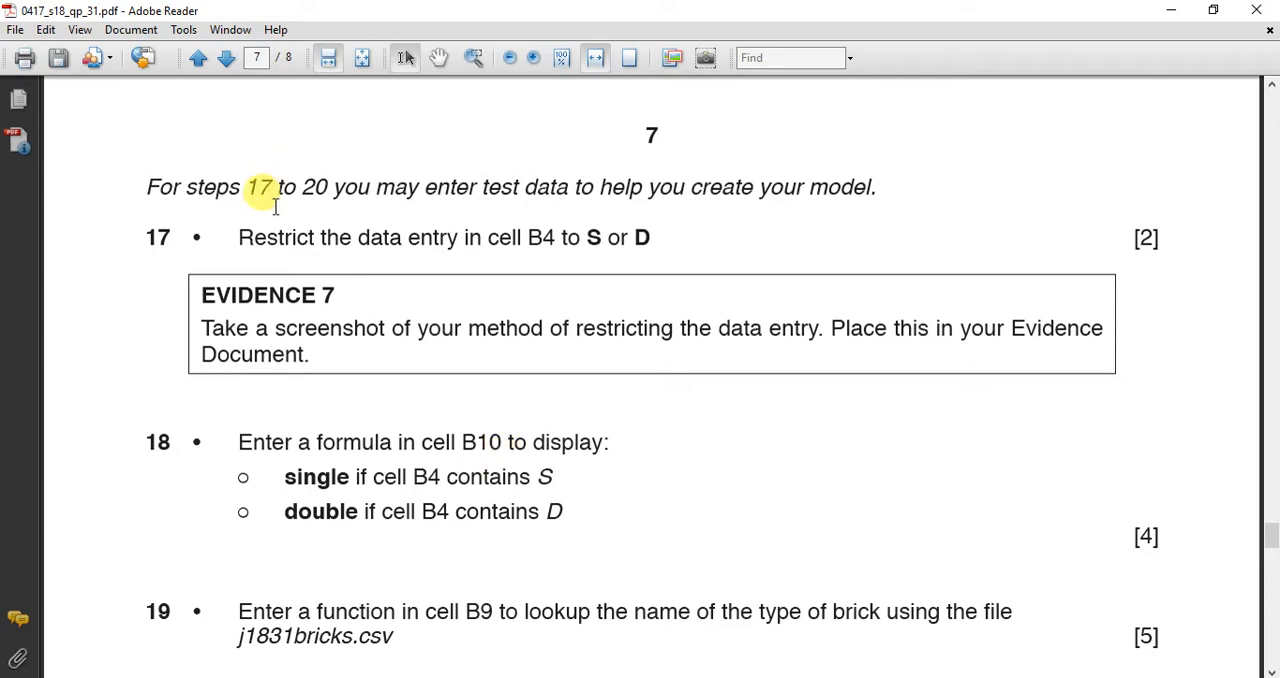
{"action": "left_click_drag", "start_coordinate": [238, 237], "coordinate": [650, 237]}
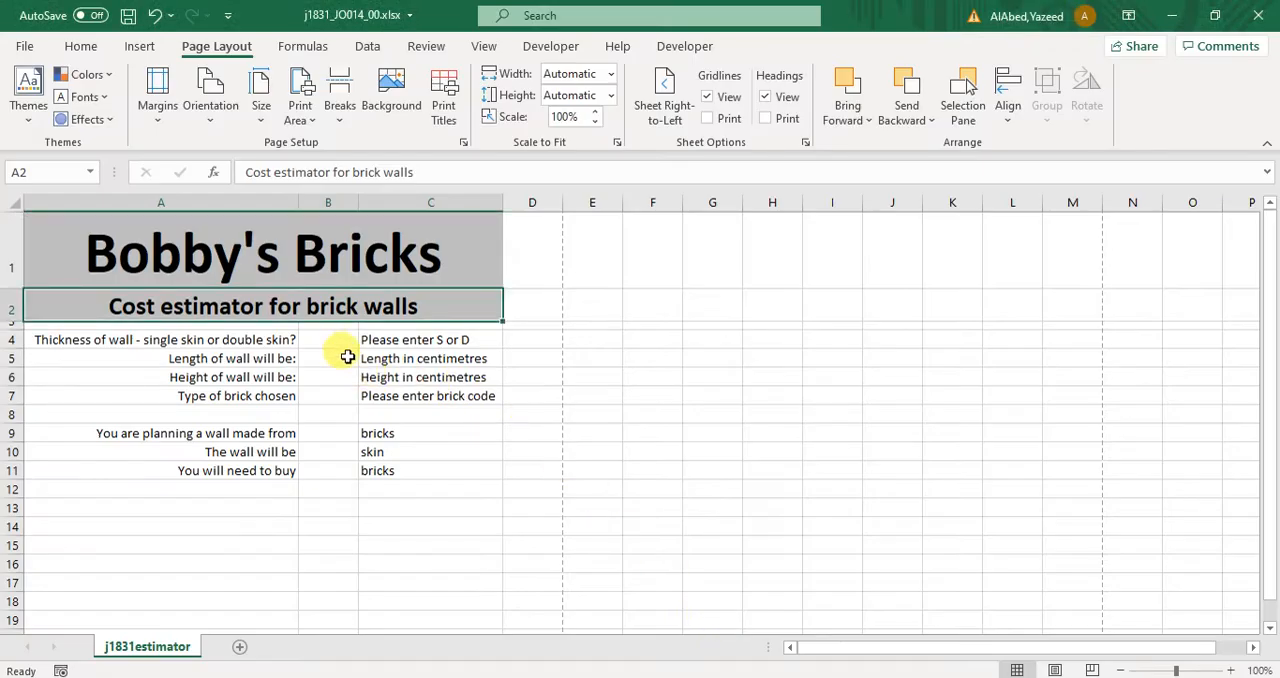
Set Data Validation on B4 to allow only a list of S,D.
{"action": "left_click", "coordinate": [327, 339]}
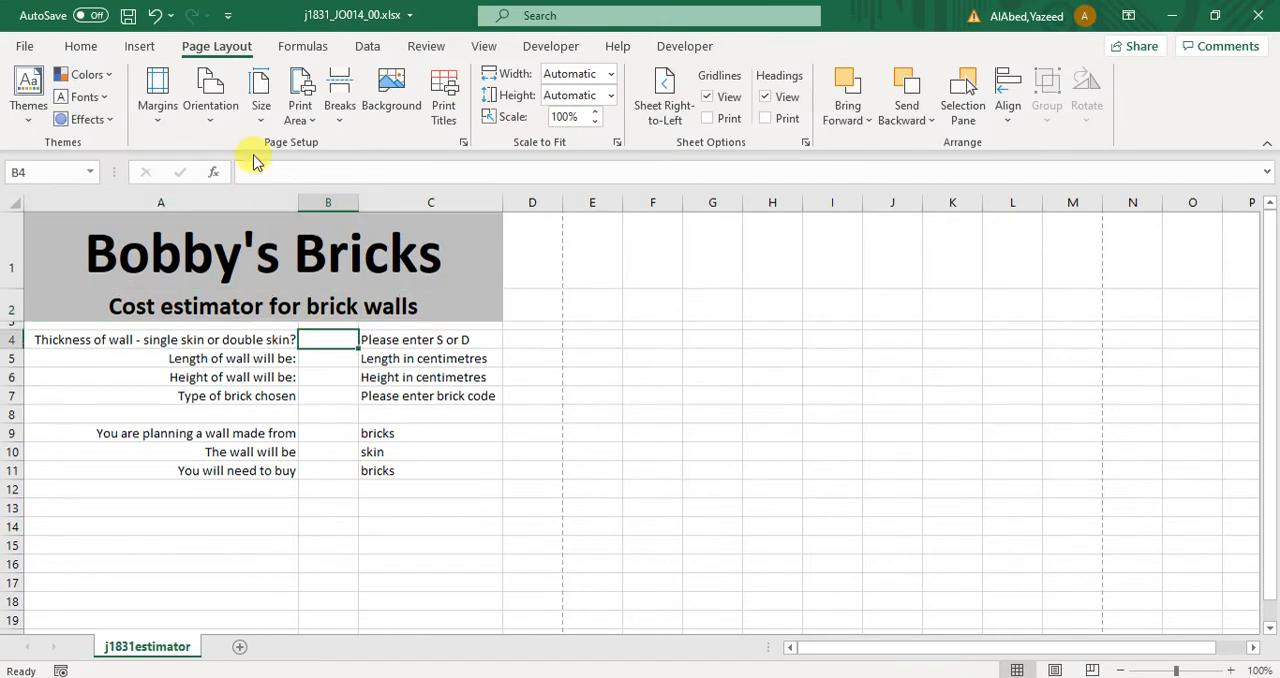
{"action": "left_click", "coordinate": [367, 46]}
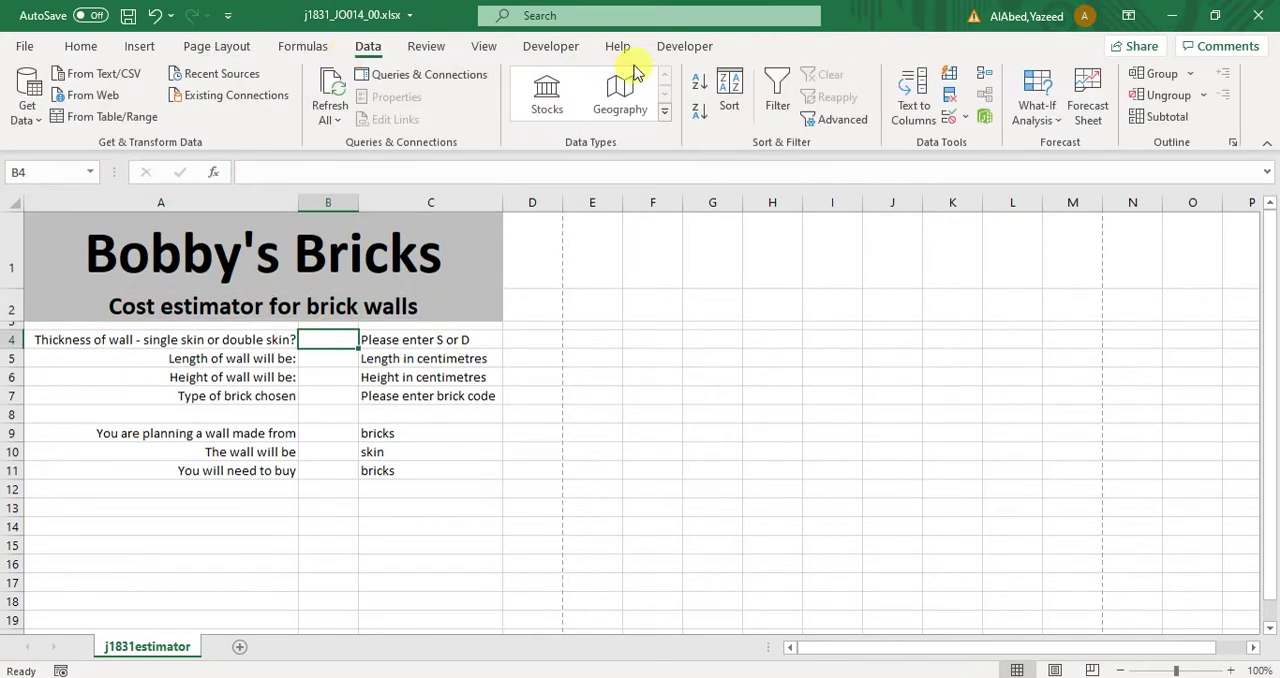
{"action": "left_click", "coordinate": [949, 77]}
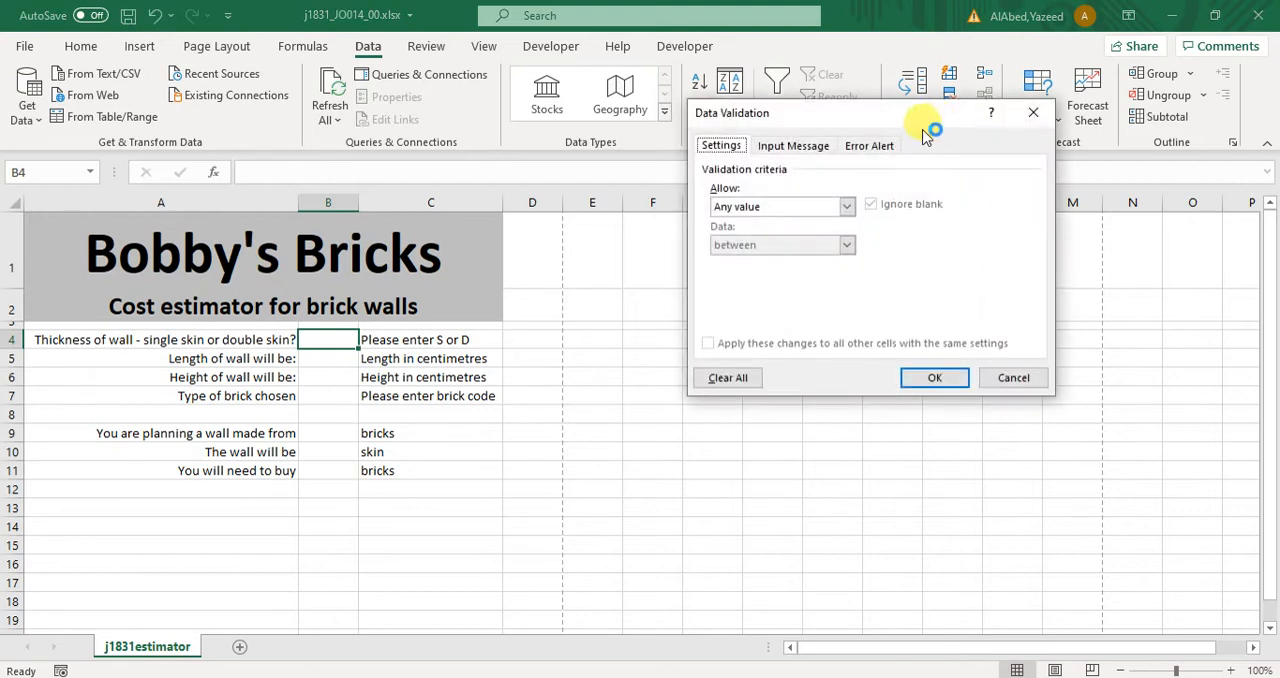
{"action": "left_click", "coordinate": [846, 206]}
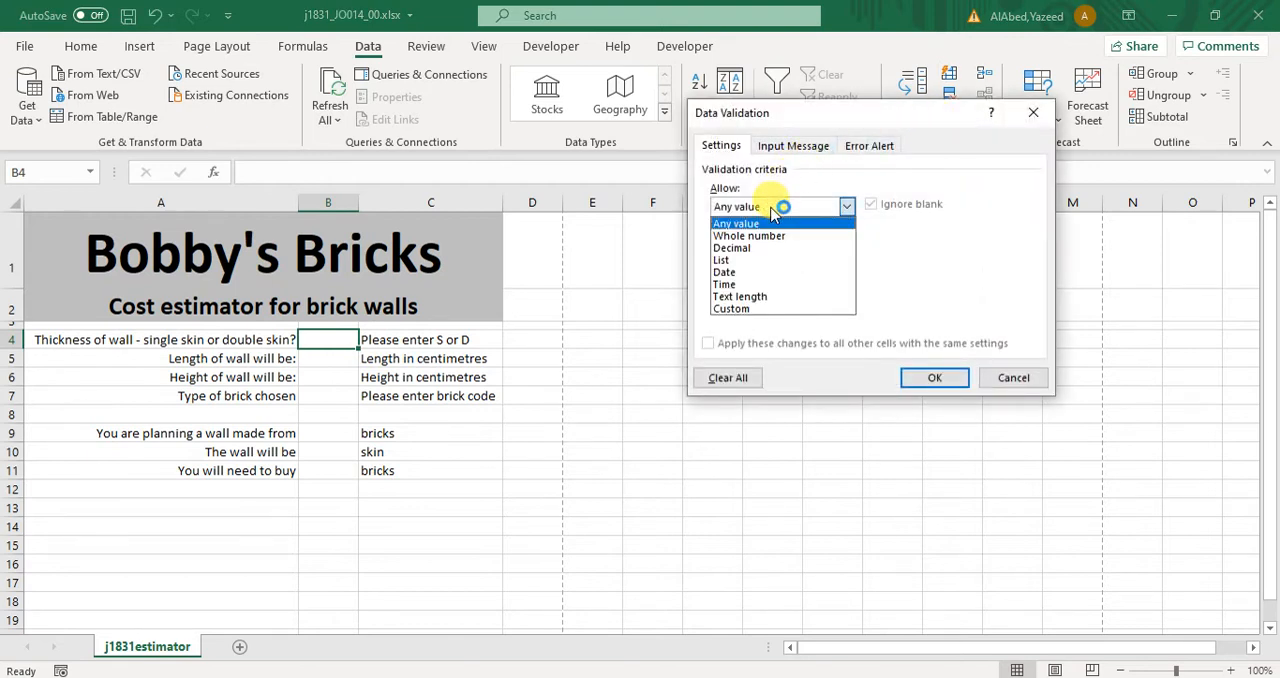
{"action": "mouse_move", "coordinate": [724, 260]}
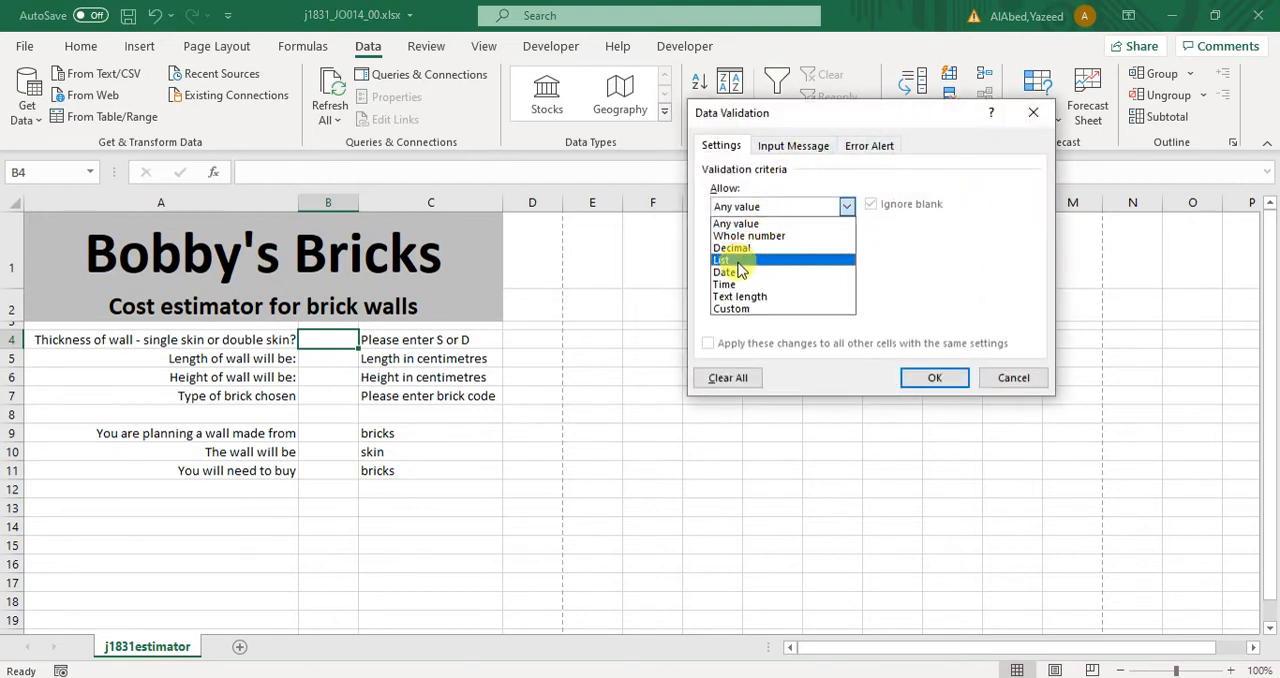
{"action": "left_click", "coordinate": [721, 260]}
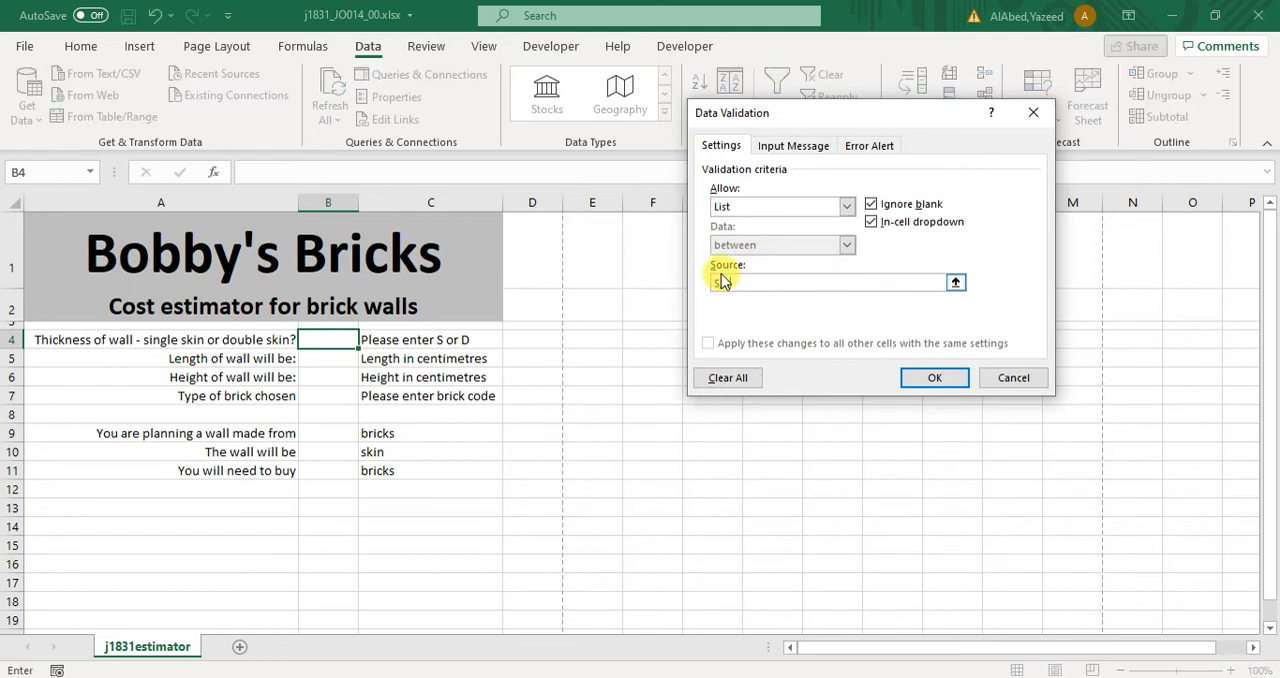
{"action": "type", "text": "S,D"}
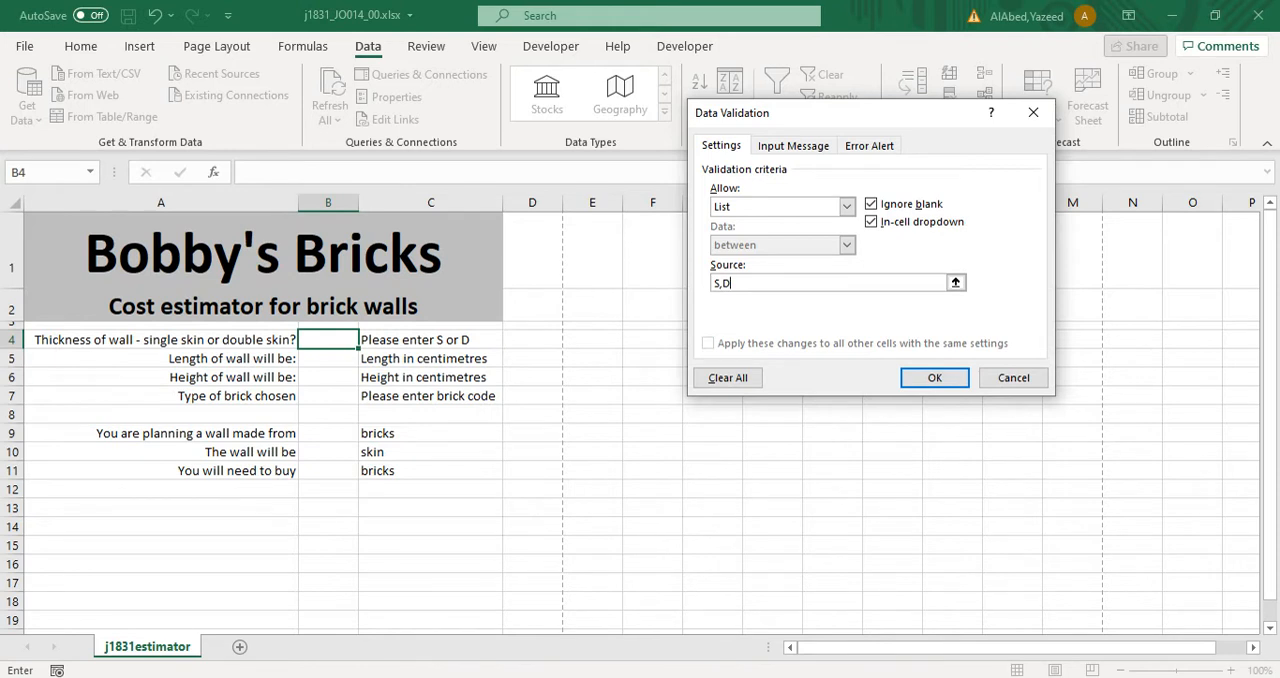
Add the error alert message 'ONLY ENTER S OR D' and confirm the rule.
{"action": "left_click", "coordinate": [868, 145]}
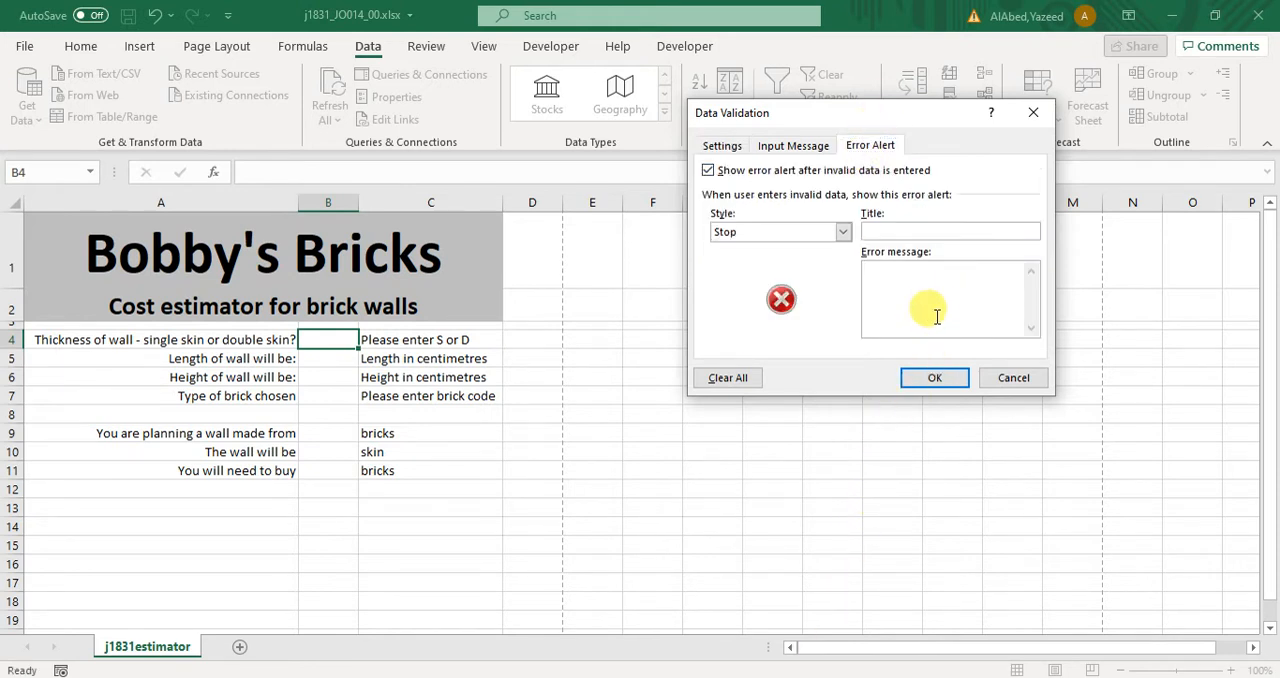
{"action": "type", "text": "ONLY"}
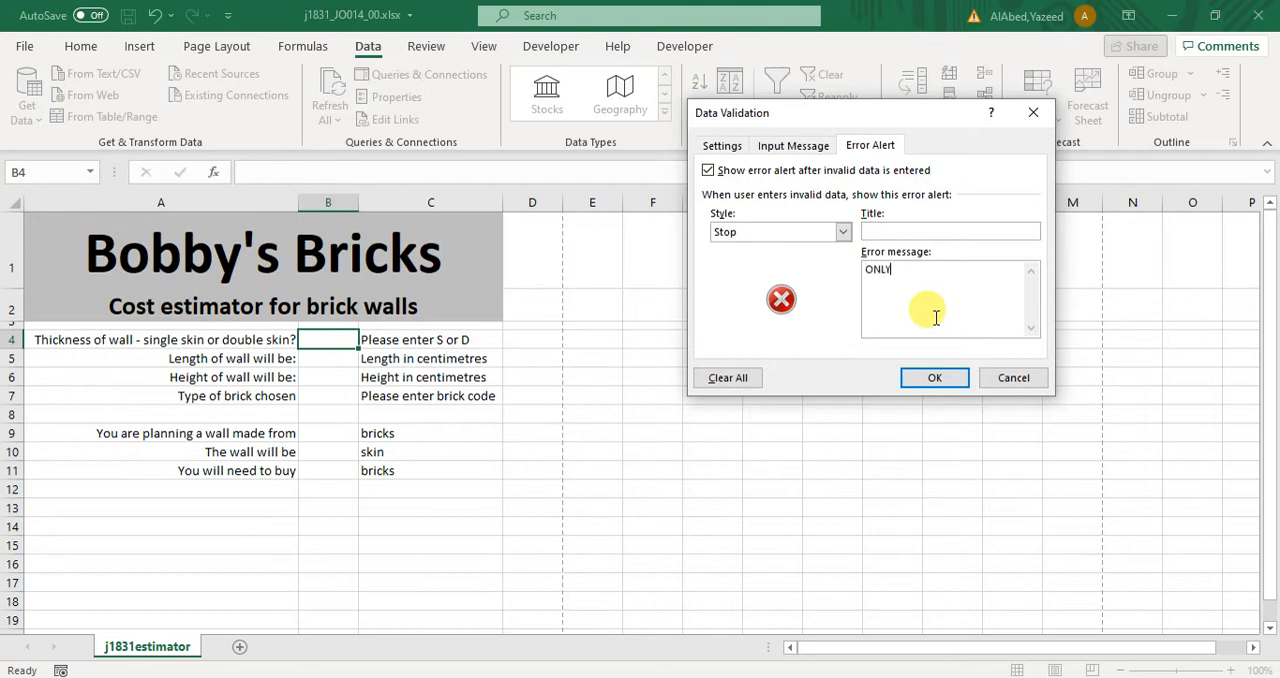
{"action": "type", "text": "ENTER S OR D"}
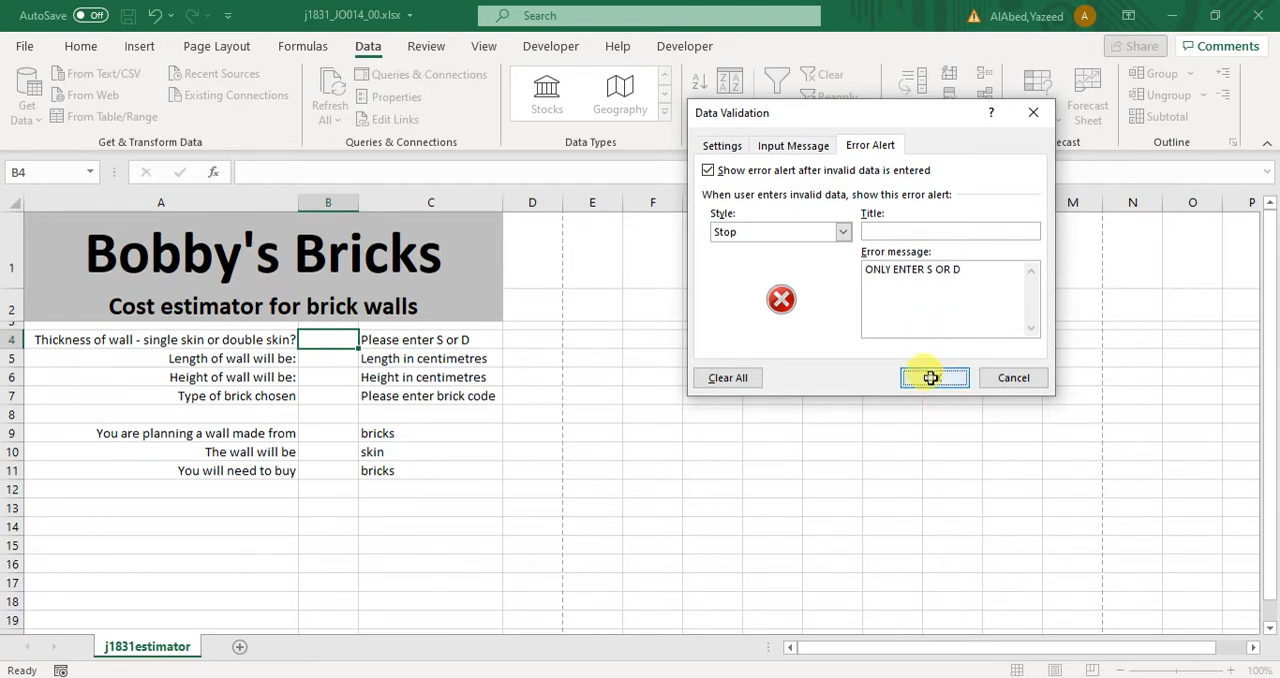
{"action": "left_click", "coordinate": [934, 378]}
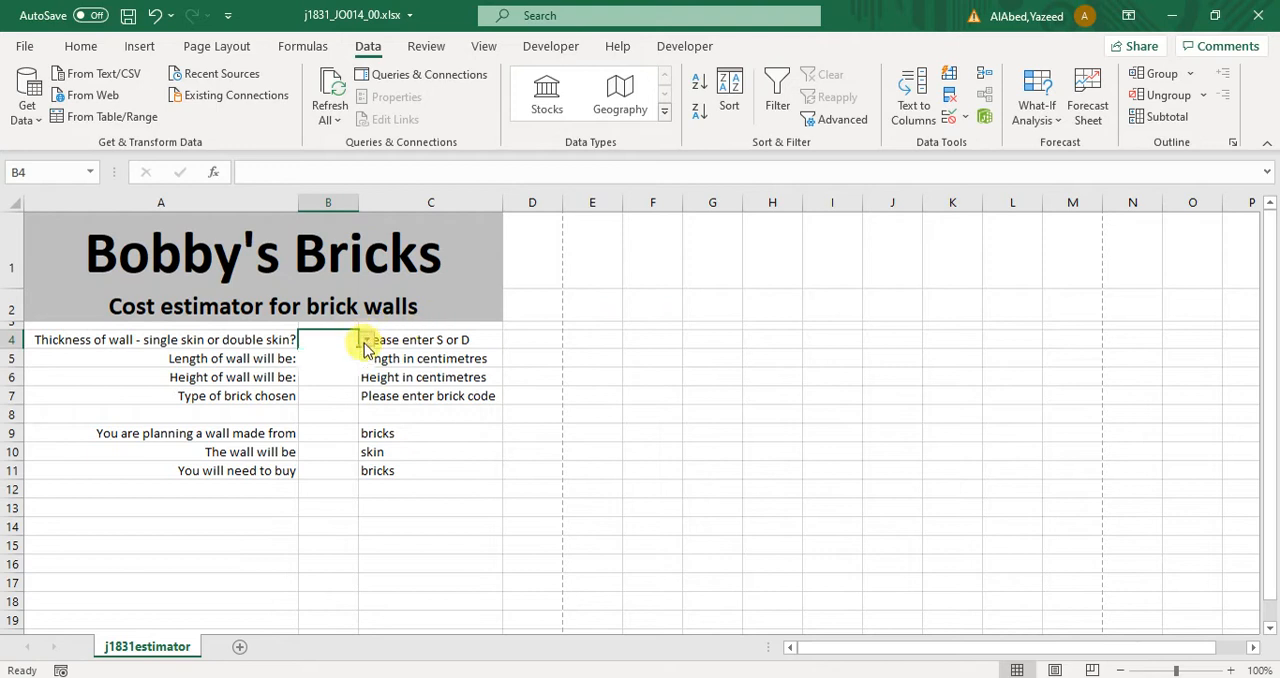
Test B4's in-cell S/D dropdown and recheck its validation settings.
{"action": "left_click", "coordinate": [365, 339]}
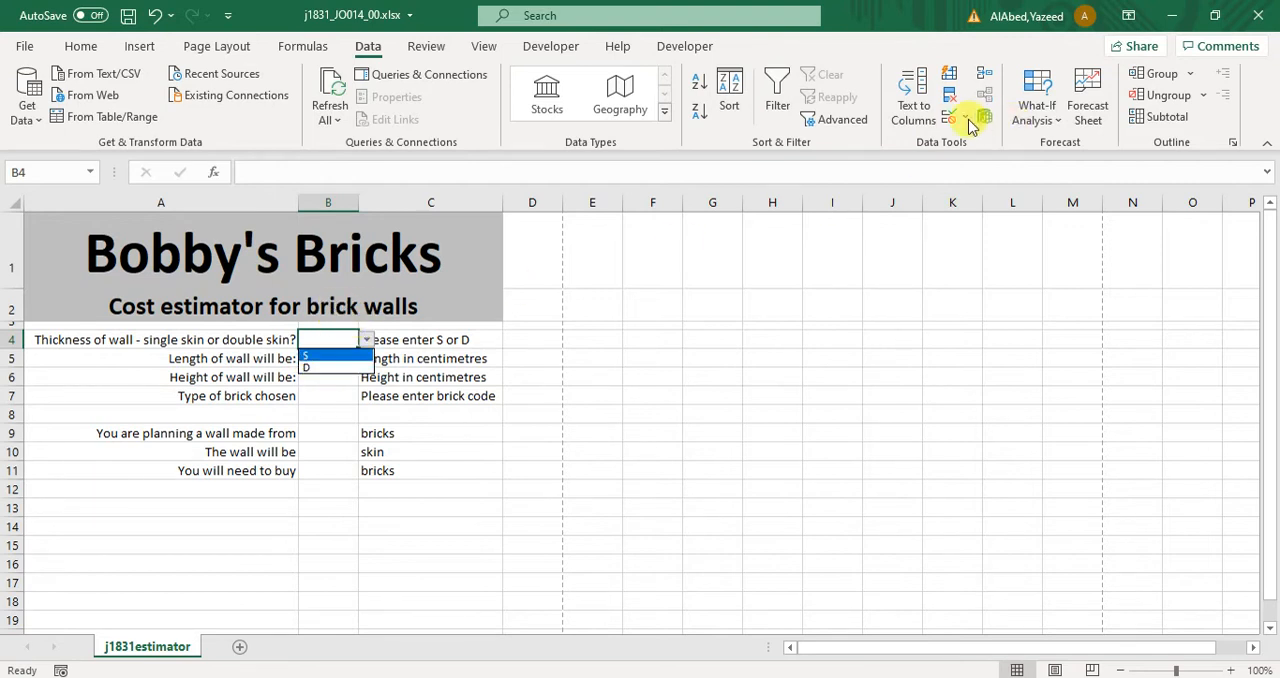
{"action": "left_click", "coordinate": [956, 118]}
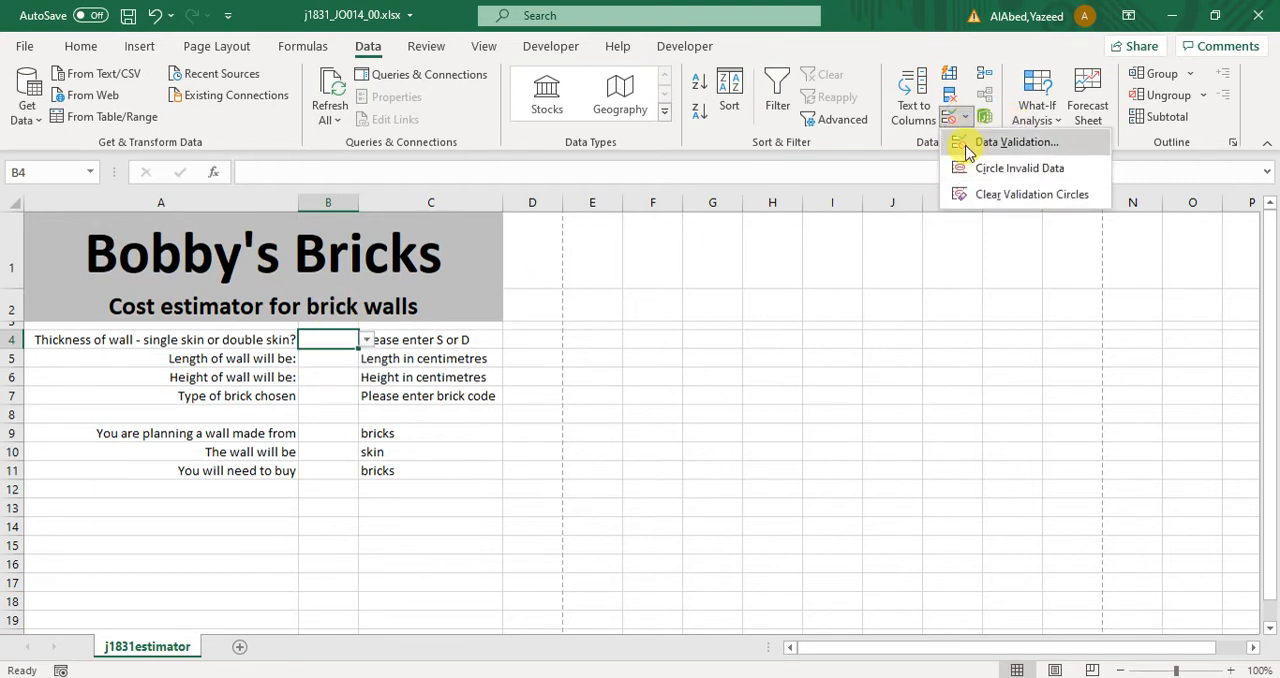
{"action": "left_click", "coordinate": [1017, 141]}
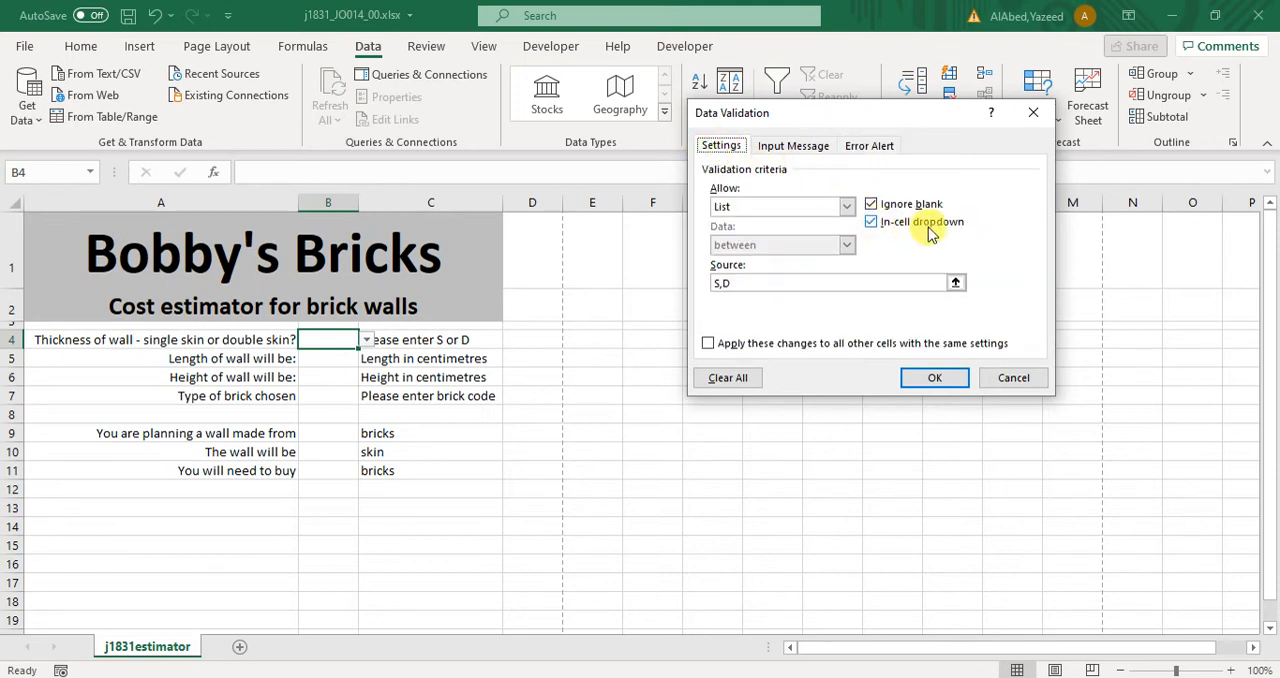
{"action": "mouse_move", "coordinate": [890, 228]}
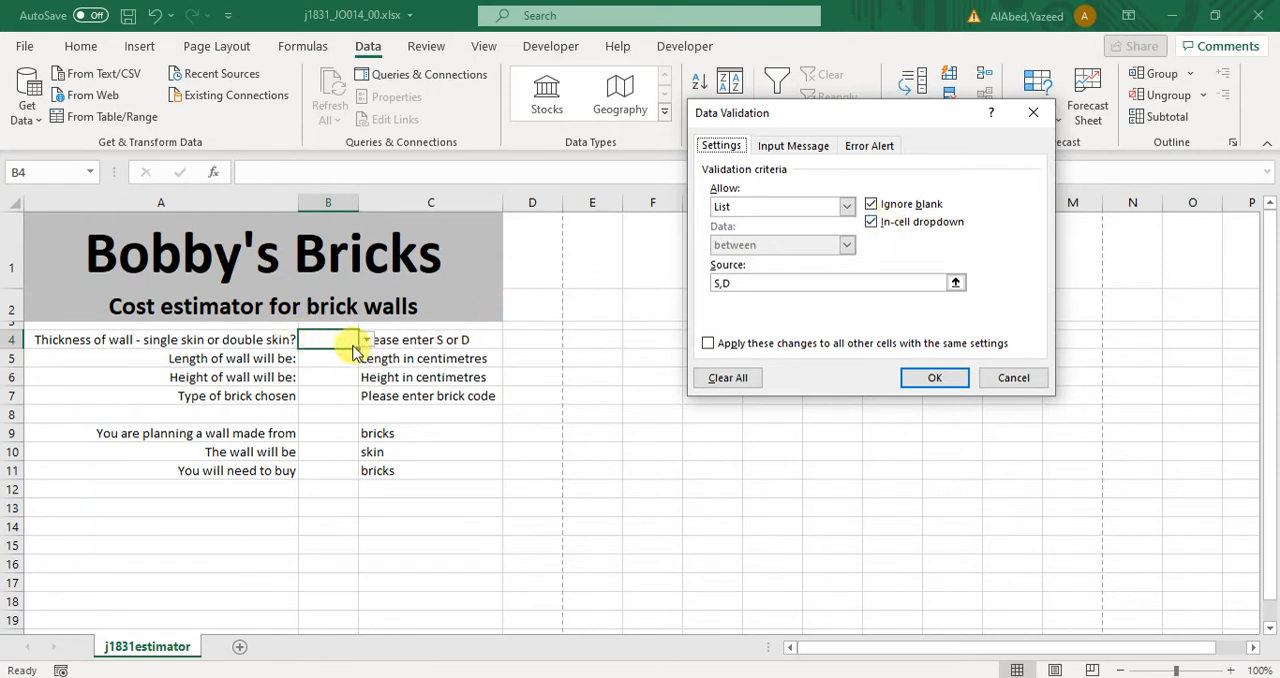
{"action": "left_click", "coordinate": [934, 377]}
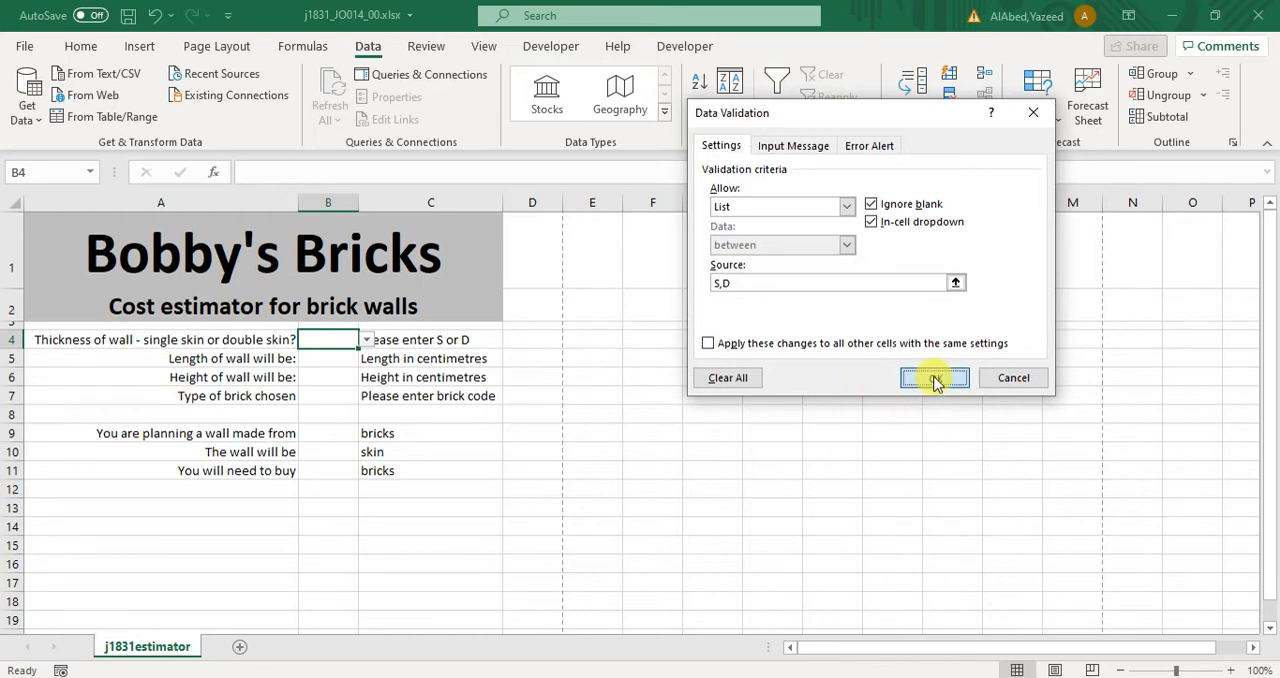
{"action": "left_click", "coordinate": [934, 377]}
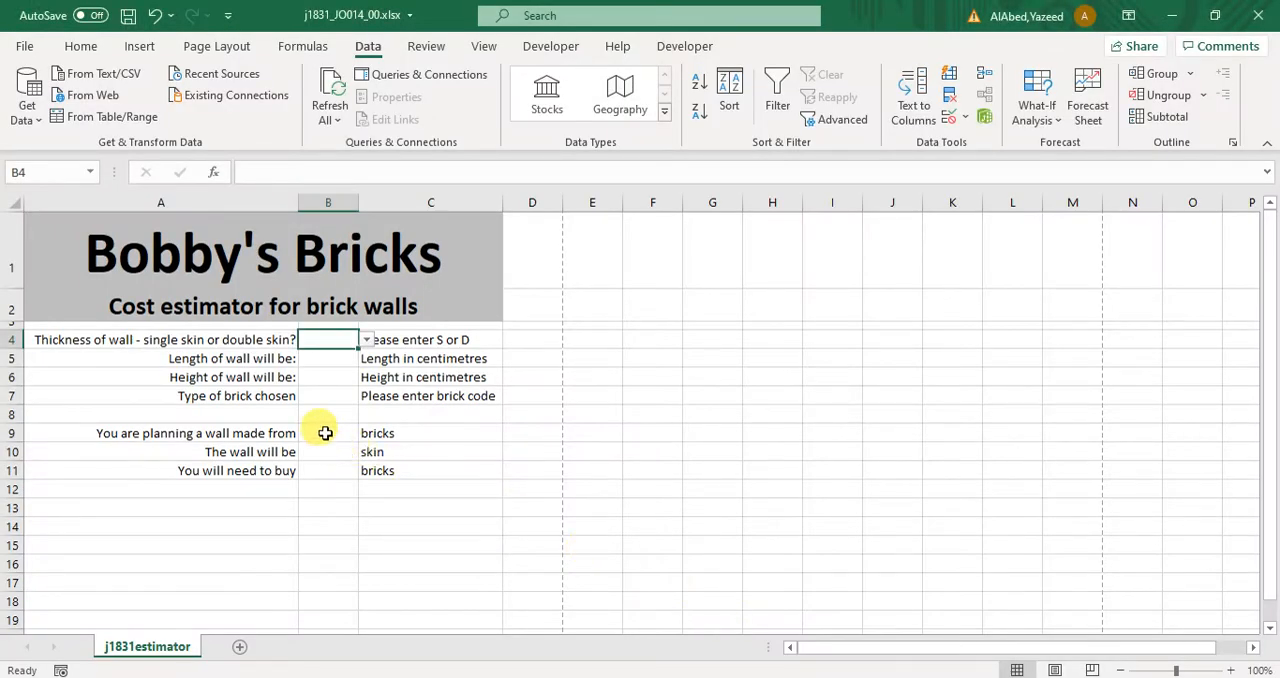
Enter =IF(B4="S","single","double") in B10, then test by entering S in B4.
{"action": "left_click", "coordinate": [328, 451]}
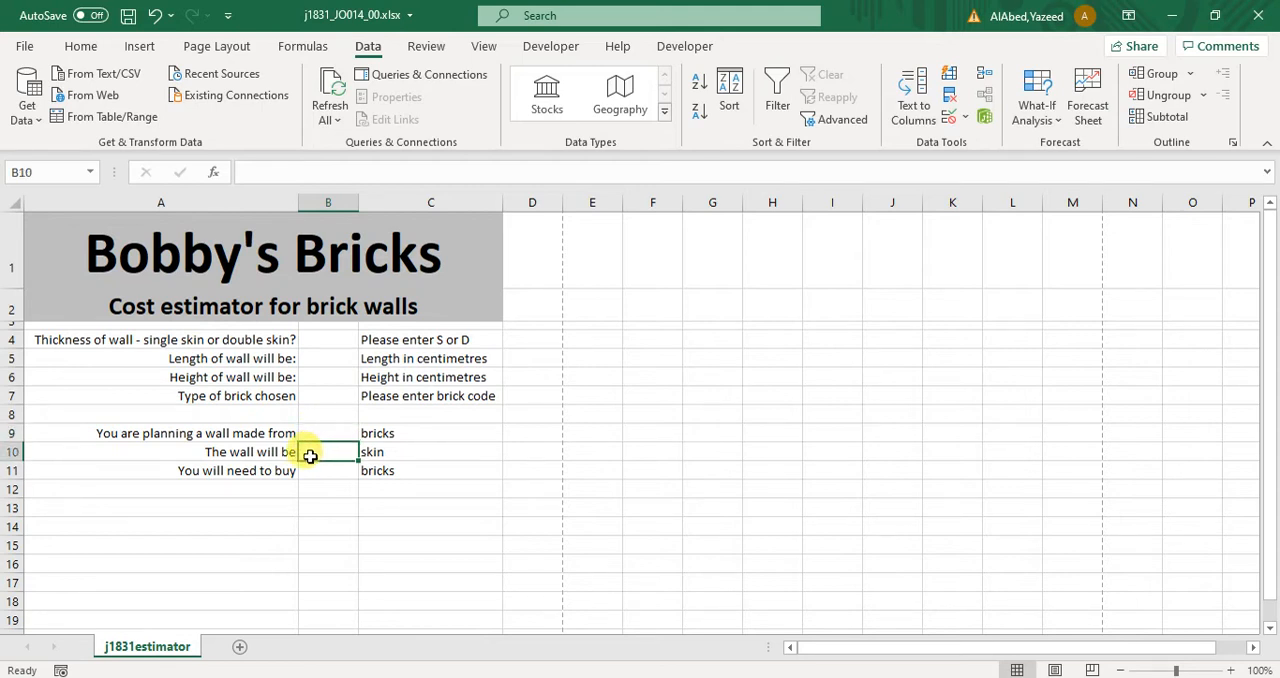
{"action": "mouse_move", "coordinate": [332, 464]}
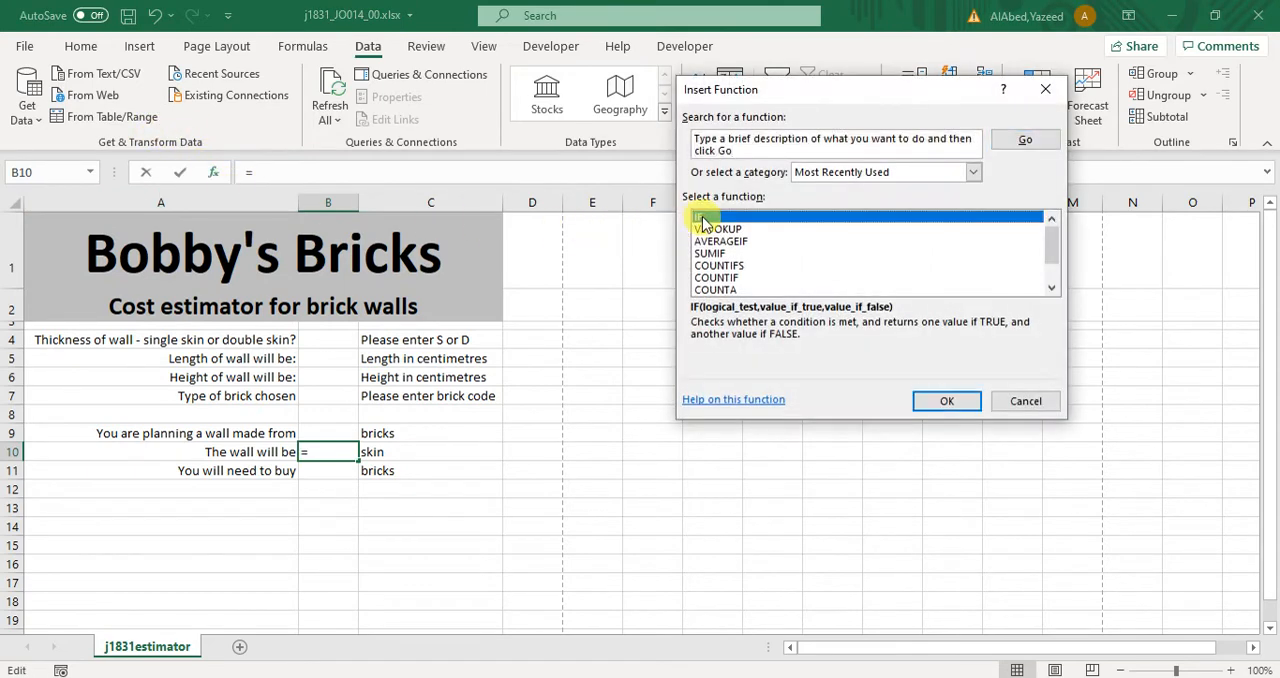
{"action": "left_click", "coordinate": [946, 401]}
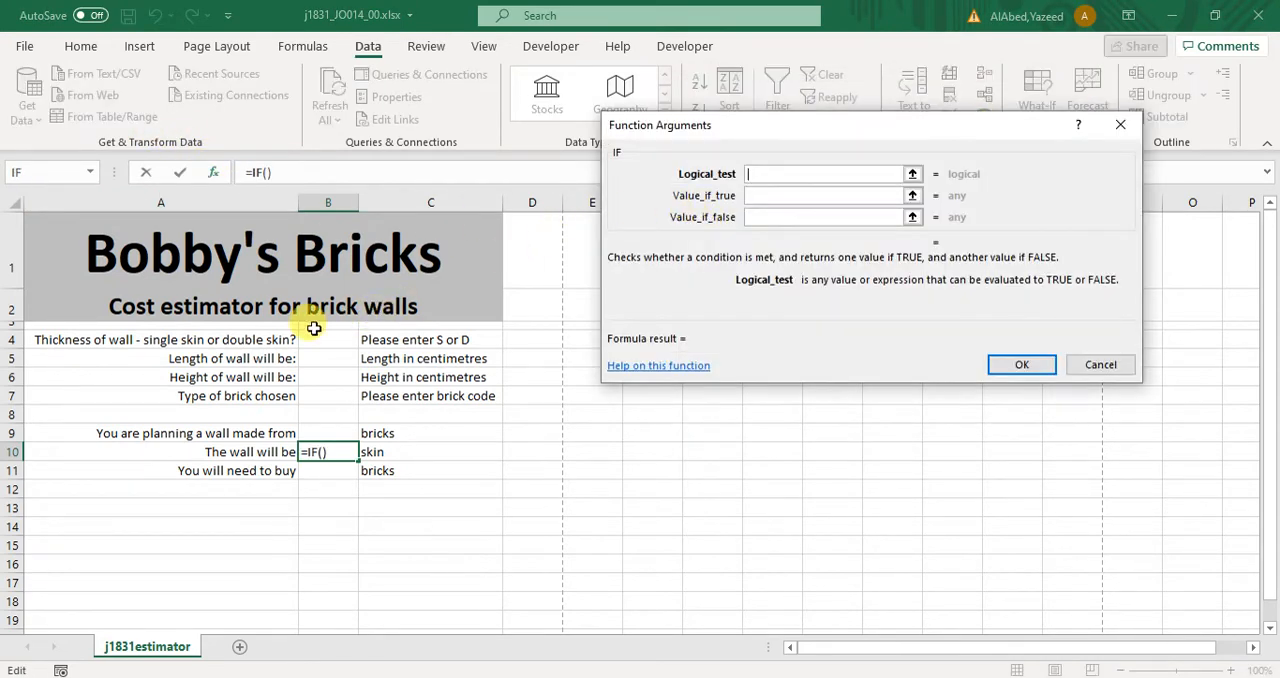
{"action": "left_click", "coordinate": [328, 339]}
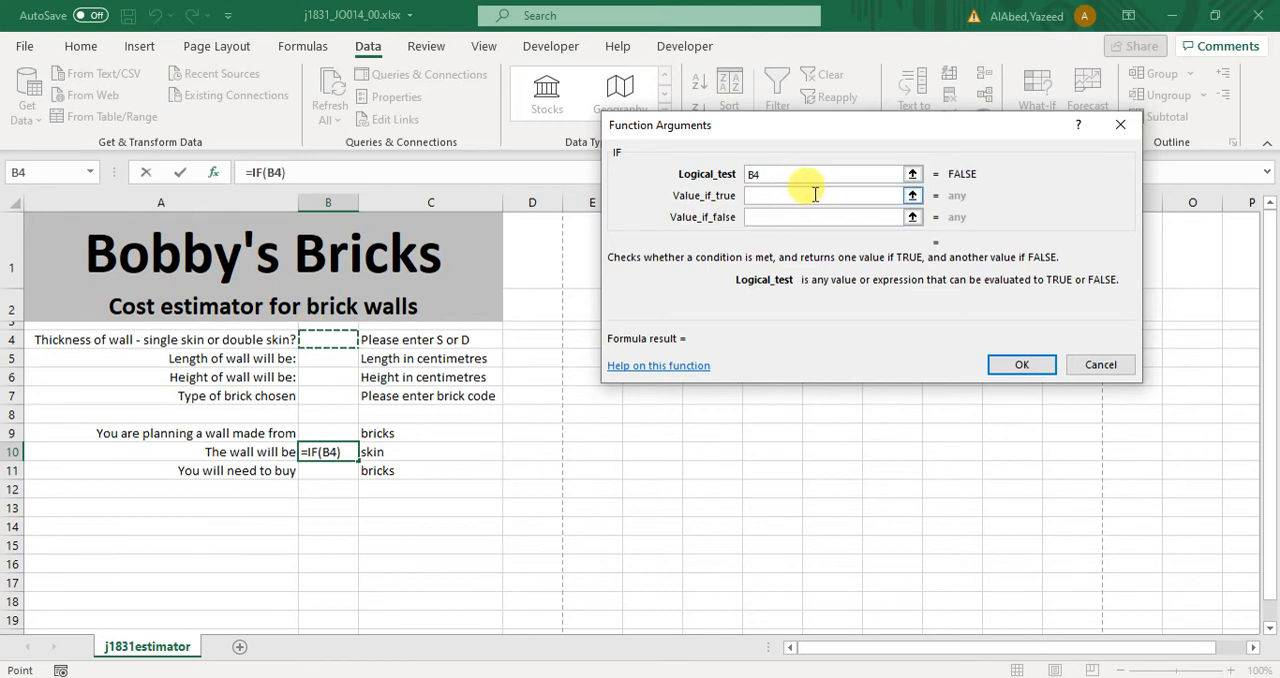
{"action": "type", "text": "=\"S"}
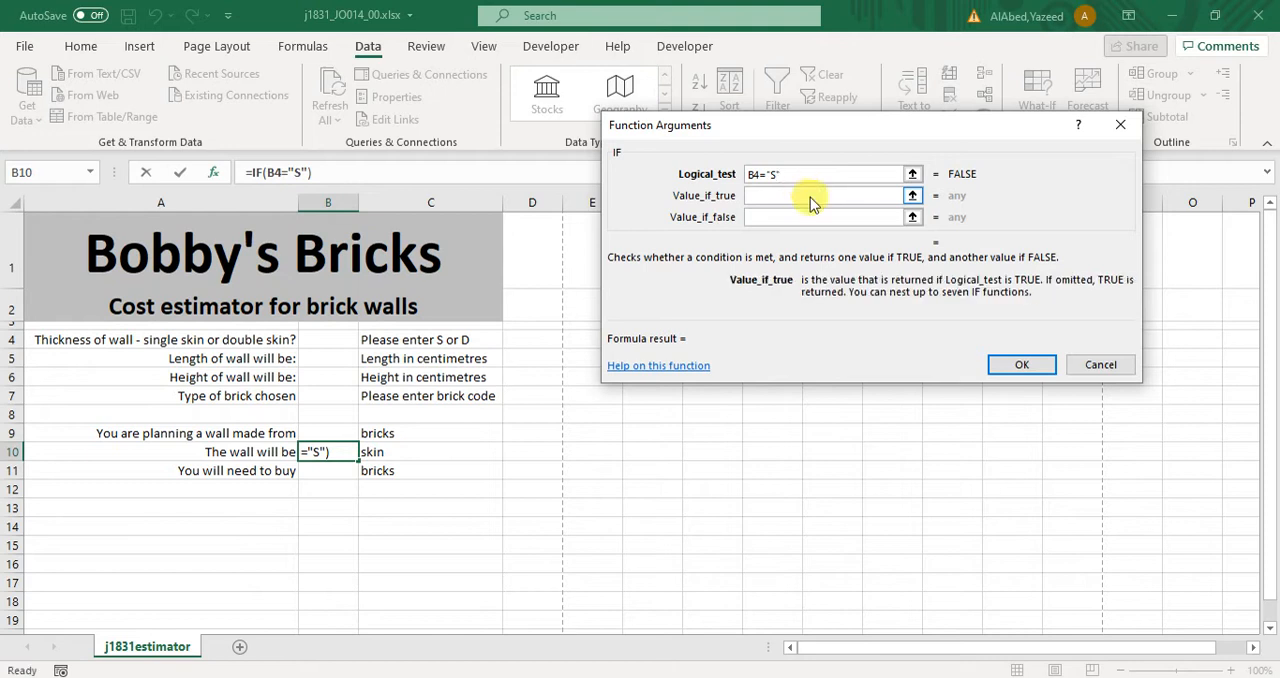
{"action": "type", "text": "single"}
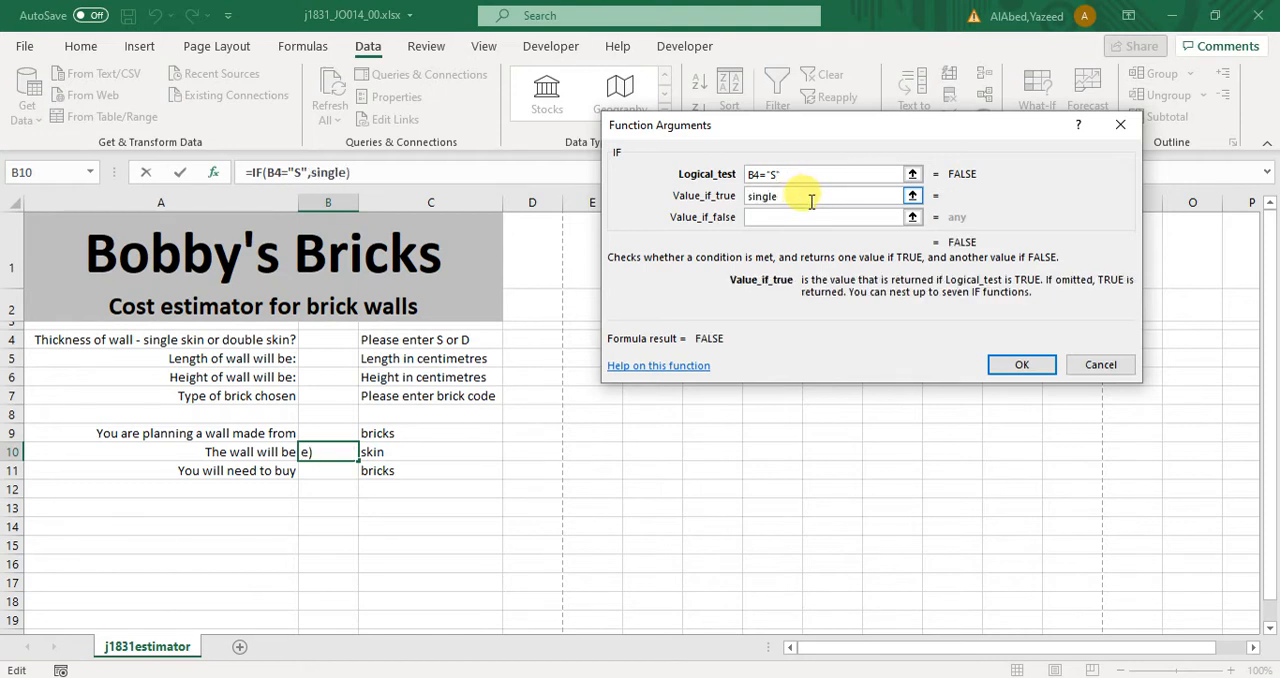
{"action": "type", "text": "double"}
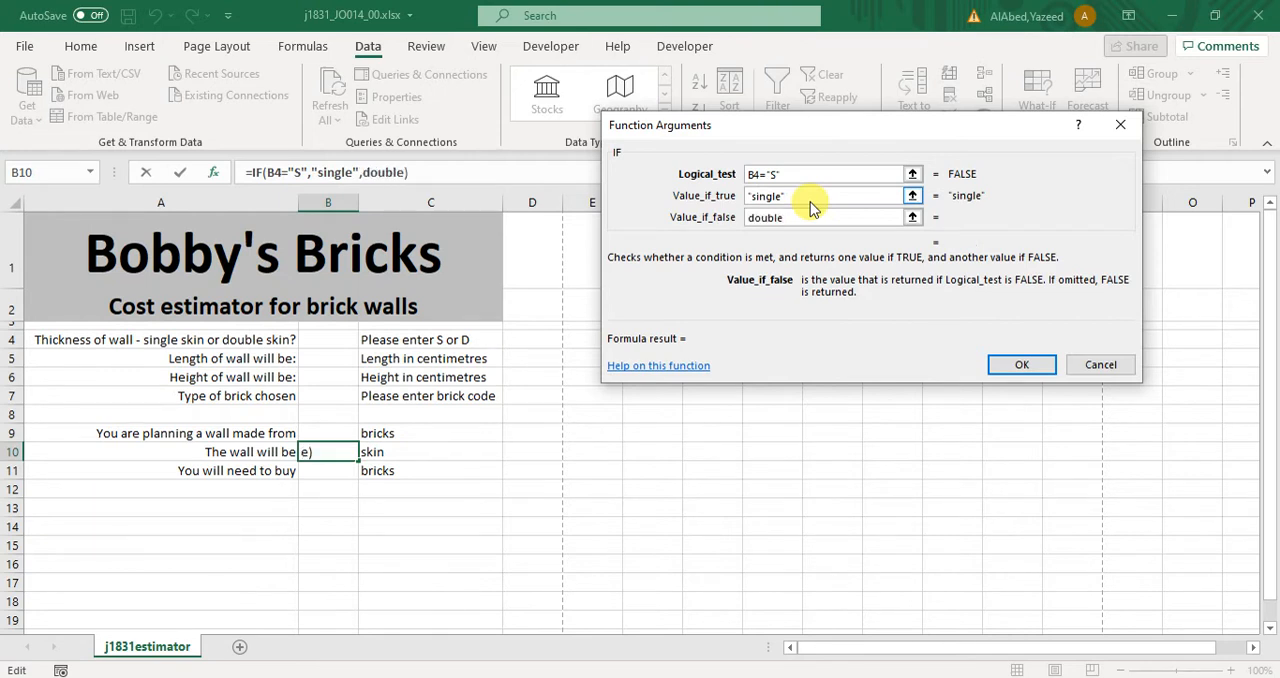
{"action": "left_click", "coordinate": [1021, 364]}
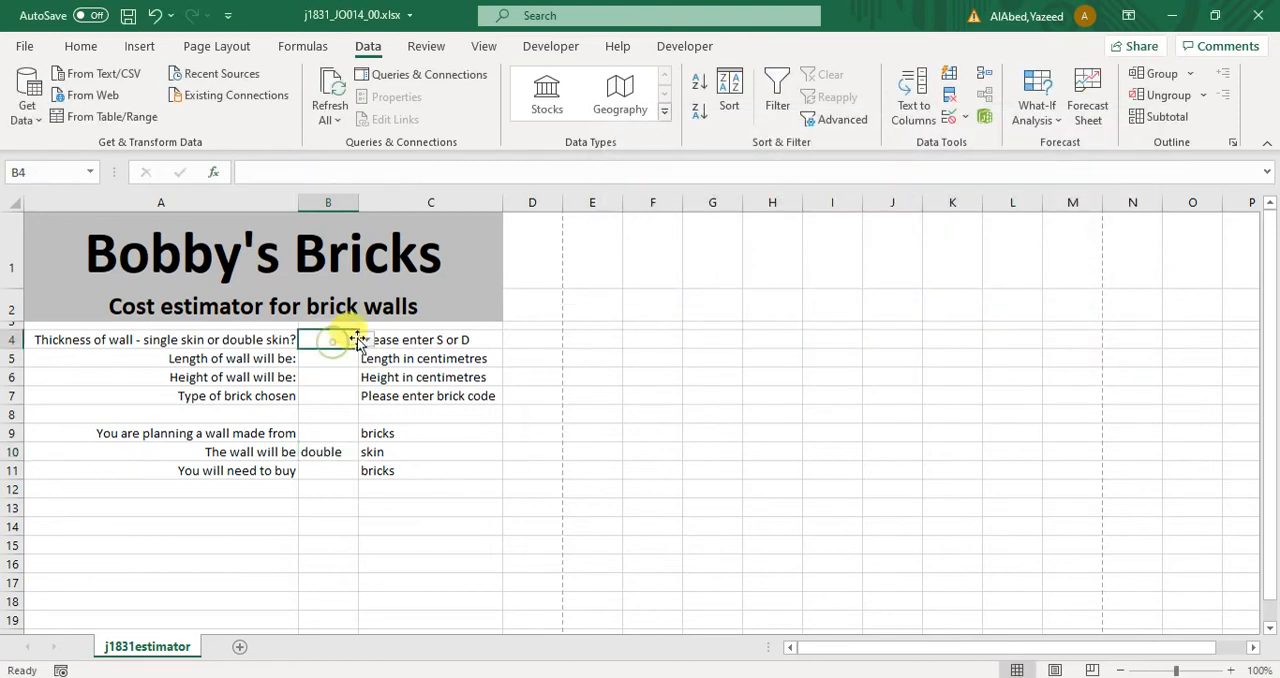
{"action": "type", "text": "S"}
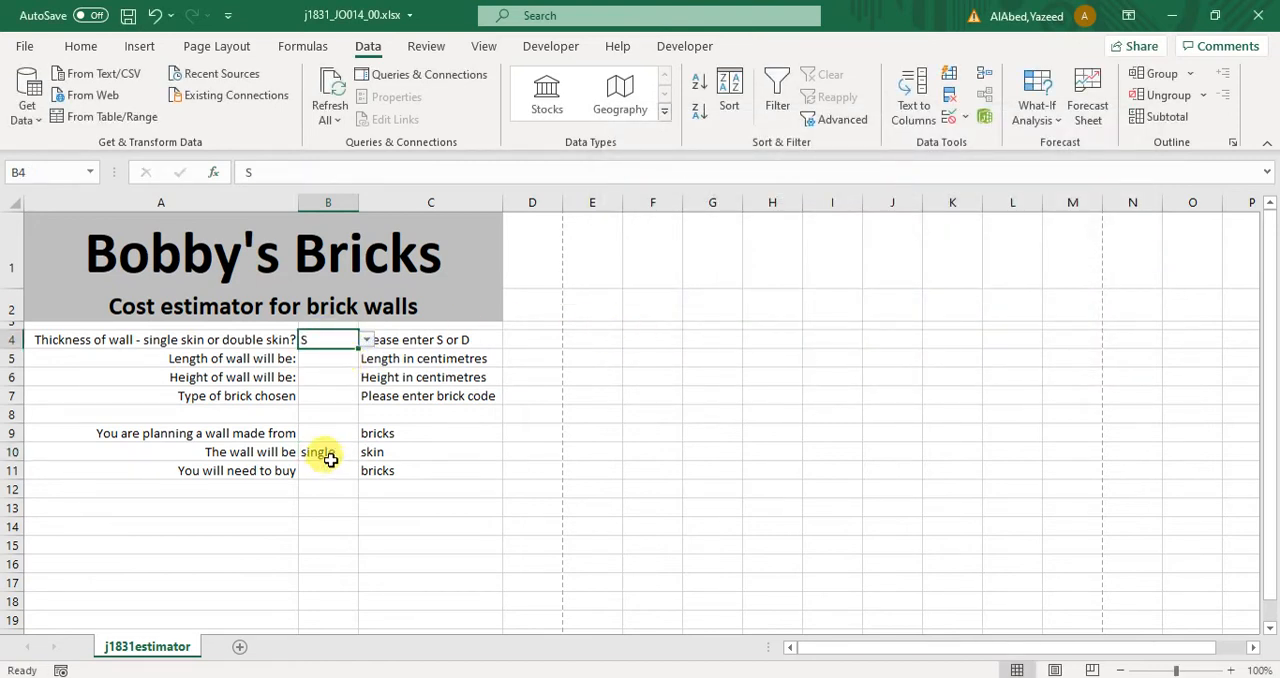
{"action": "left_click", "coordinate": [365, 339]}
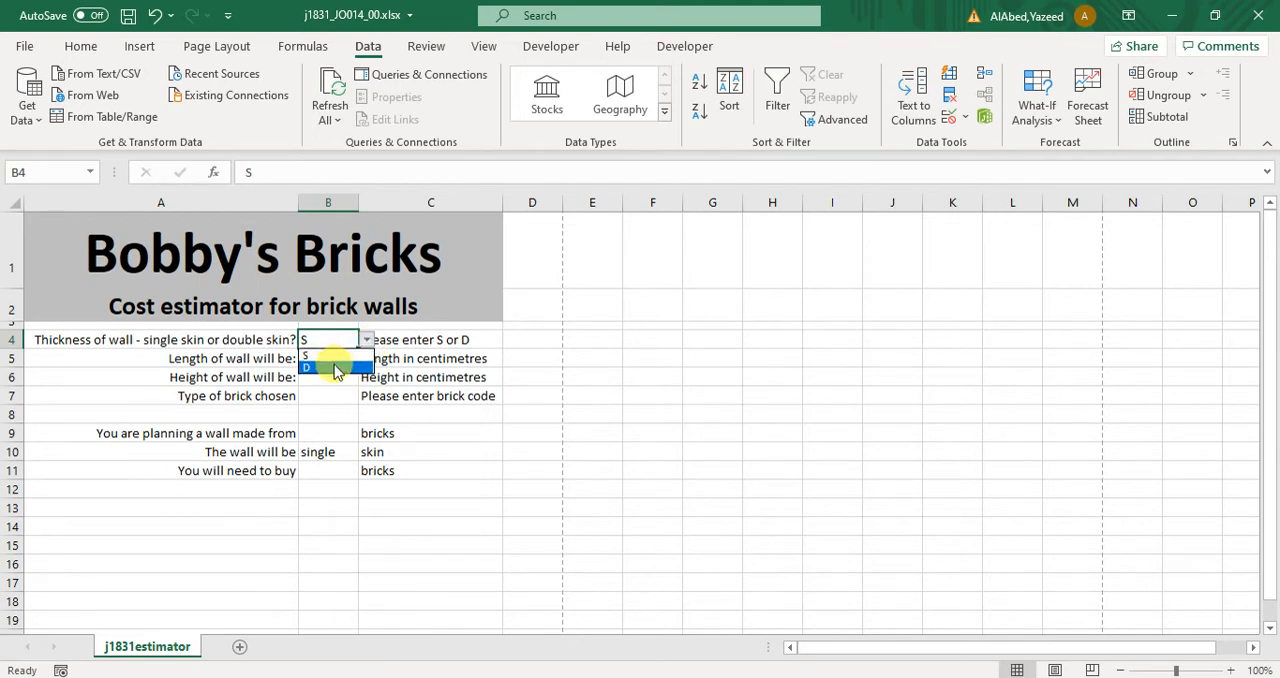
Scroll the question paper to task 19 and highlight the B9 brick-name lookup task.
{"action": "left_click", "coordinate": [320, 358]}
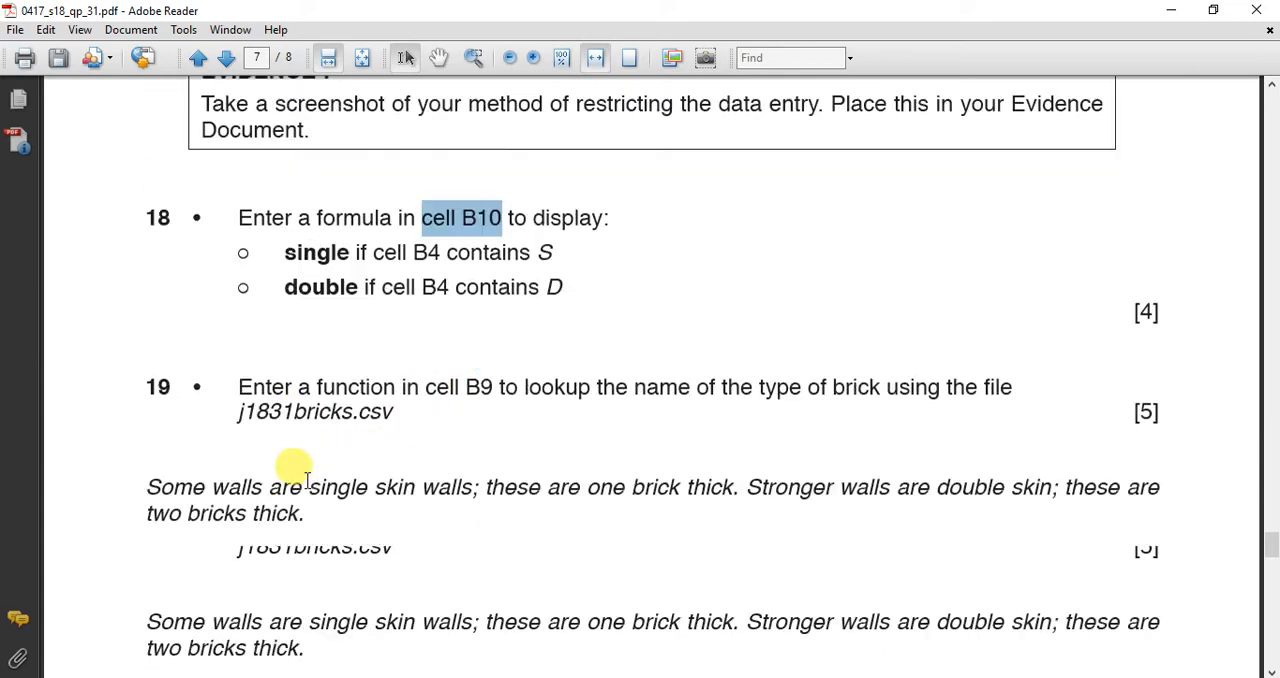
{"action": "scroll", "scroll_direction": "down", "scroll_amount": 3}
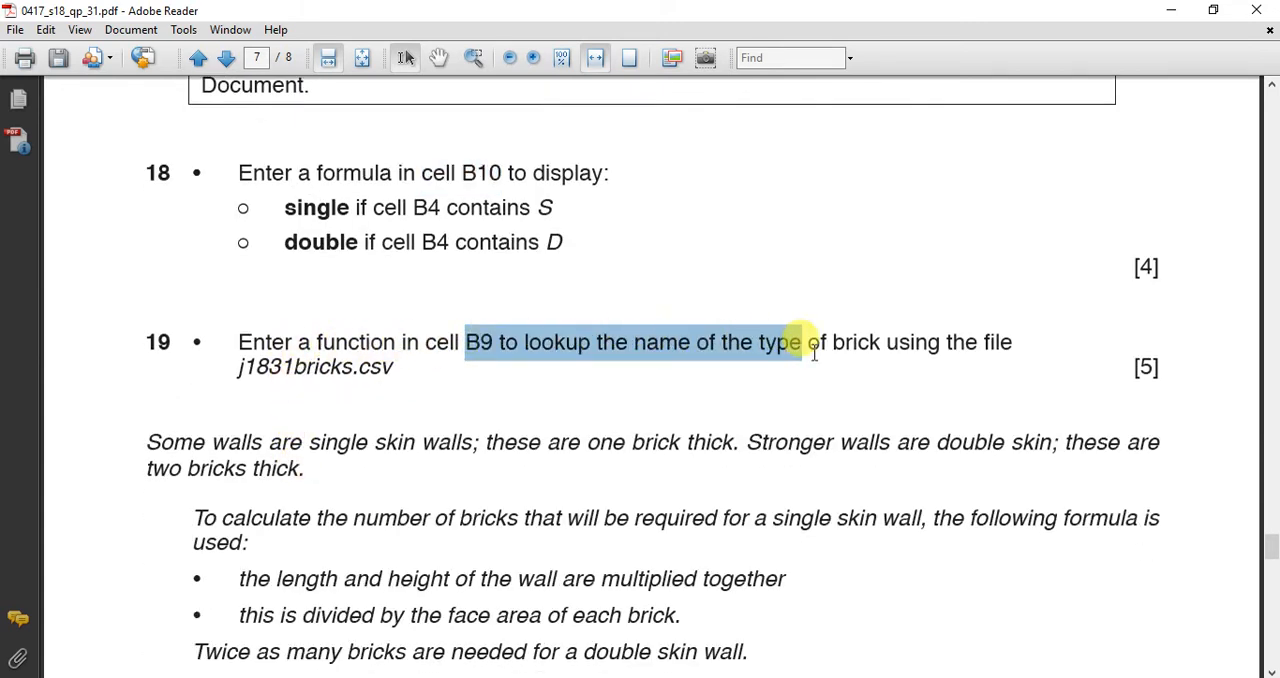
{"action": "left_click_drag", "start_coordinate": [800, 342], "coordinate": [985, 360]}
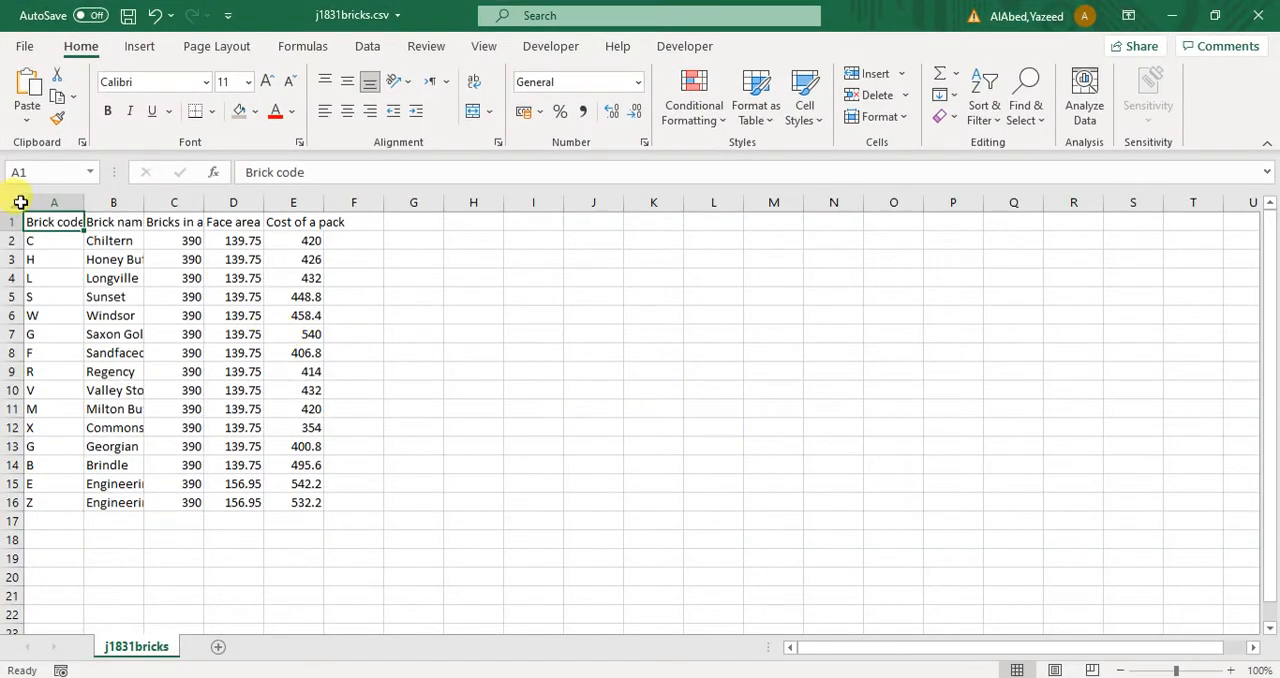
AutoFit the j1831bricks.csv columns so headings like 'Face area of a brick' show fully.
{"action": "left_click", "coordinate": [173, 221]}
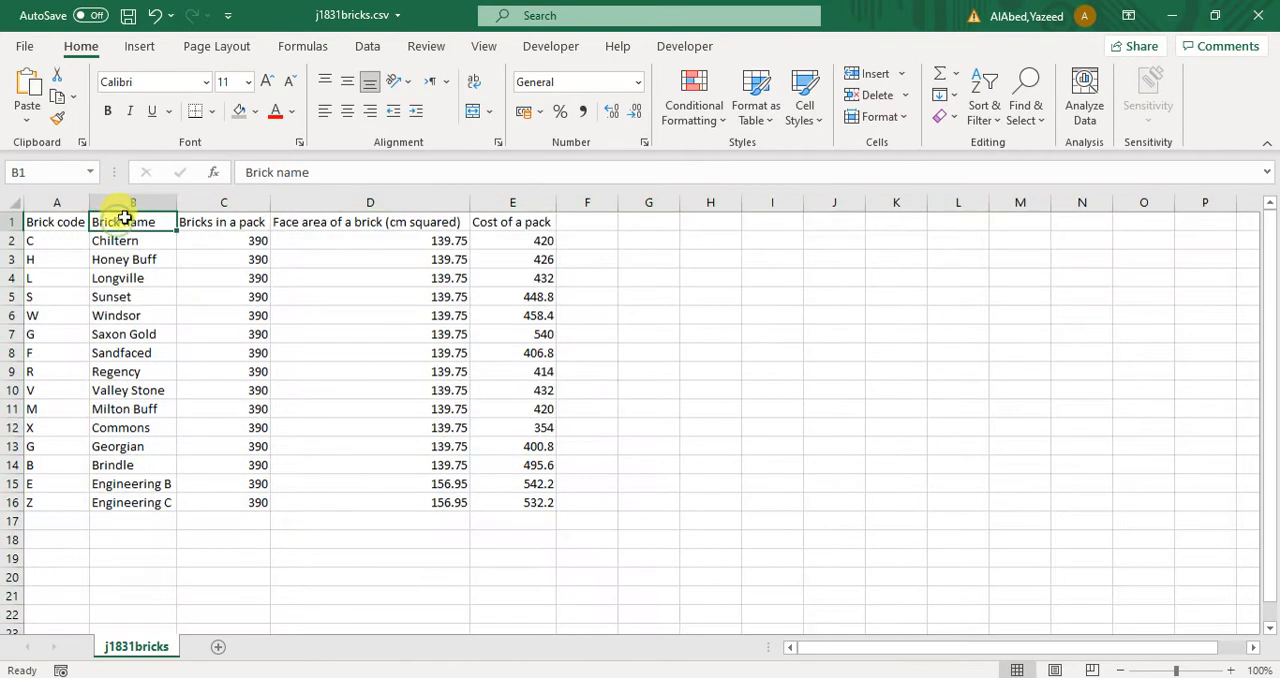
{"action": "left_click", "coordinate": [132, 202]}
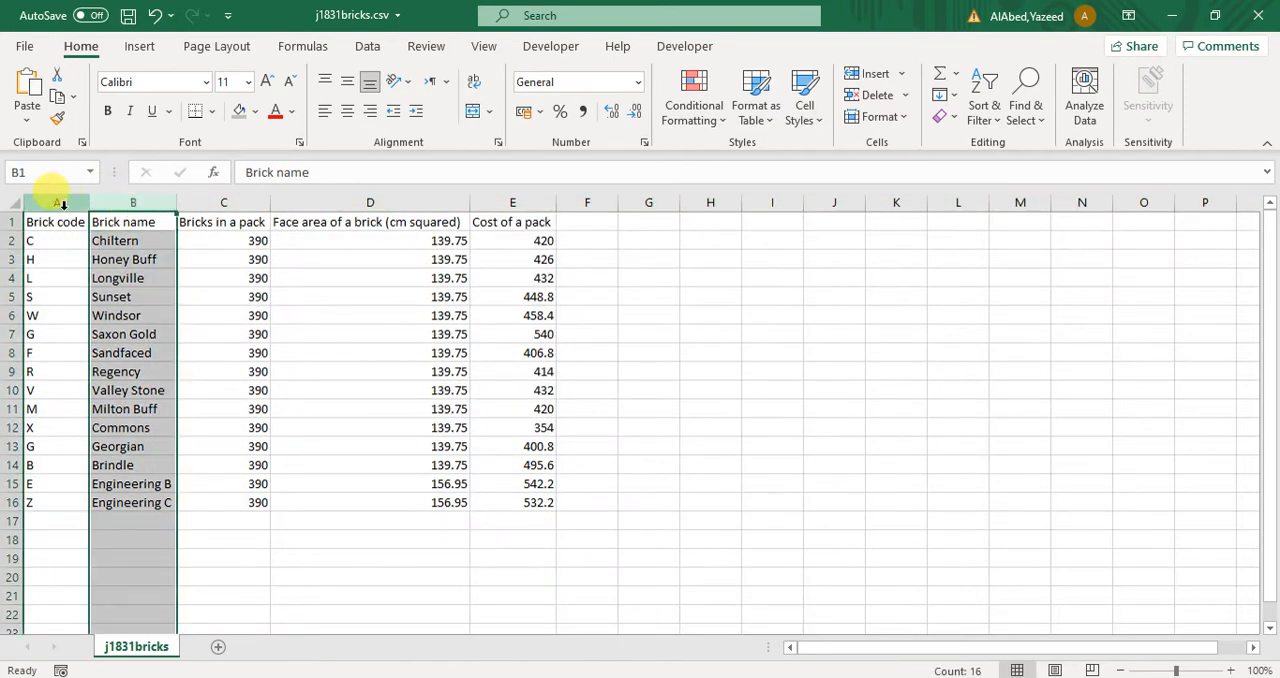
{"action": "left_click", "coordinate": [56, 221]}
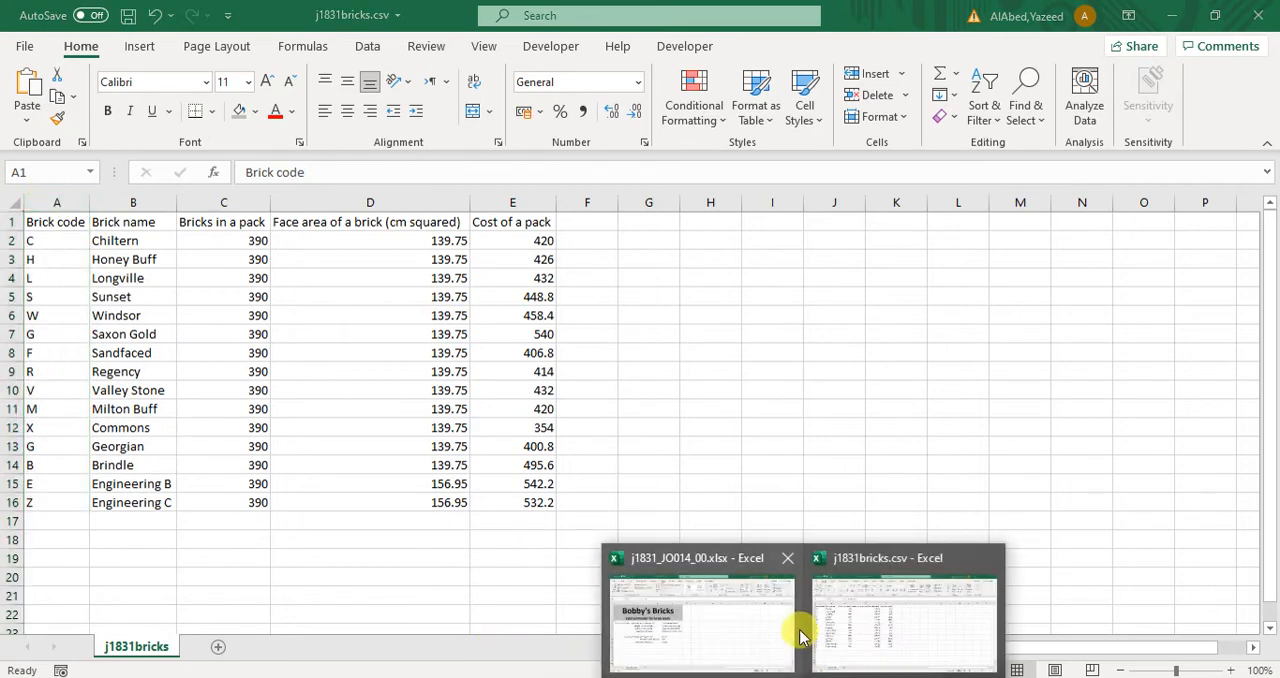
Back in the estimator workbook, enter brick code C in B7 and select B9.
{"action": "left_click", "coordinate": [690, 620]}
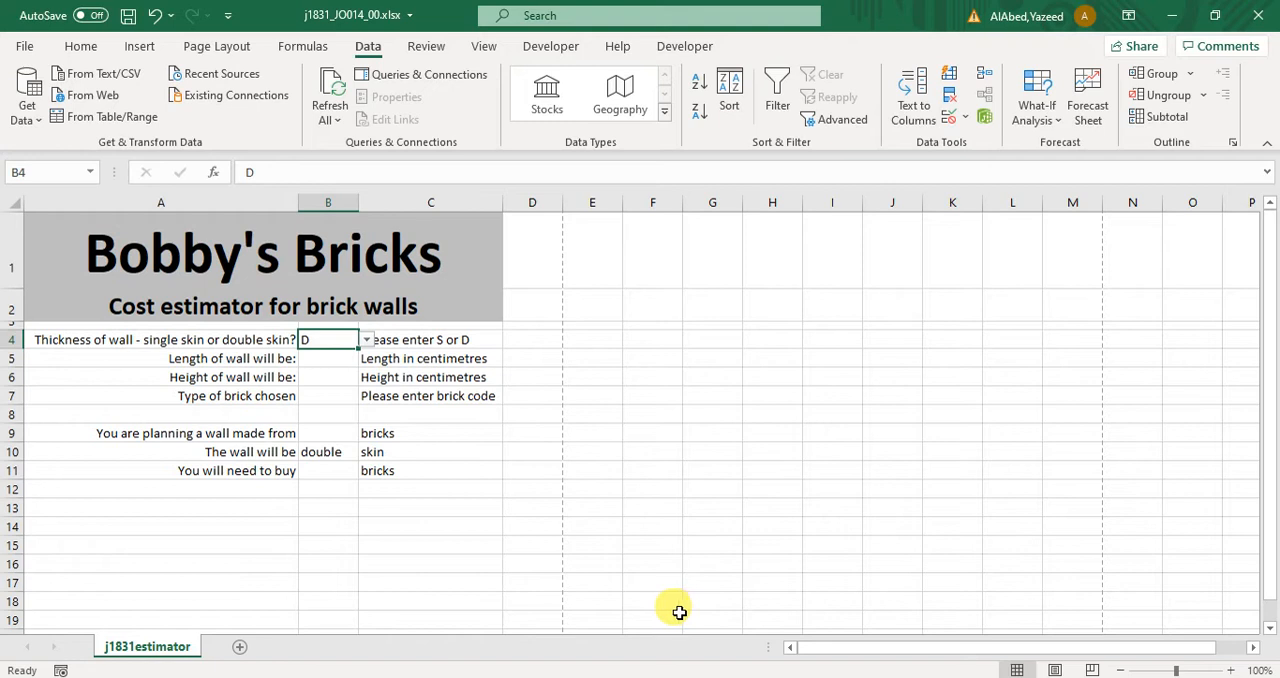
{"action": "mouse_move", "coordinate": [319, 395]}
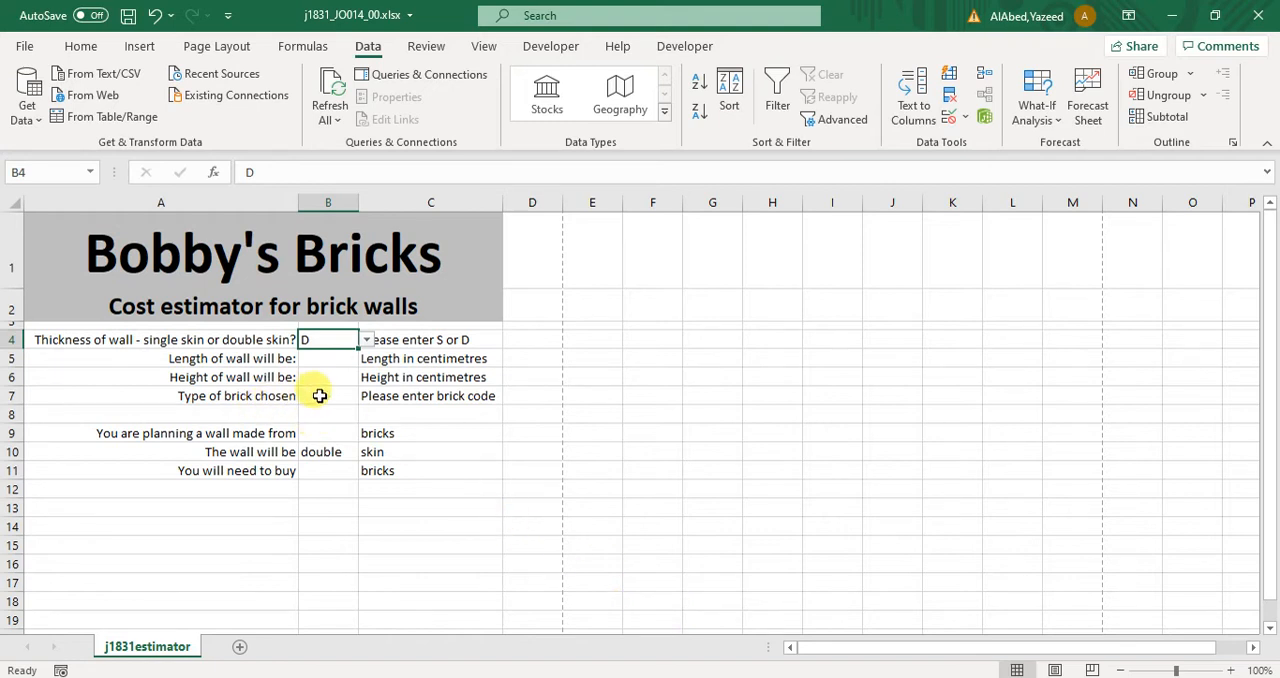
{"action": "left_click", "coordinate": [328, 395]}
{"action": "type", "text": "C"}
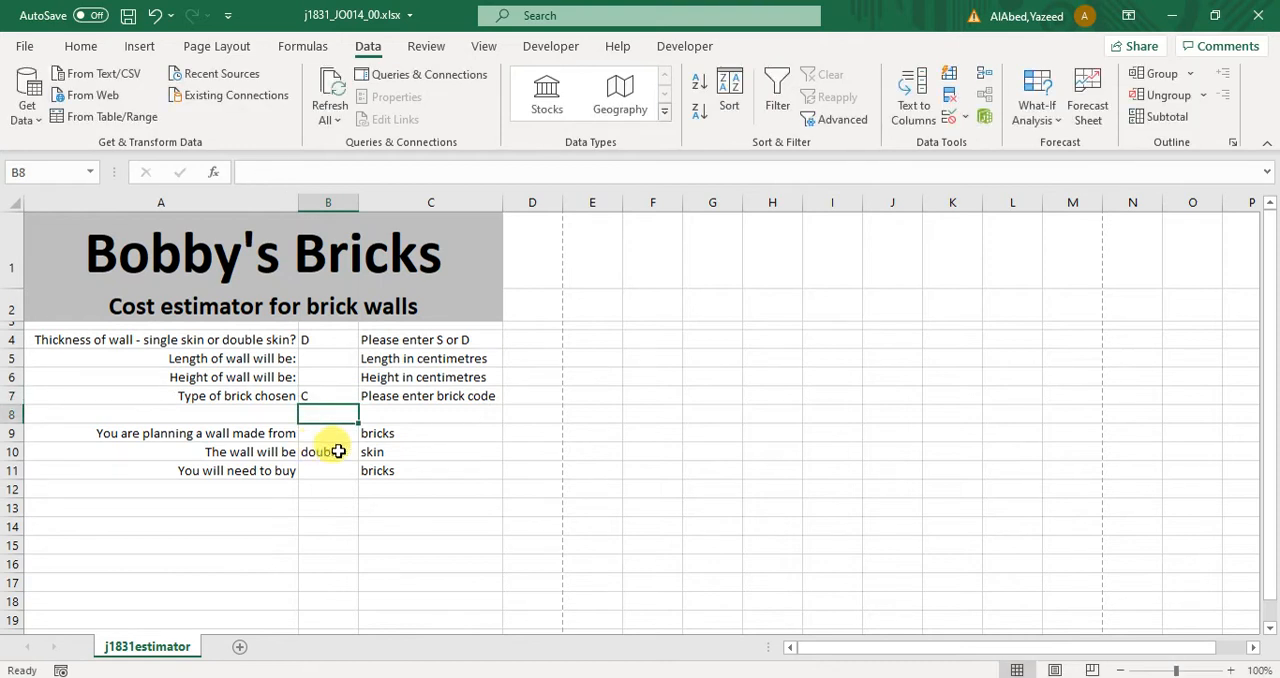
{"action": "left_click", "coordinate": [328, 433]}
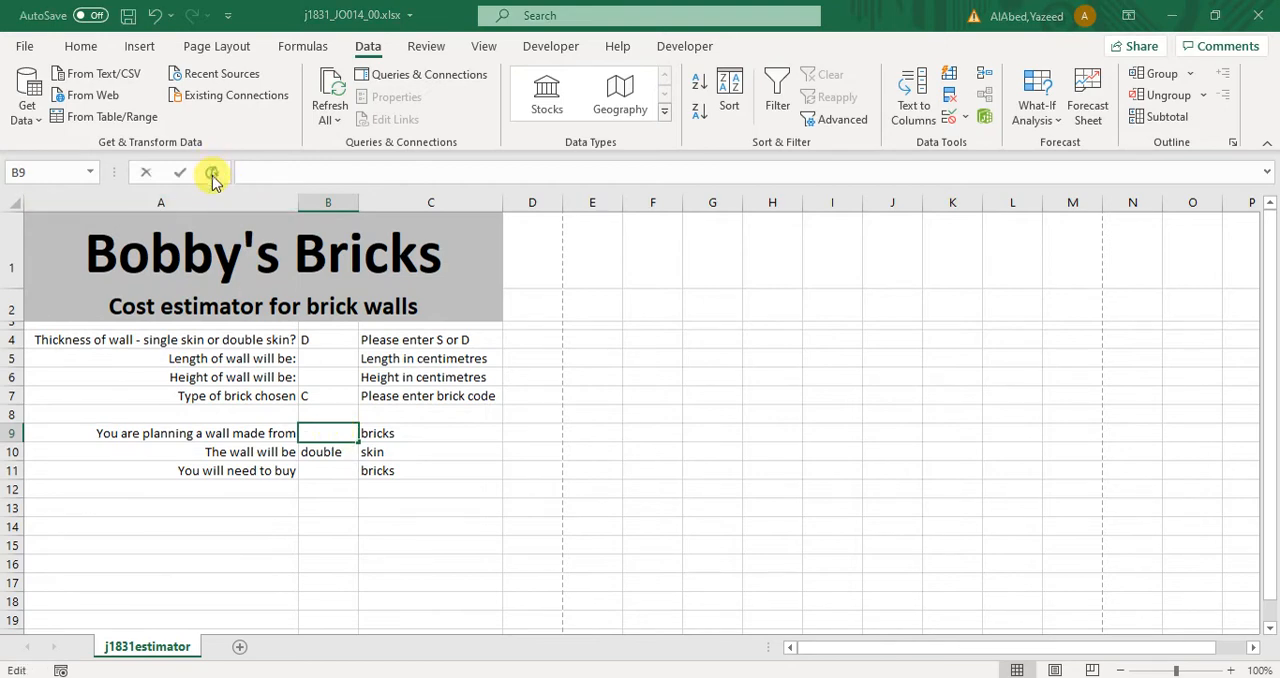
Enter a VLOOKUP in B9 on B7 against the brick table, column 2, exact match.
{"action": "left_click", "coordinate": [212, 172]}
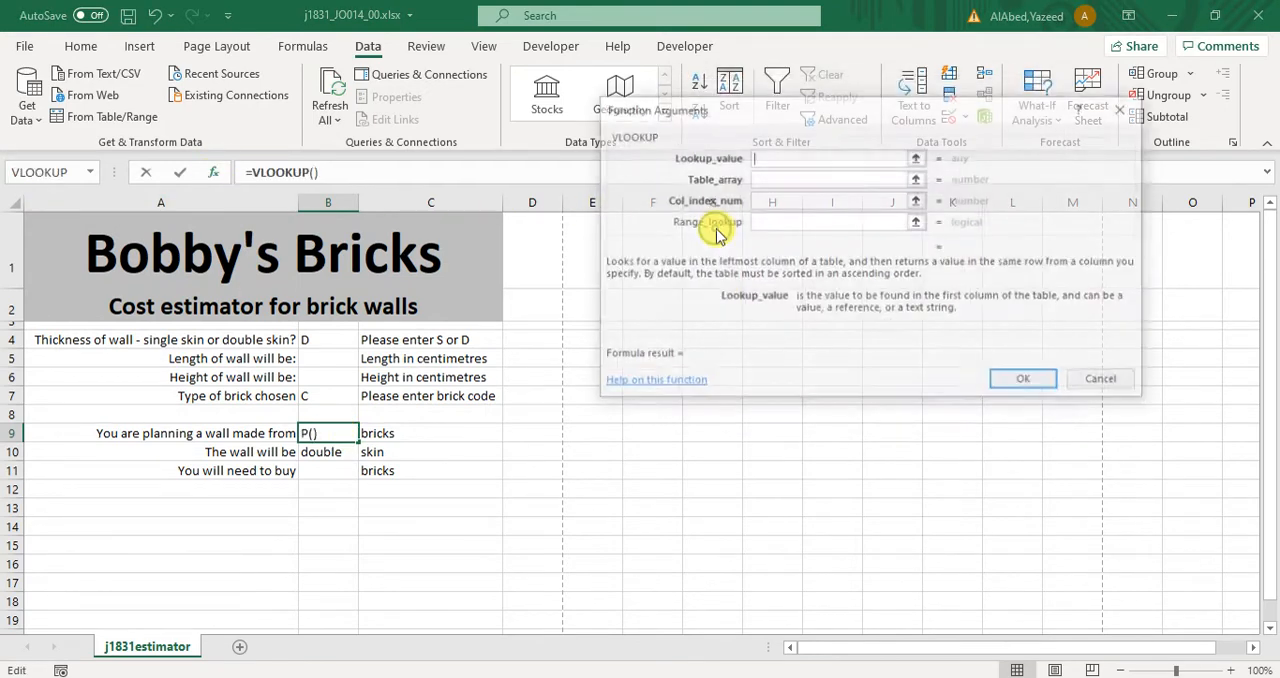
{"action": "left_click_drag", "start_coordinate": [328, 395], "coordinate": [328, 414]}
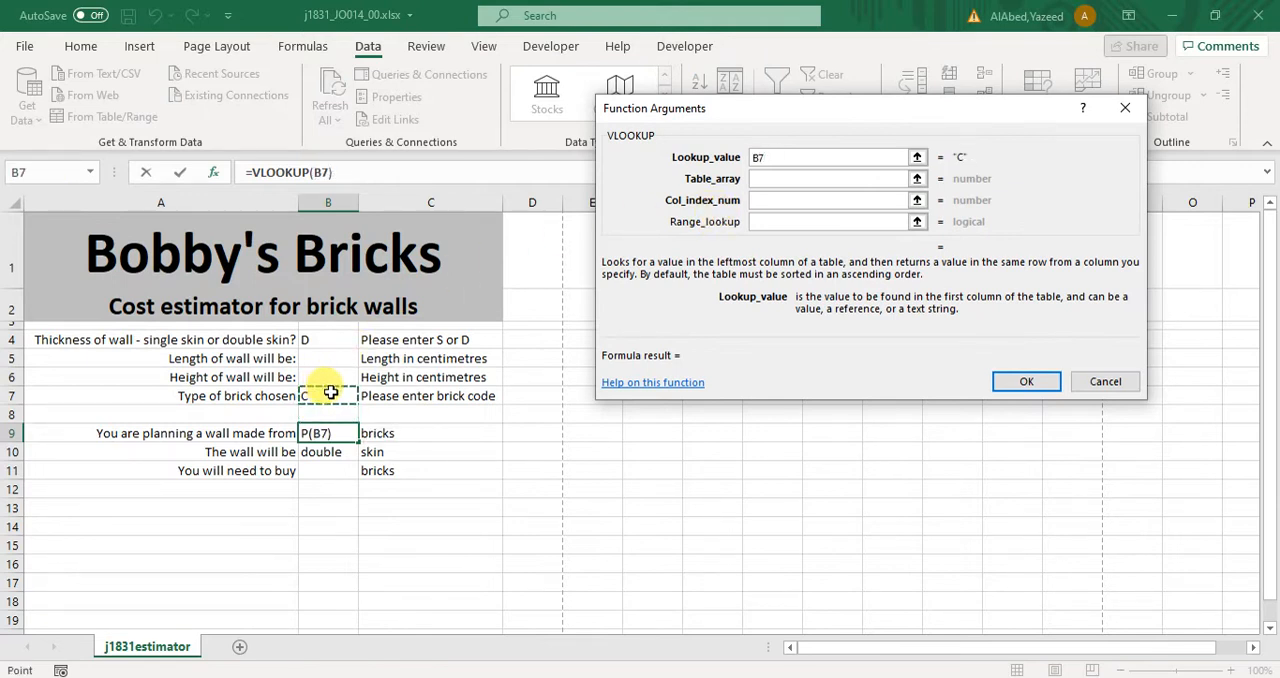
{"action": "left_click", "coordinate": [825, 178]}
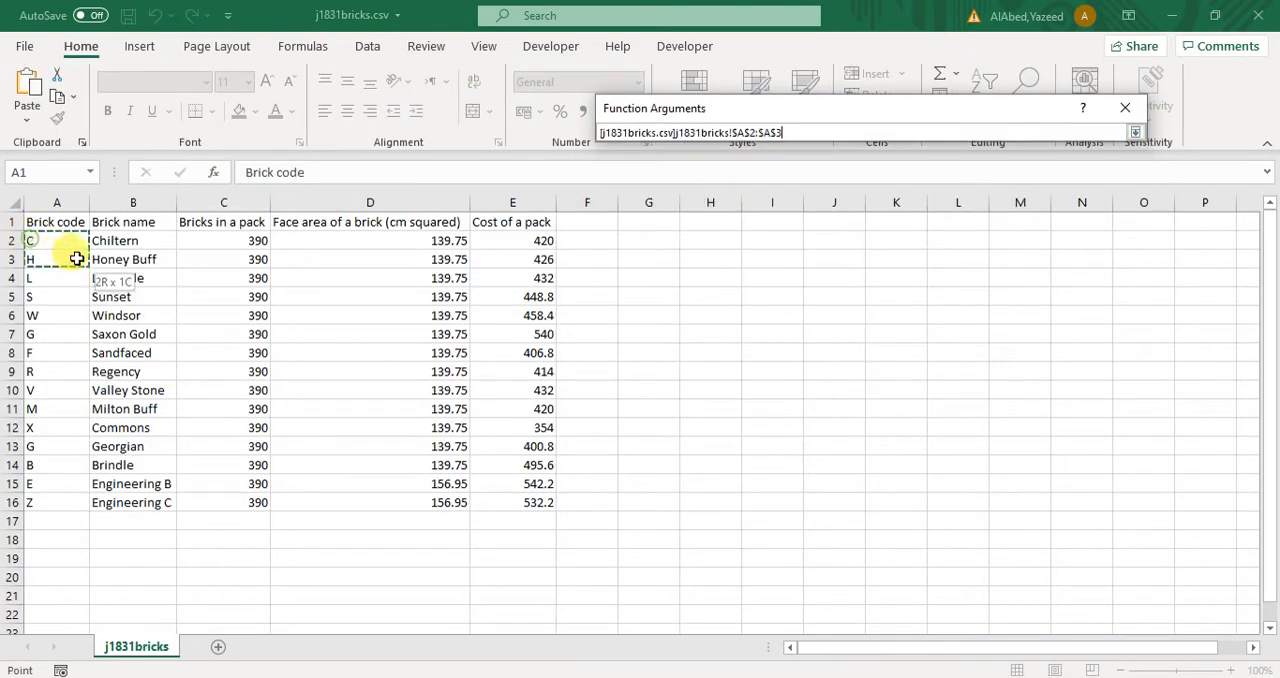
{"action": "left_click_drag", "start_coordinate": [77, 259], "coordinate": [144, 510]}
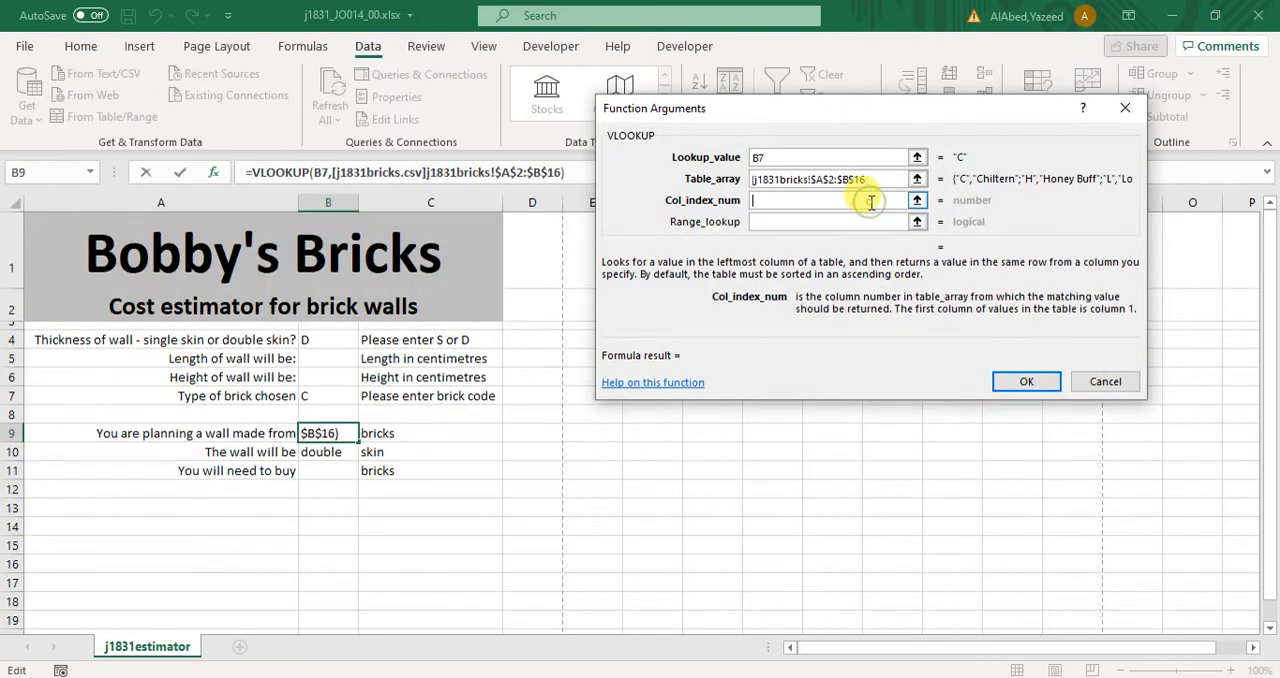
{"action": "type", "text": "2"}
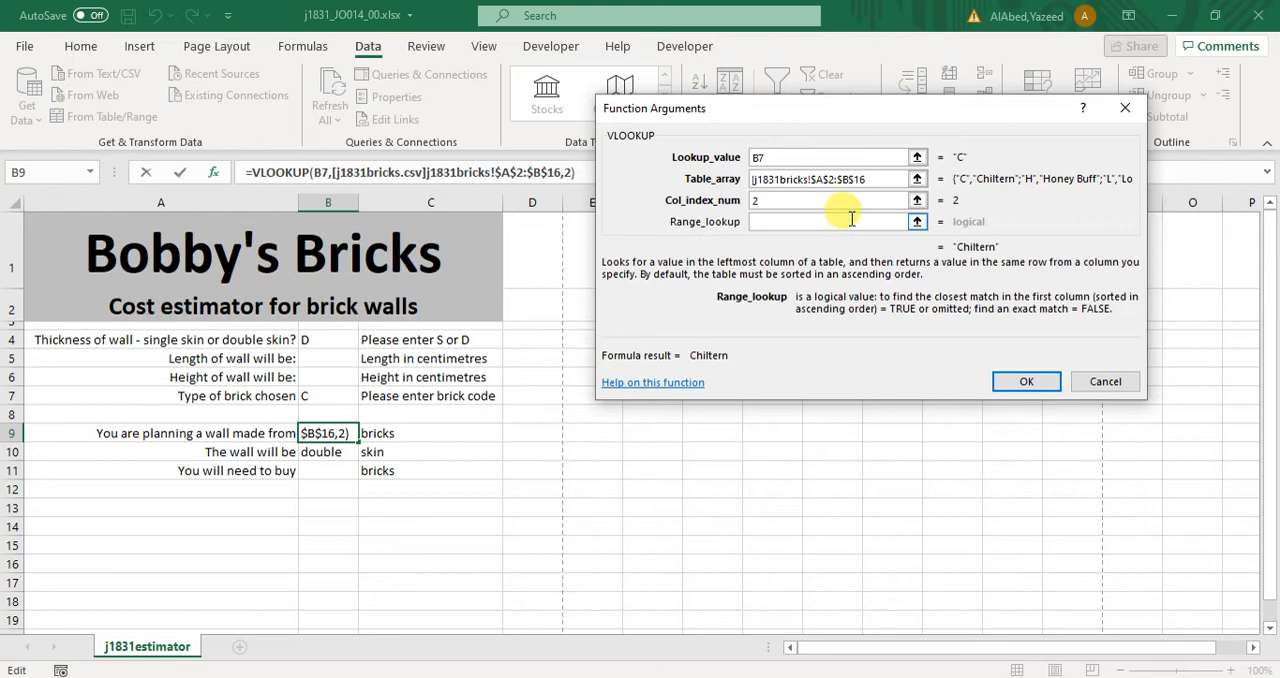
{"action": "left_click", "coordinate": [1026, 381]}
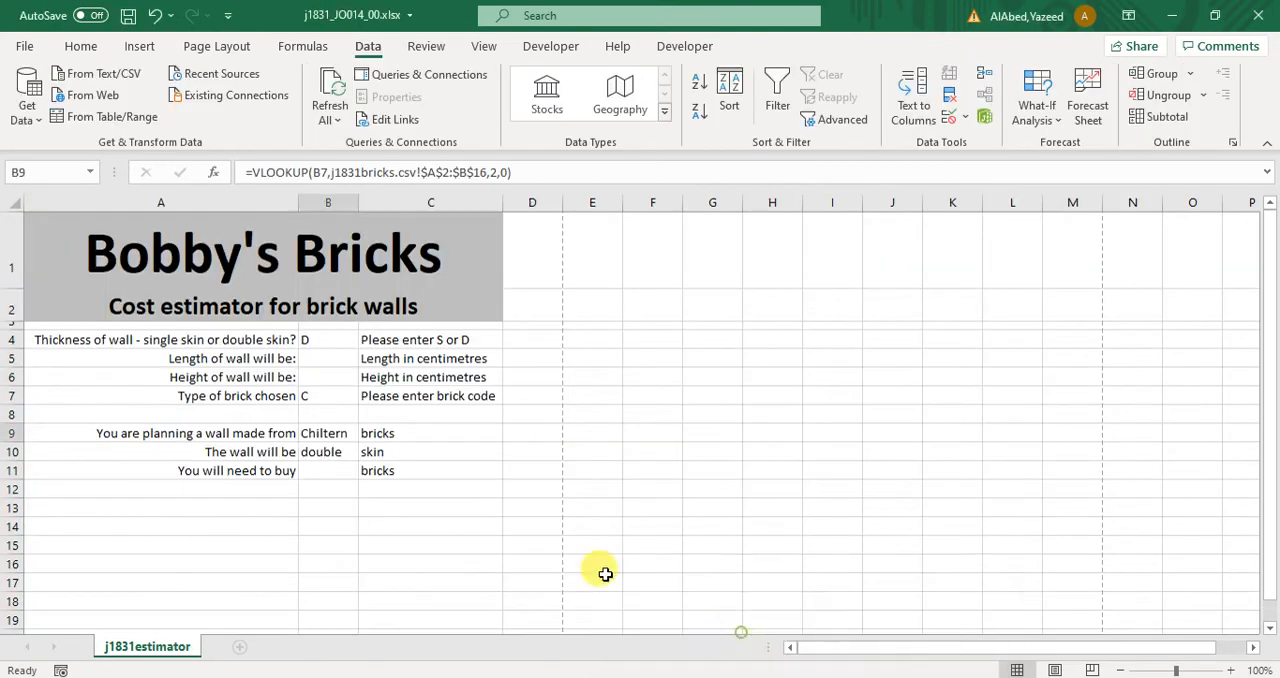
Enter brick code H in B7 so the B9 lookup shows Honey Buff.
{"action": "type", "text": "h"}
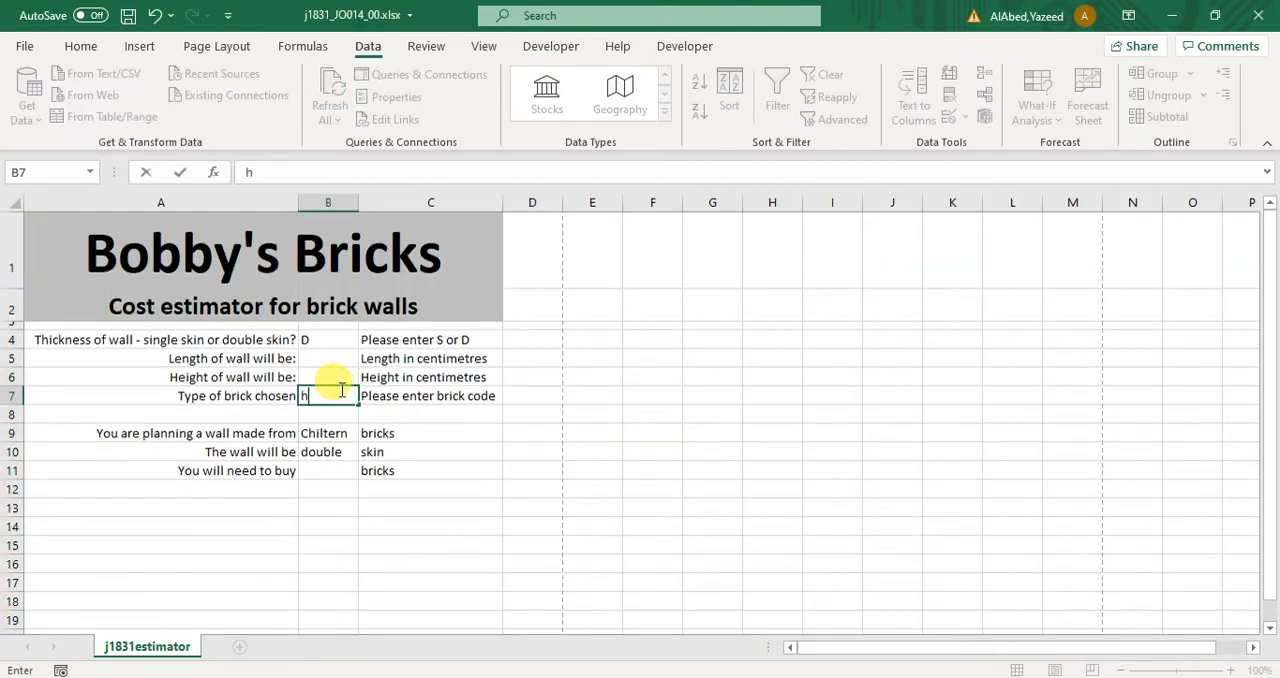
{"action": "key", "text": "Enter"}
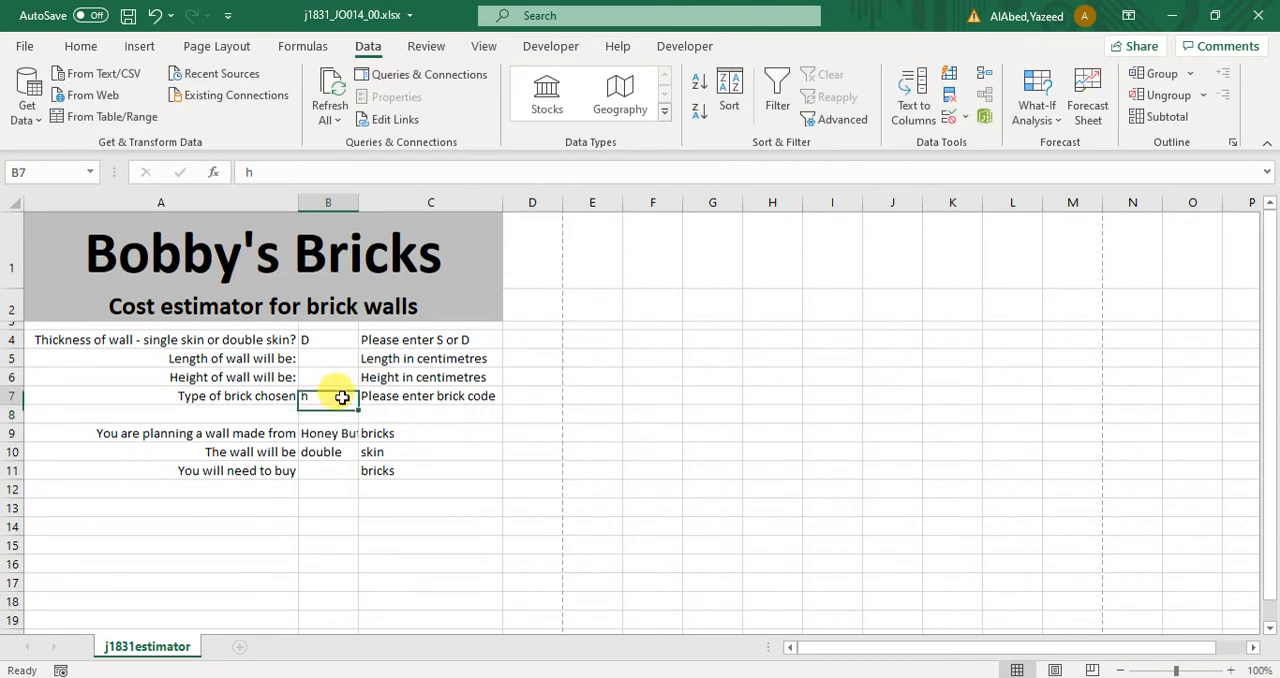
{"action": "type", "text": "H"}
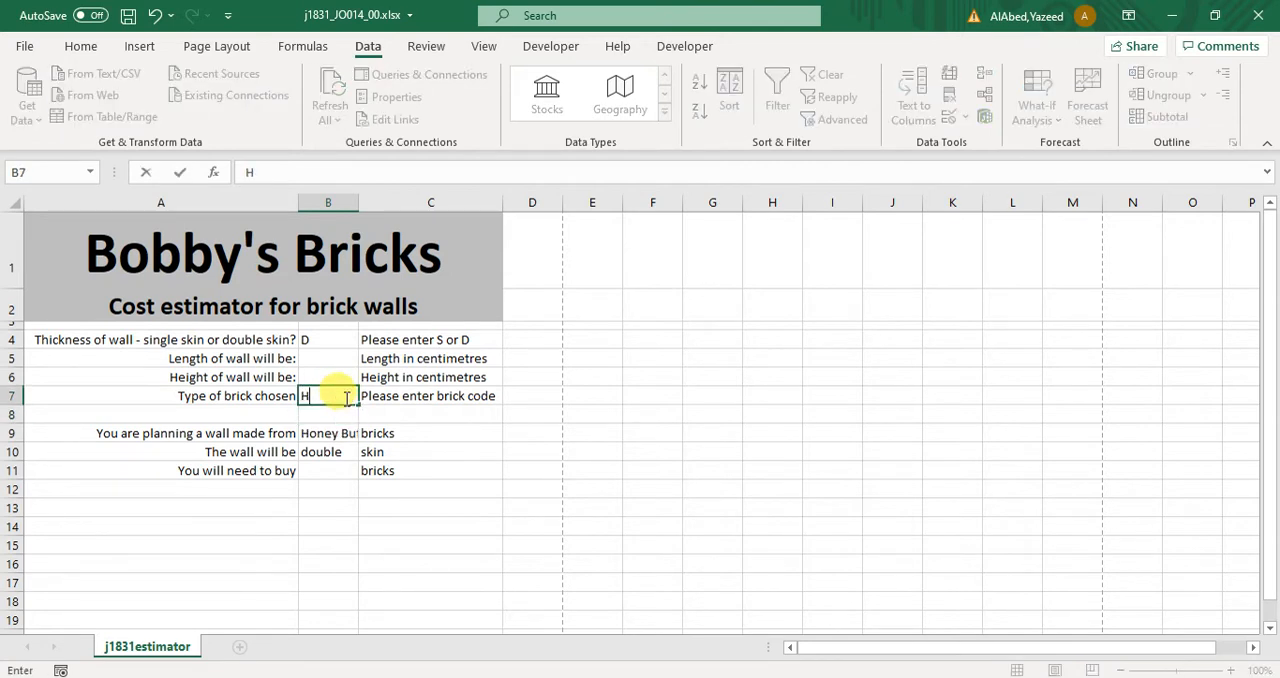
{"action": "key", "text": "Enter"}
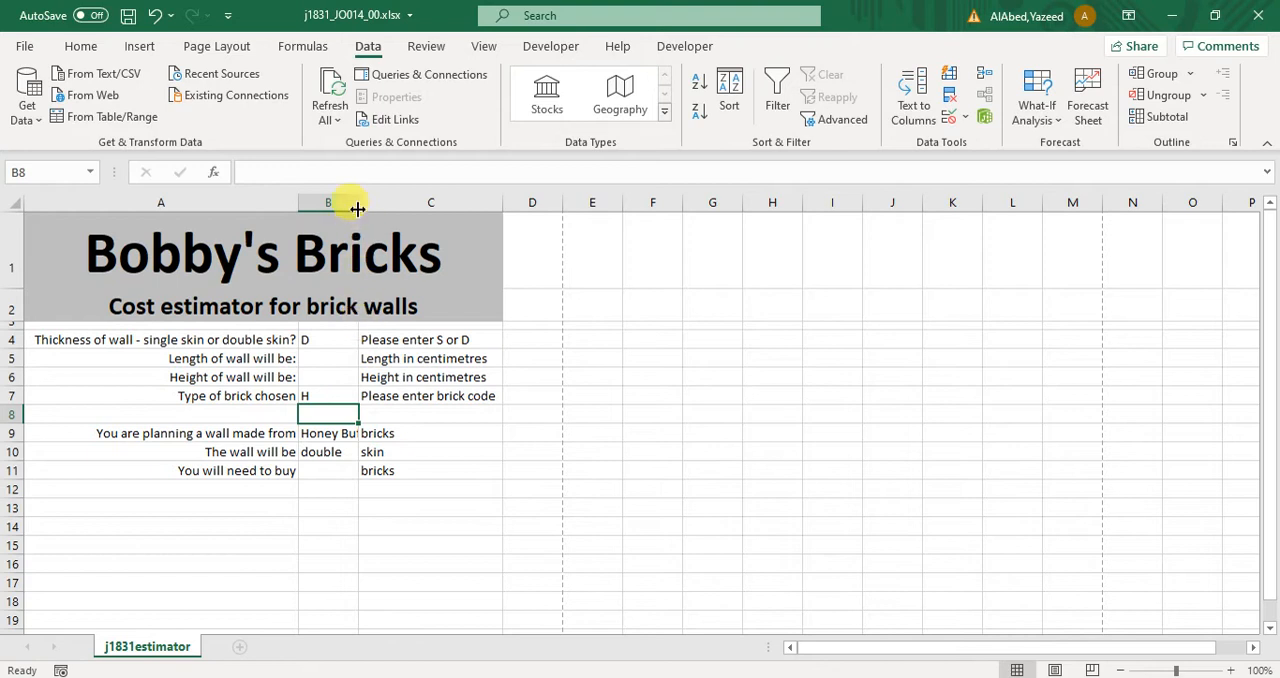
{"action": "mouse_move", "coordinate": [348, 186]}
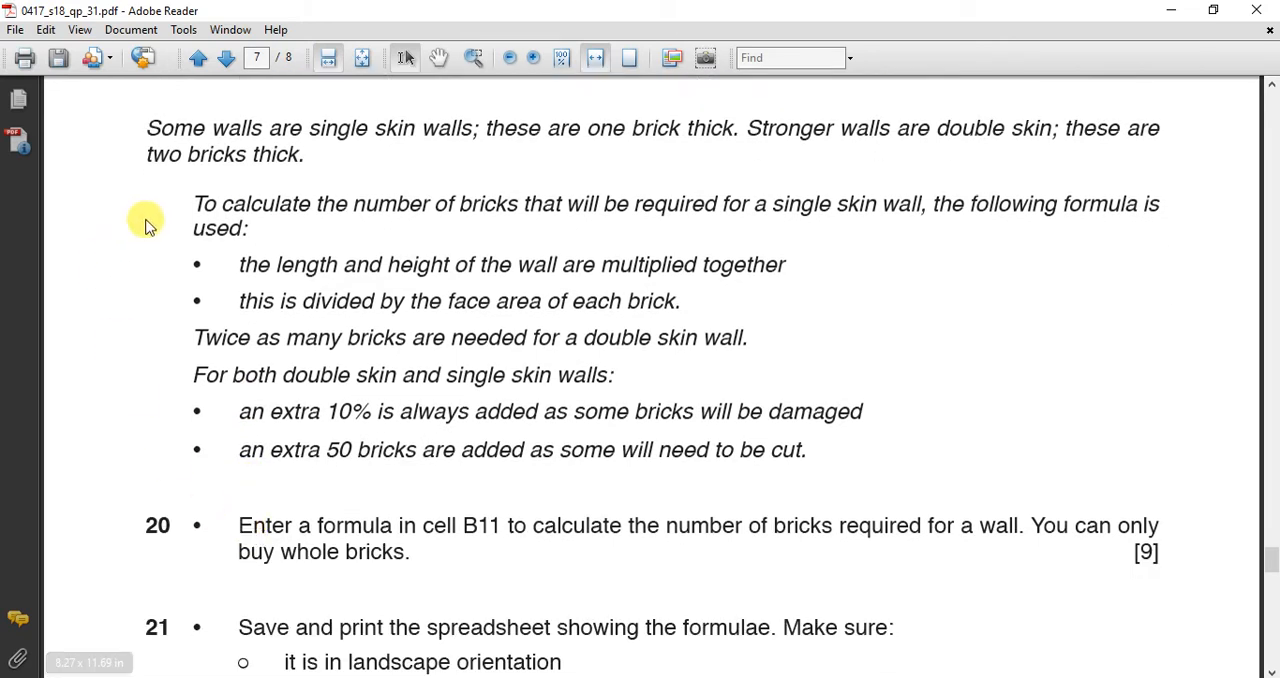
{"action": "left_click_drag", "start_coordinate": [192, 204], "coordinate": [807, 450]}
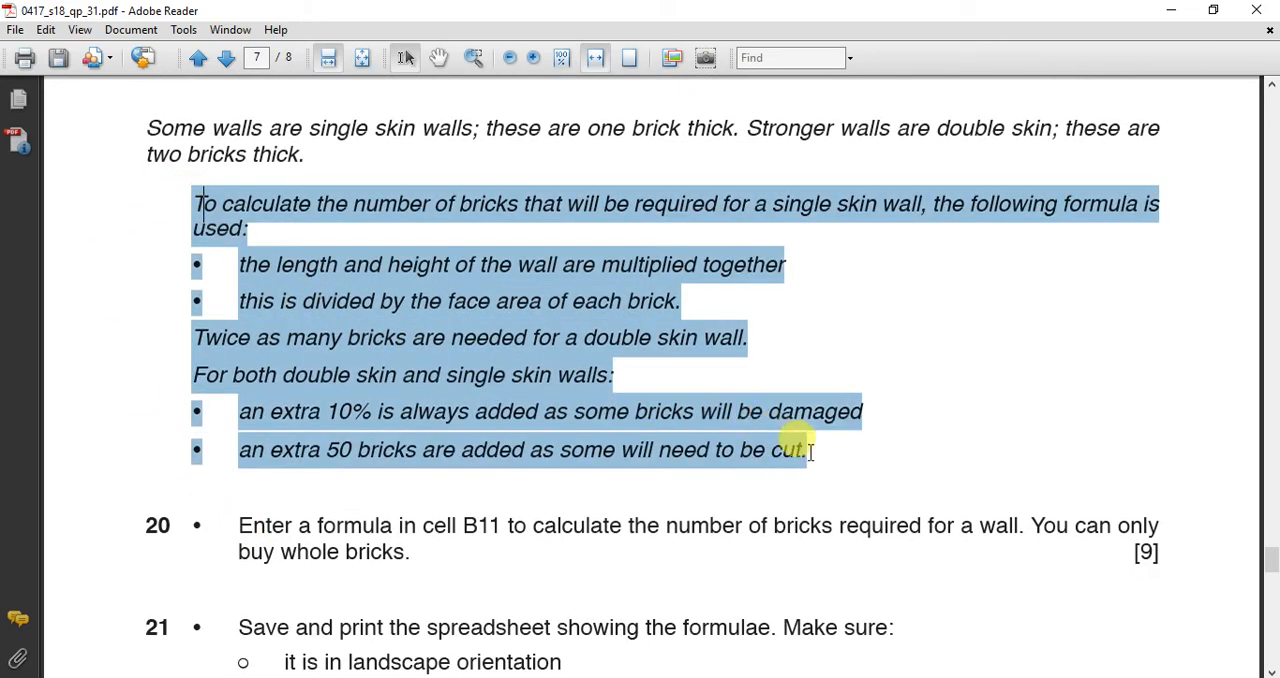
{"action": "mouse_move", "coordinate": [812, 461]}
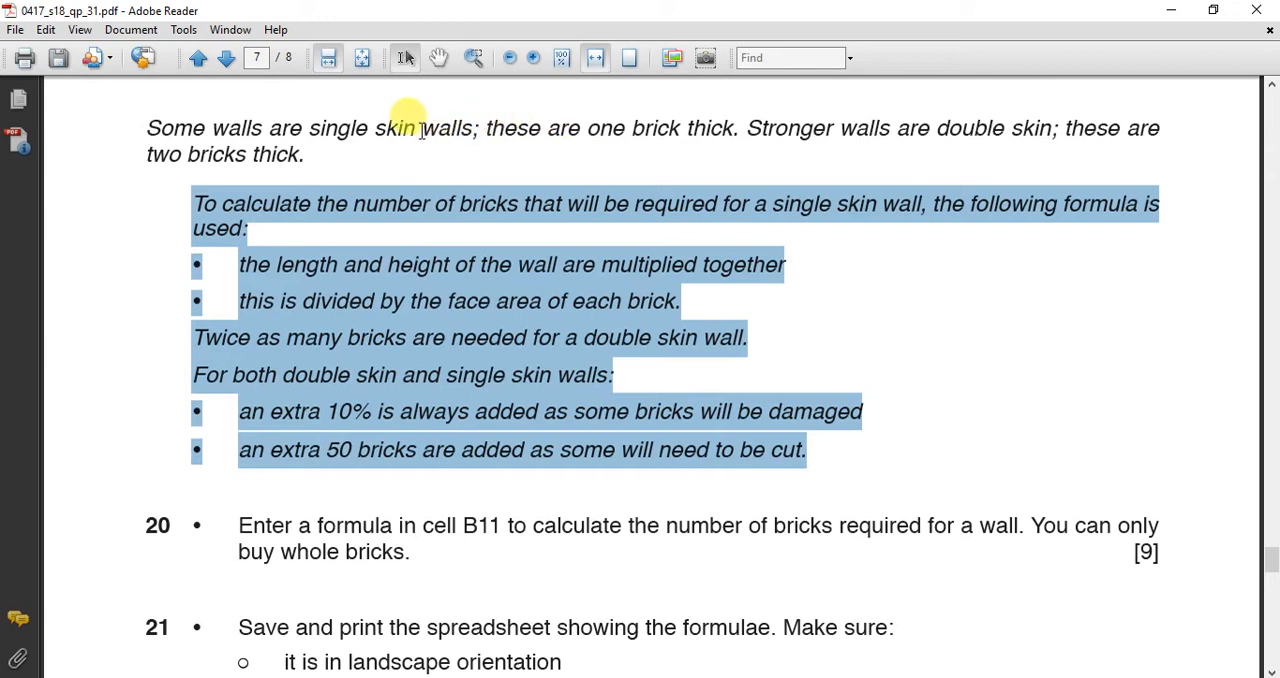
{"action": "mouse_move", "coordinate": [510, 134]}
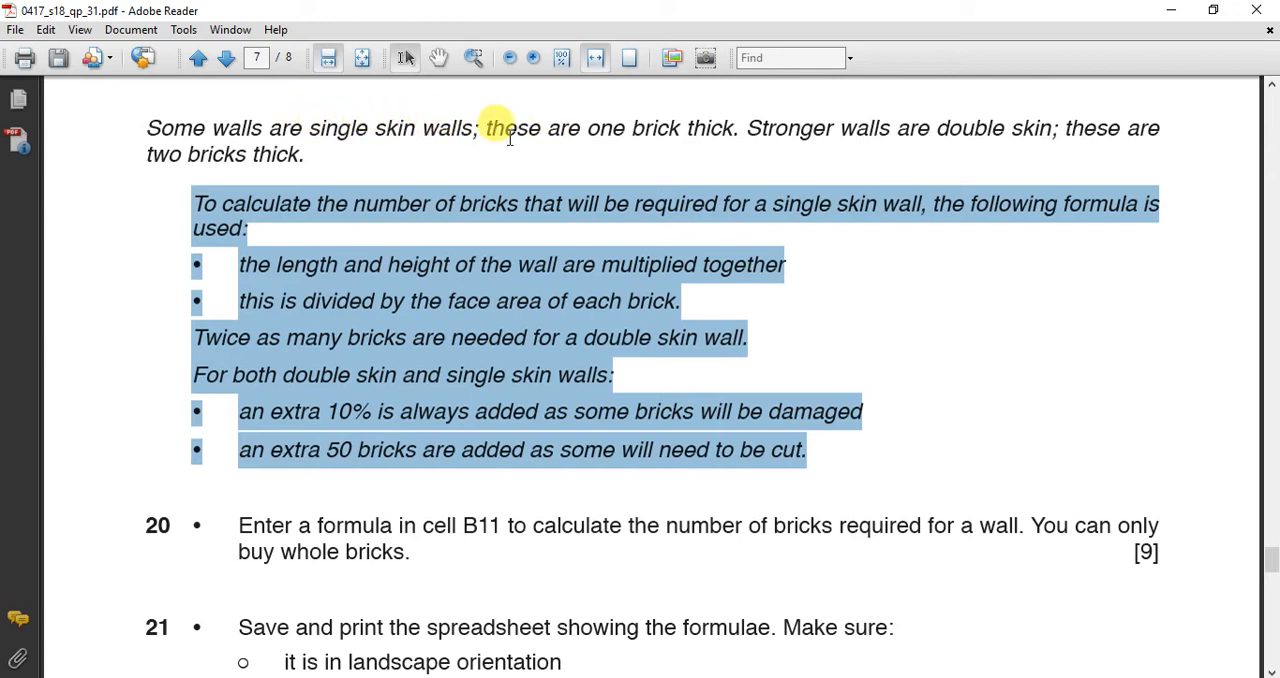
{"action": "mouse_move", "coordinate": [638, 113]}
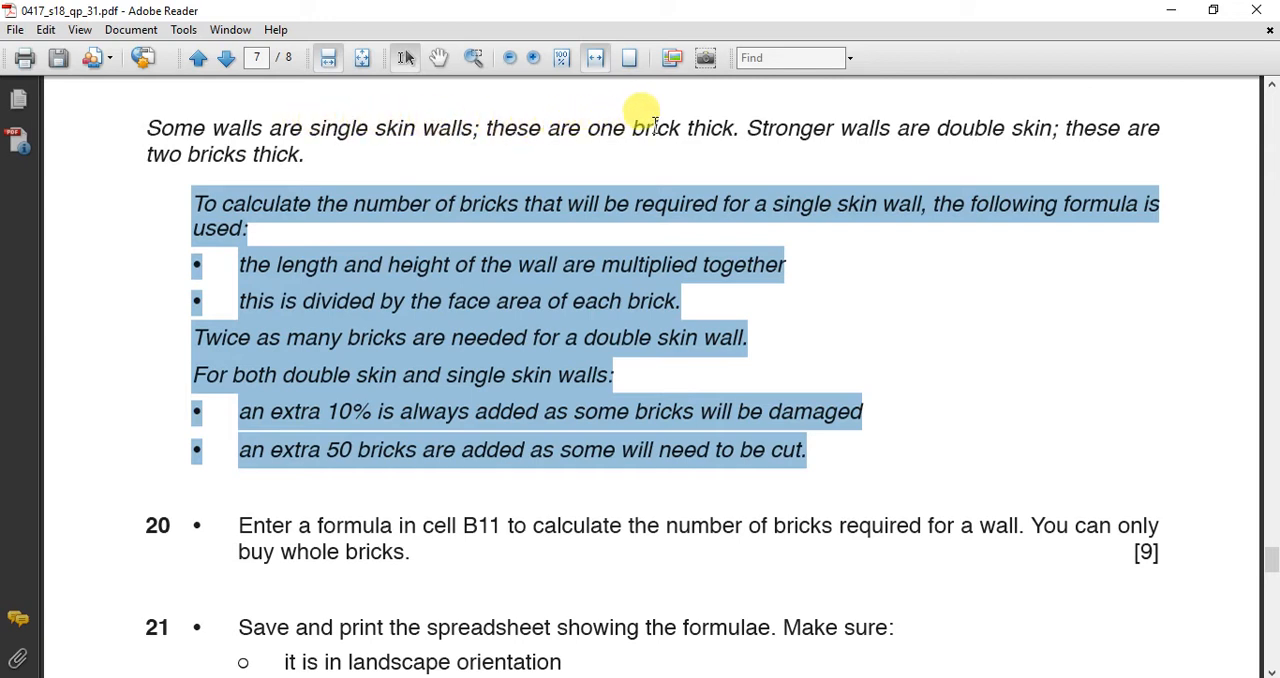
{"action": "mouse_move", "coordinate": [914, 118]}
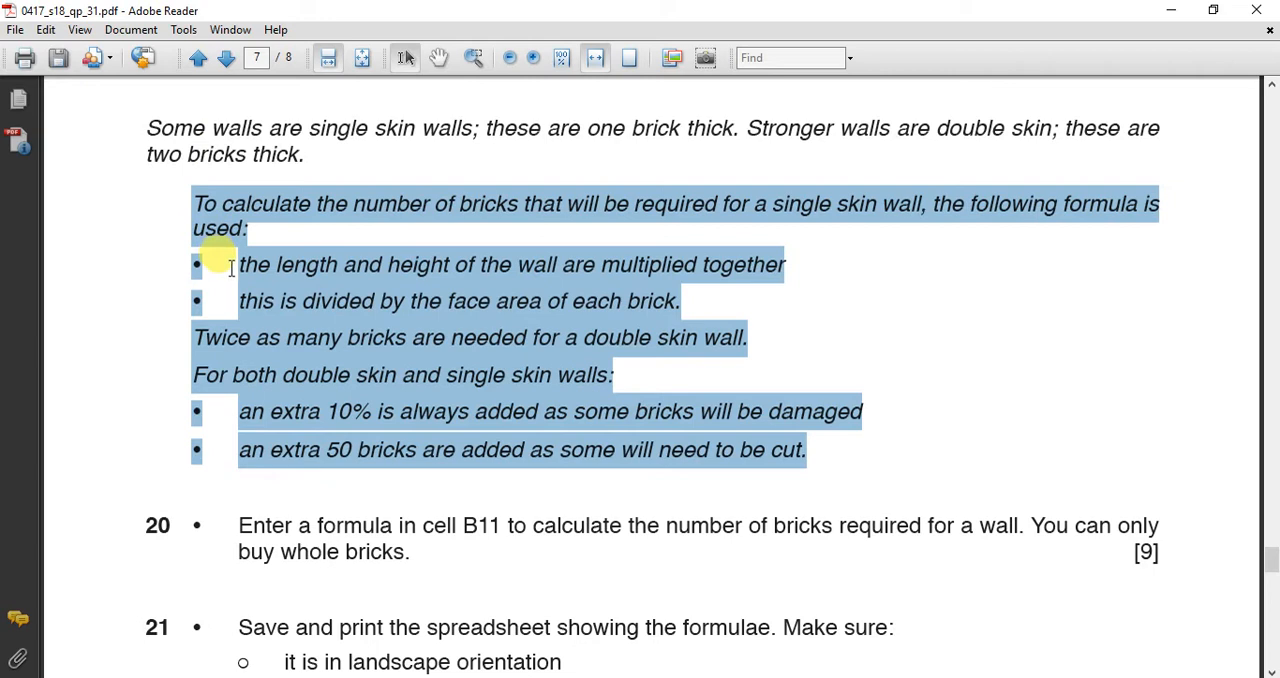
{"action": "mouse_move", "coordinate": [397, 215]}
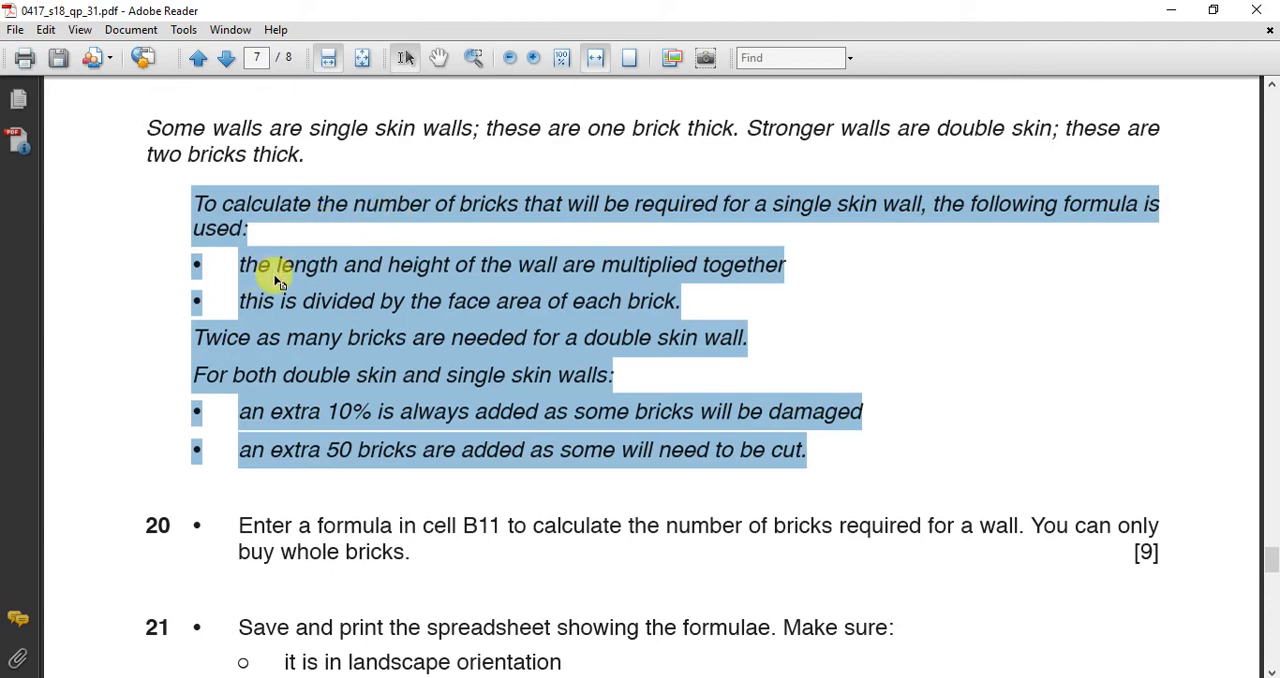
{"action": "mouse_move", "coordinate": [380, 280]}
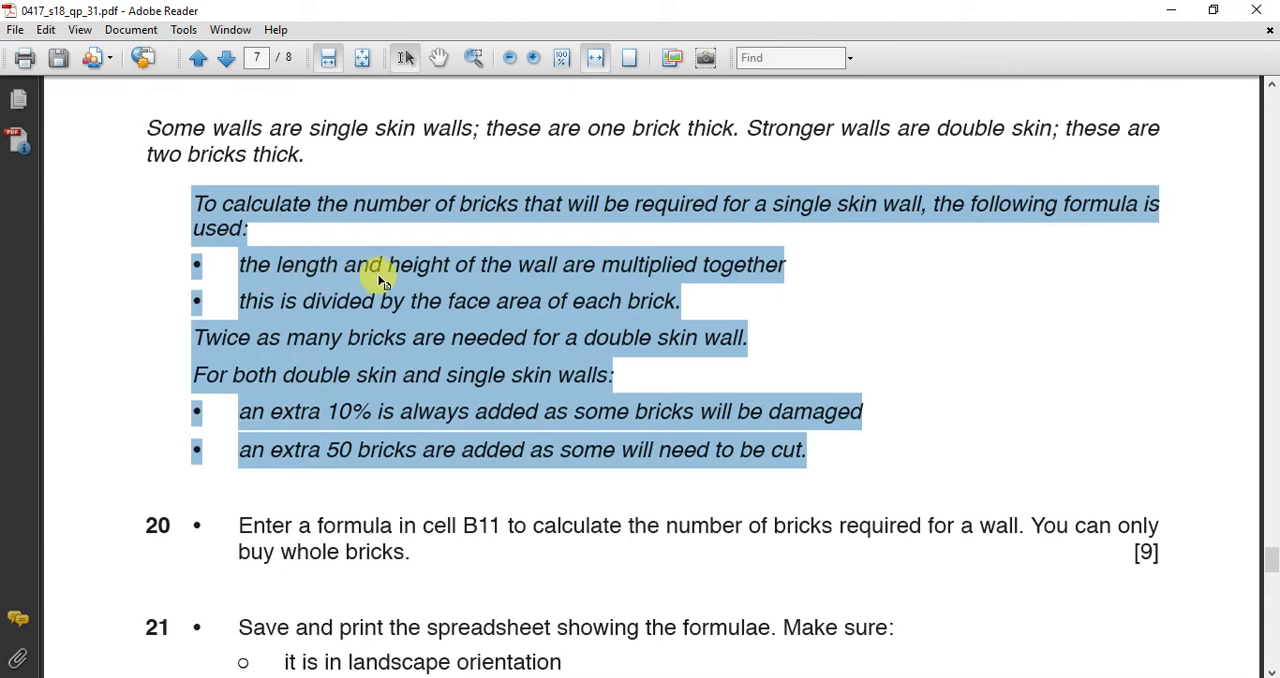
{"action": "mouse_move", "coordinate": [430, 278]}
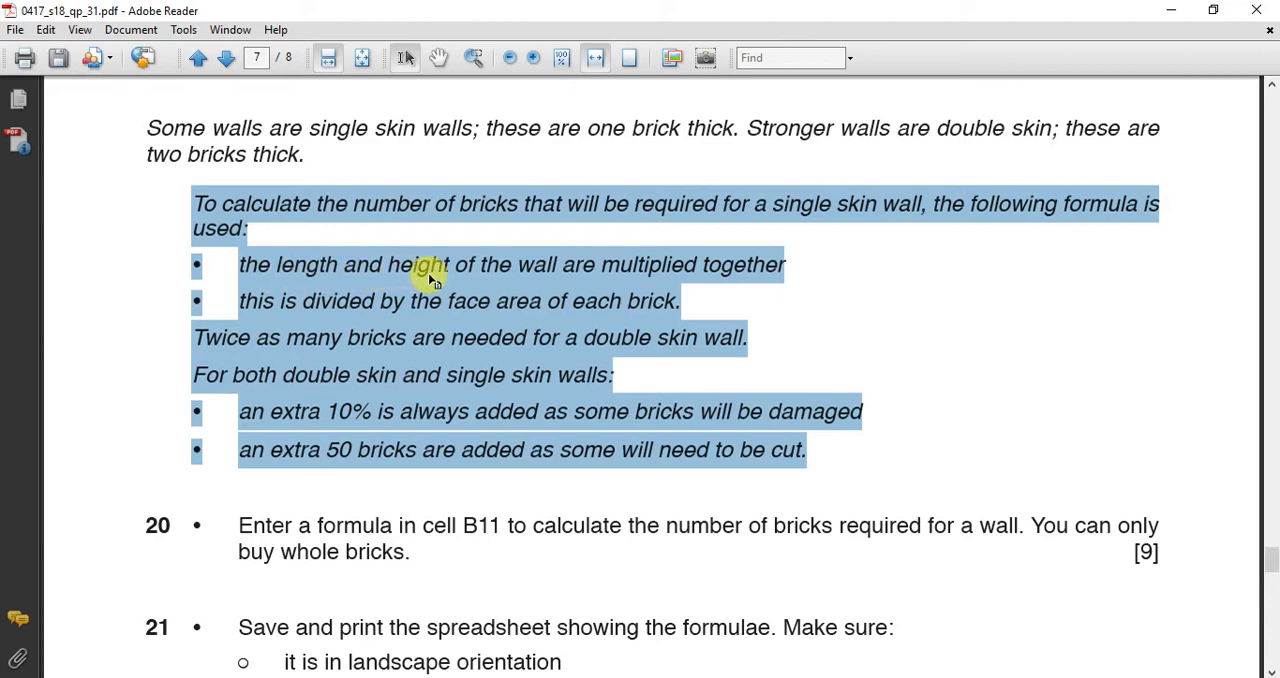
{"action": "mouse_move", "coordinate": [480, 311]}
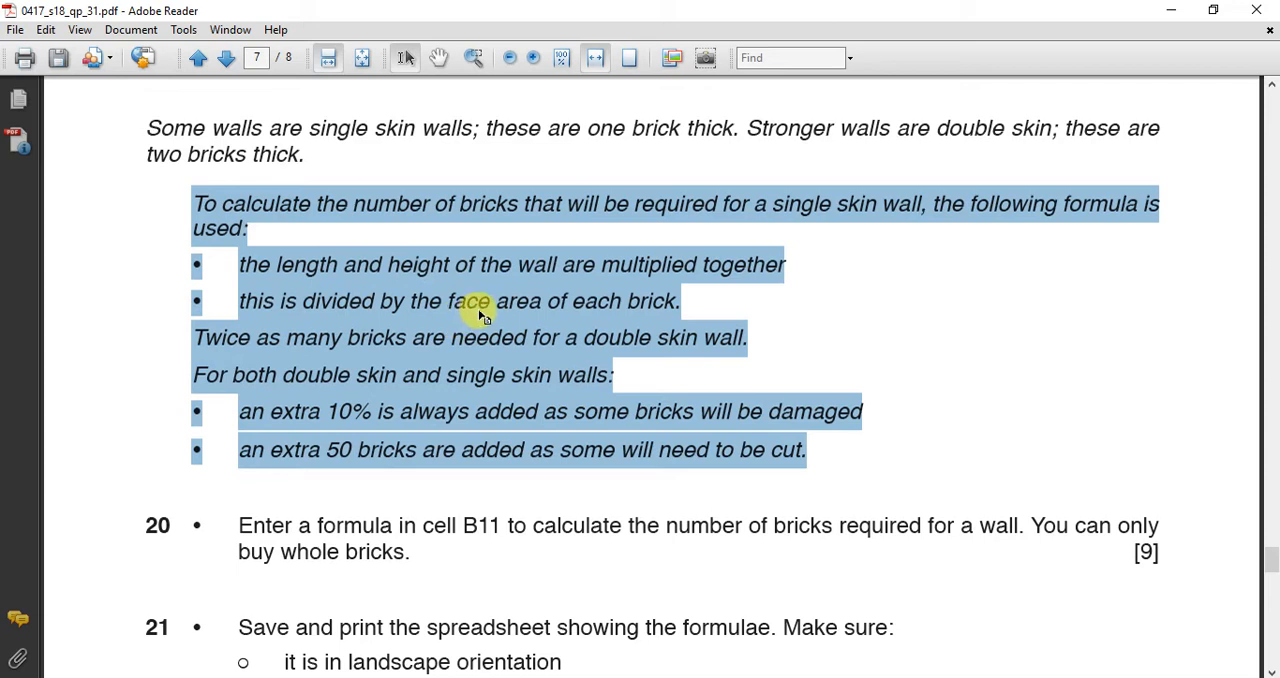
{"action": "mouse_move", "coordinate": [645, 307]}
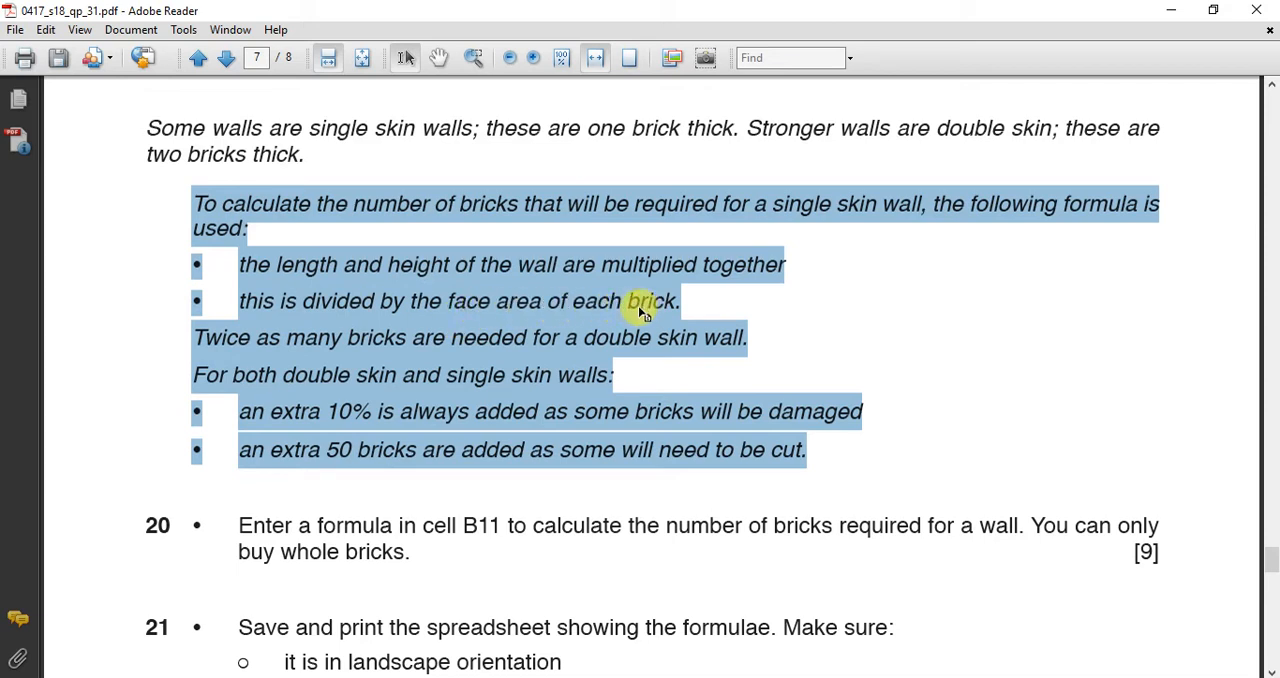
{"action": "mouse_move", "coordinate": [239, 347]}
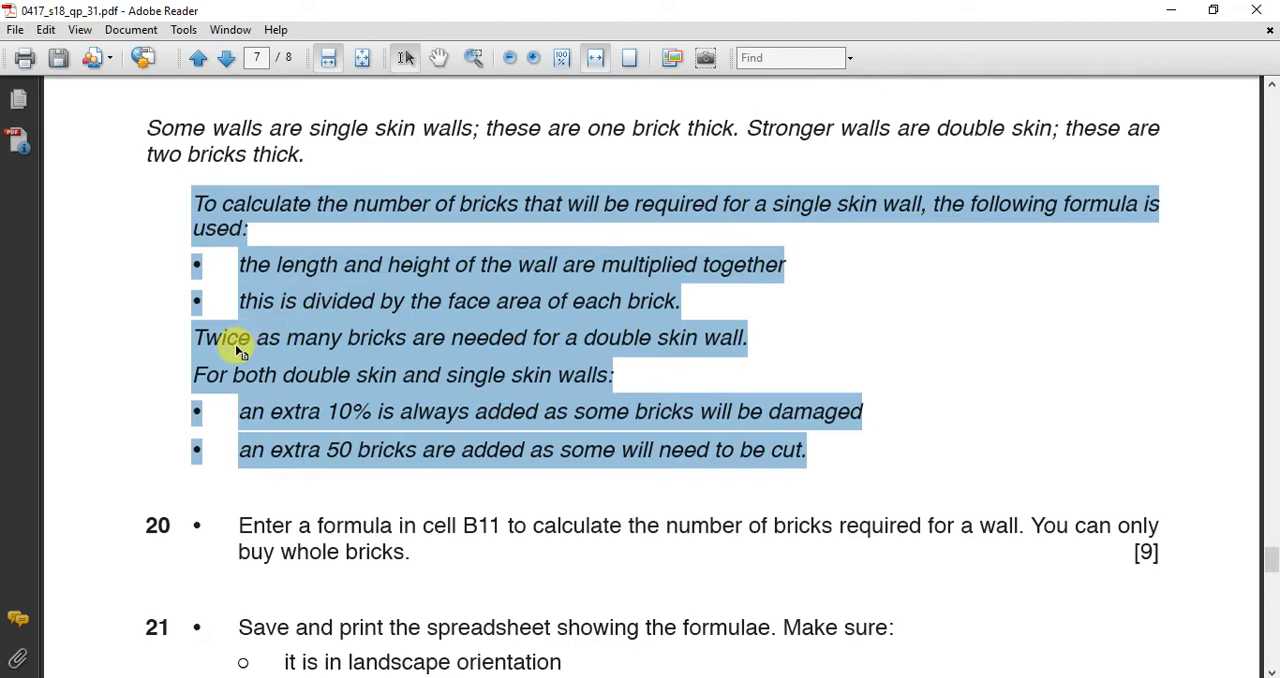
{"action": "mouse_move", "coordinate": [285, 350]}
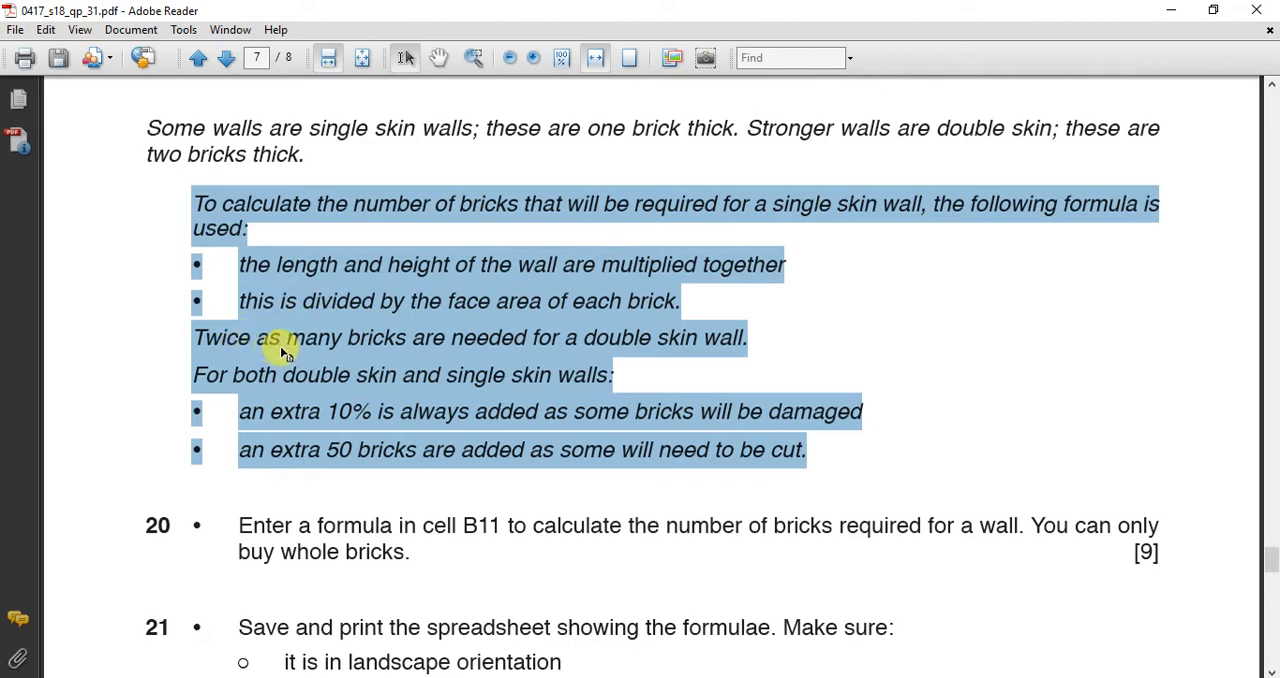
{"action": "mouse_move", "coordinate": [592, 356]}
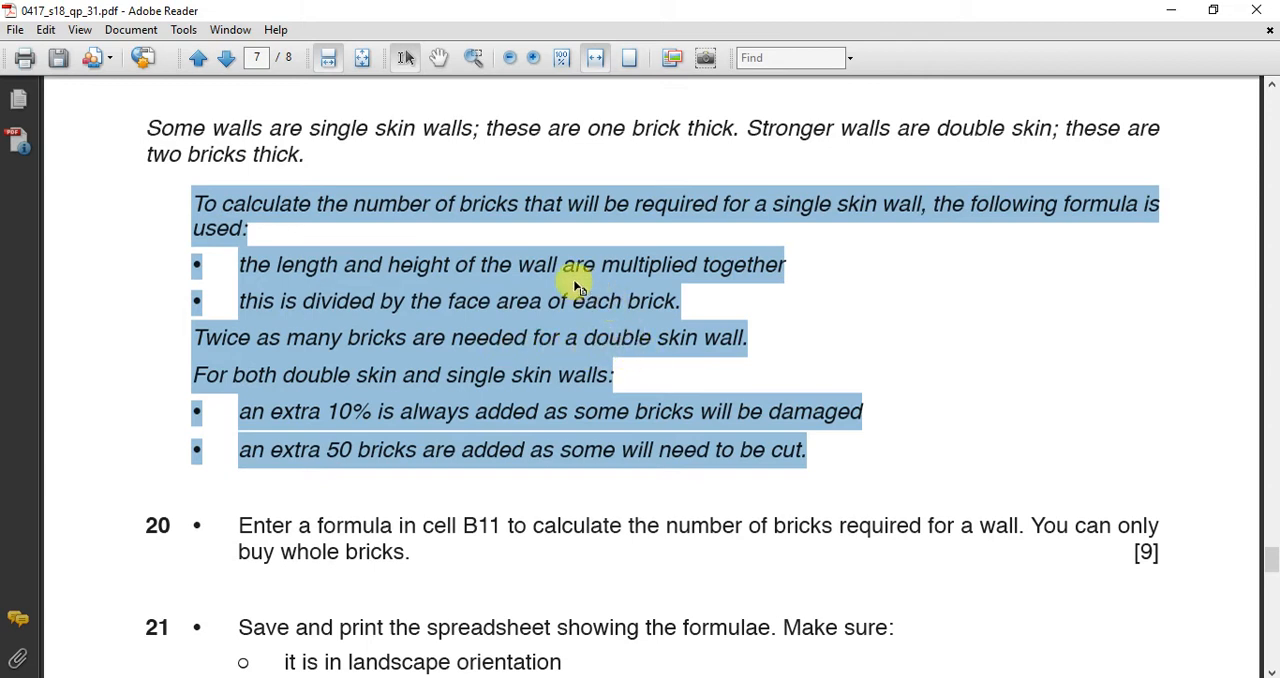
{"action": "mouse_move", "coordinate": [552, 294]}
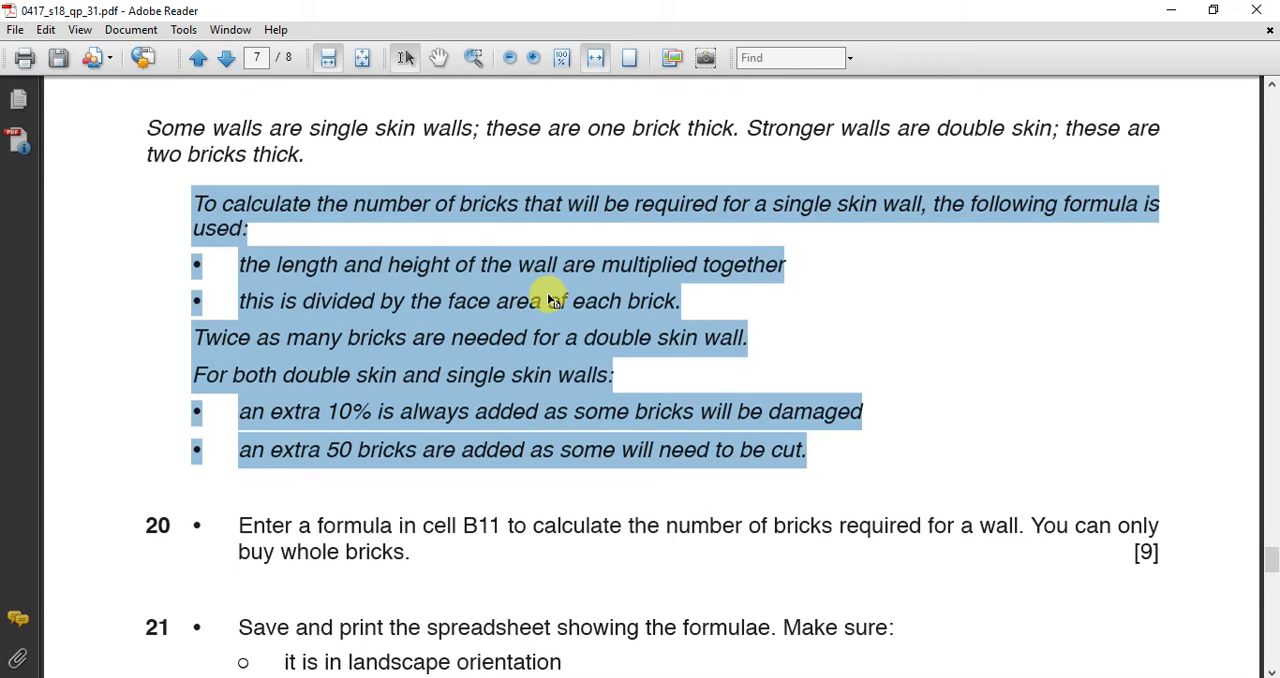
{"action": "mouse_move", "coordinate": [518, 357]}
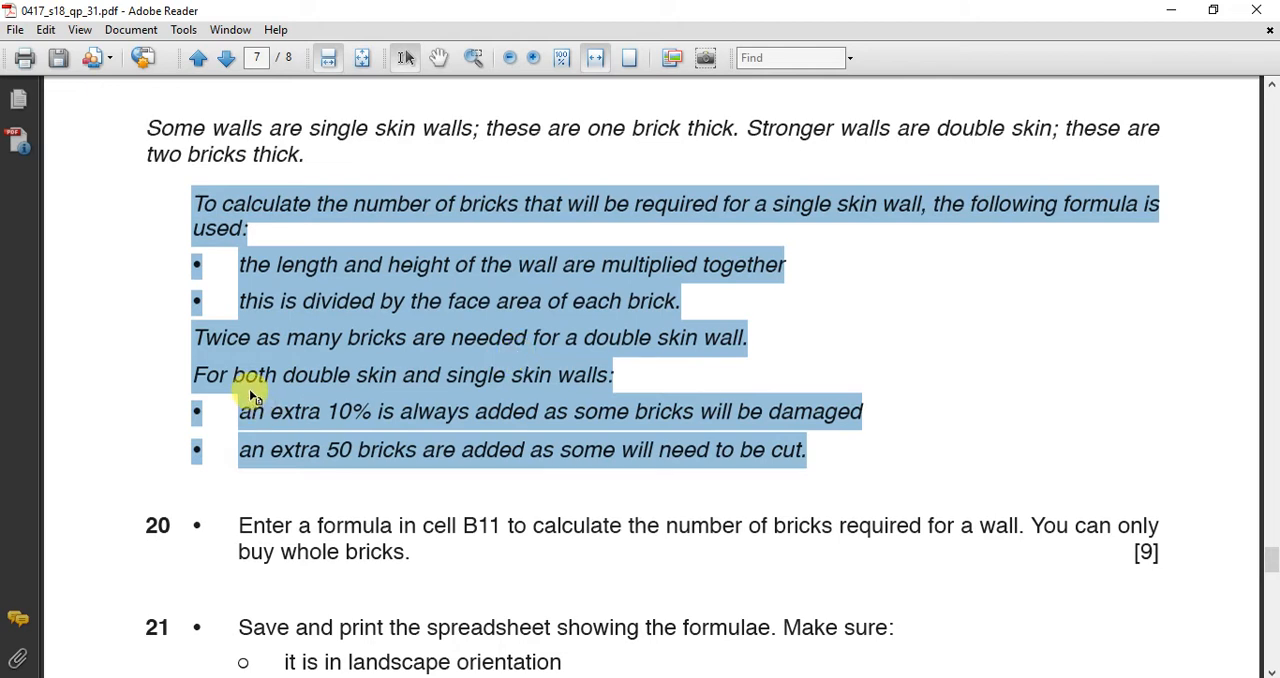
{"action": "mouse_move", "coordinate": [478, 386]}
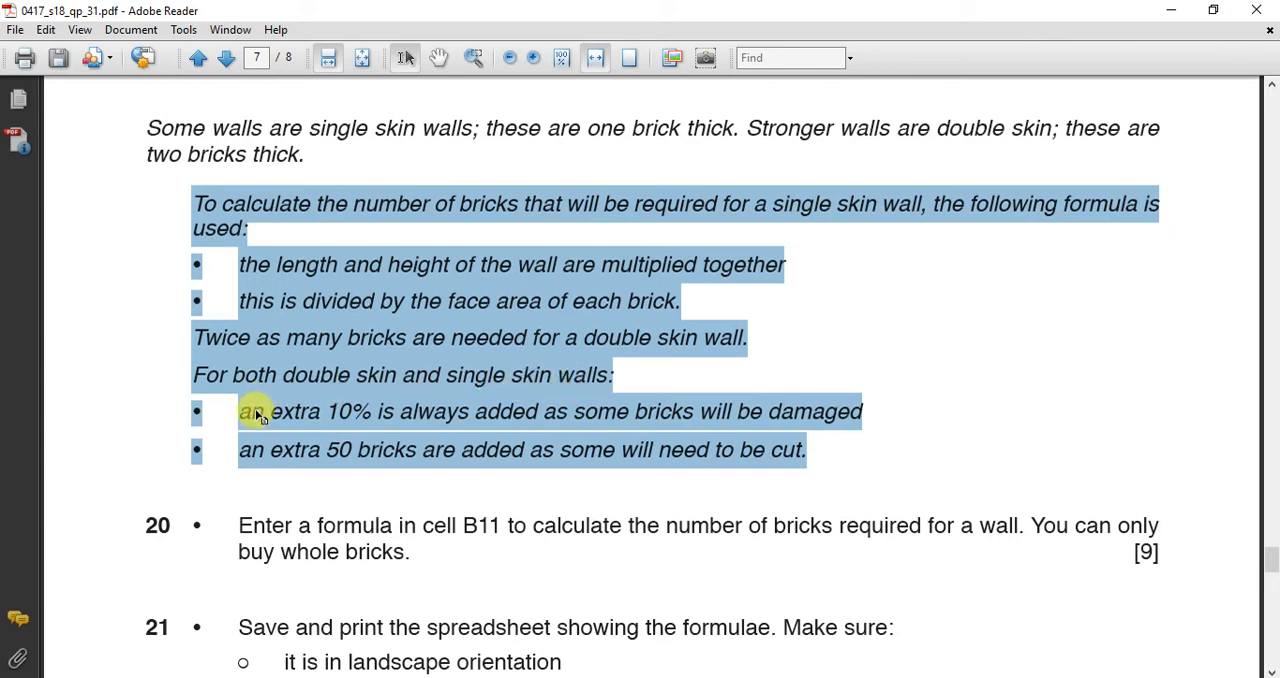
{"action": "mouse_move", "coordinate": [332, 425]}
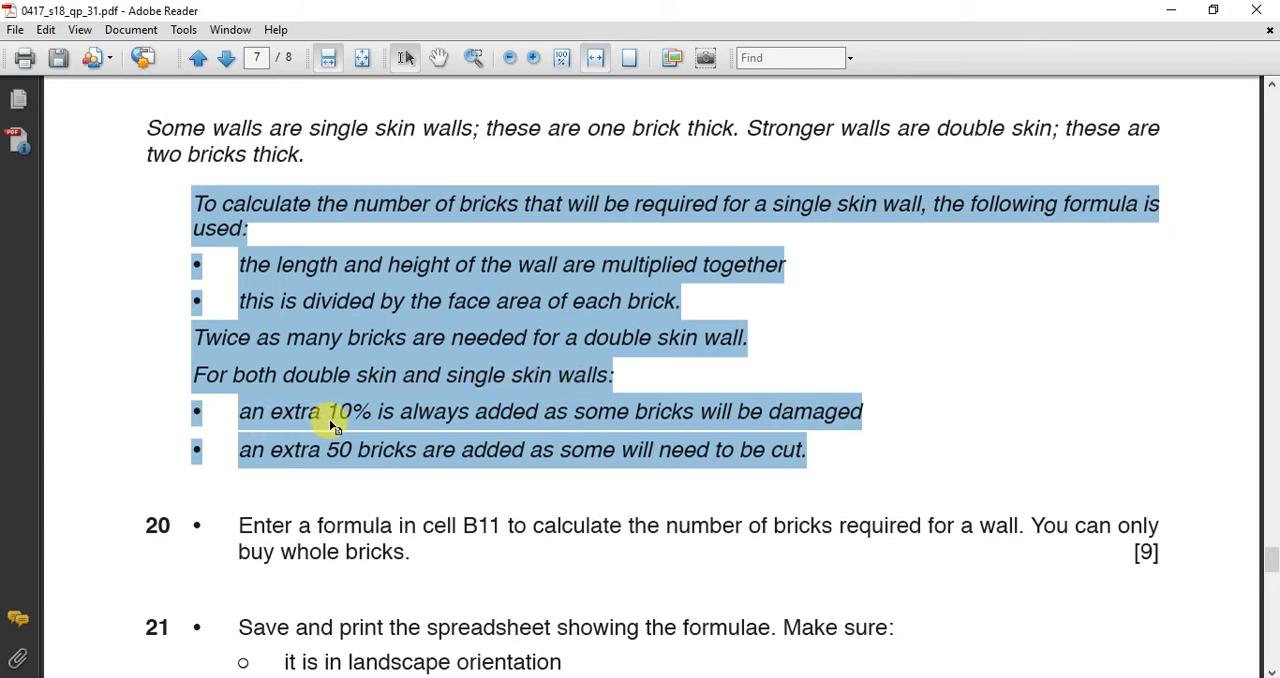
{"action": "mouse_move", "coordinate": [511, 427]}
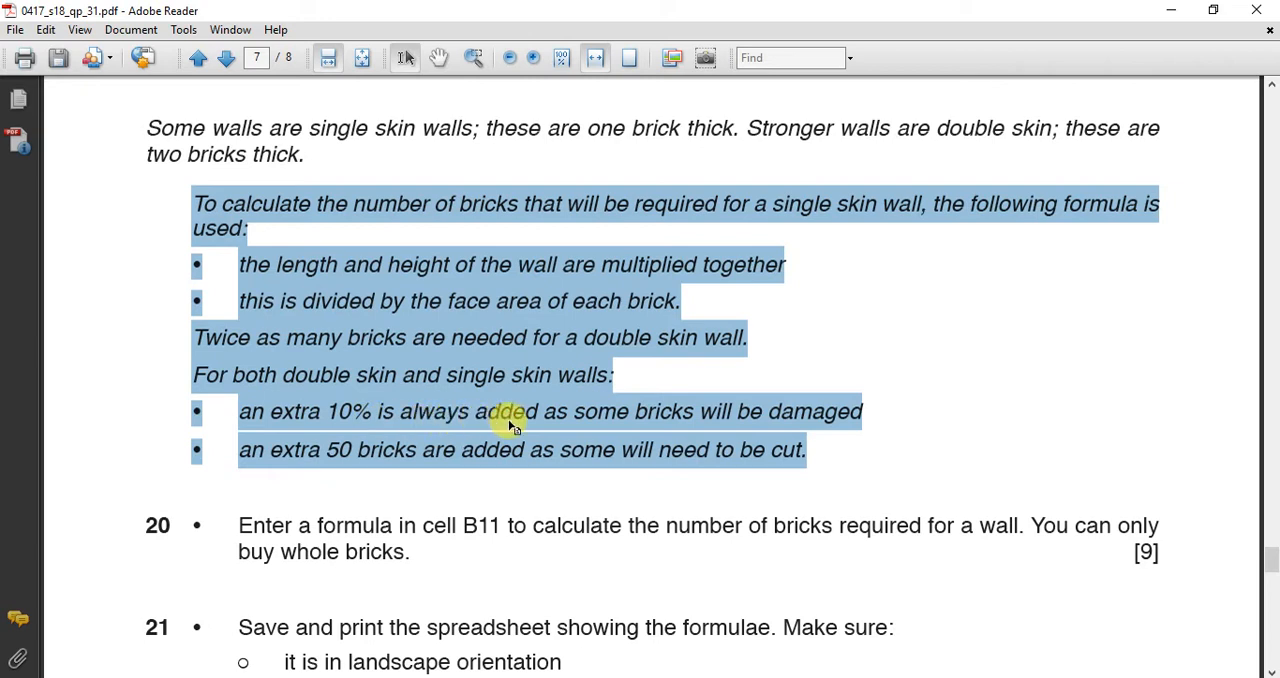
{"action": "mouse_move", "coordinate": [710, 420]}
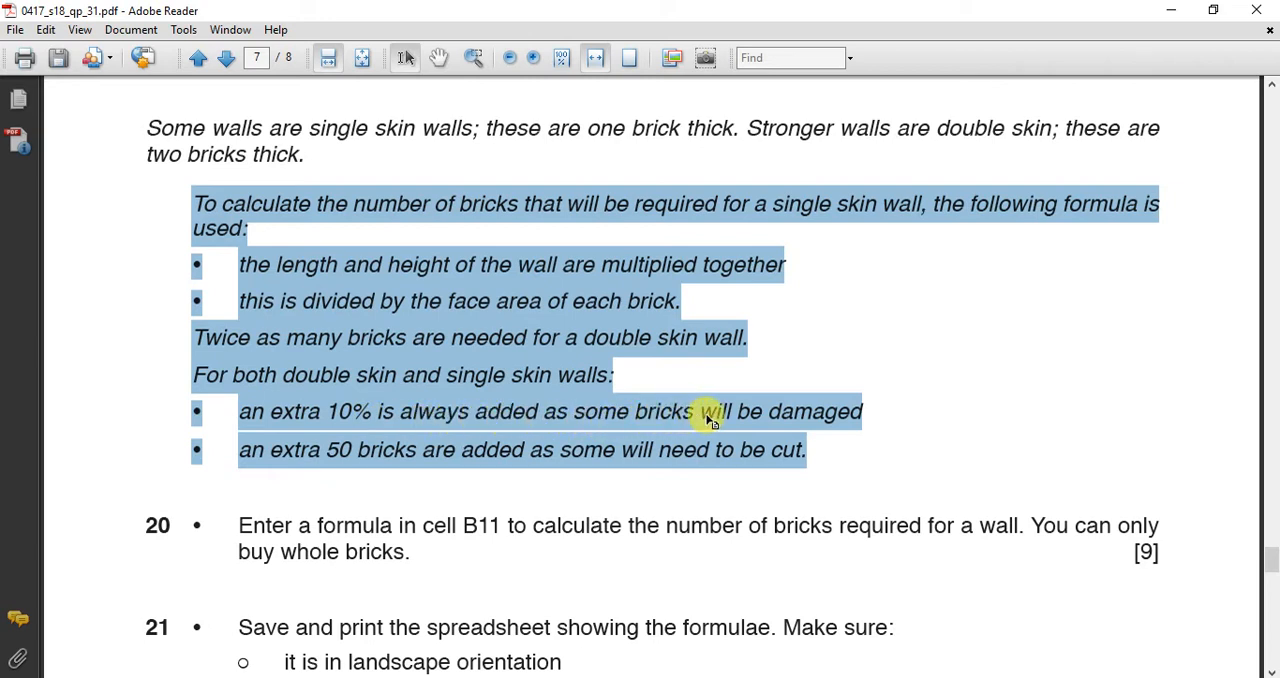
{"action": "mouse_move", "coordinate": [785, 420]}
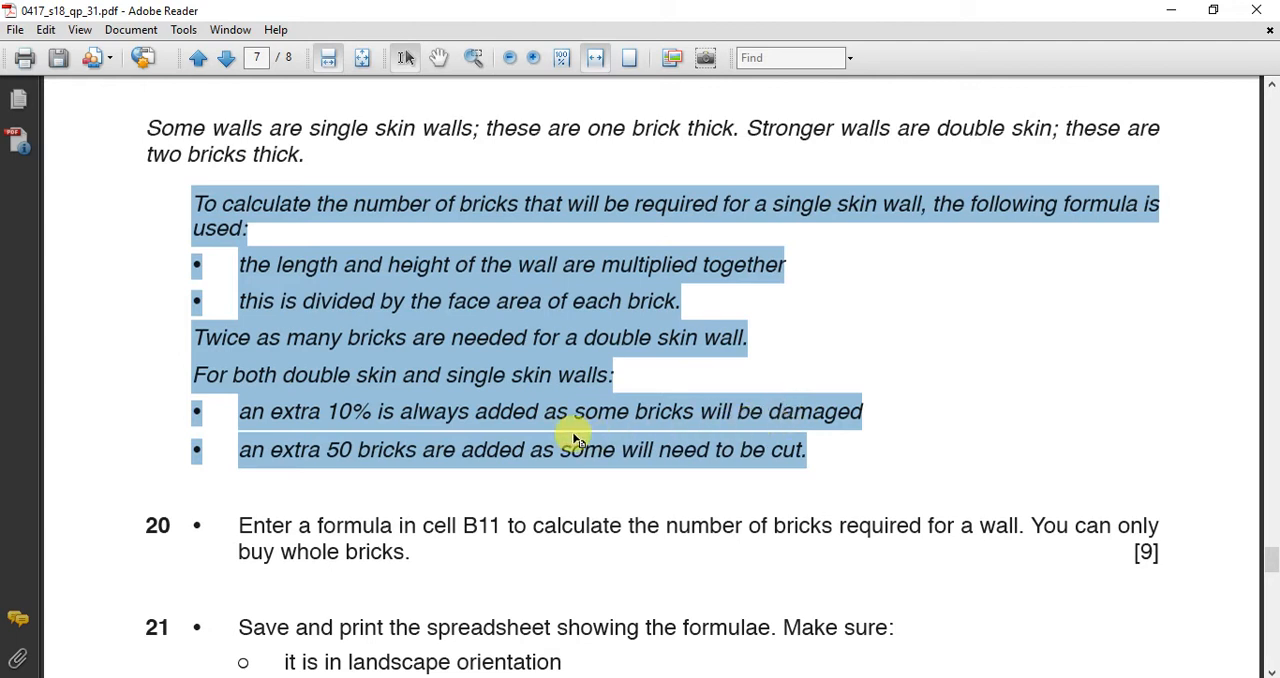
{"action": "mouse_move", "coordinate": [326, 457]}
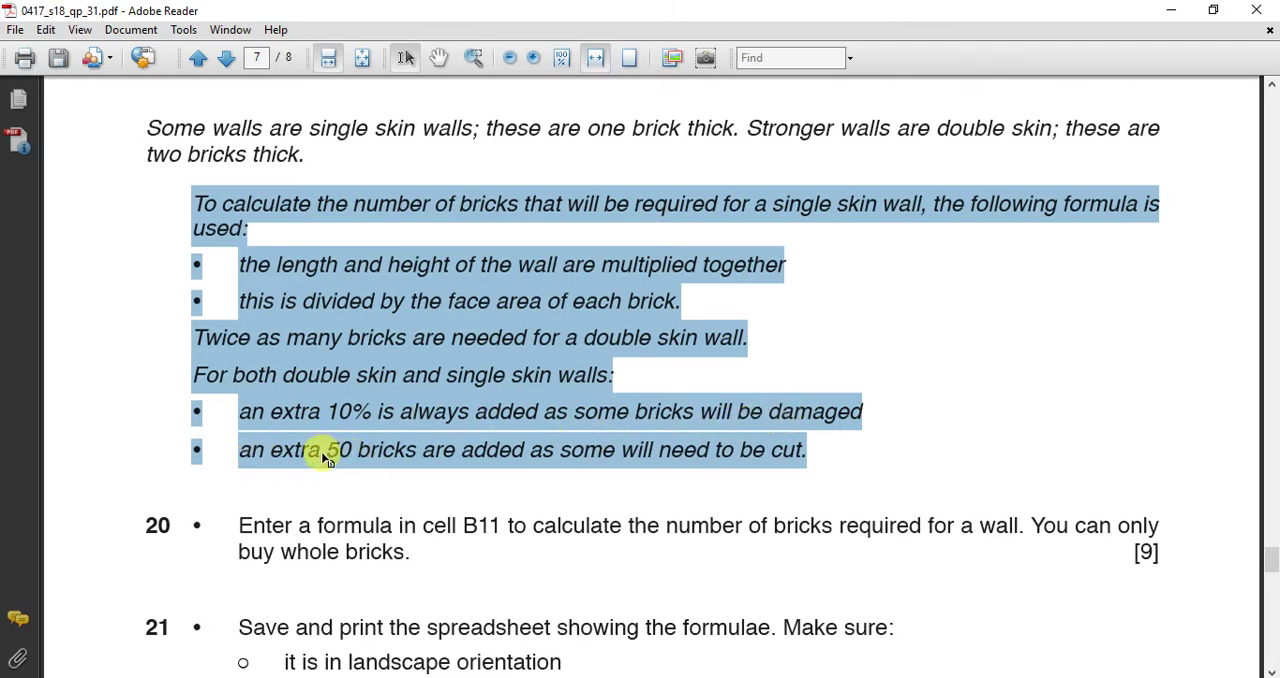
{"action": "mouse_move", "coordinate": [555, 461]}
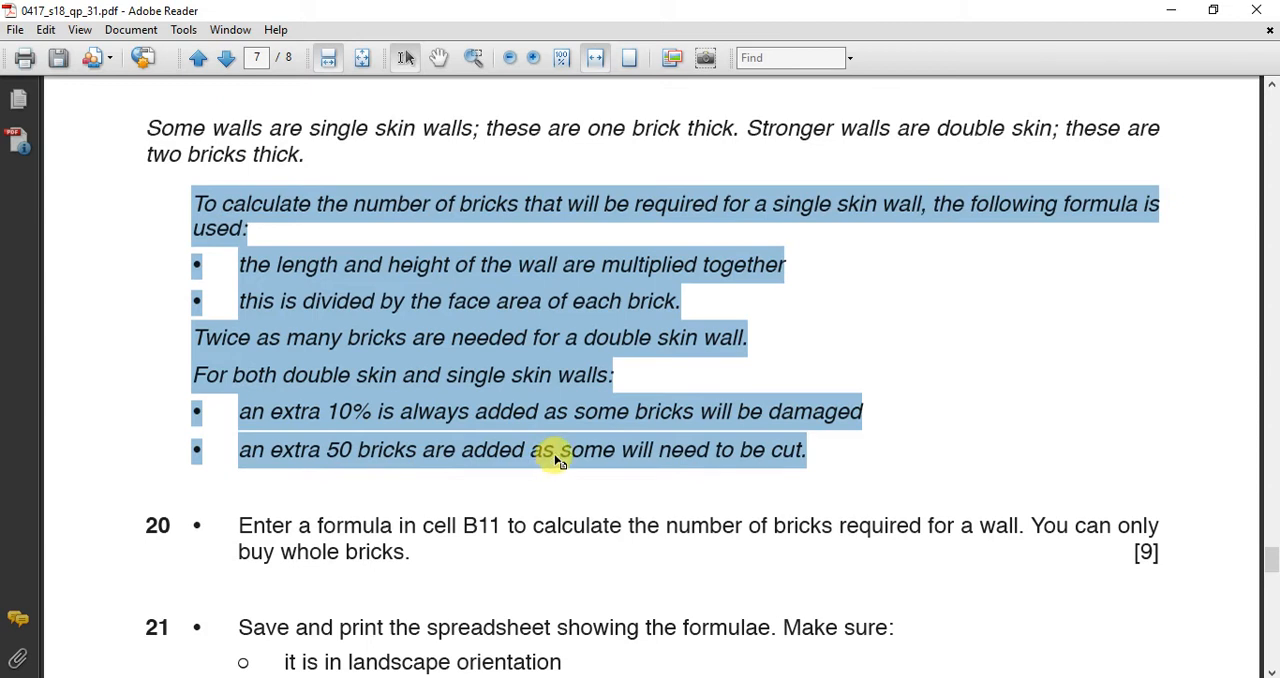
{"action": "mouse_move", "coordinate": [727, 467]}
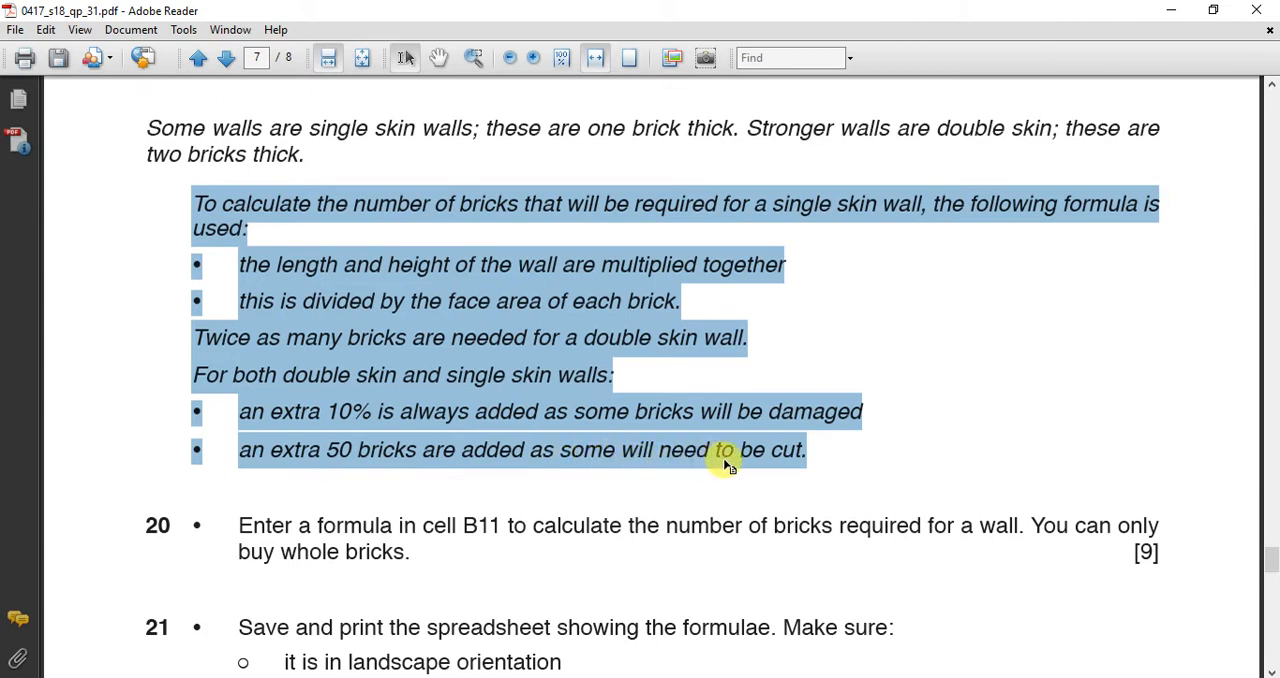
{"action": "mouse_move", "coordinate": [335, 425]}
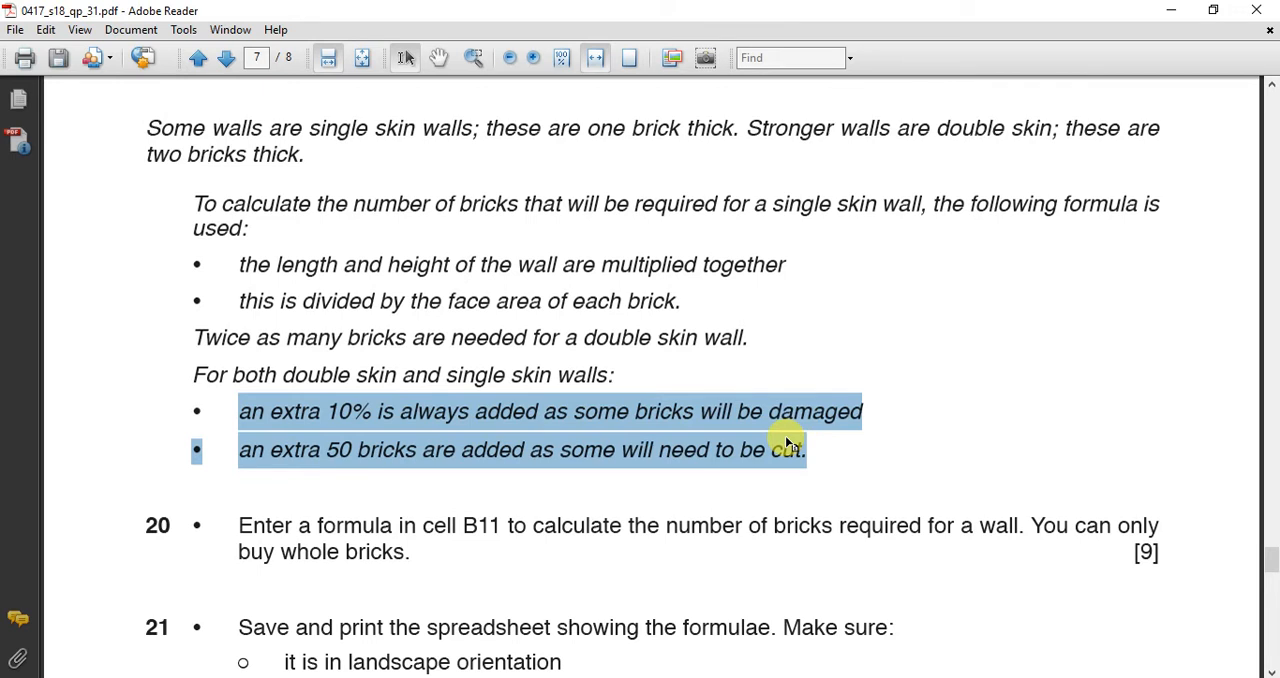
{"action": "mouse_move", "coordinate": [667, 429]}
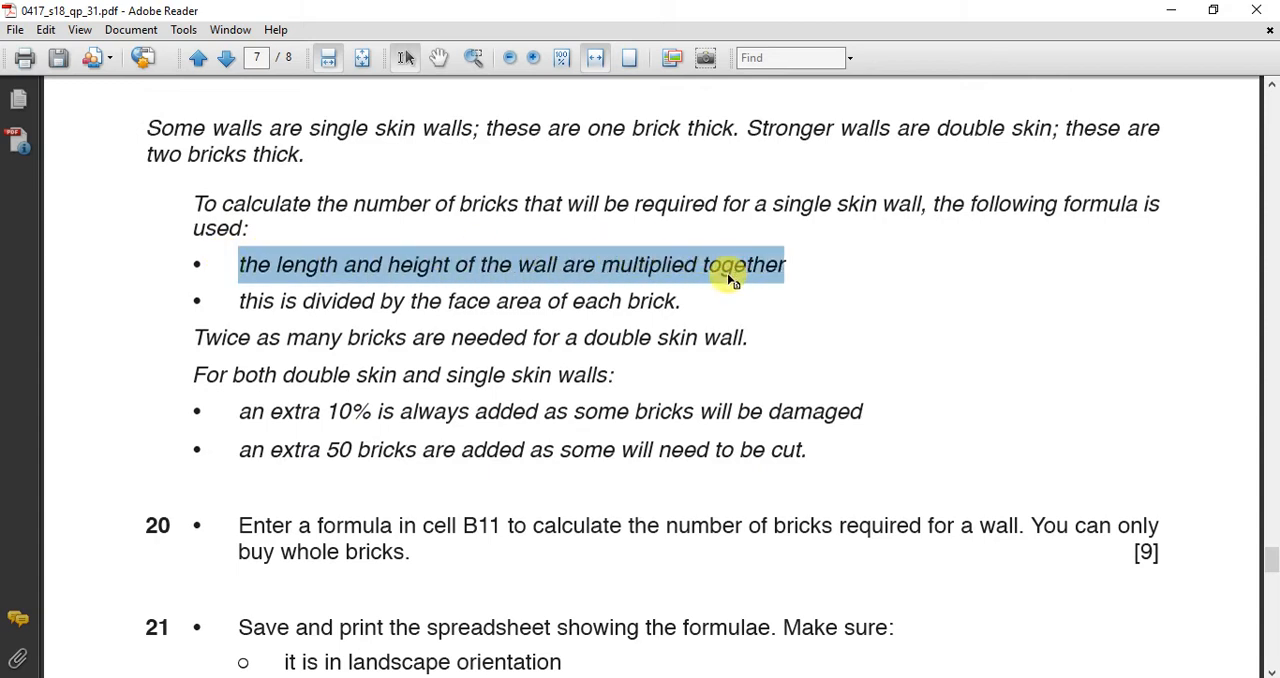
{"action": "mouse_move", "coordinate": [658, 288]}
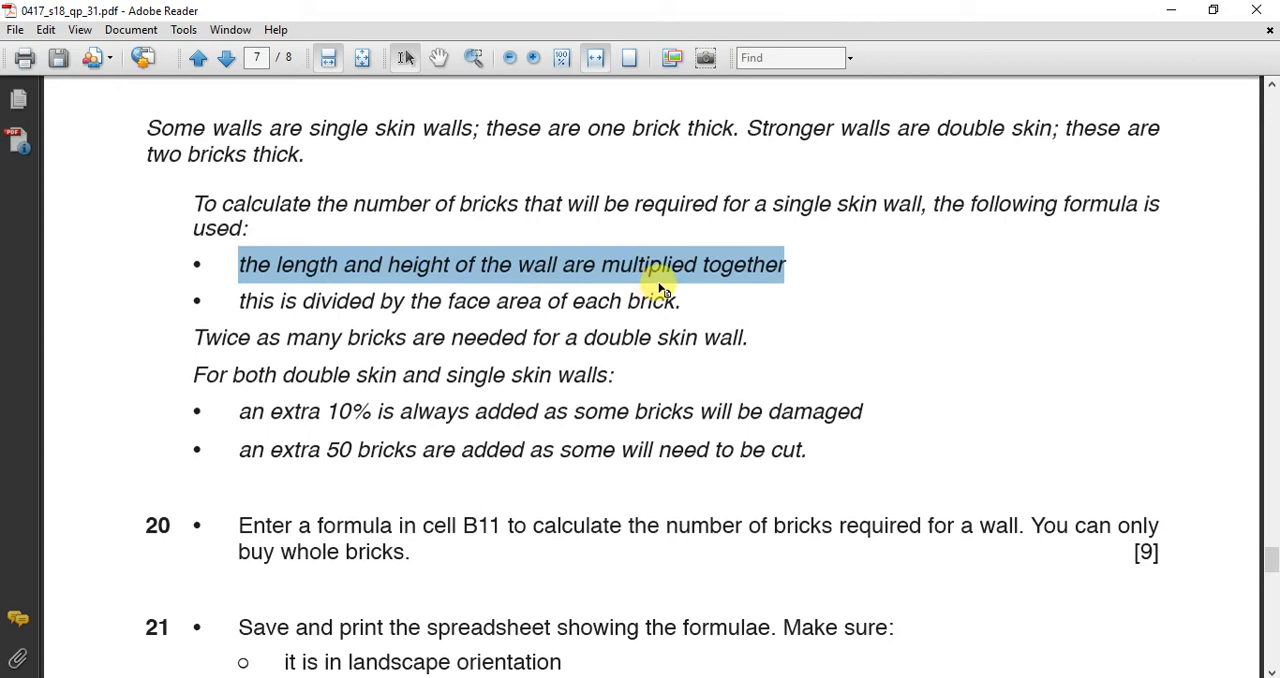
{"action": "mouse_move", "coordinate": [630, 288]}
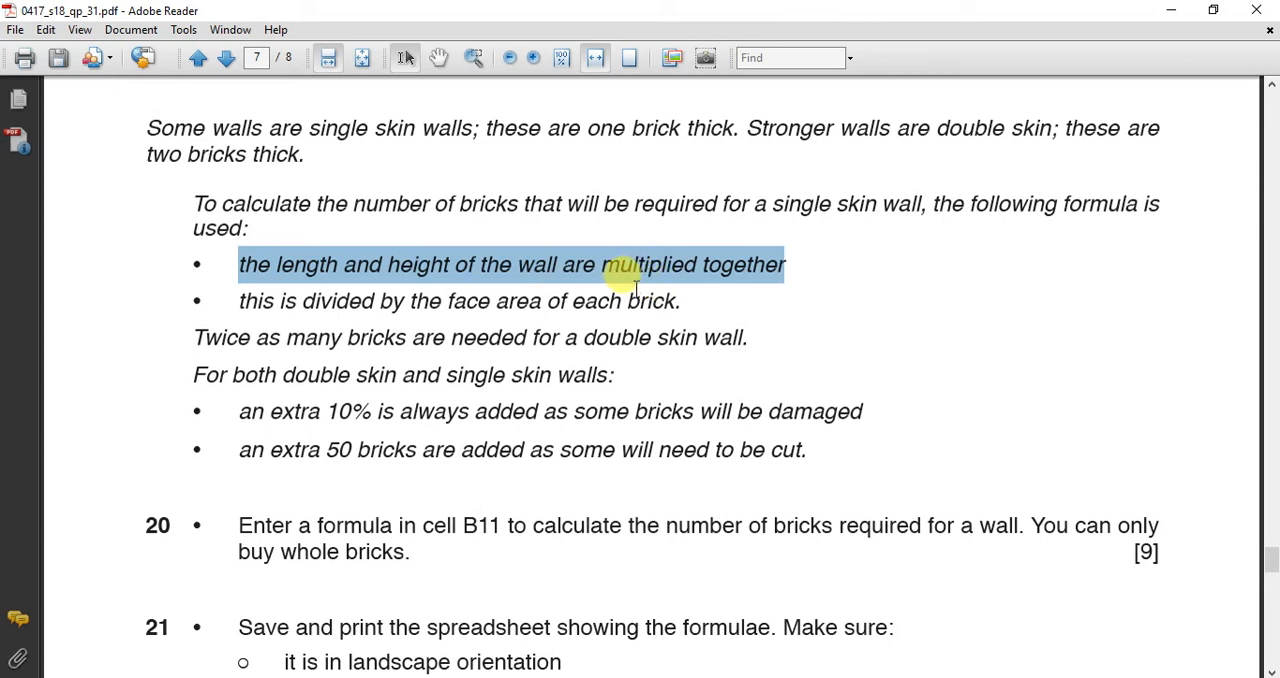
{"action": "left_click_drag", "start_coordinate": [301, 301], "coordinate": [540, 301]}
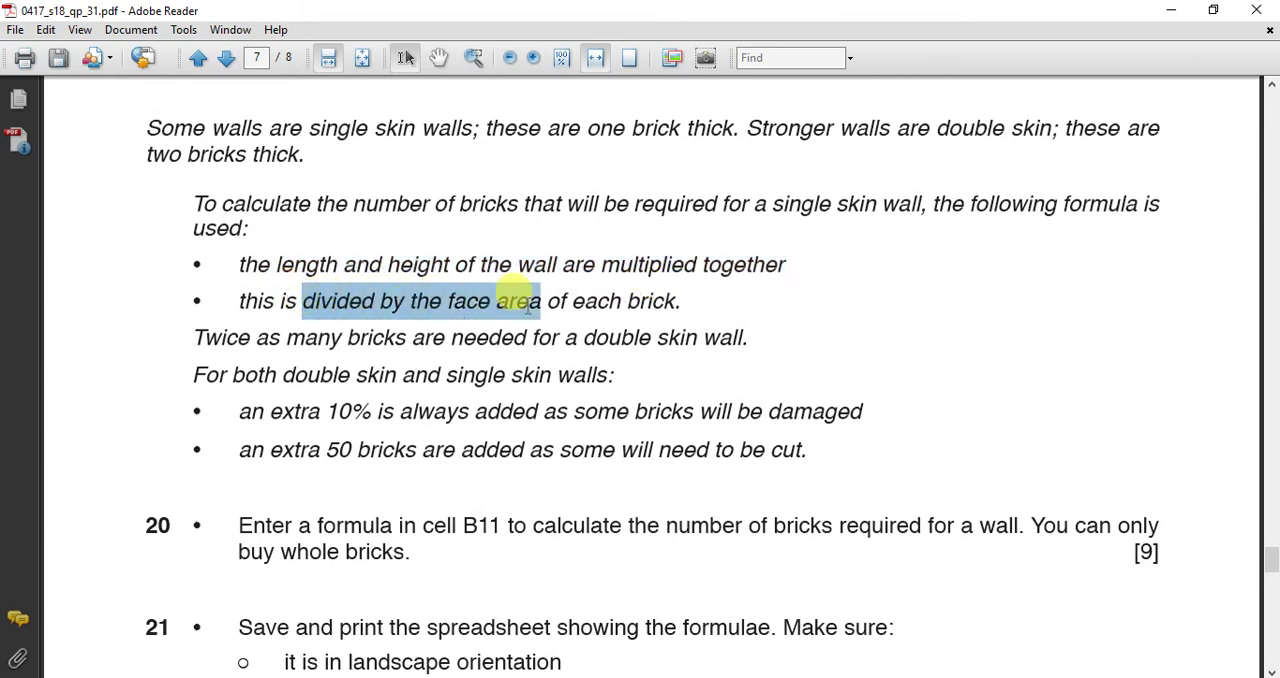
{"action": "left_click_drag", "start_coordinate": [534, 301], "coordinate": [585, 301]}
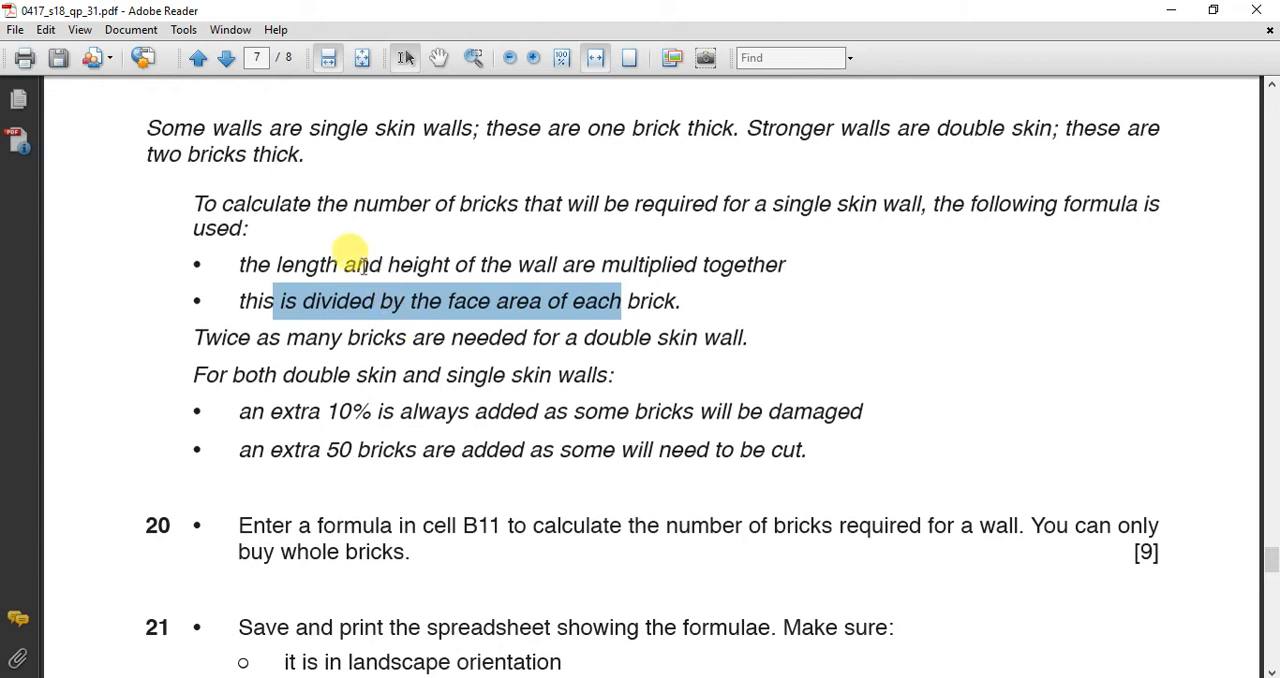
{"action": "mouse_move", "coordinate": [365, 297]}
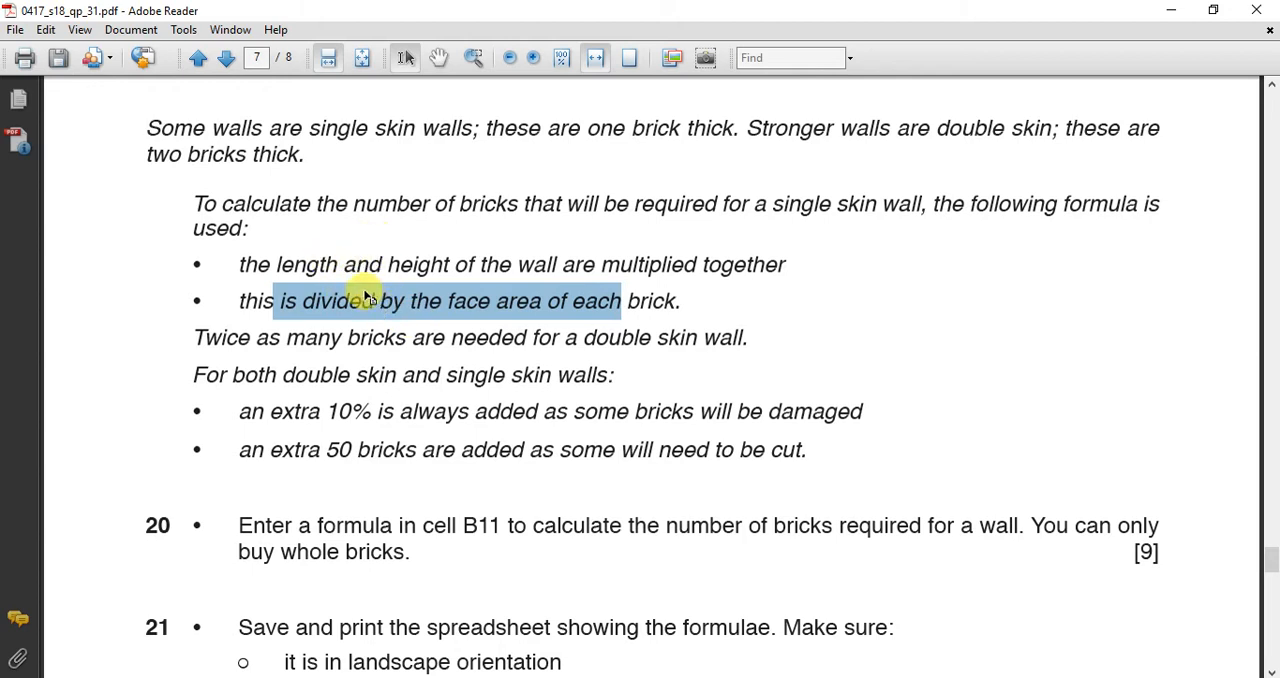
{"action": "mouse_move", "coordinate": [358, 298]}
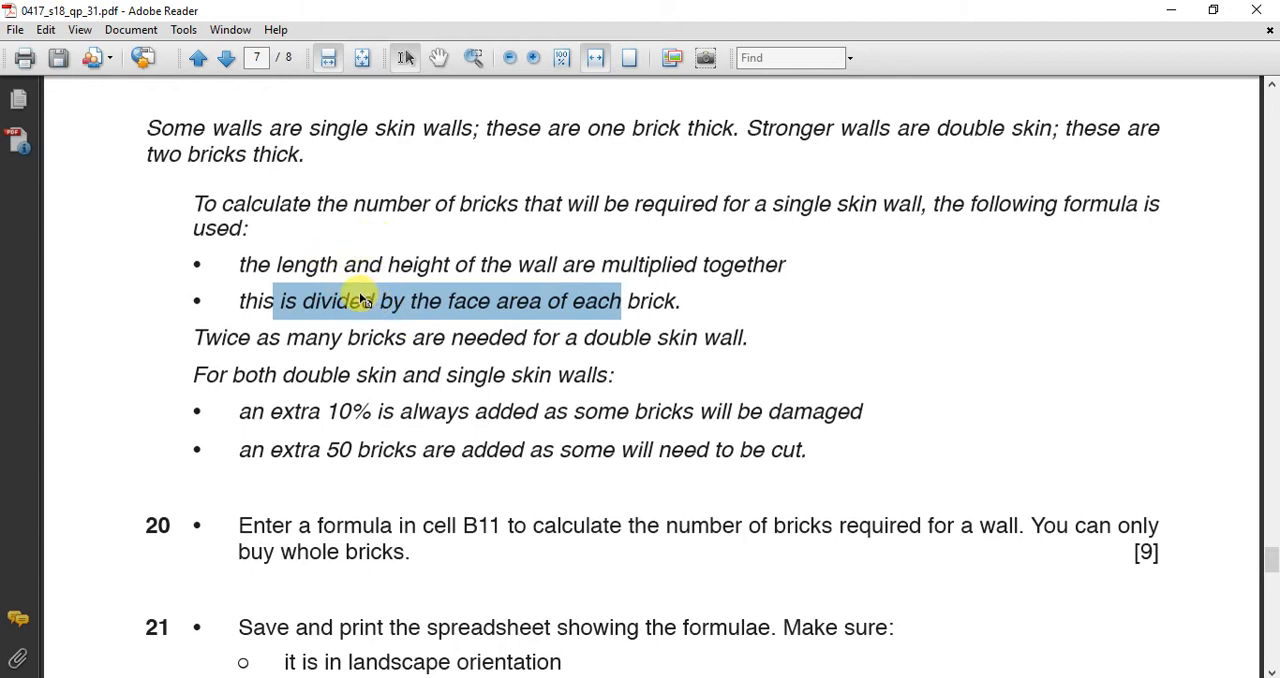
{"action": "scroll", "scroll_direction": "down", "scroll_amount": 3}
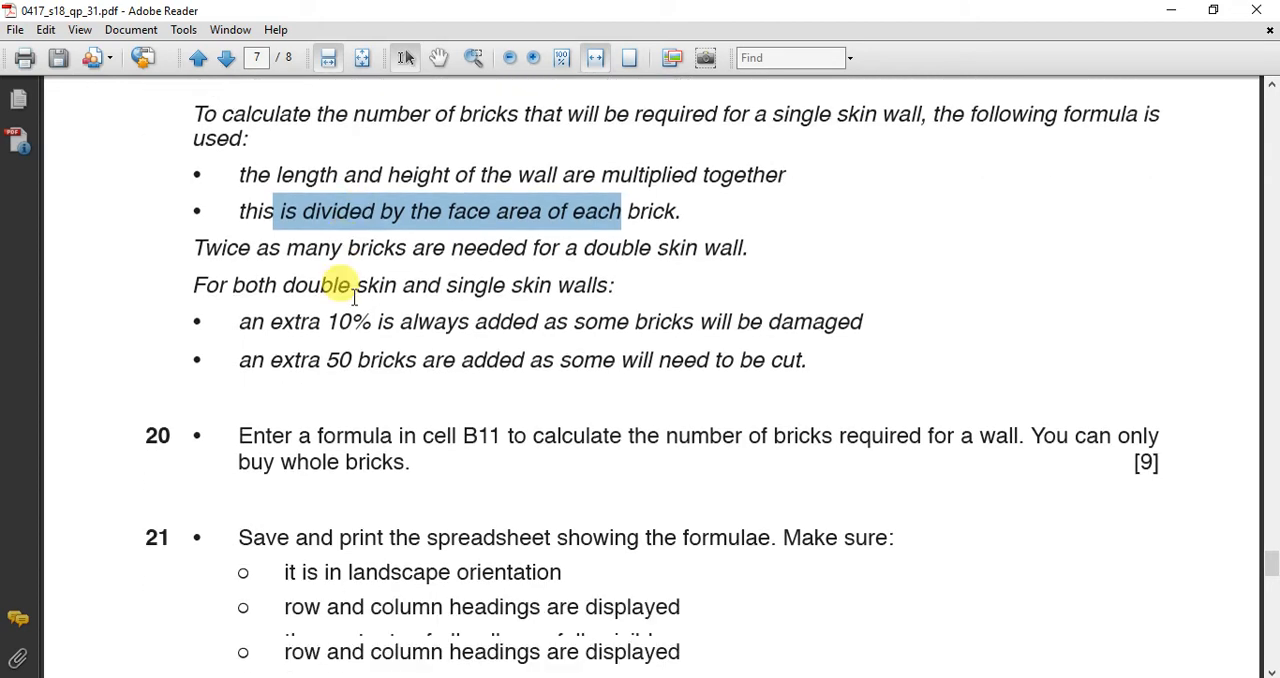
{"action": "scroll", "scroll_direction": "down", "scroll_amount": 3}
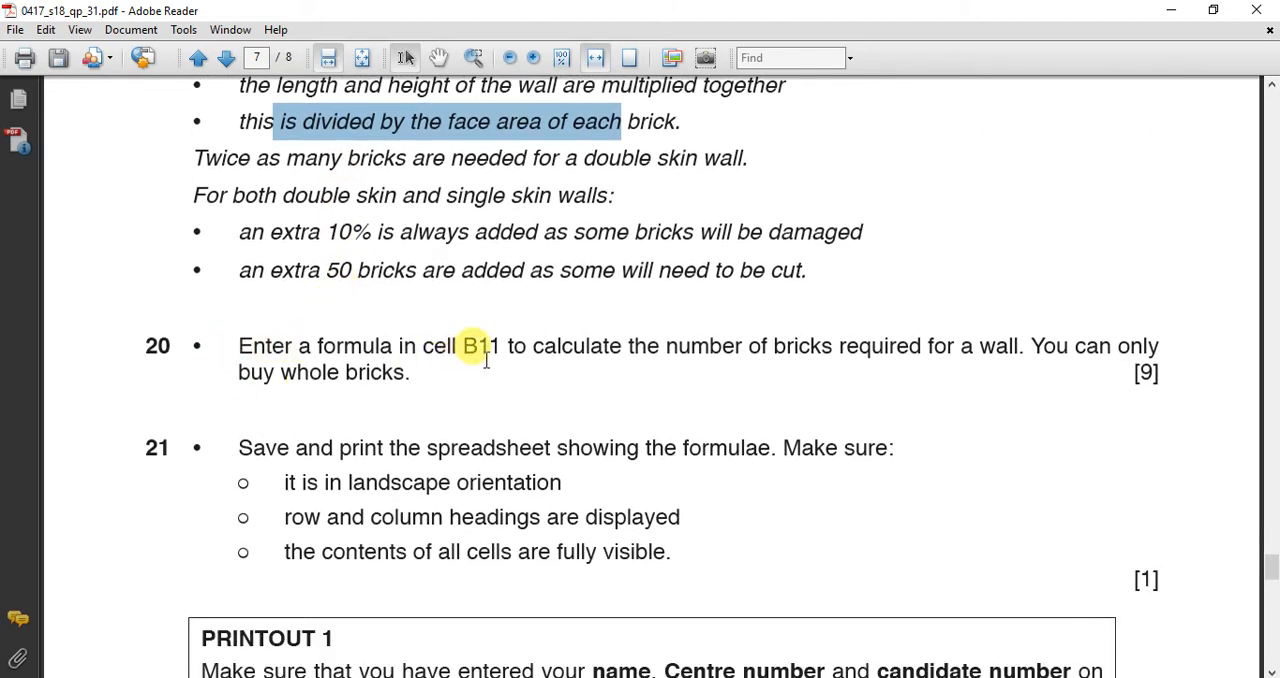
{"action": "left_click_drag", "start_coordinate": [462, 345], "coordinate": [831, 345]}
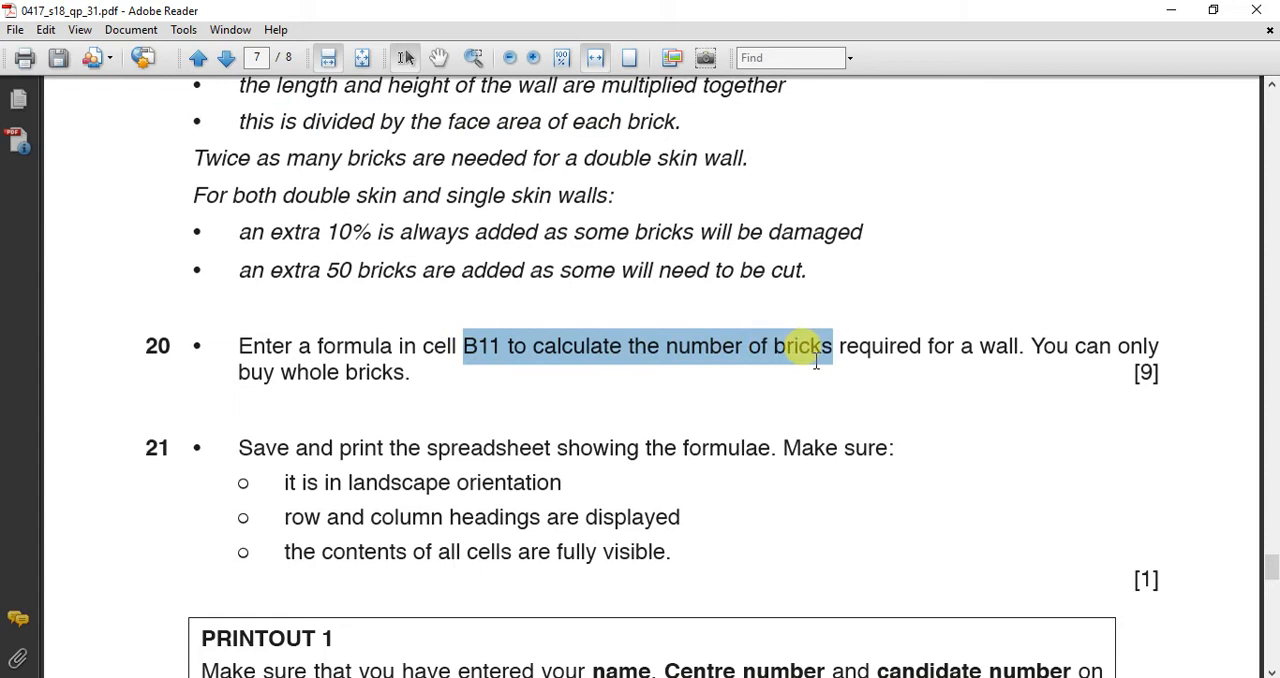
{"action": "left_click_drag", "start_coordinate": [812, 346], "coordinate": [965, 346]}
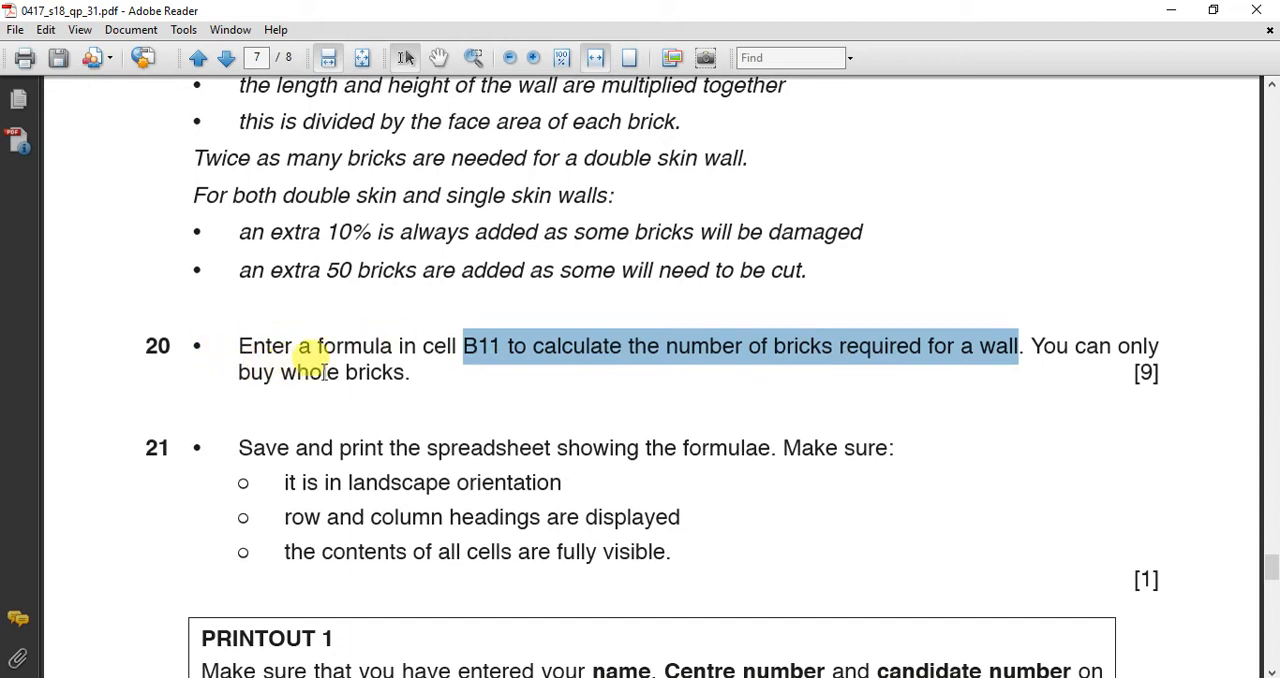
{"action": "mouse_move", "coordinate": [335, 383]}
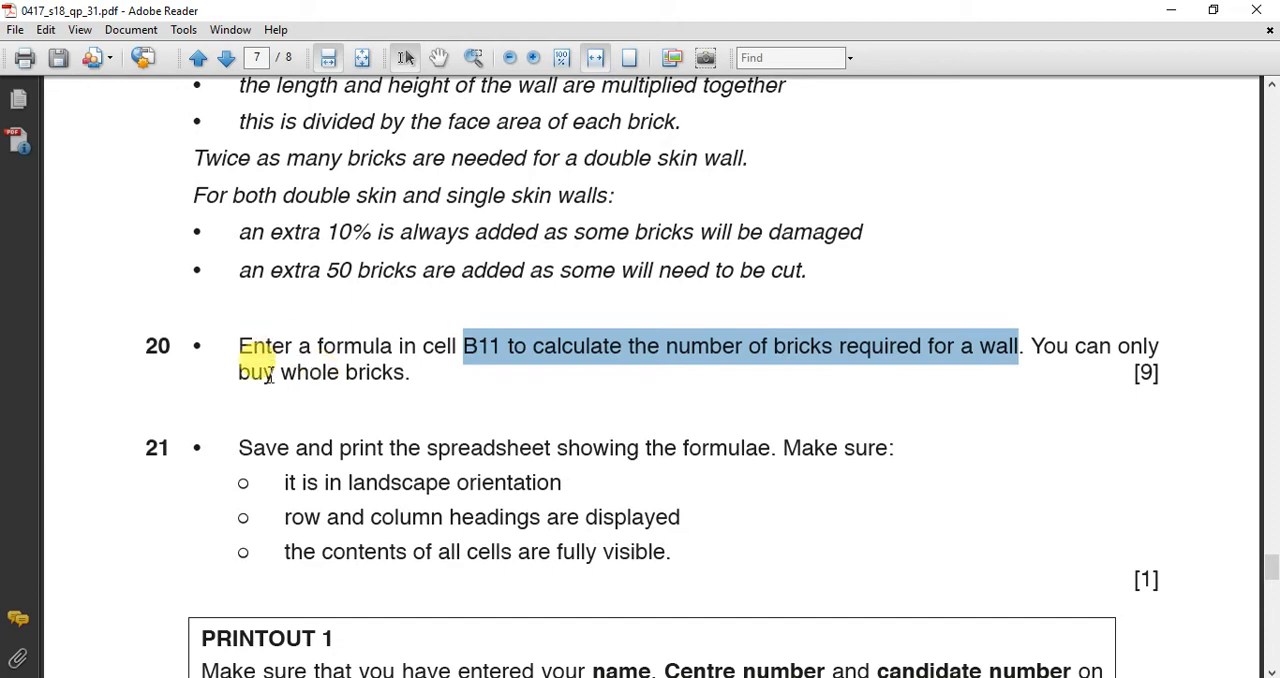
{"action": "mouse_move", "coordinate": [266, 405]}
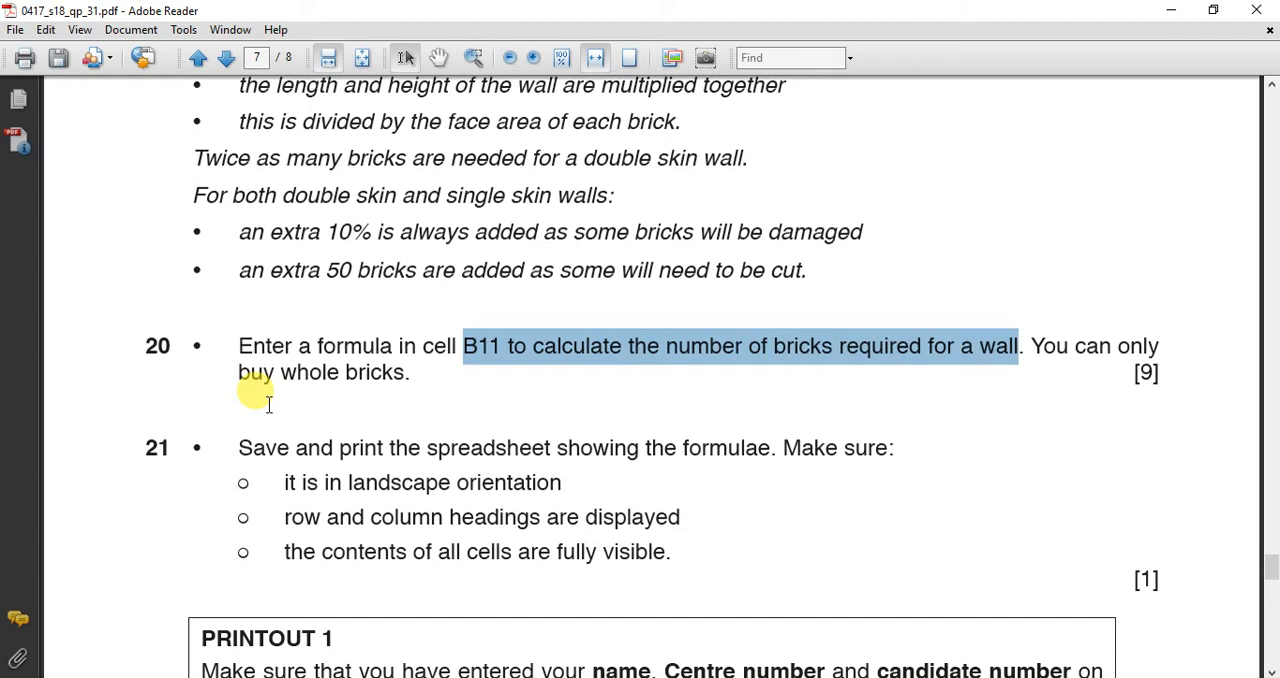
{"action": "mouse_move", "coordinate": [280, 415]}
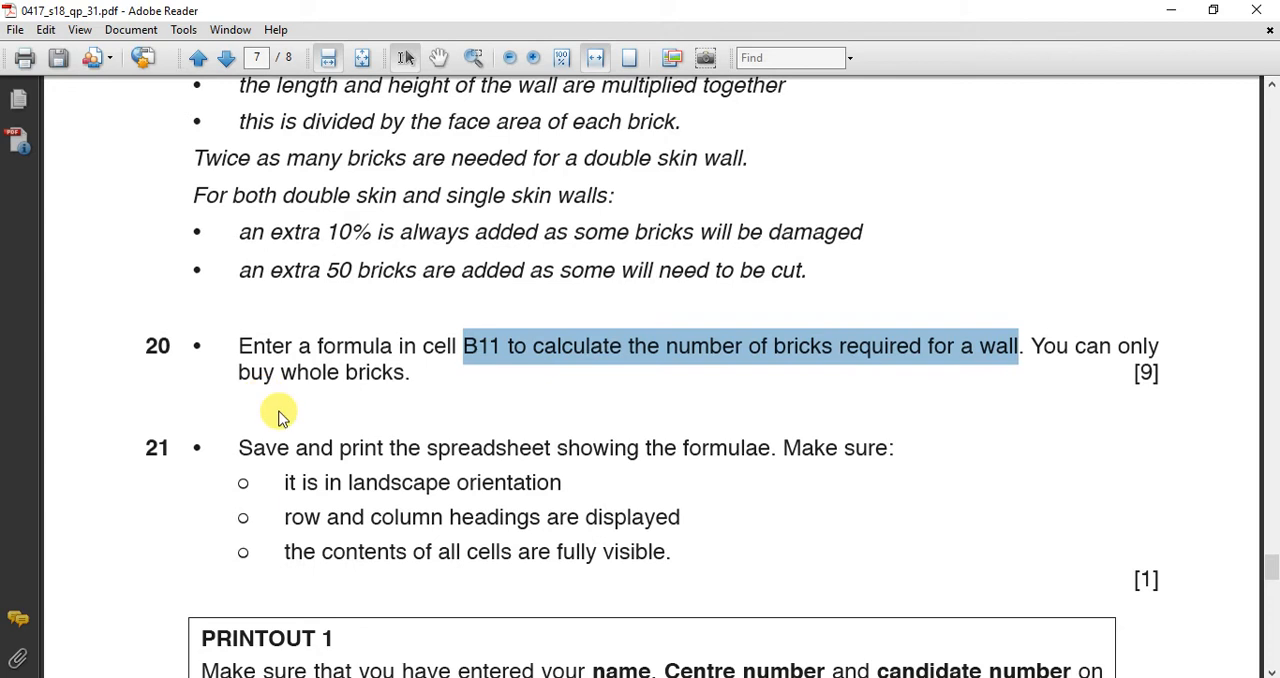
{"action": "mouse_move", "coordinate": [278, 405]}
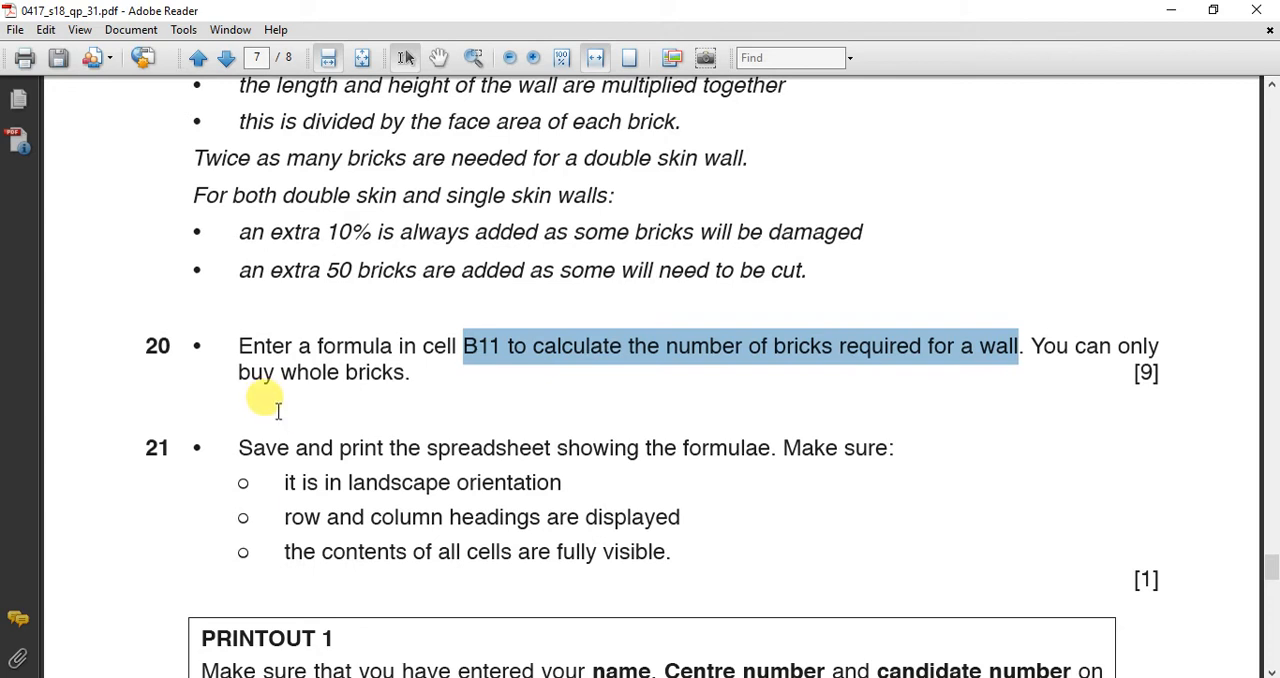
{"action": "mouse_move", "coordinate": [312, 372]}
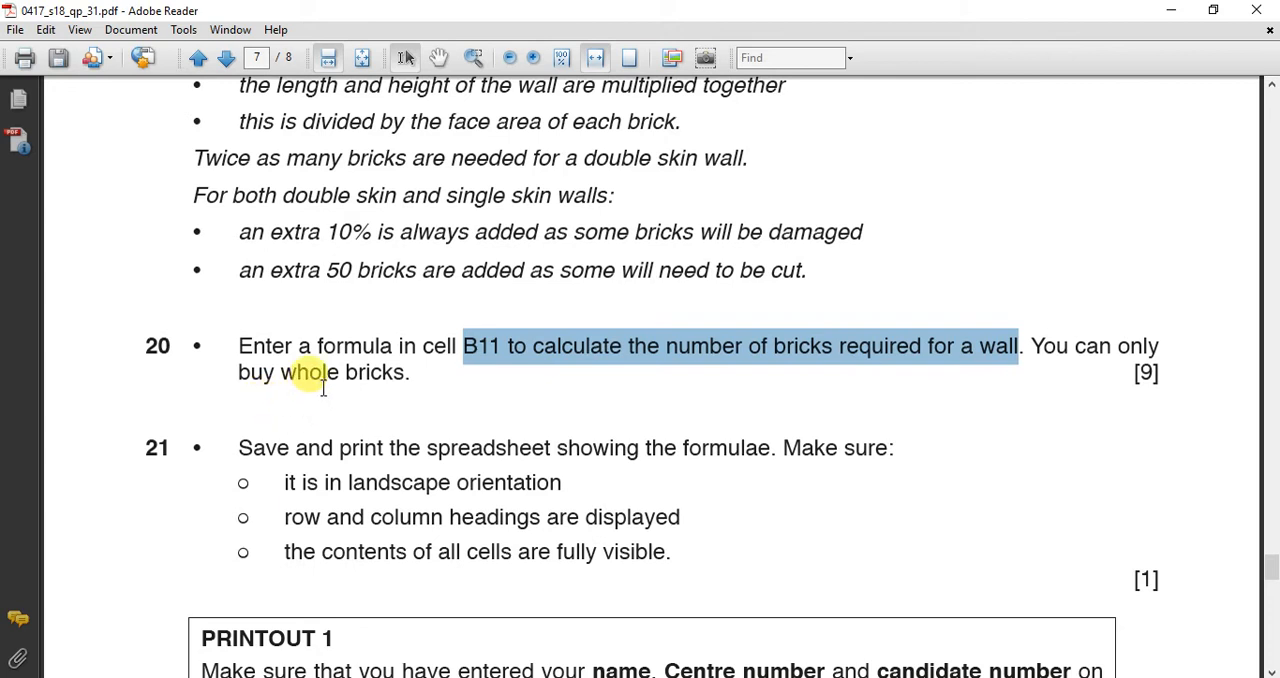
{"action": "mouse_move", "coordinate": [302, 400]}
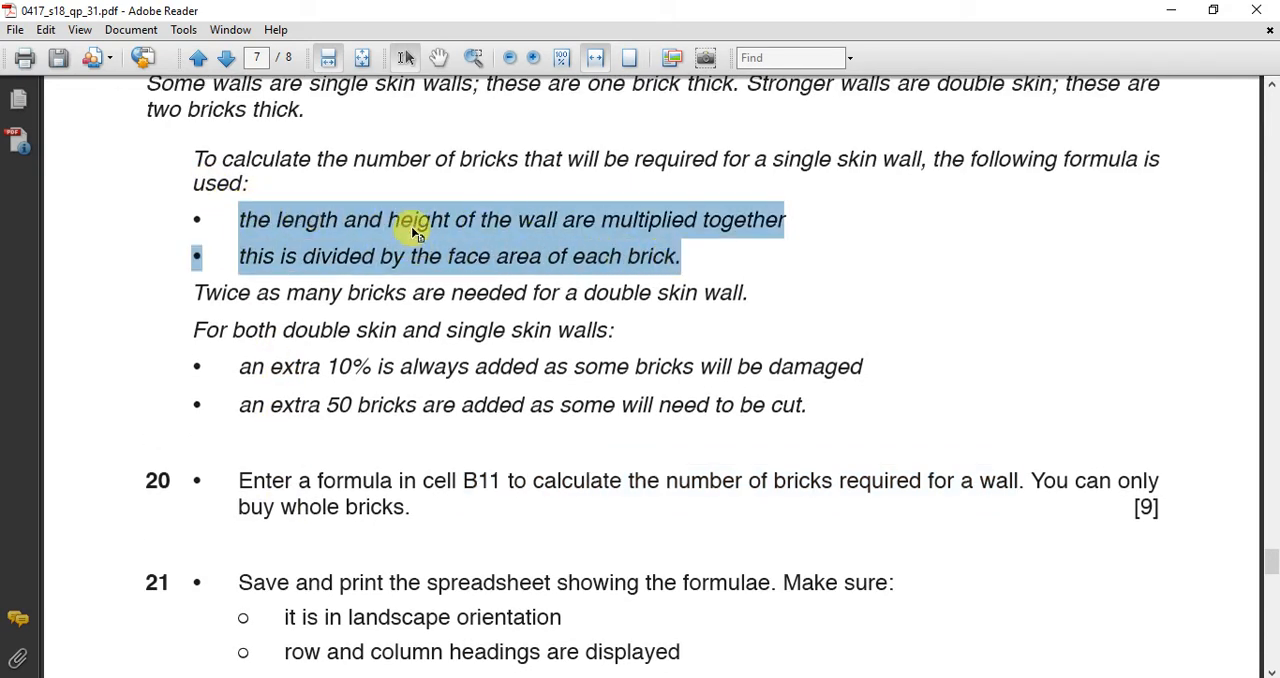
{"action": "mouse_move", "coordinate": [427, 222]}
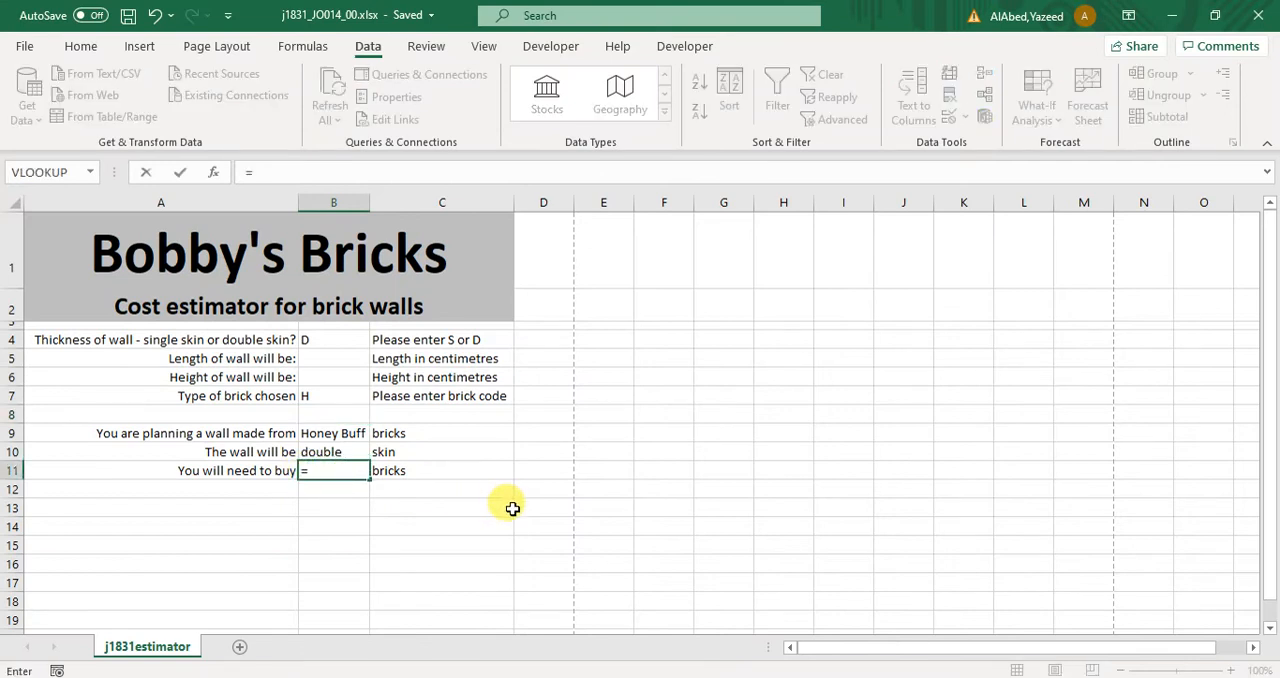
Set B11 to =(B5*B6), using 1 as test wall length and height.
{"action": "left_click", "coordinate": [333, 358]}
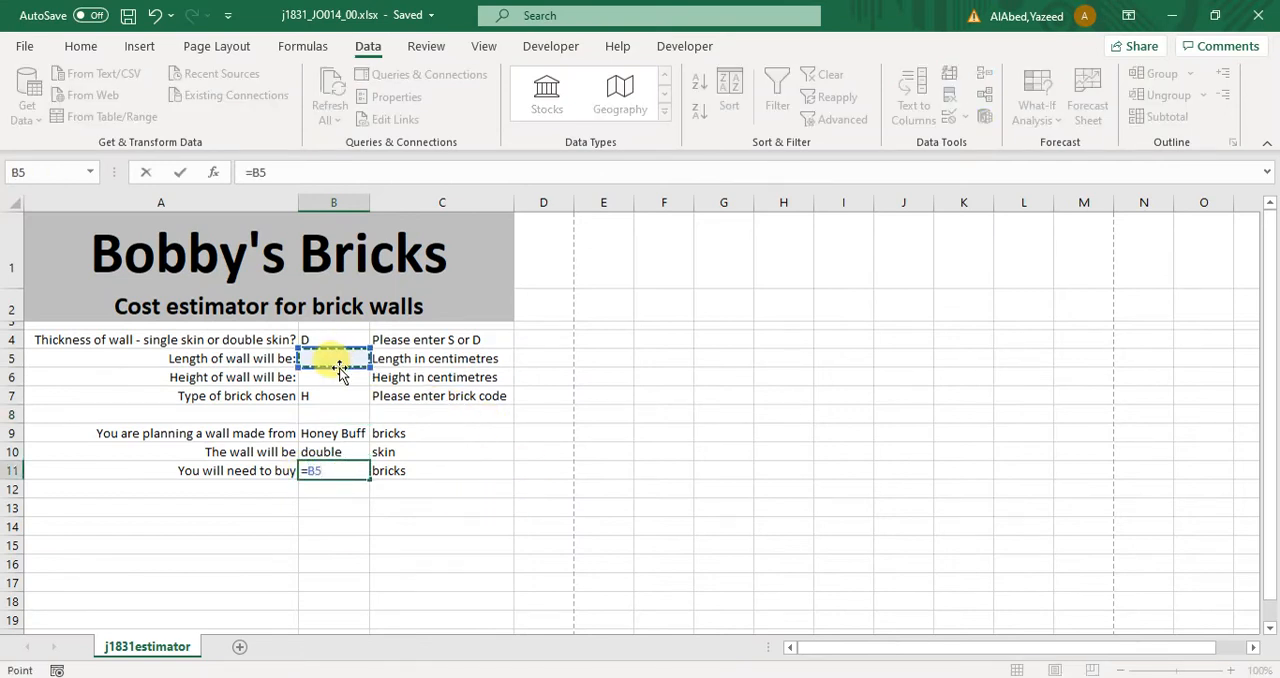
{"action": "type", "text": "*"}
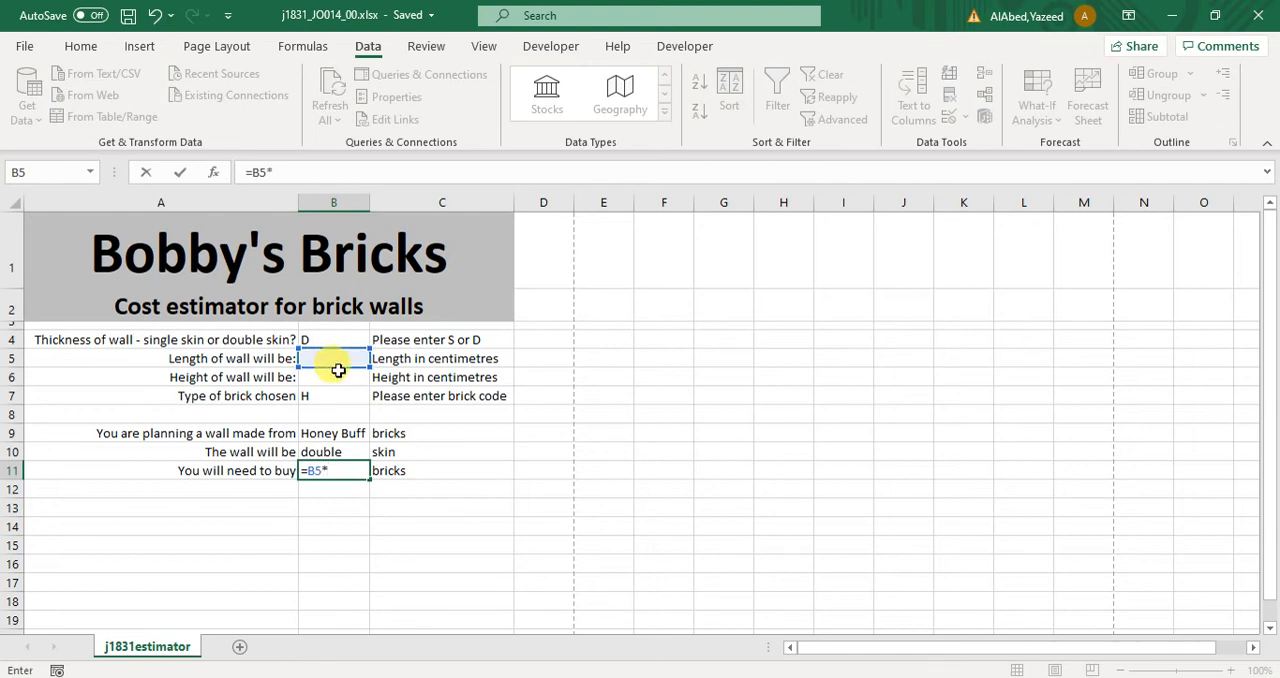
{"action": "left_click", "coordinate": [333, 377]}
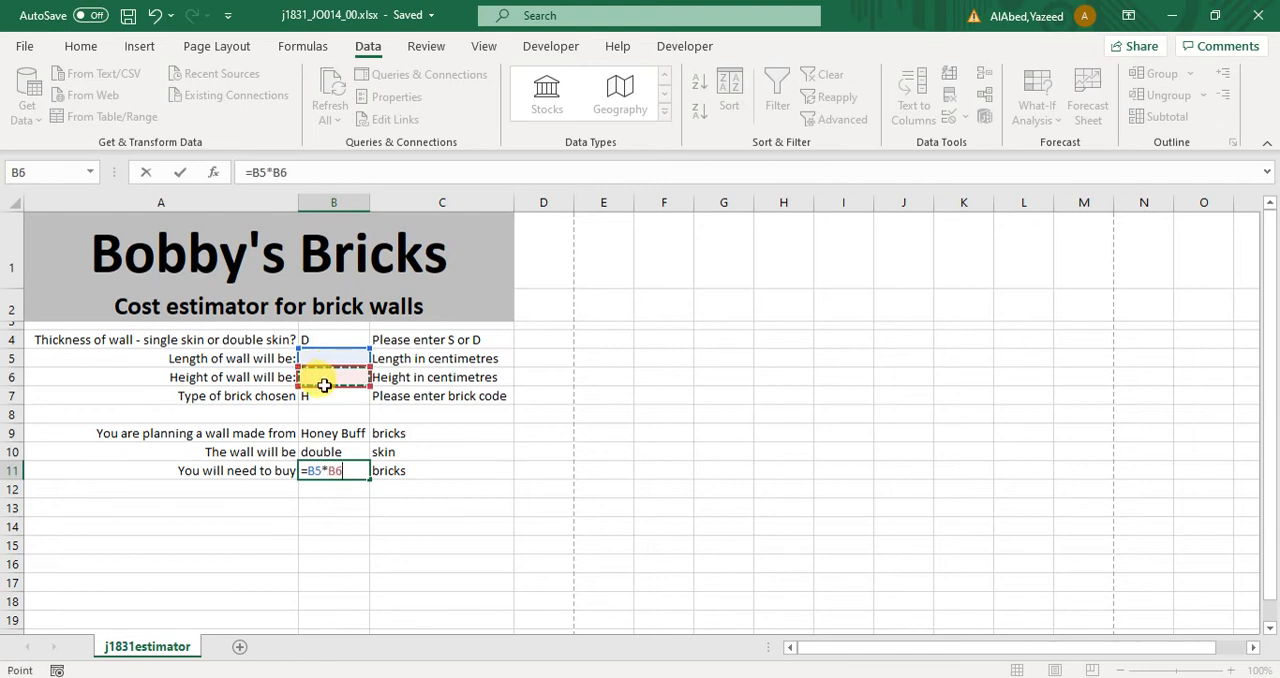
{"action": "key", "text": "Enter"}
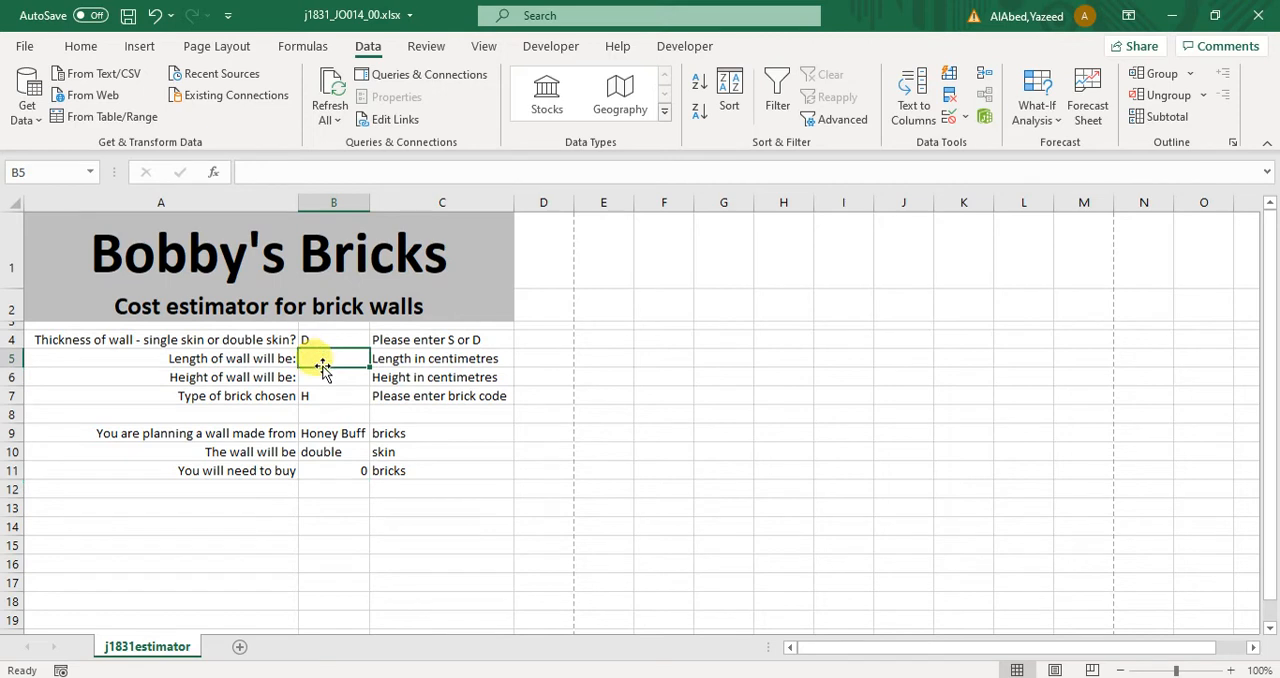
{"action": "type", "text": "1"}
{"action": "left_click", "coordinate": [334, 471]}
{"action": "type", "text": "=(B5*B6"}
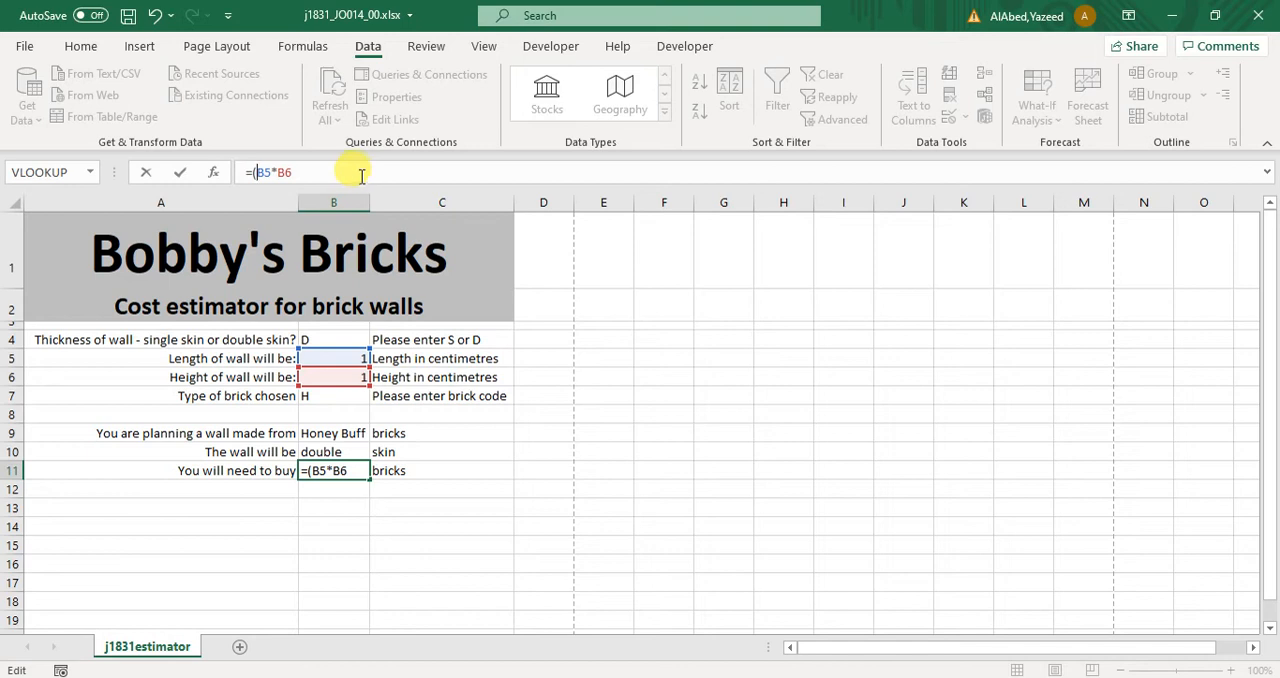
{"action": "type", "text": ")"}
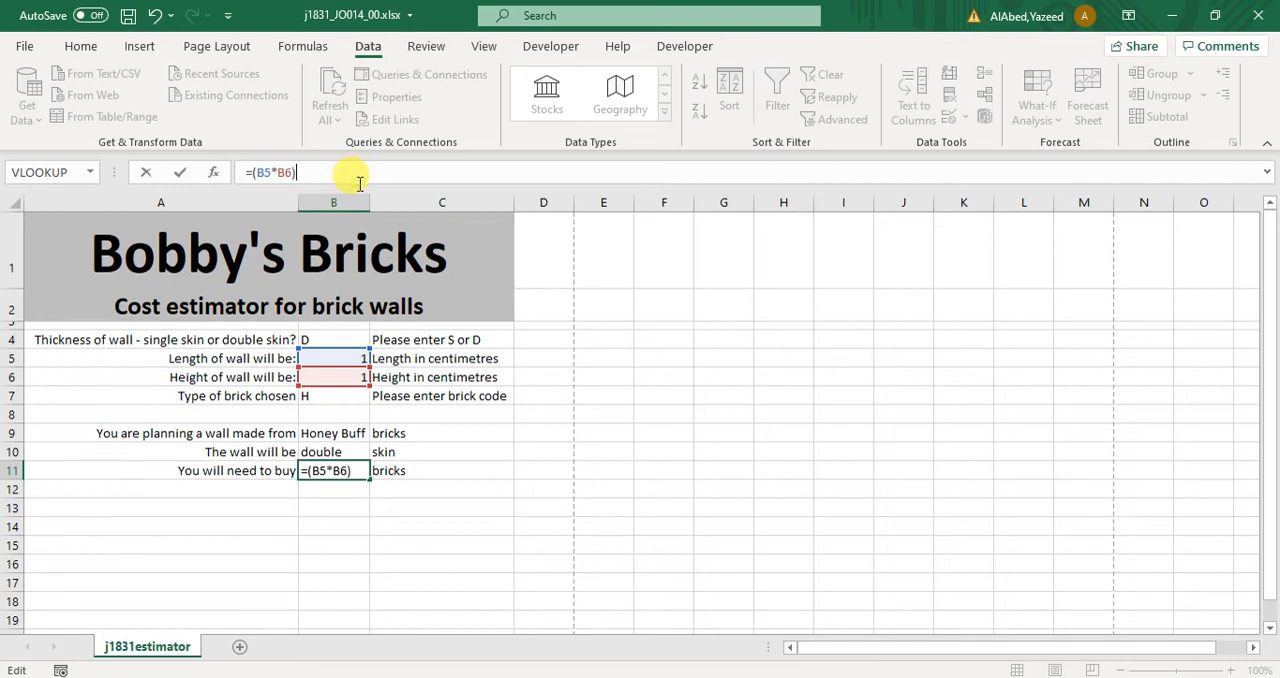
{"action": "key", "text": "Enter"}
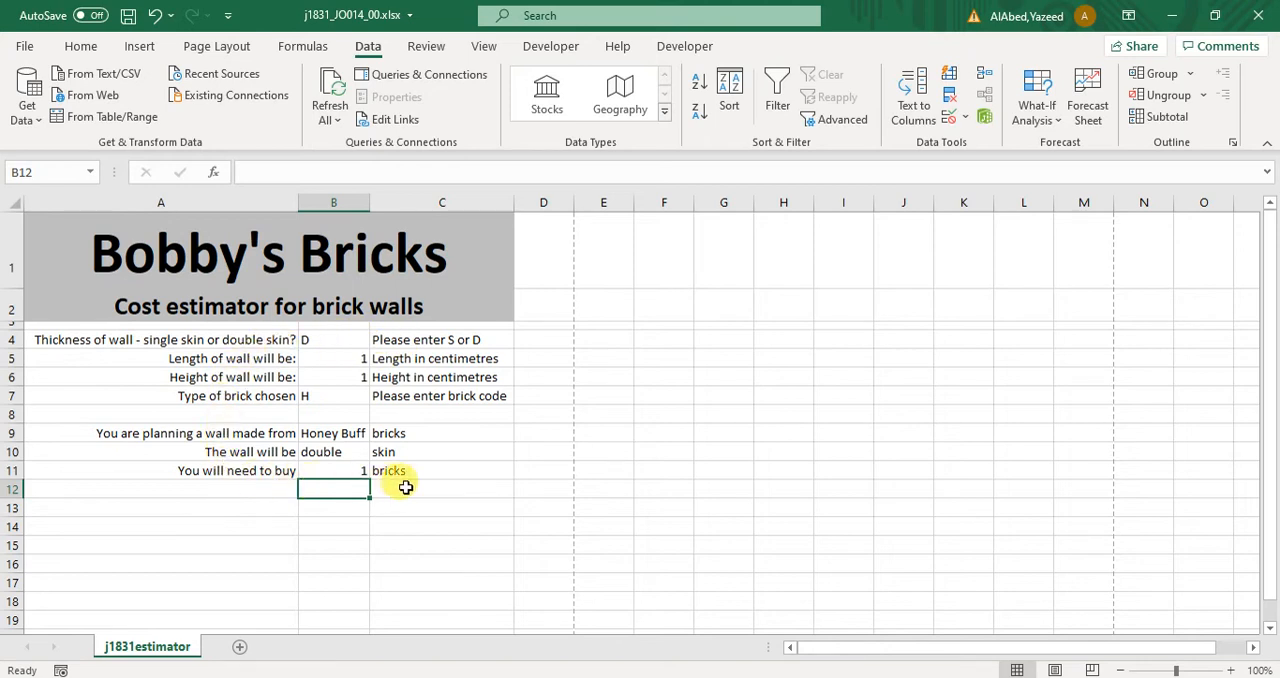
{"action": "mouse_move", "coordinate": [338, 357]}
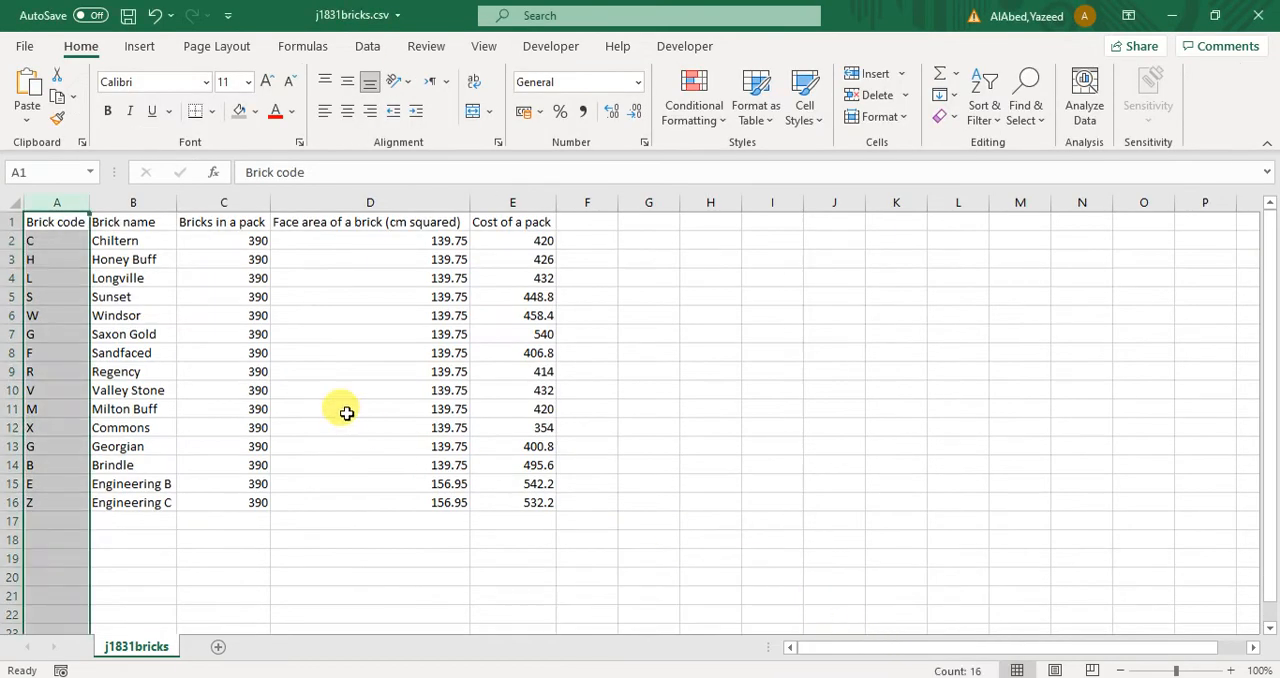
Select brick codes through face areas, A2:D16, in j1831bricks.csv.
{"action": "left_click", "coordinate": [370, 202]}
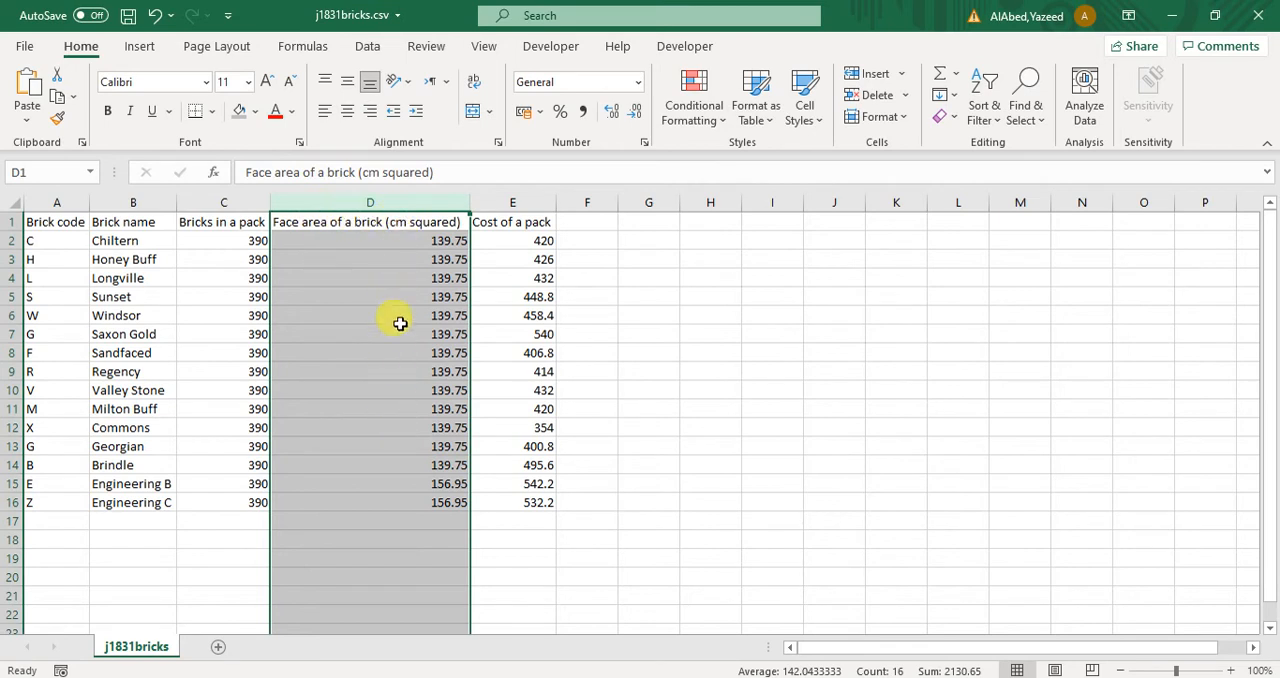
{"action": "mouse_move", "coordinate": [376, 427]}
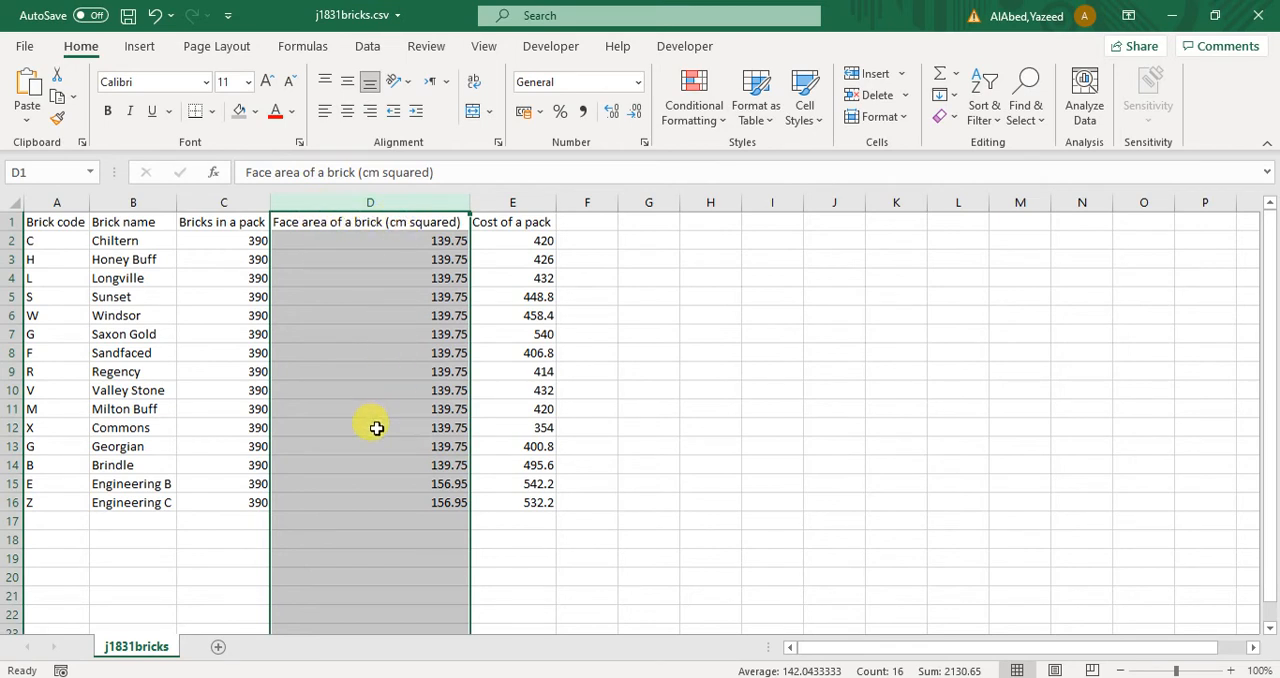
{"action": "left_click_drag", "start_coordinate": [29, 240], "coordinate": [175, 259]}
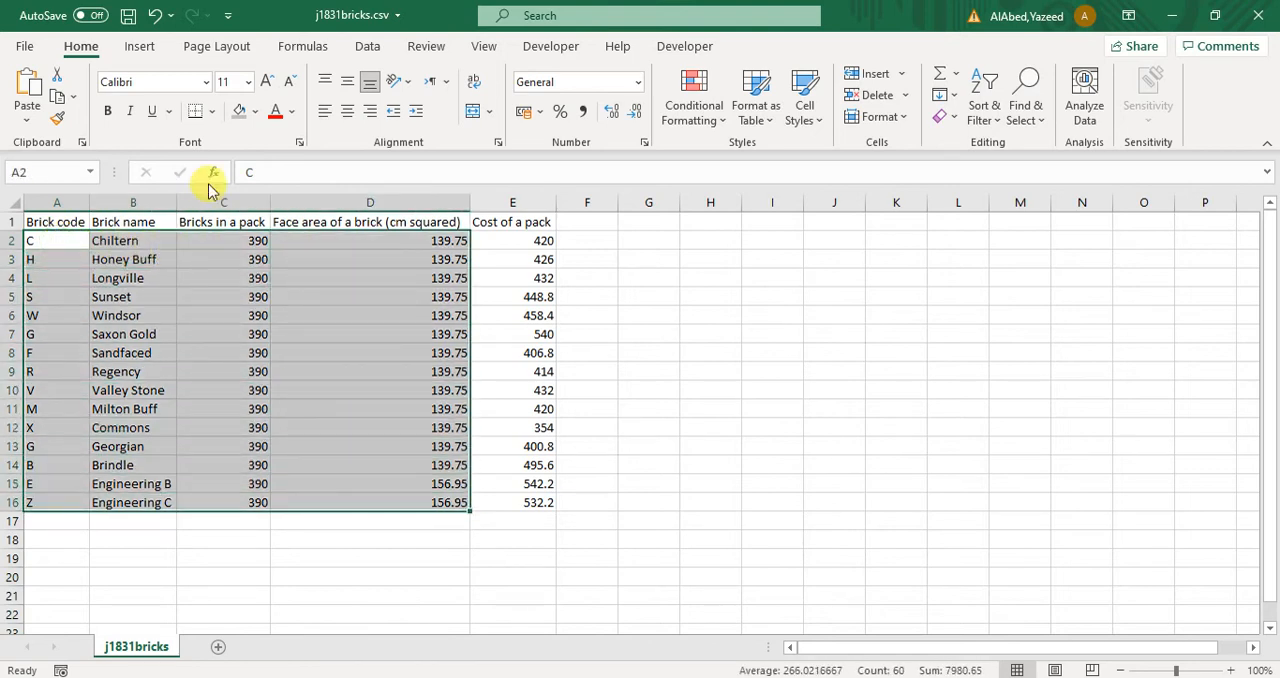
{"action": "mouse_move", "coordinate": [357, 277]}
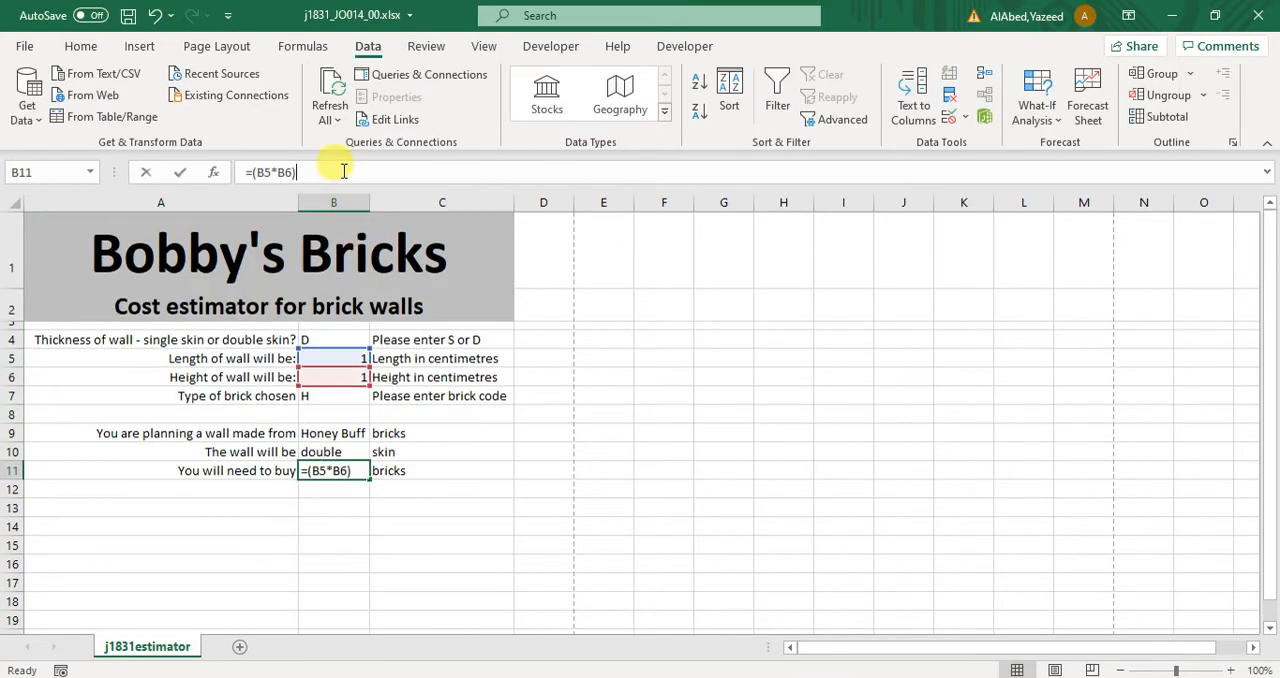
Divide B11 by VLOOKUP(B7, j1831bricks.csv!$A$2:$D$16, 4, 0), the brick's face area.
{"action": "type", "text": "/"}
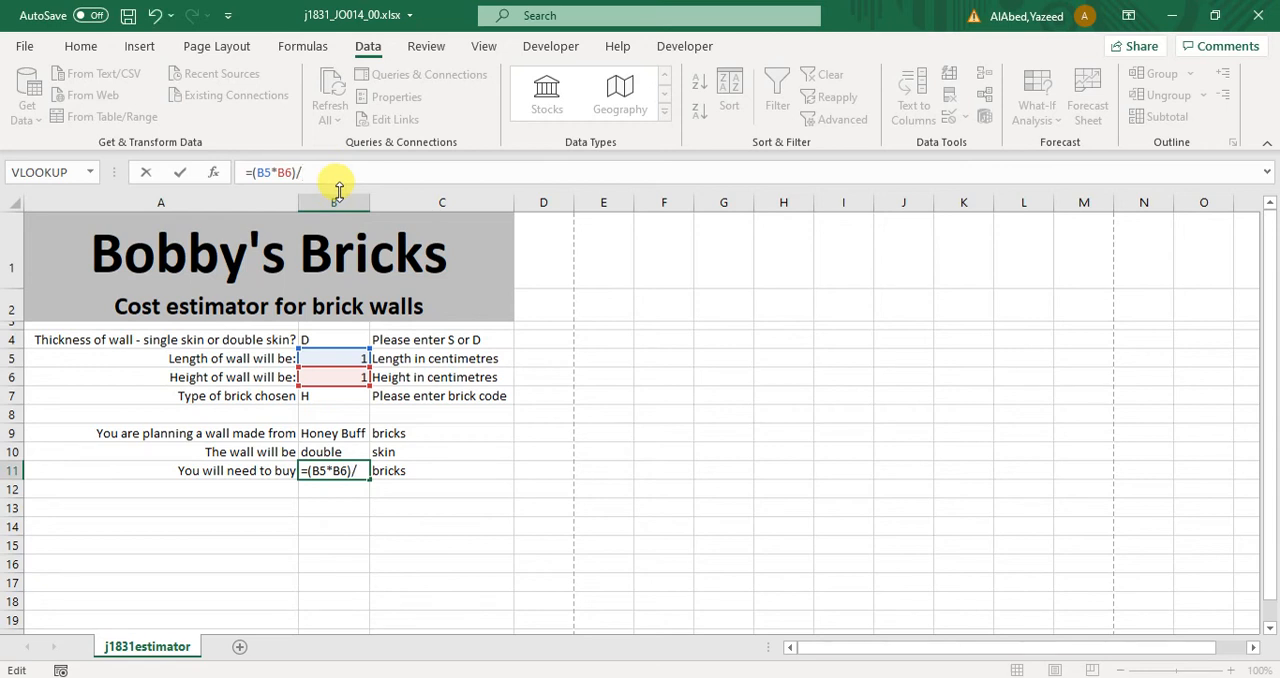
{"action": "type", "text": "v"}
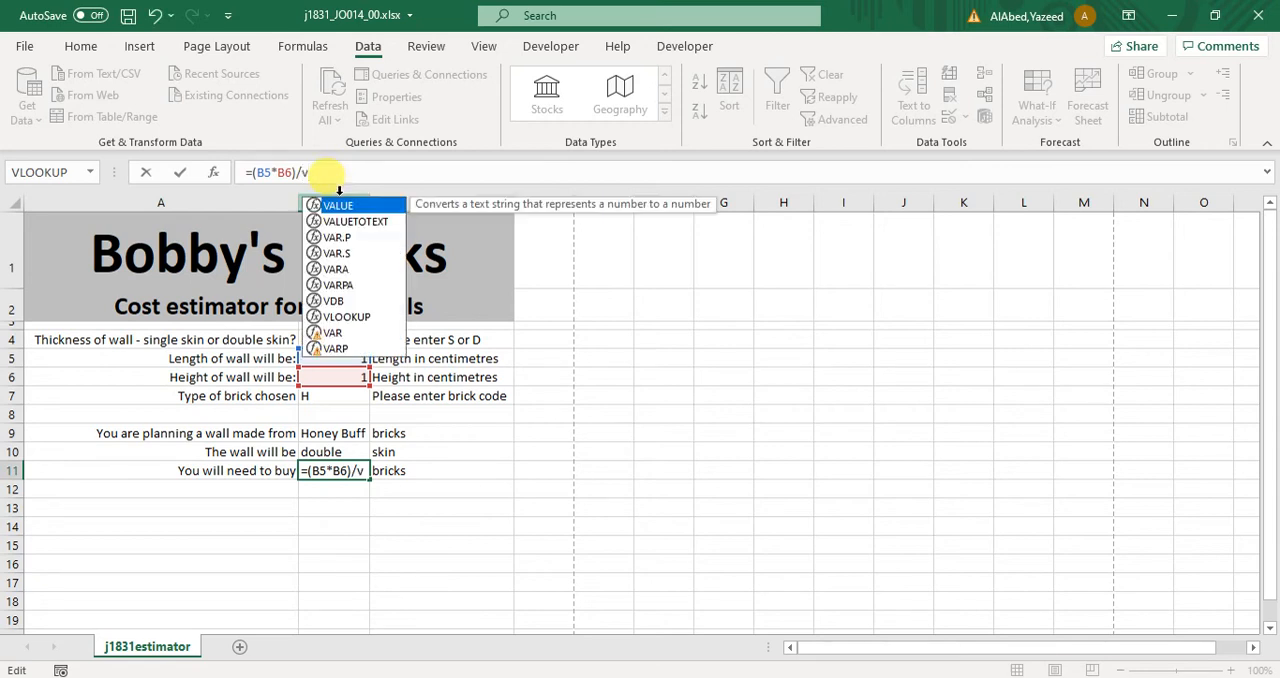
{"action": "type", "text": "lookup"}
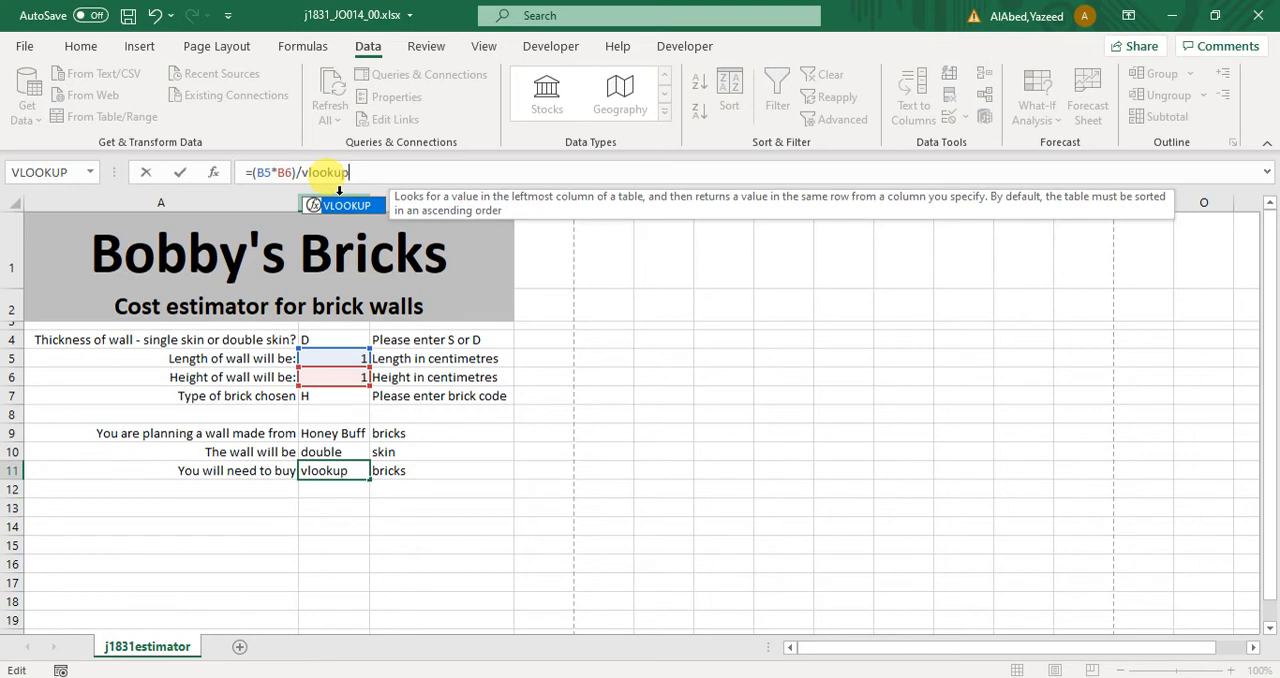
{"action": "type", "text": "("}
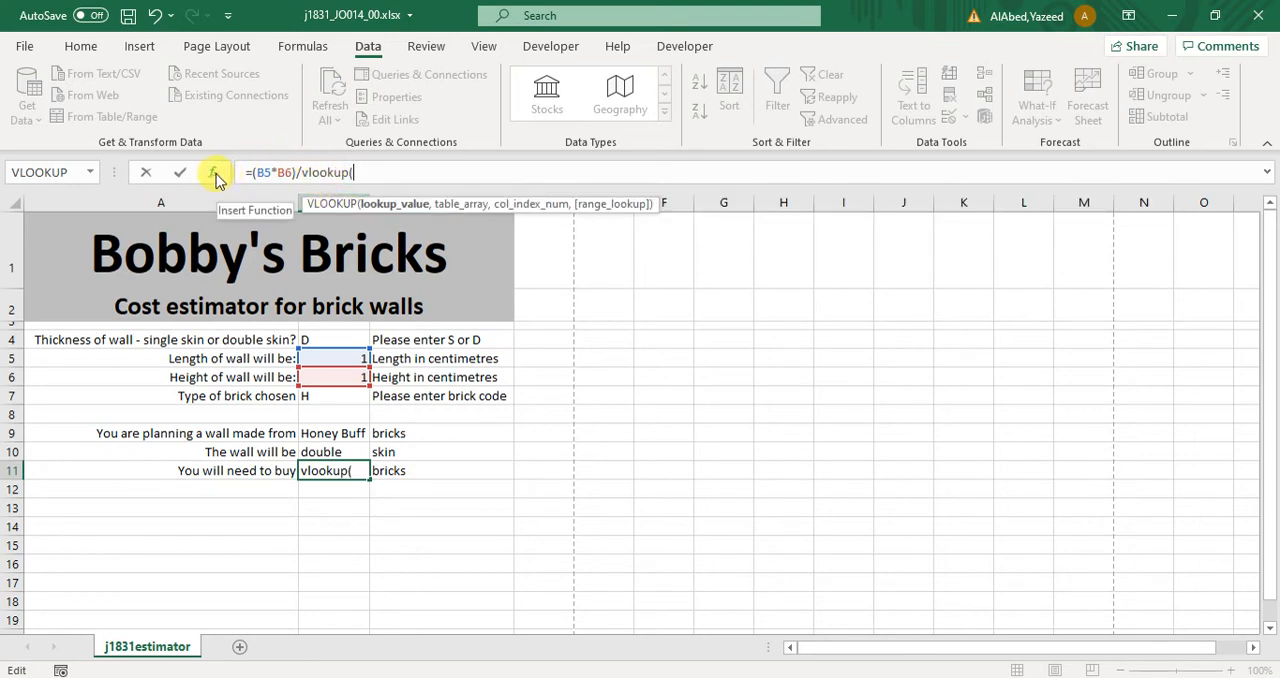
{"action": "left_click", "coordinate": [214, 172]}
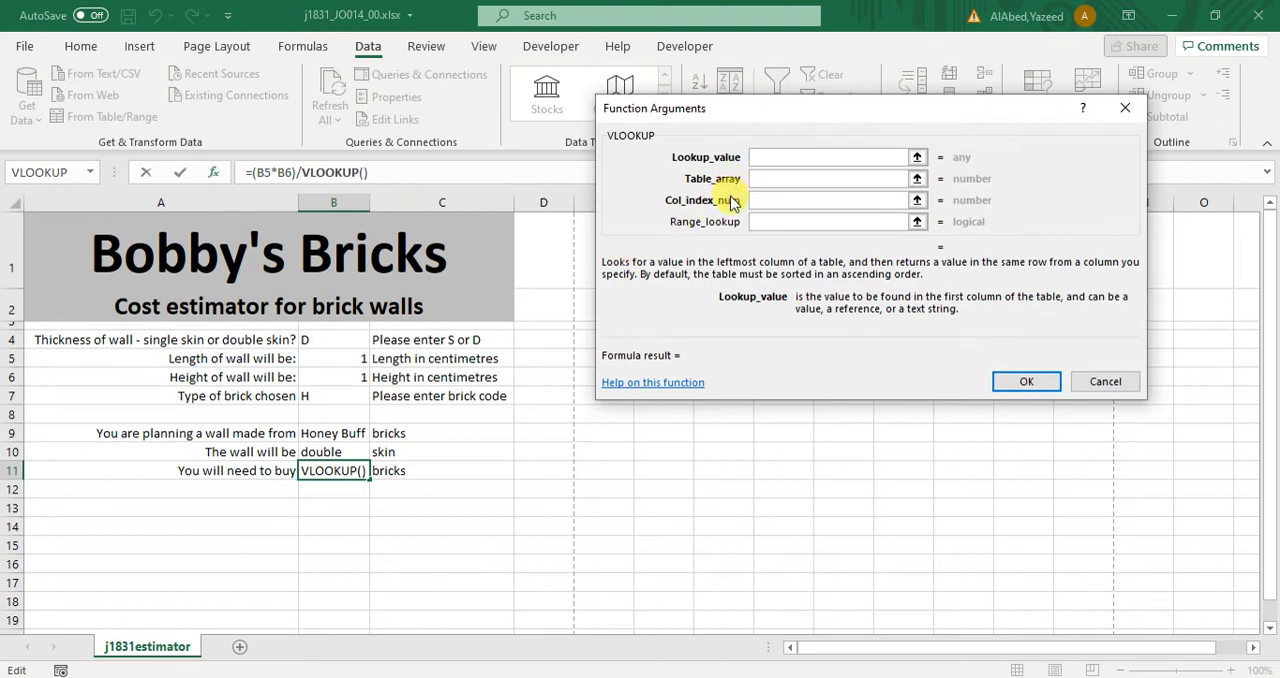
{"action": "left_click", "coordinate": [825, 157]}
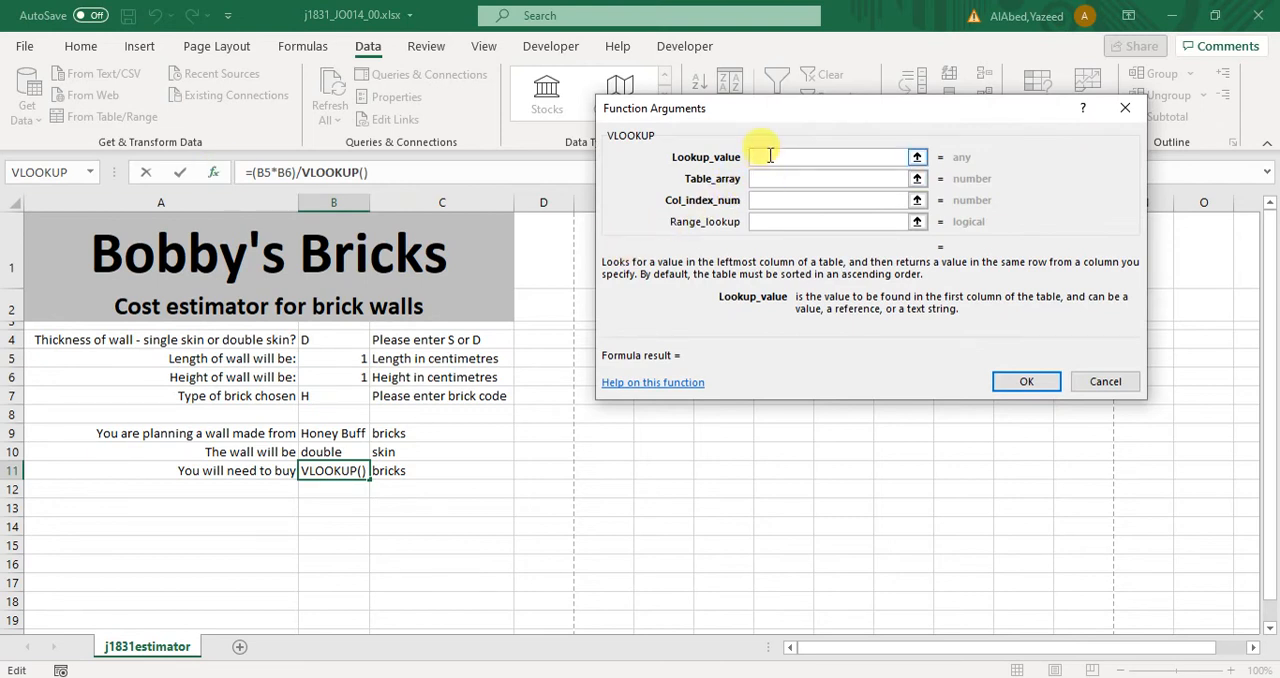
{"action": "left_click", "coordinate": [333, 396]}
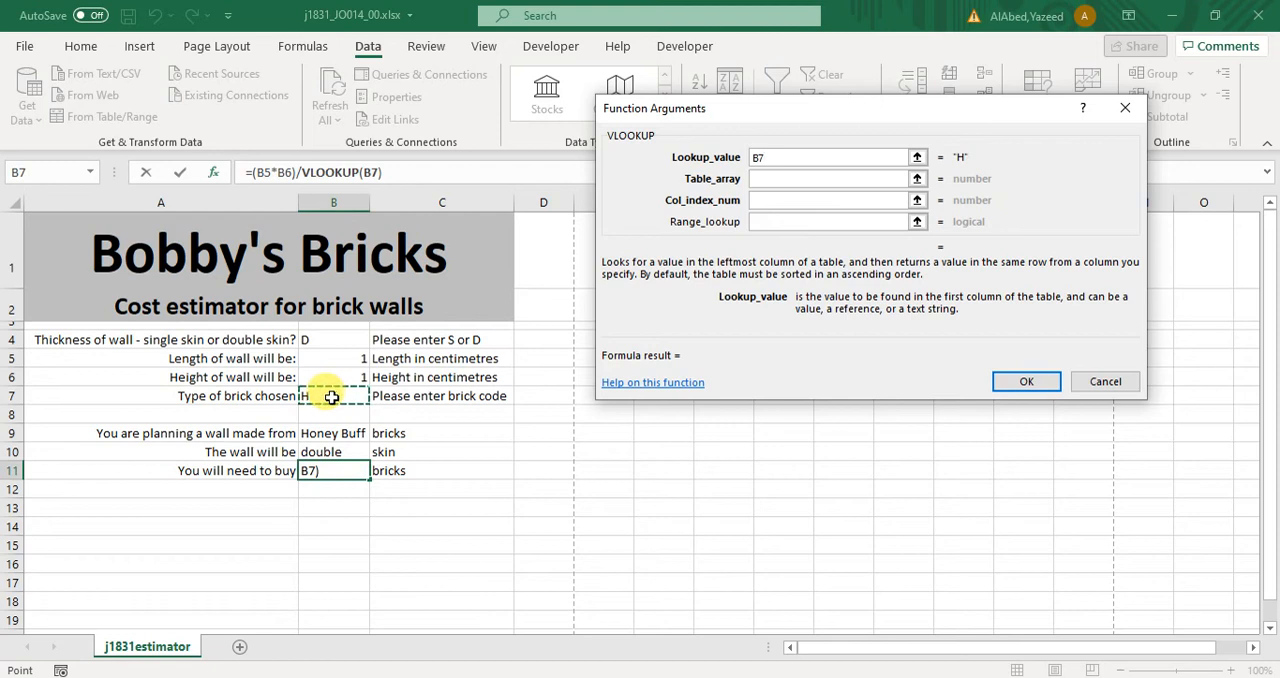
{"action": "left_click", "coordinate": [830, 178]}
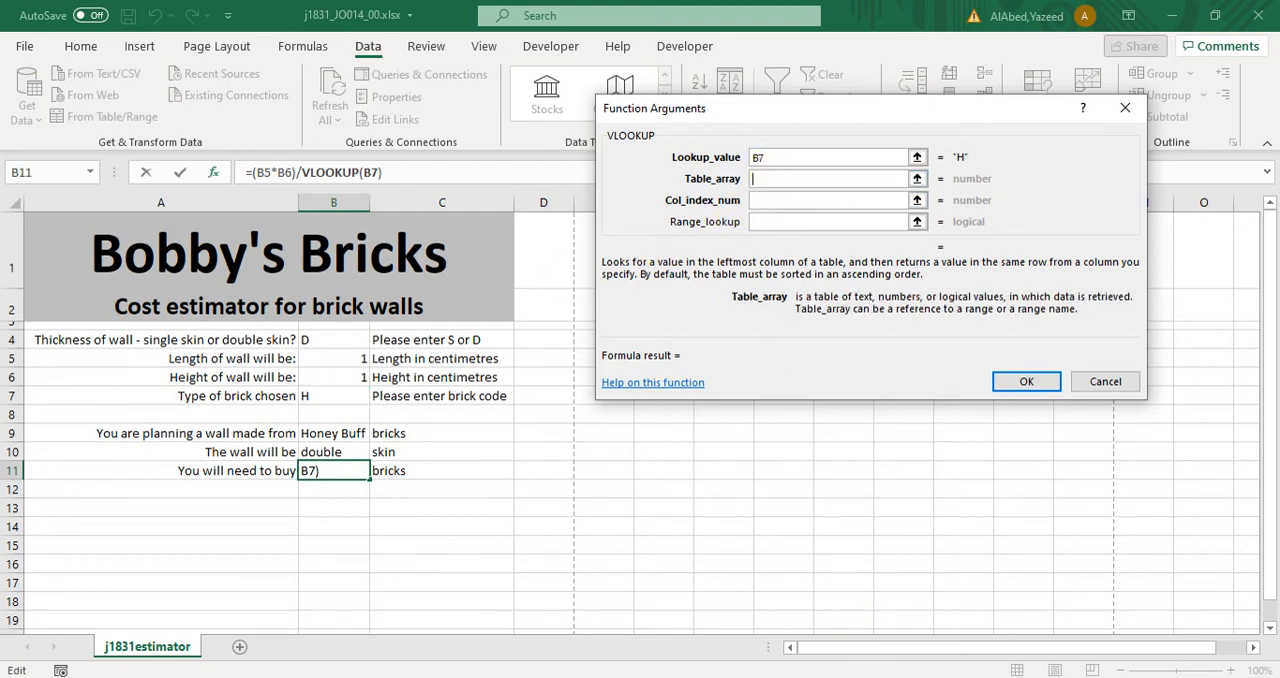
{"action": "left_click", "coordinate": [144, 645]}
{"action": "type", "text": "4"}
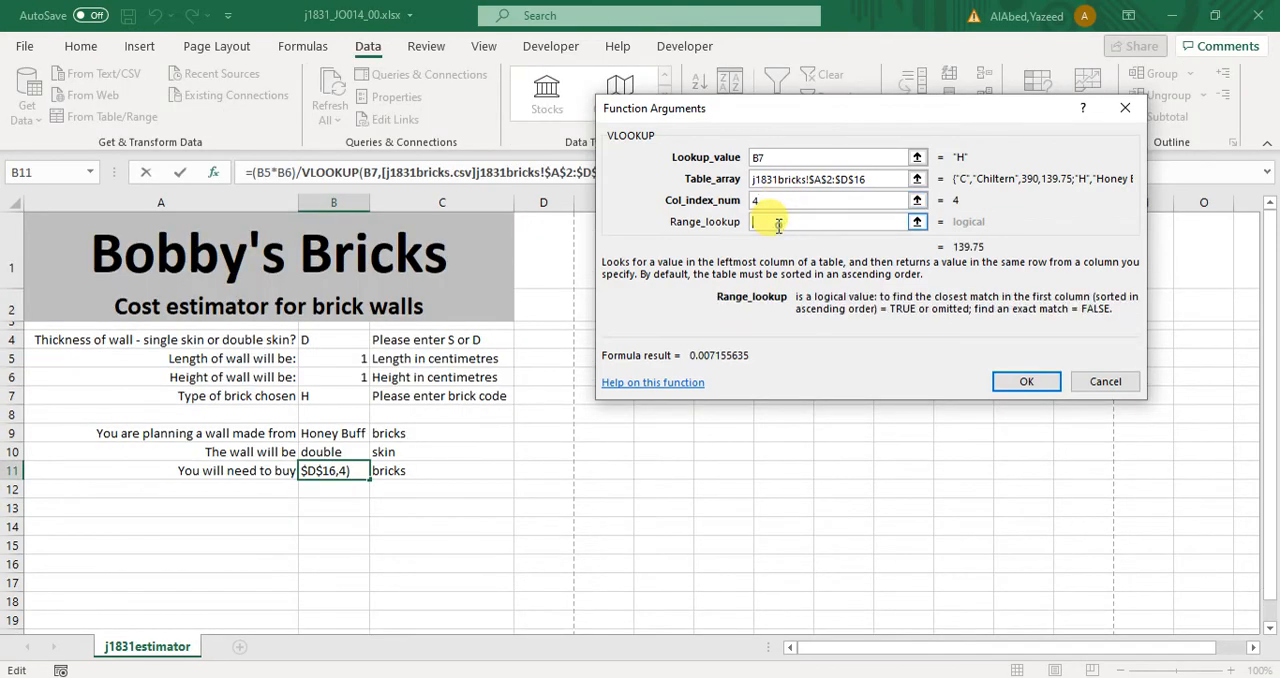
{"action": "type", "text": "0"}
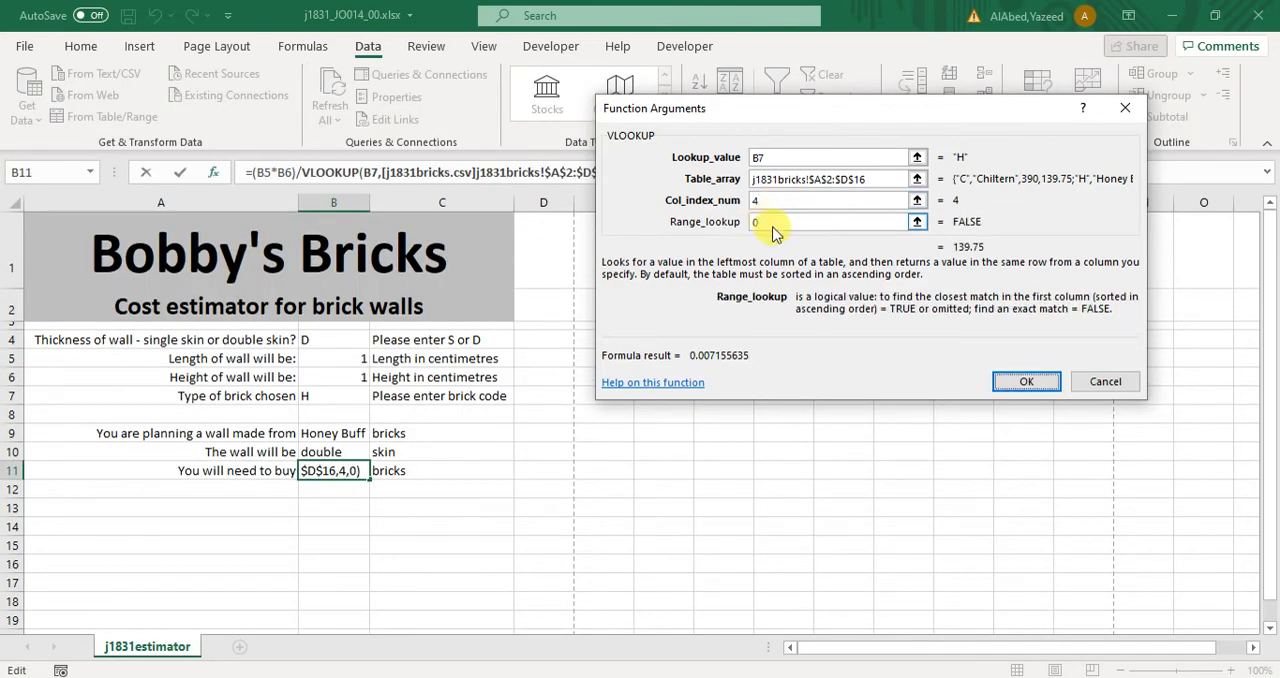
{"action": "left_click", "coordinate": [1026, 382]}
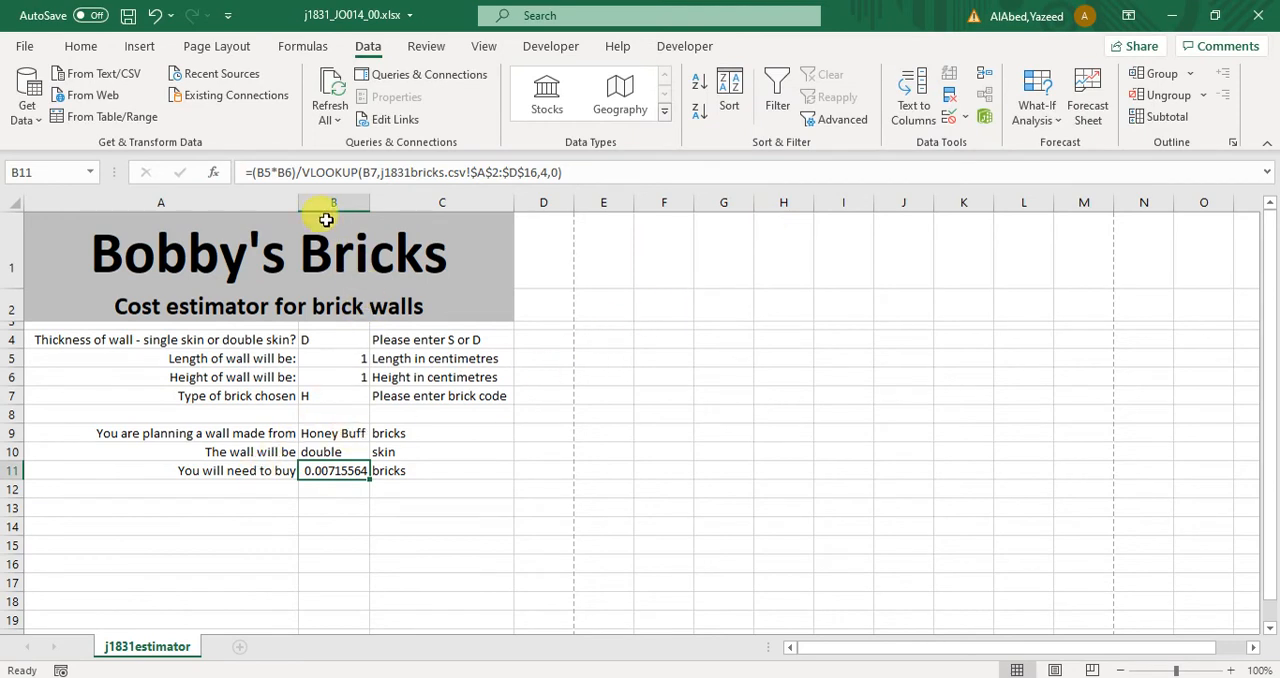
{"action": "mouse_move", "coordinate": [265, 195]}
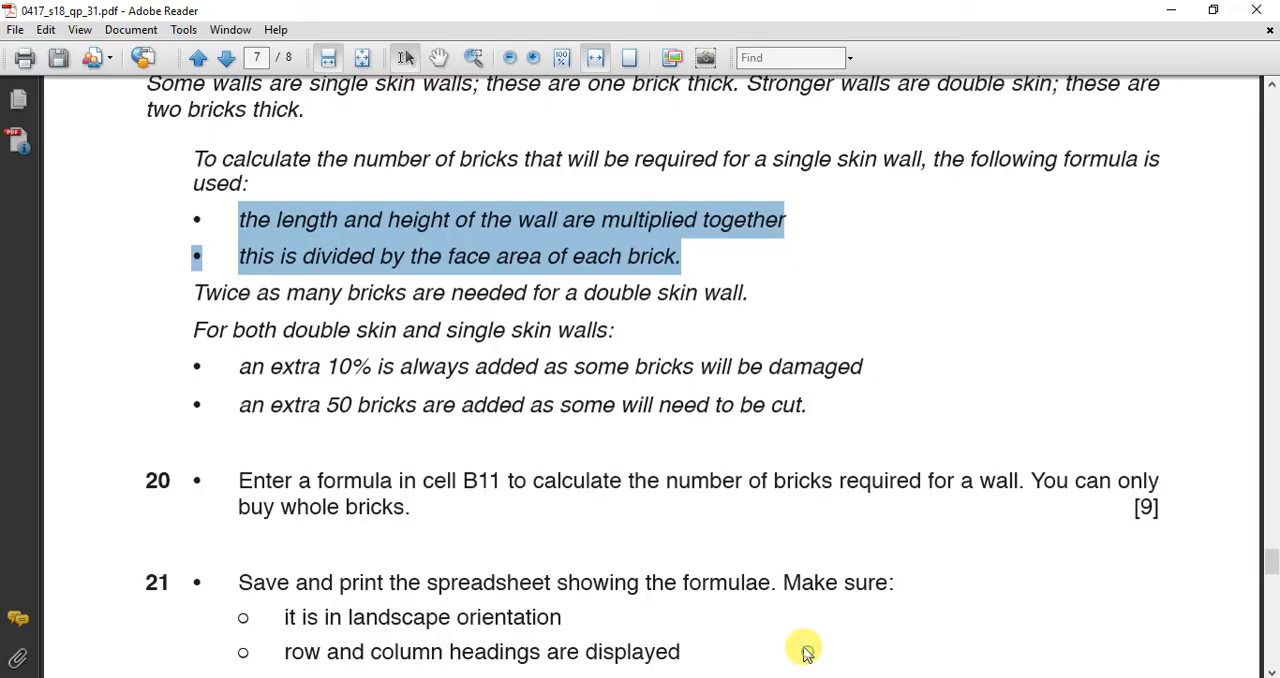
{"action": "mouse_move", "coordinate": [318, 260]}
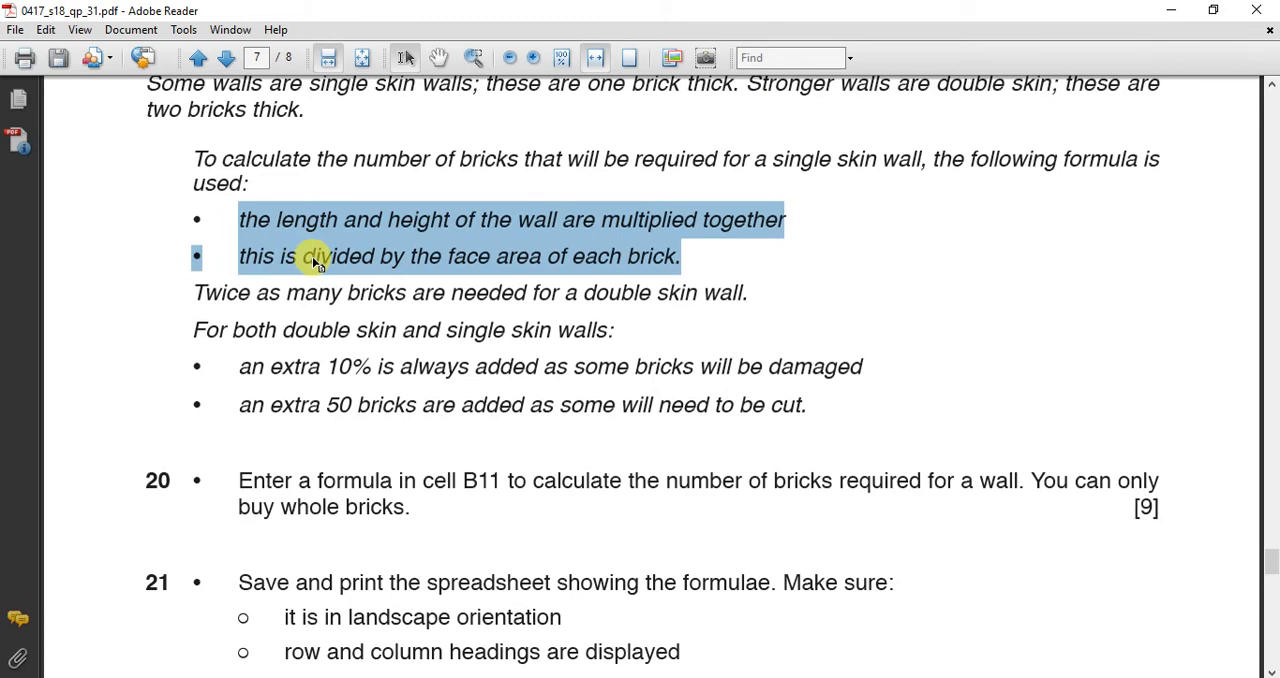
{"action": "mouse_move", "coordinate": [232, 303]}
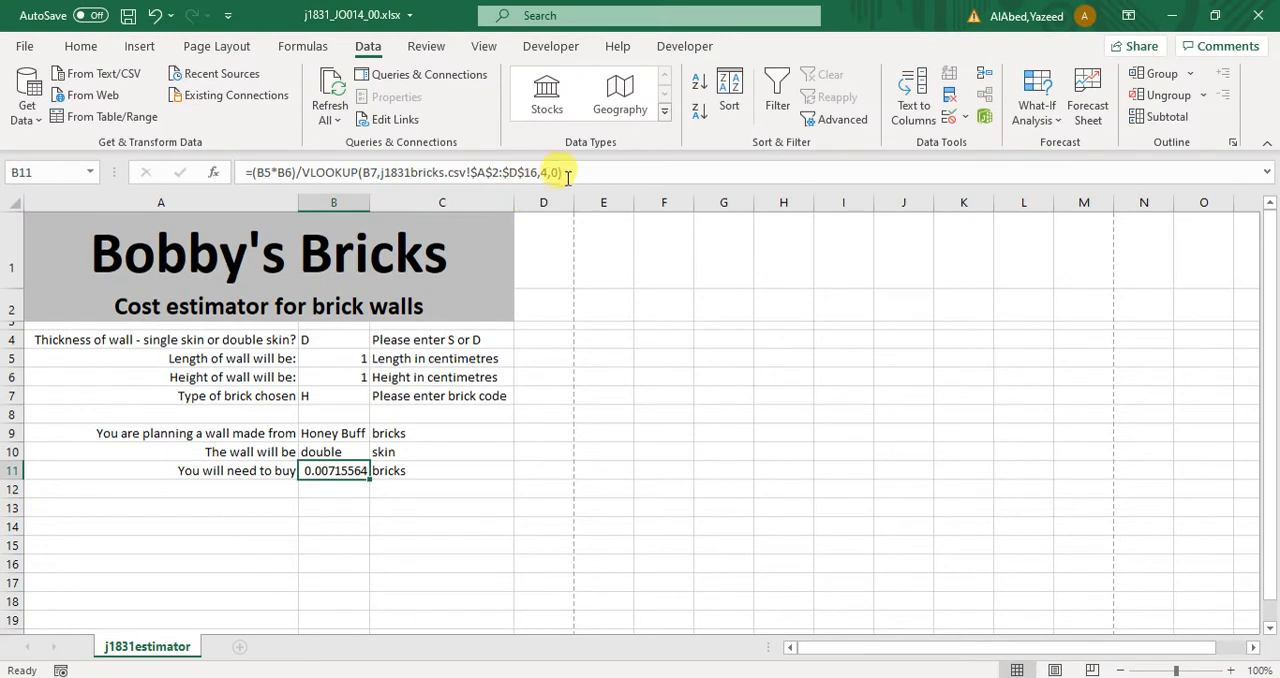
Append *IF(B4="D",2,1) to B11's formula, then enter S as wall thickness in B4.
{"action": "double_click", "coordinate": [333, 471]}
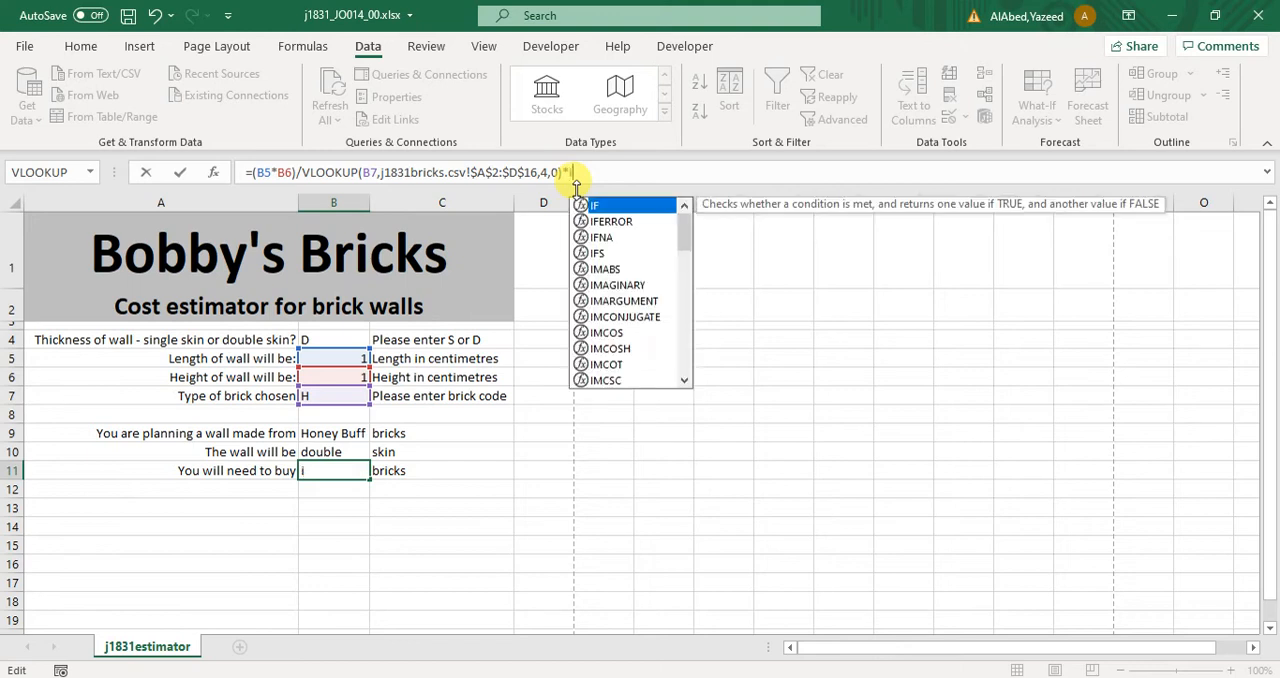
{"action": "type", "text": "if("}
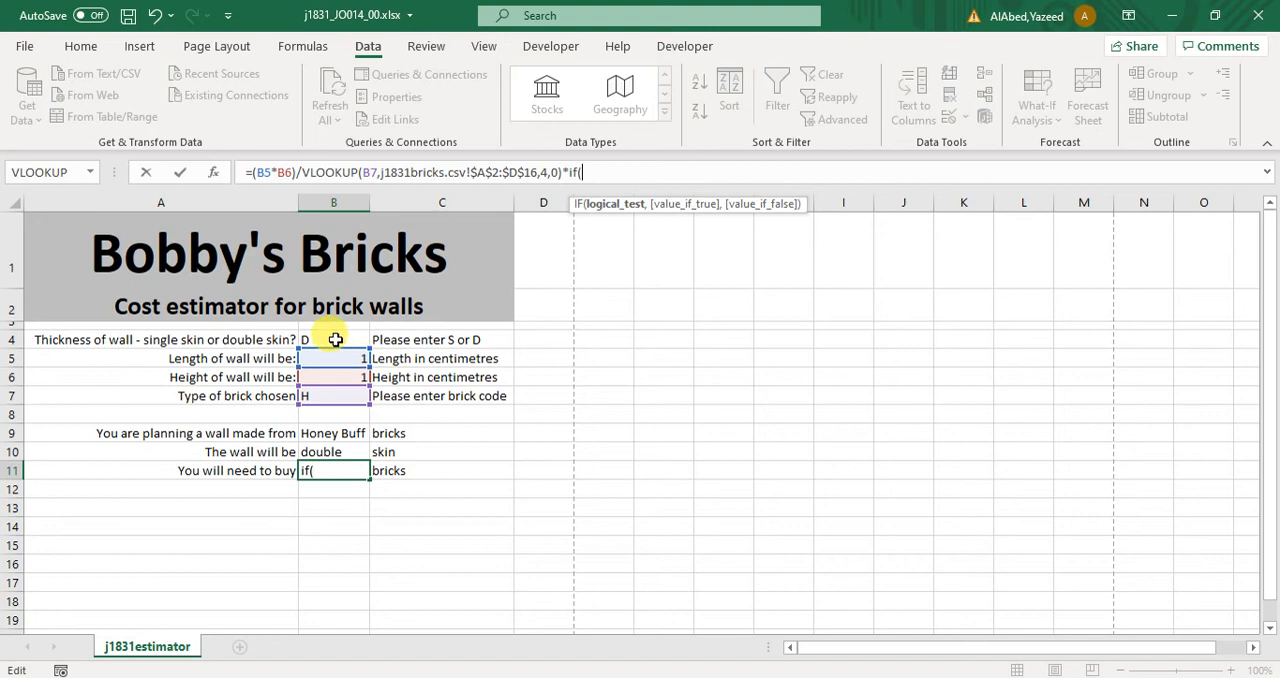
{"action": "left_click", "coordinate": [333, 339]}
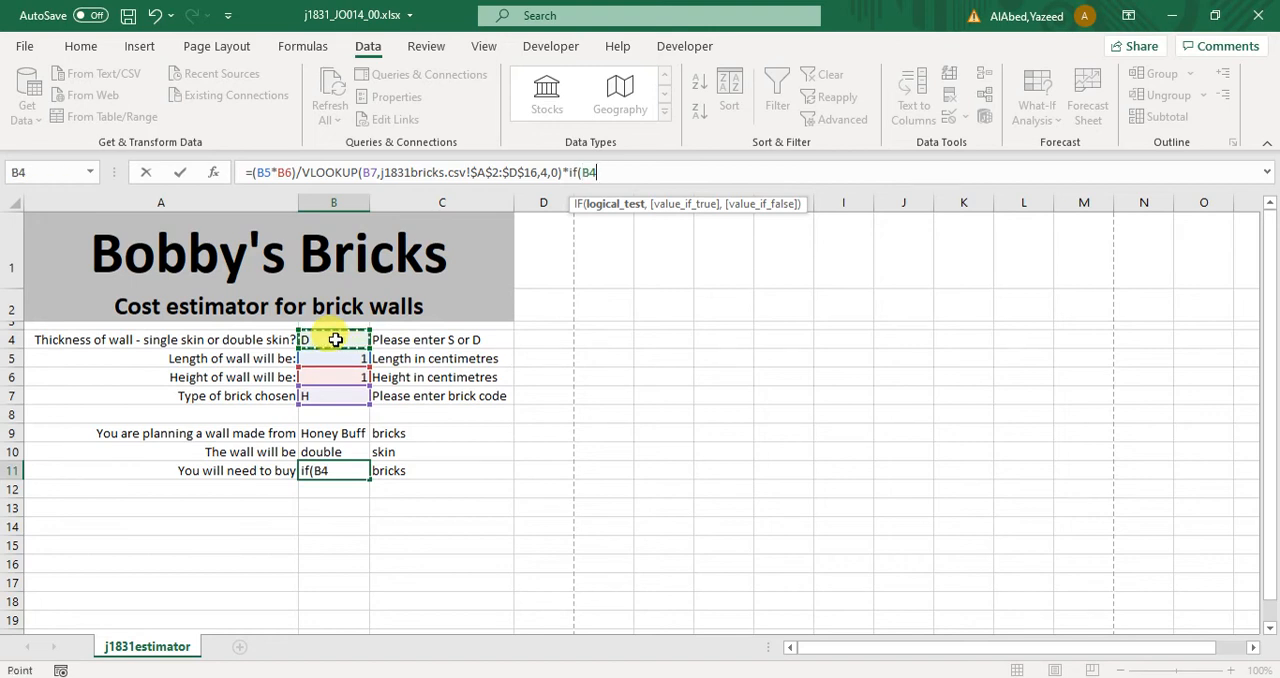
{"action": "type", "text": "="}
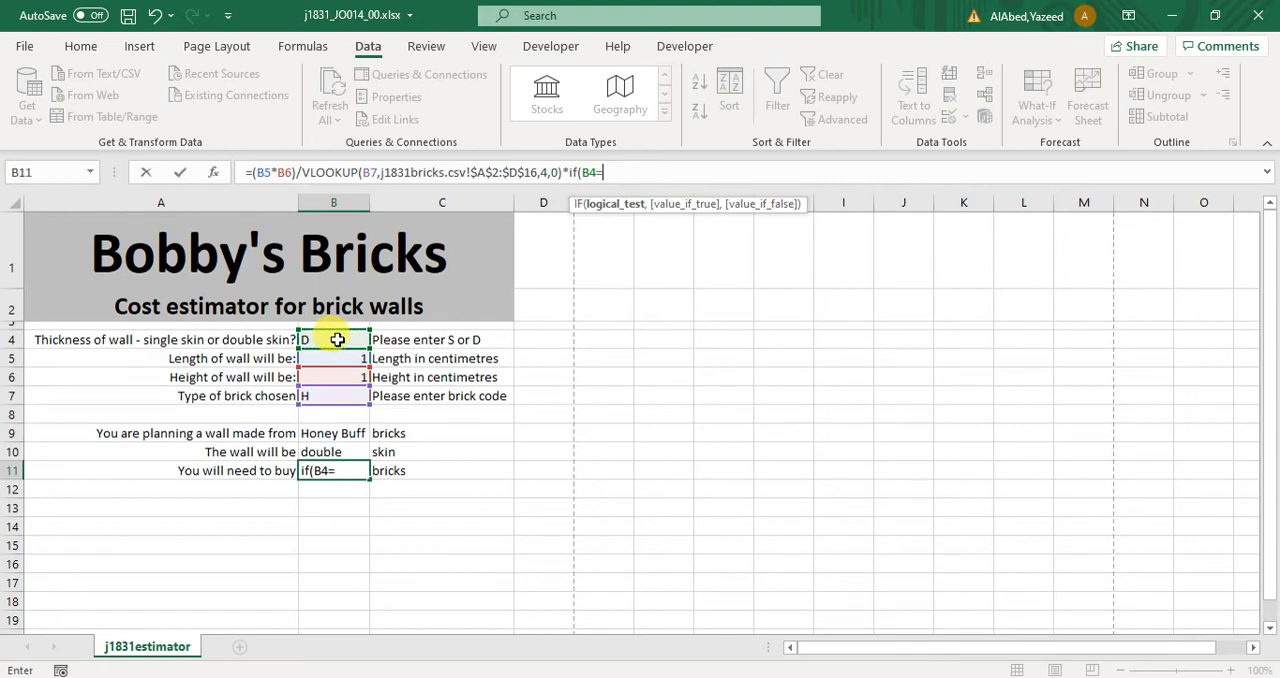
{"action": "type", "text": "\""}
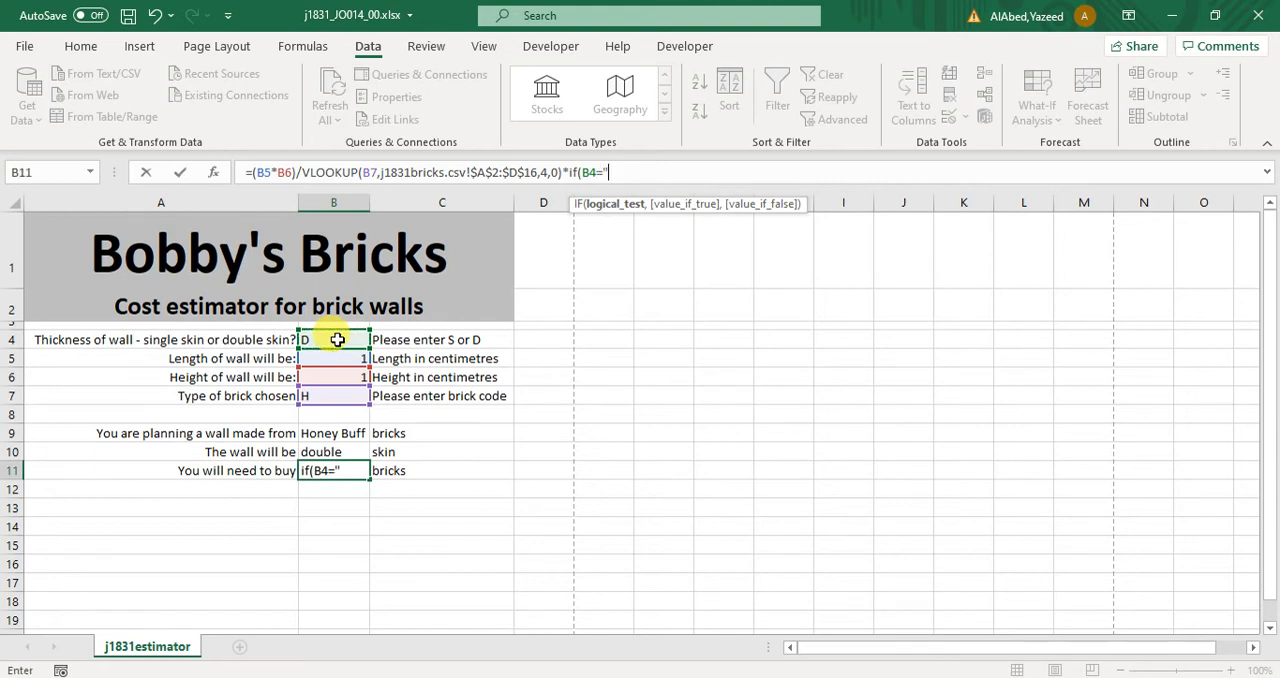
{"action": "type", "text": "D\""}
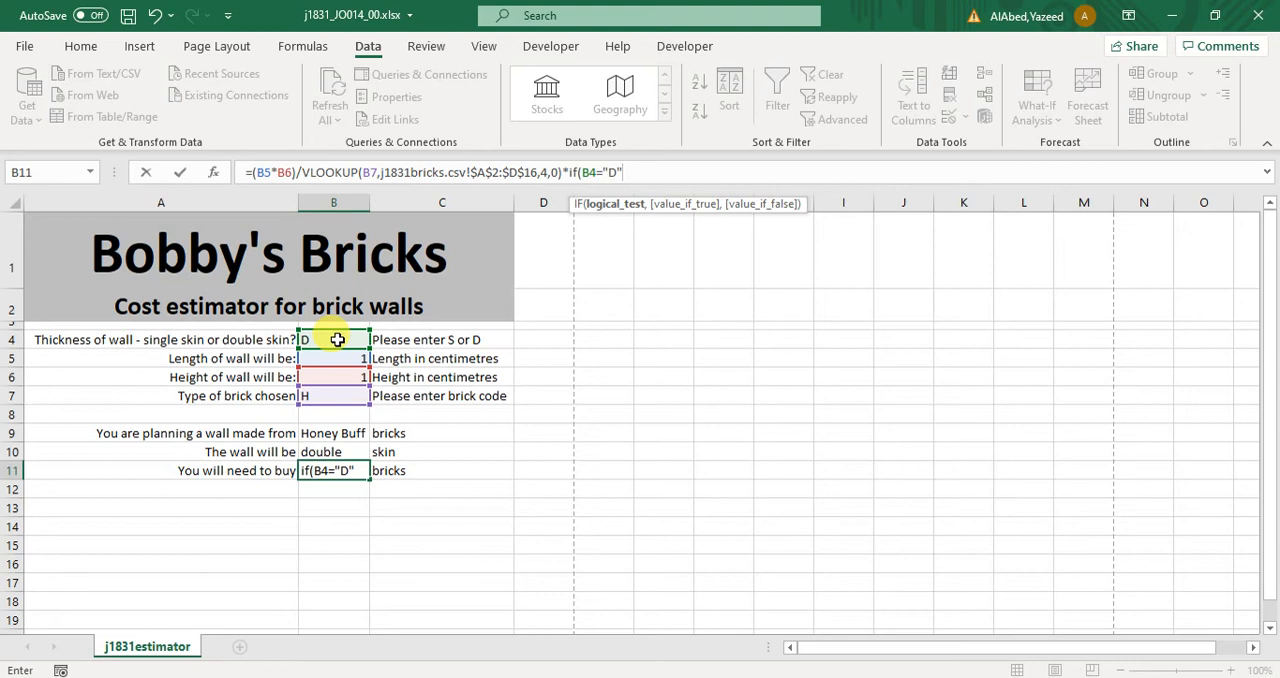
{"action": "type", "text": ",2"}
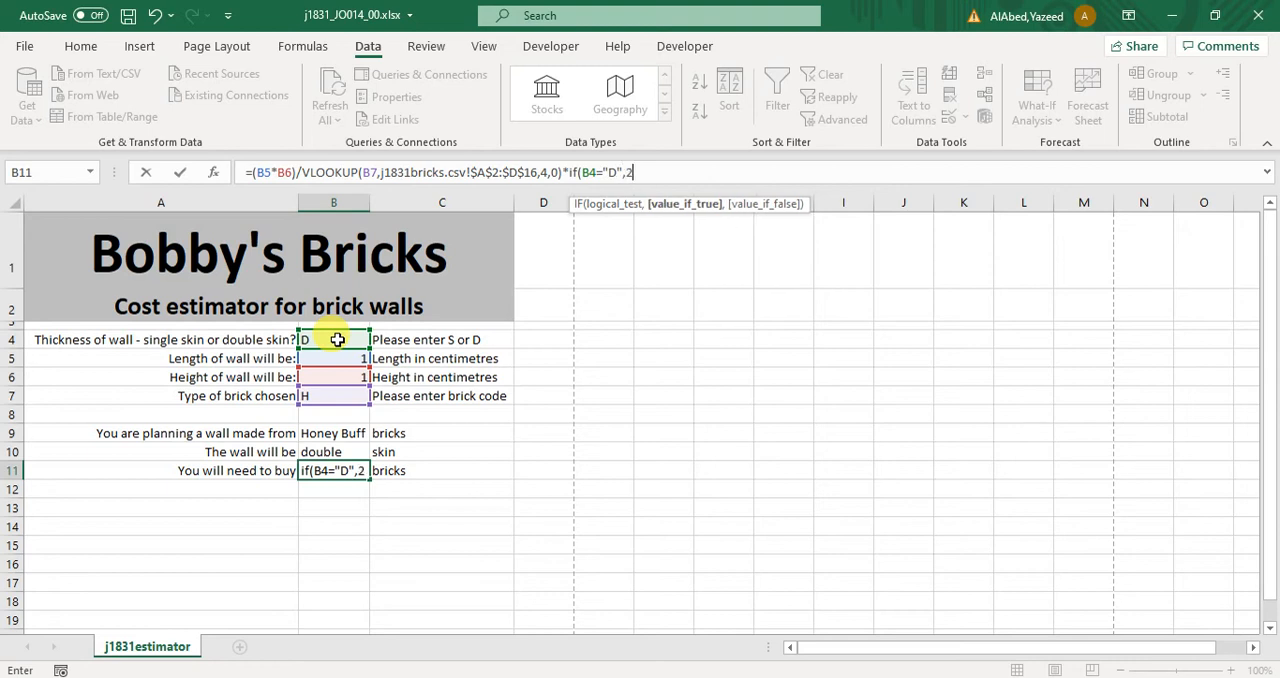
{"action": "type", "text": ",1"}
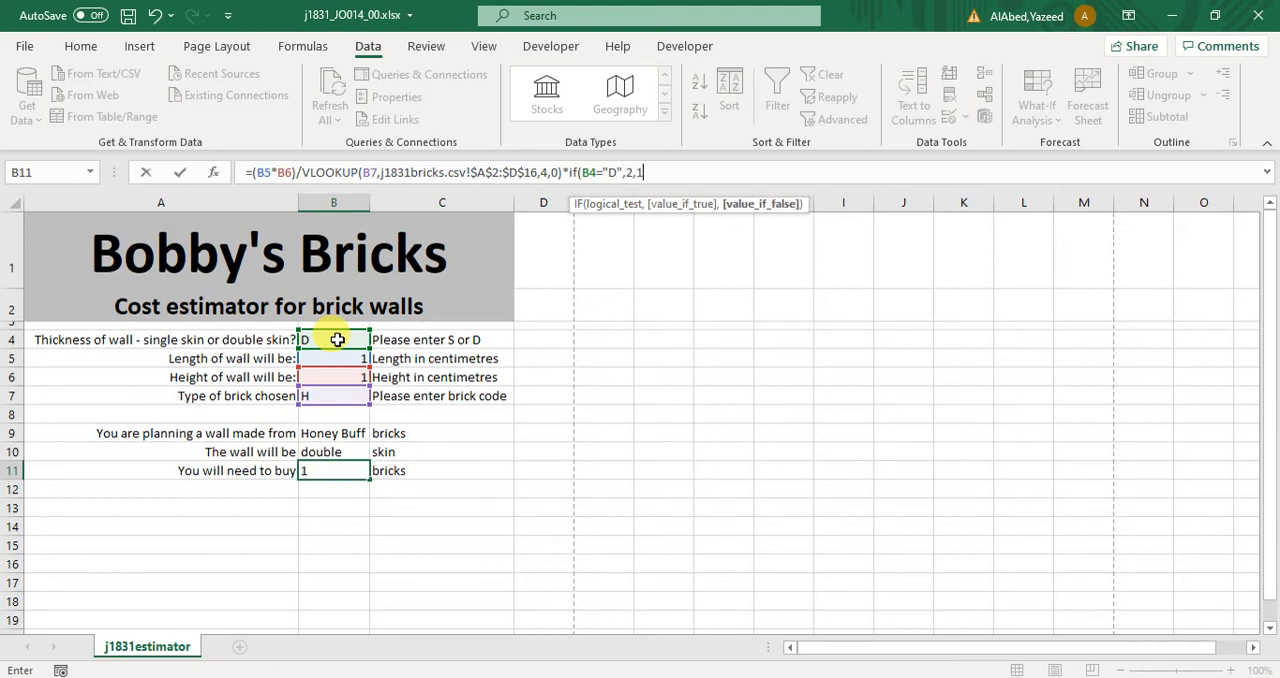
{"action": "type", "text": ")"}
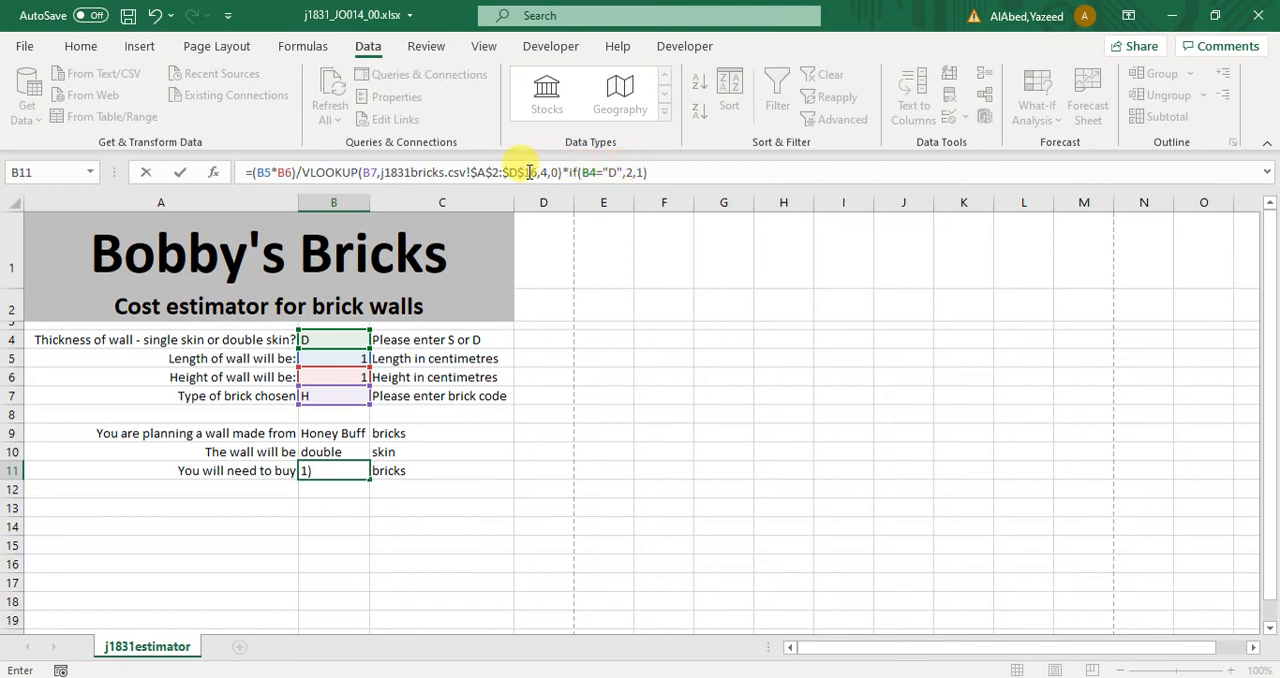
{"action": "key", "text": "Enter"}
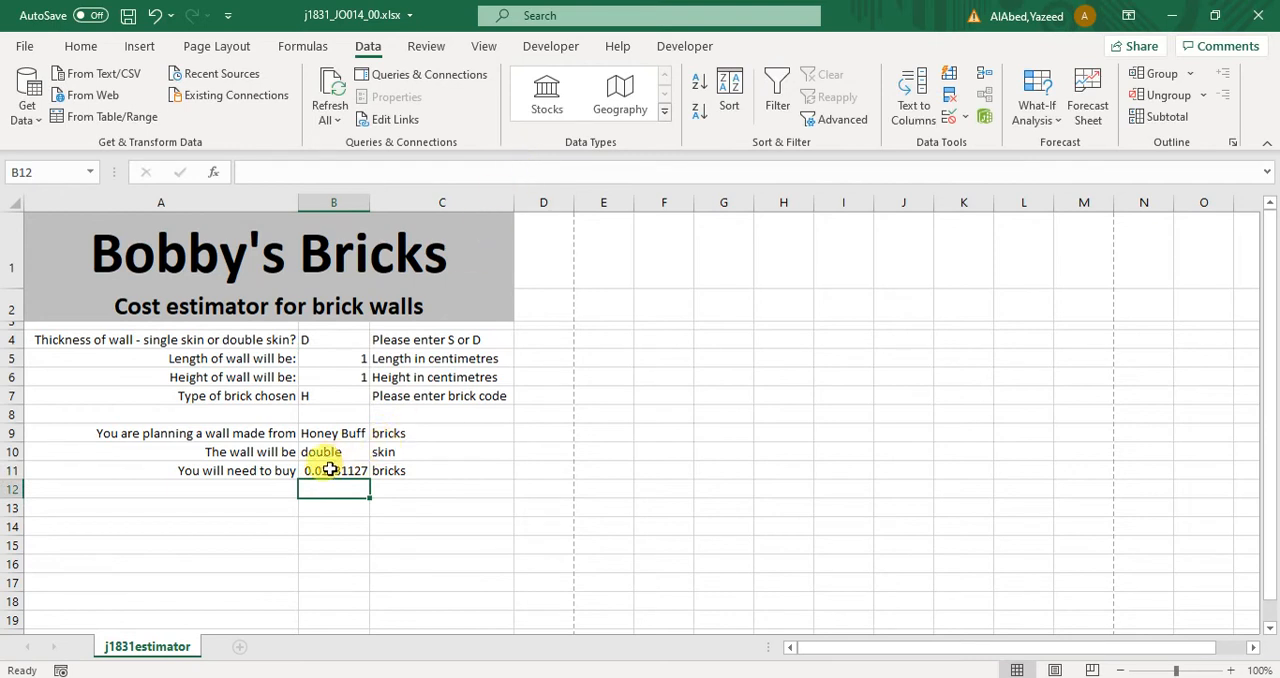
{"action": "left_click", "coordinate": [333, 339]}
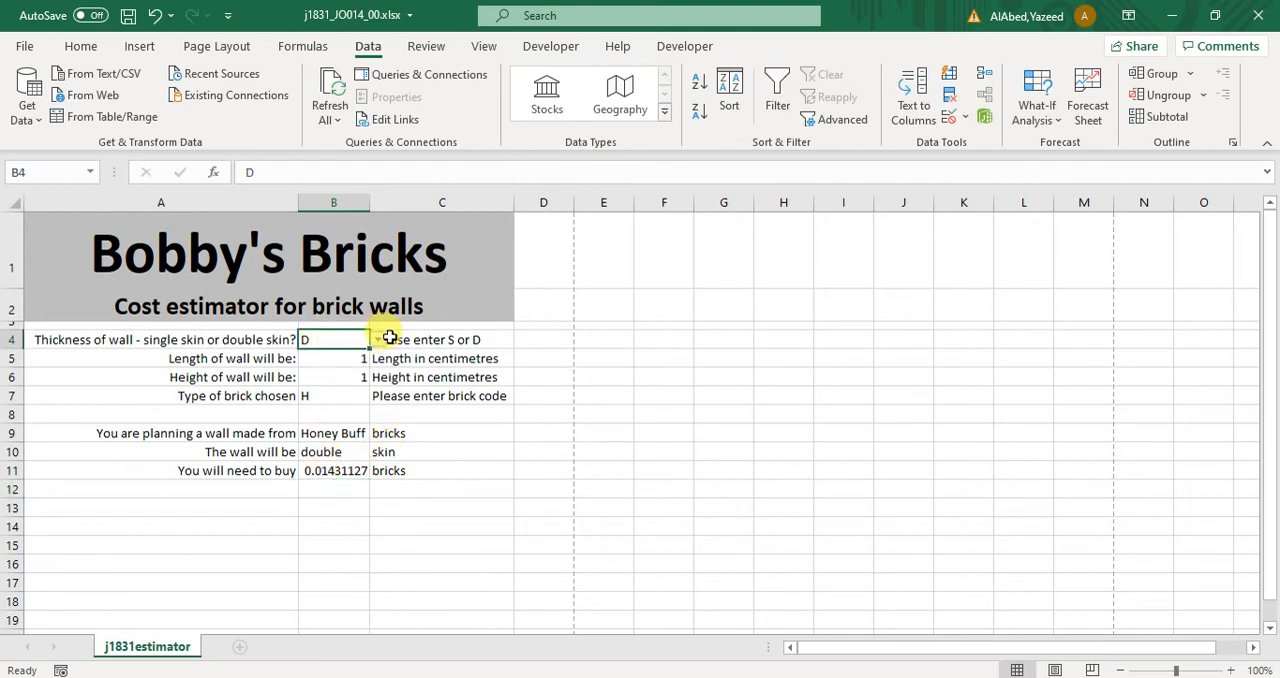
{"action": "type", "text": "S"}
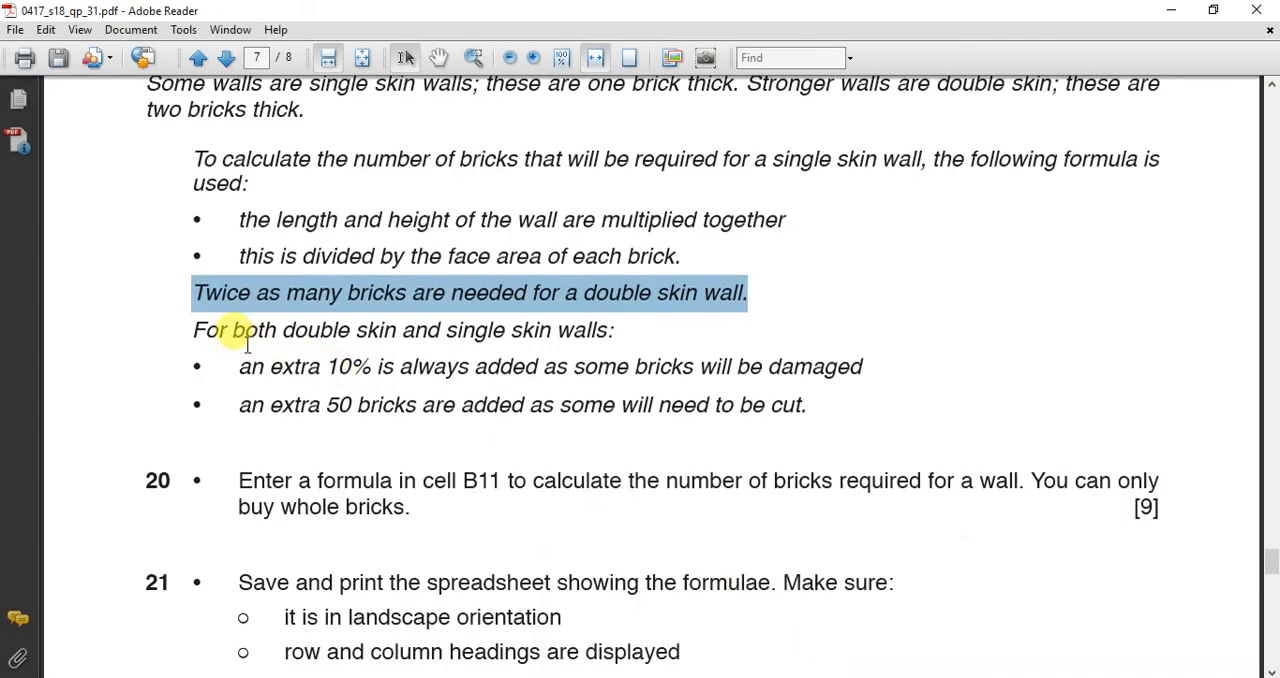
{"action": "mouse_move", "coordinate": [475, 330]}
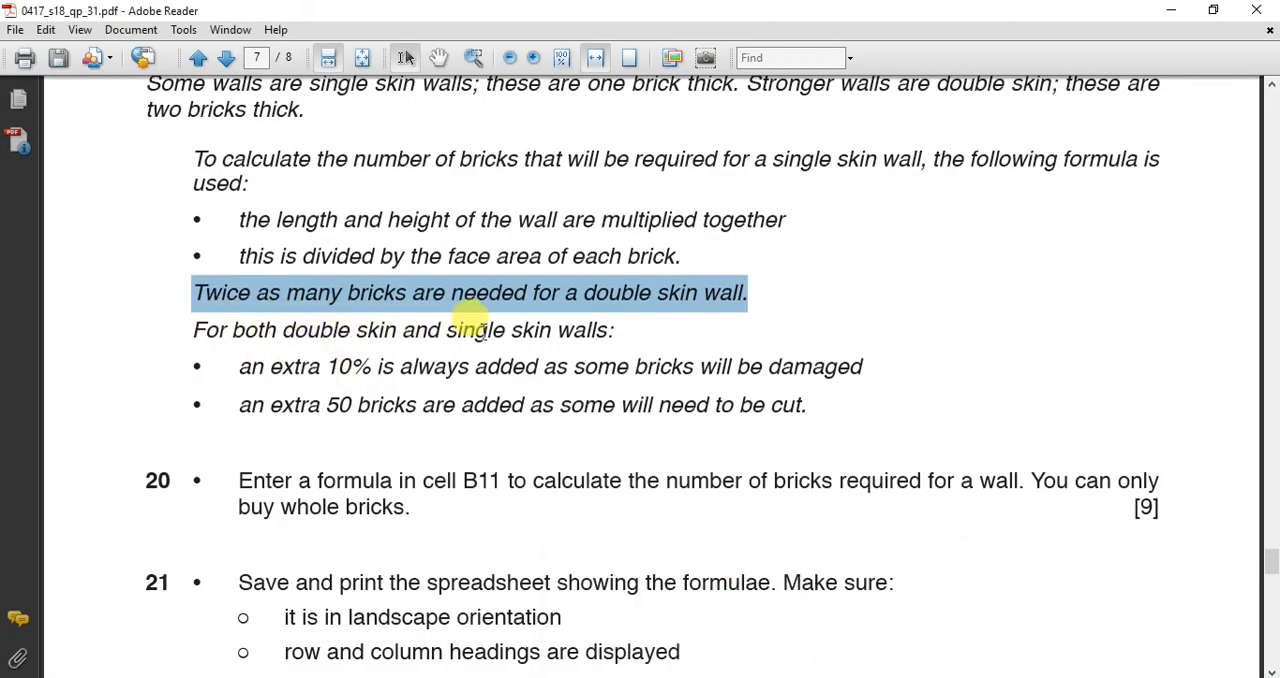
{"action": "double_click", "coordinate": [292, 367]}
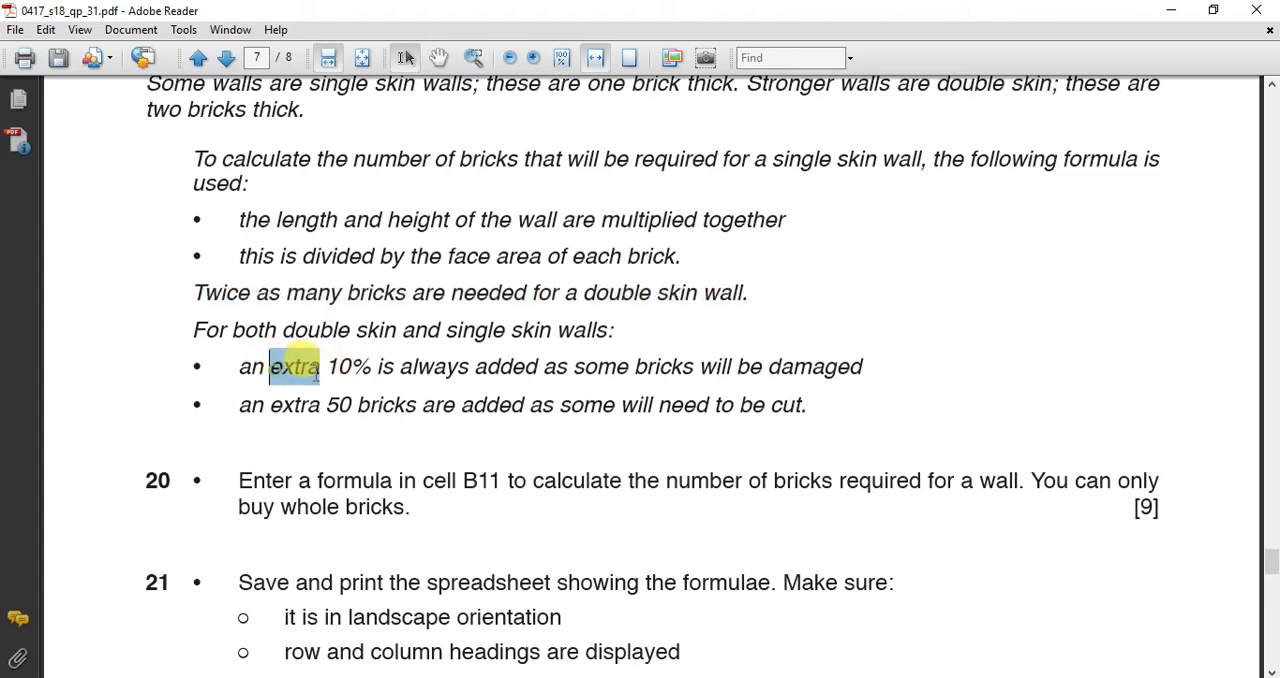
{"action": "left_click_drag", "start_coordinate": [268, 366], "coordinate": [370, 366]}
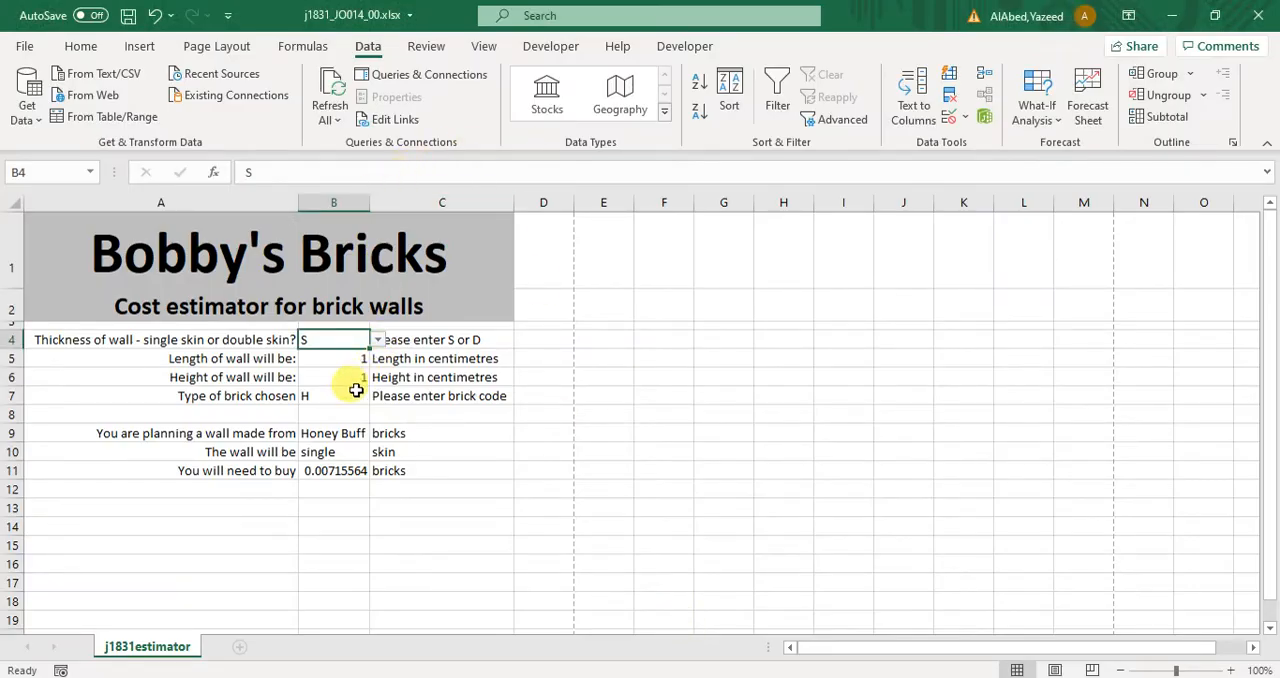
Bracket B11's formula, multiply by 1.1 and add 50, giving 50.0078712.
{"action": "left_click", "coordinate": [334, 470]}
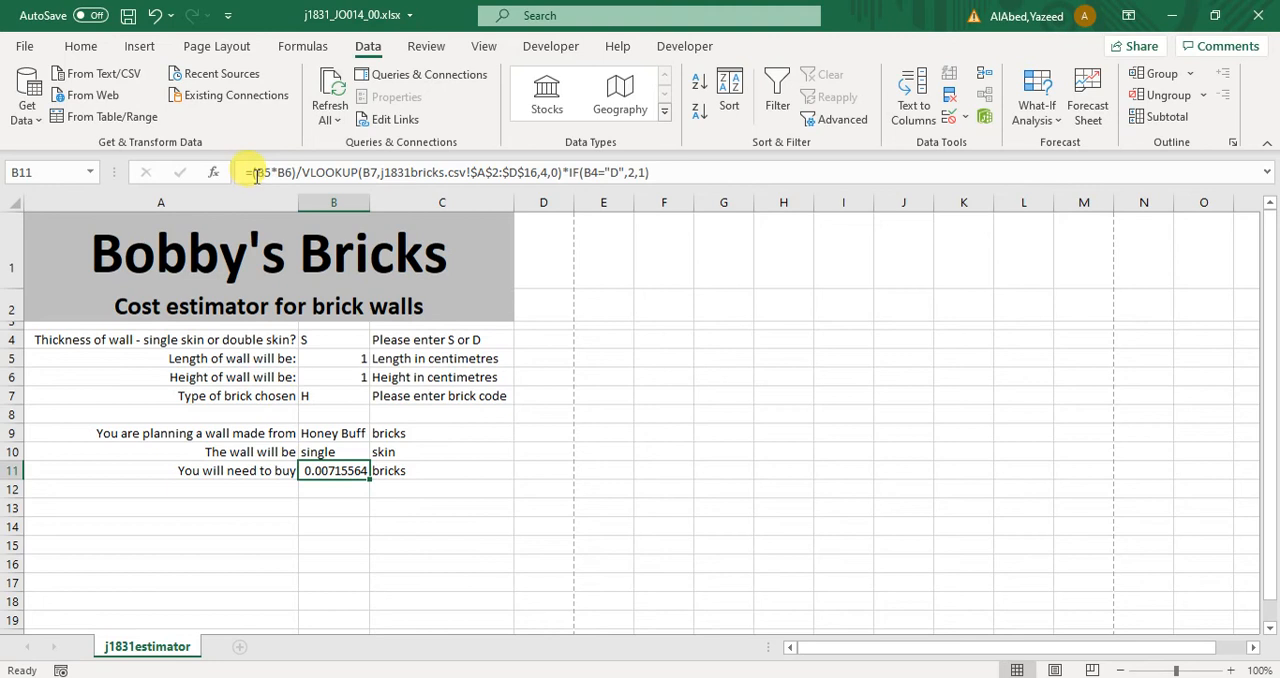
{"action": "double_click", "coordinate": [333, 470]}
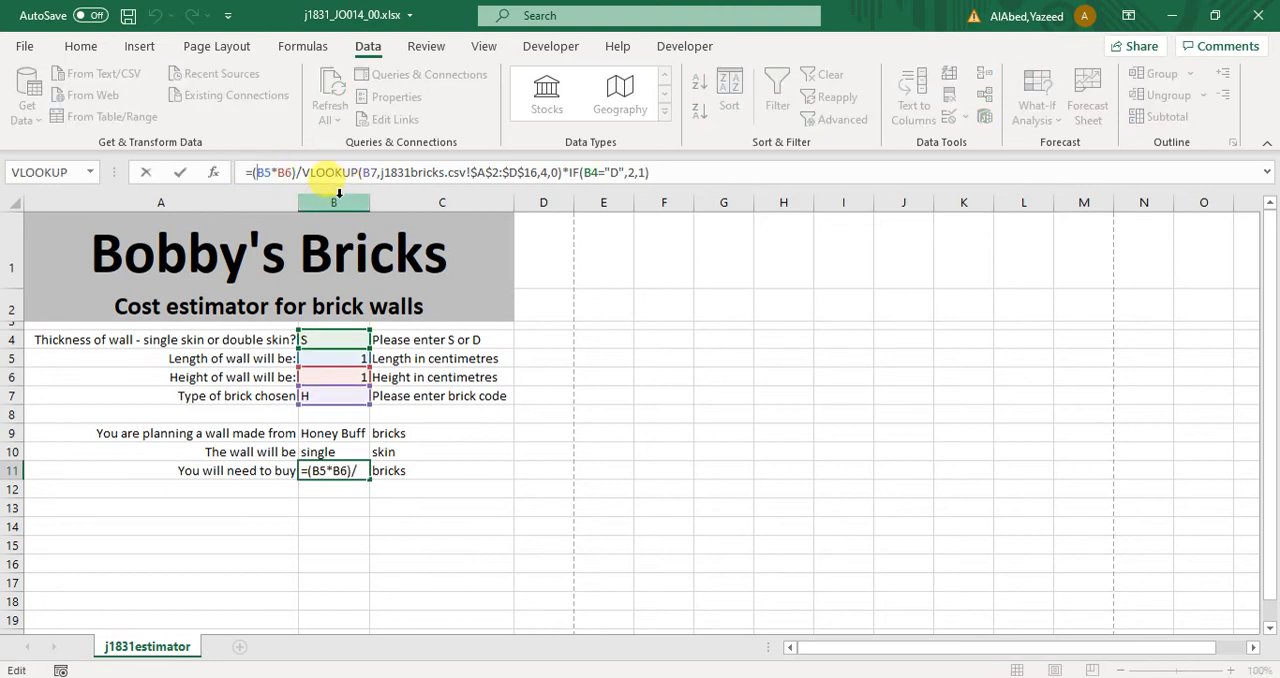
{"action": "type", "text": "("}
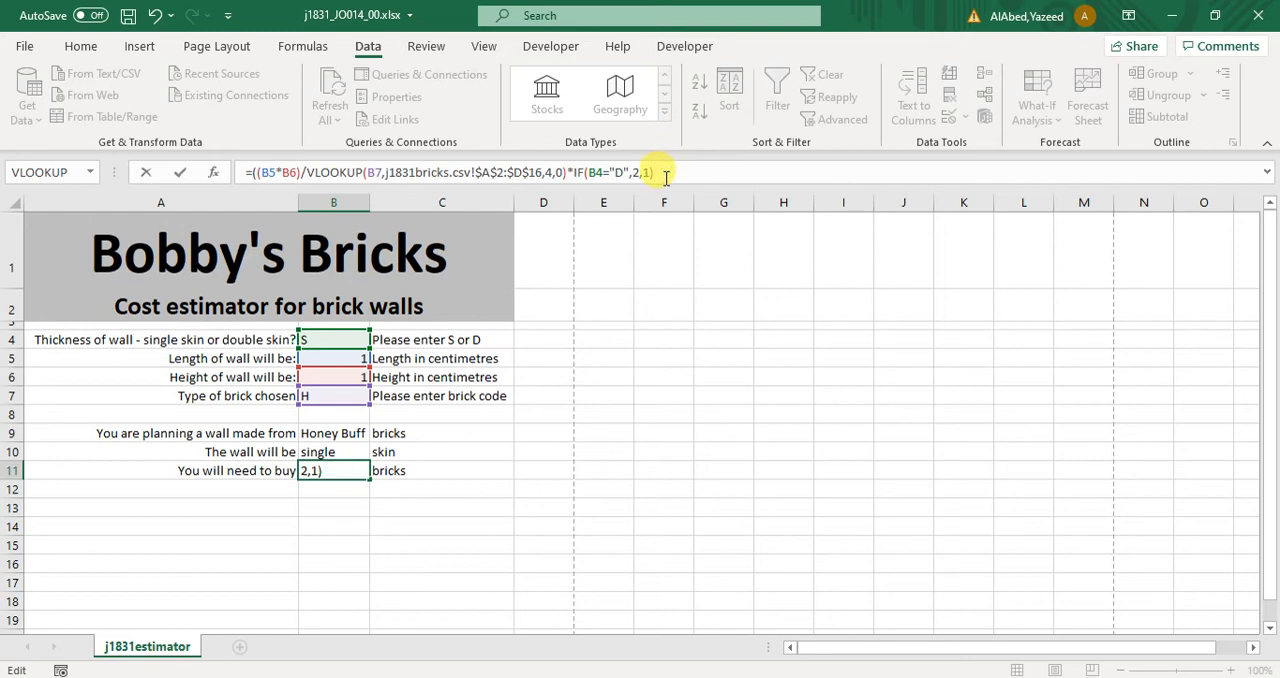
{"action": "type", "text": ")*"}
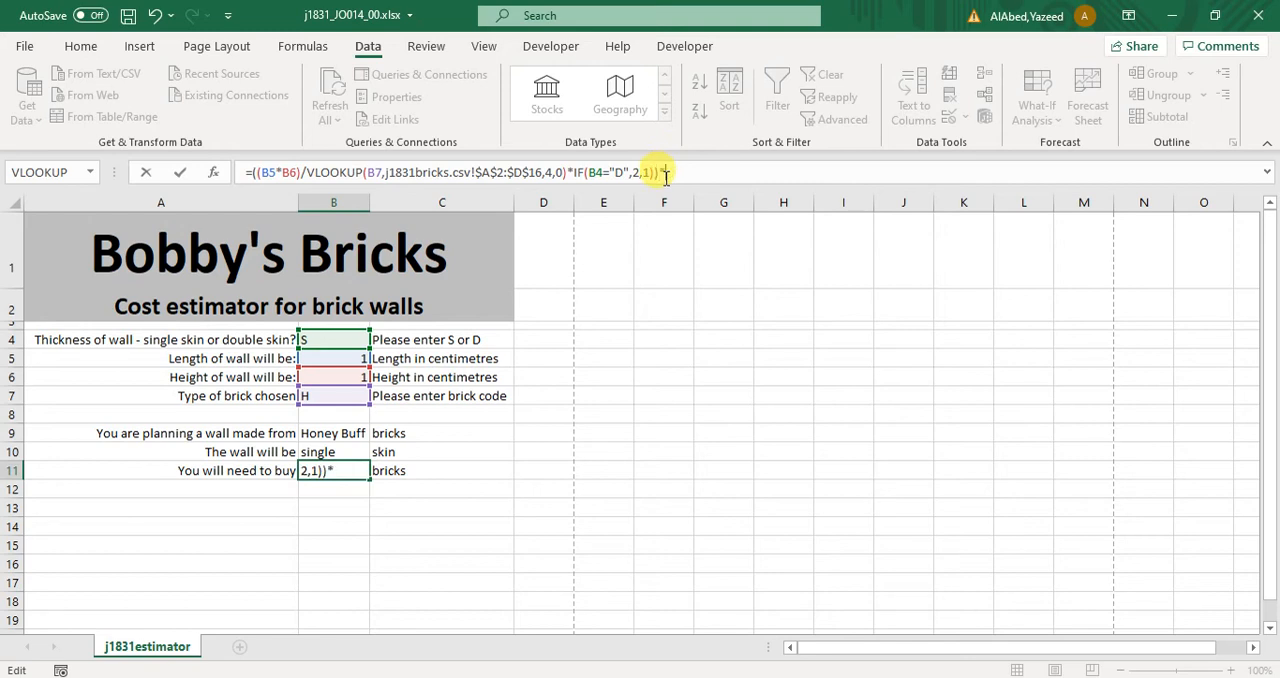
{"action": "type", "text": "*1.1"}
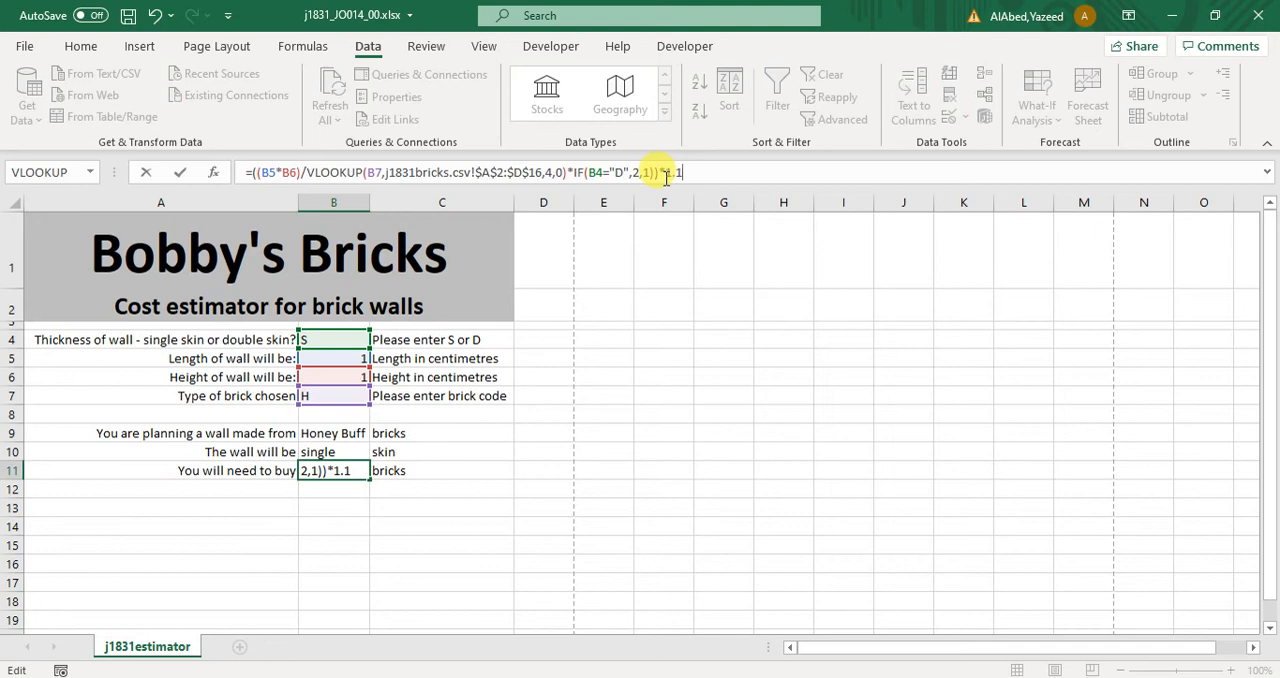
{"action": "mouse_move", "coordinate": [680, 158]}
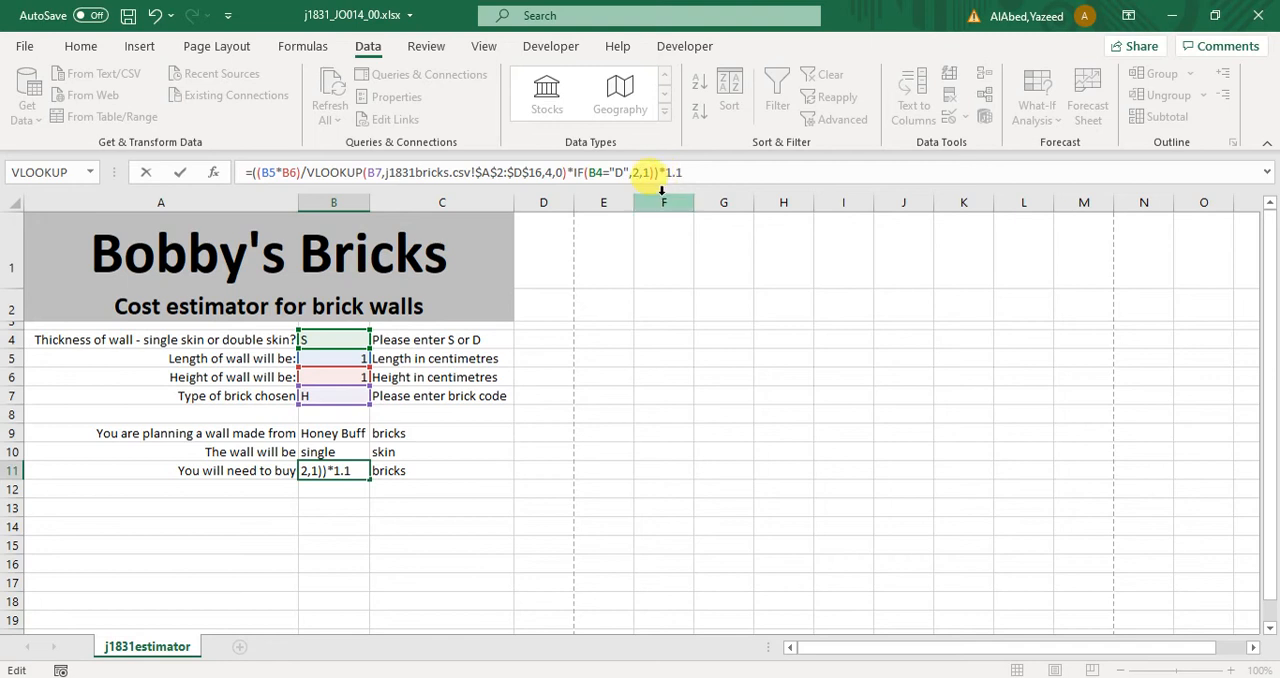
{"action": "type", "text": "+50"}
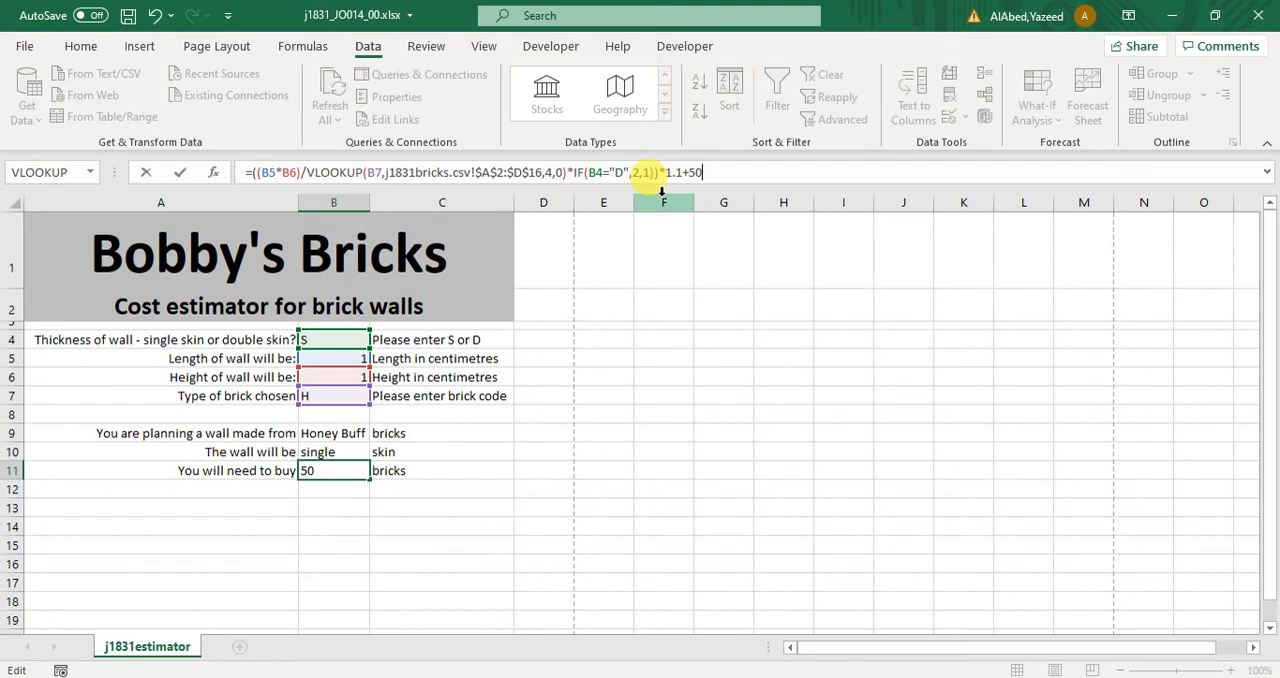
{"action": "key", "text": "Enter"}
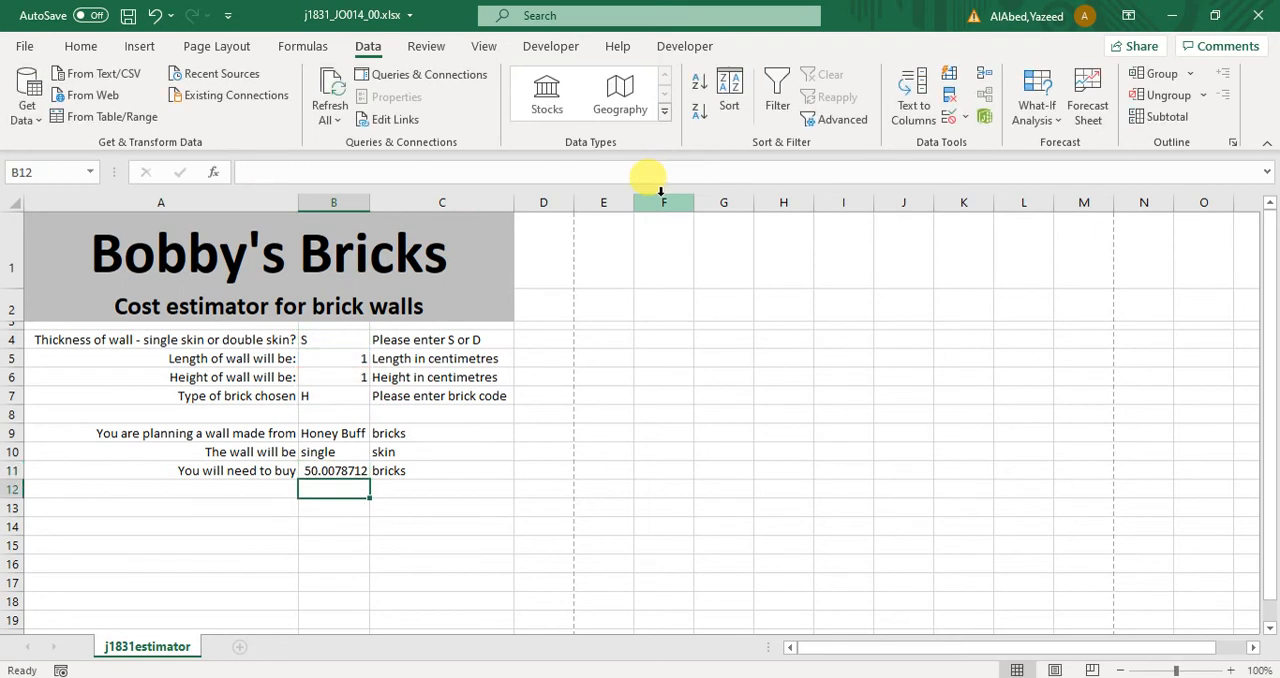
{"action": "left_click", "coordinate": [333, 470]}
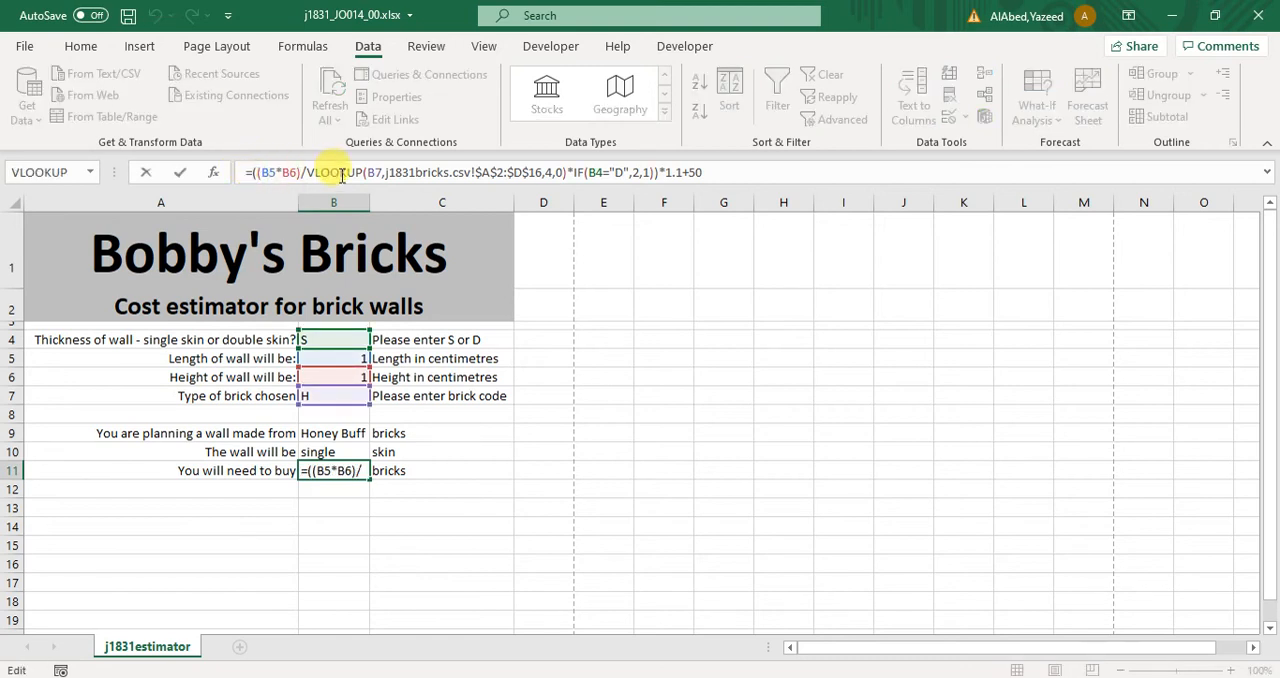
{"action": "mouse_move", "coordinate": [253, 165]}
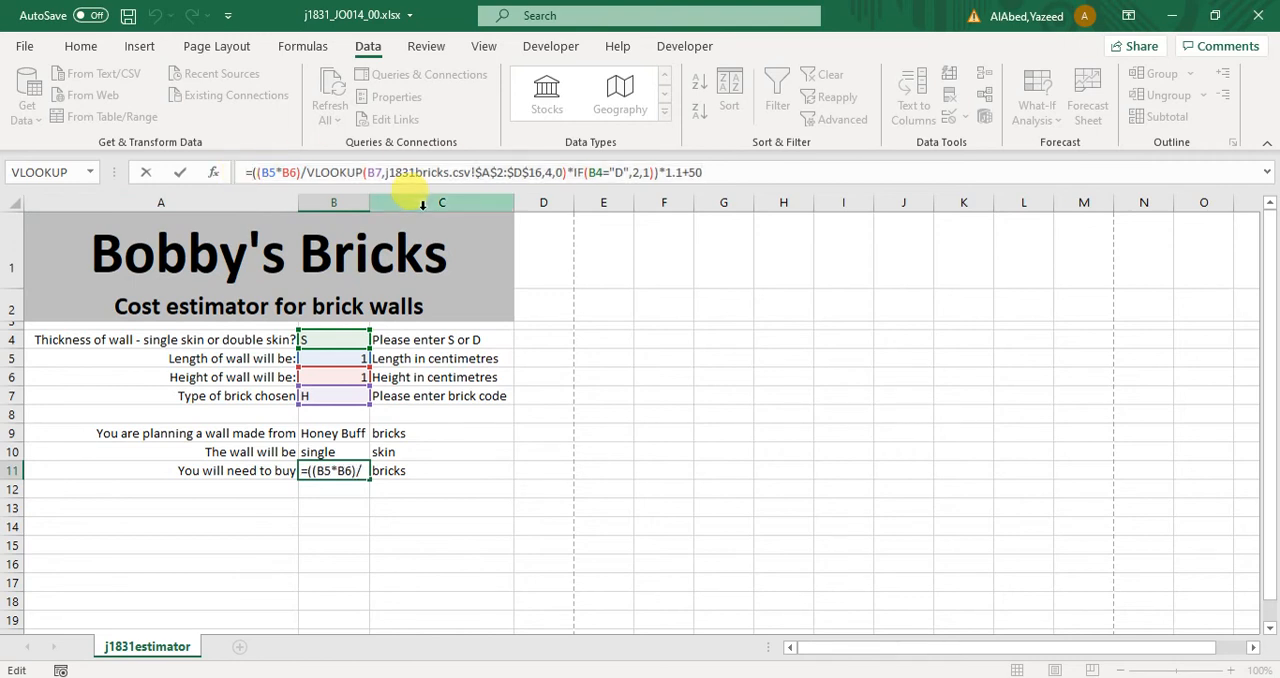
Wrap the B11 brick formula in ROUNDUP(...,0) so it displays 51 whole bricks.
{"action": "type", "text": "roun"}
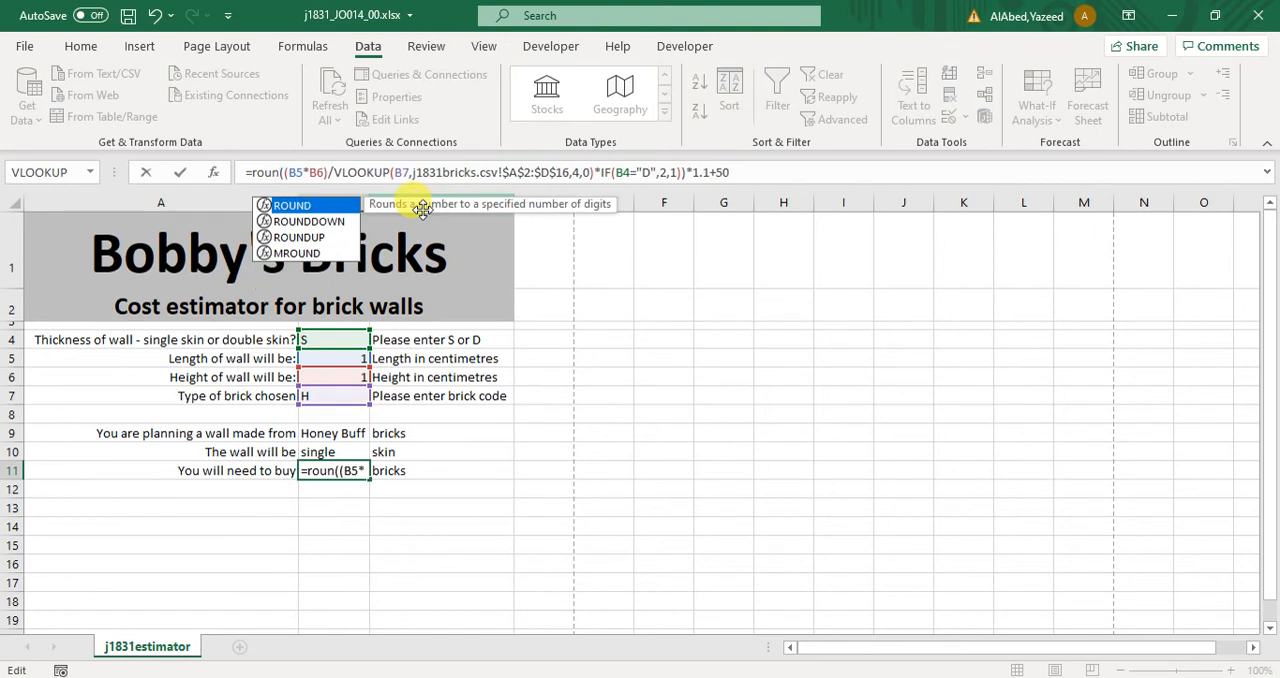
{"action": "mouse_move", "coordinate": [305, 252]}
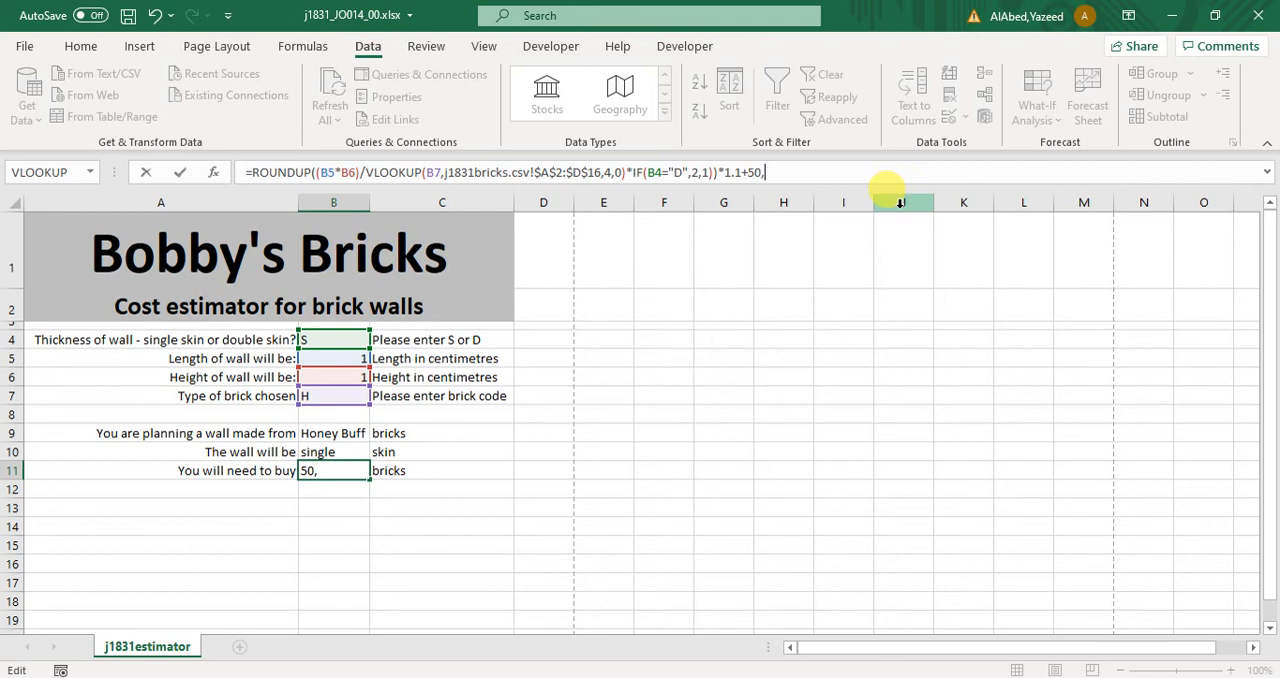
{"action": "type", "text": "0"}
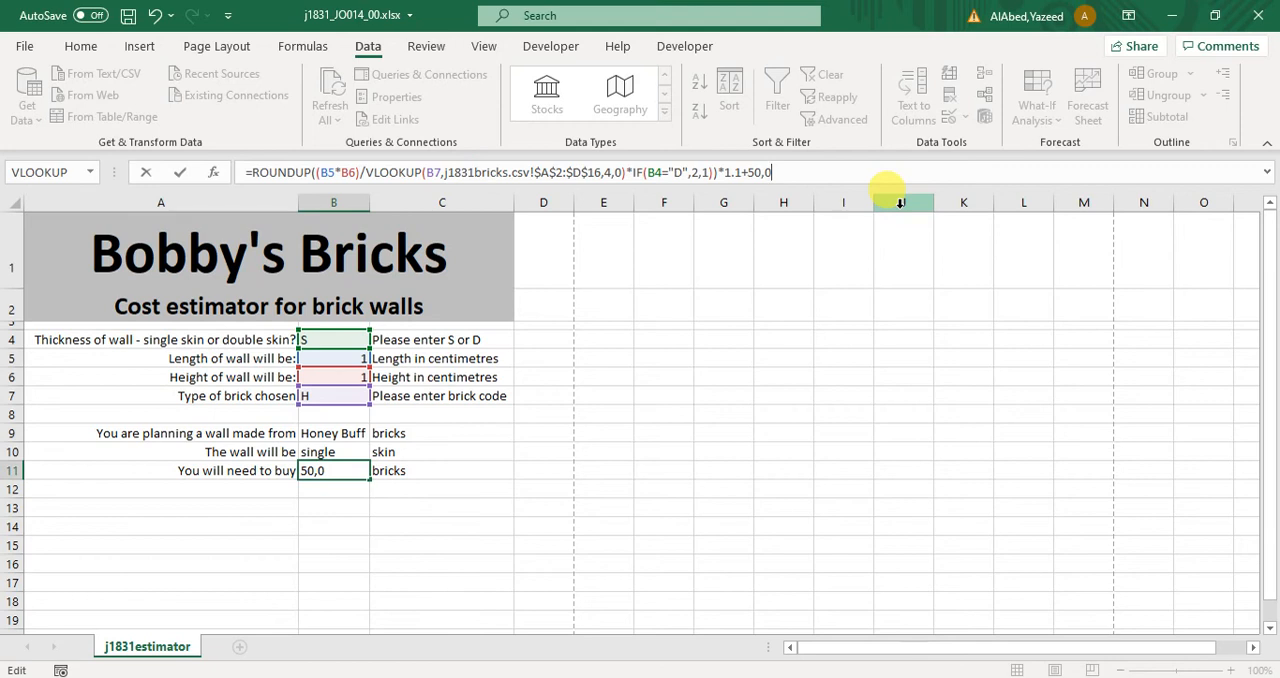
{"action": "key", "text": "Enter"}
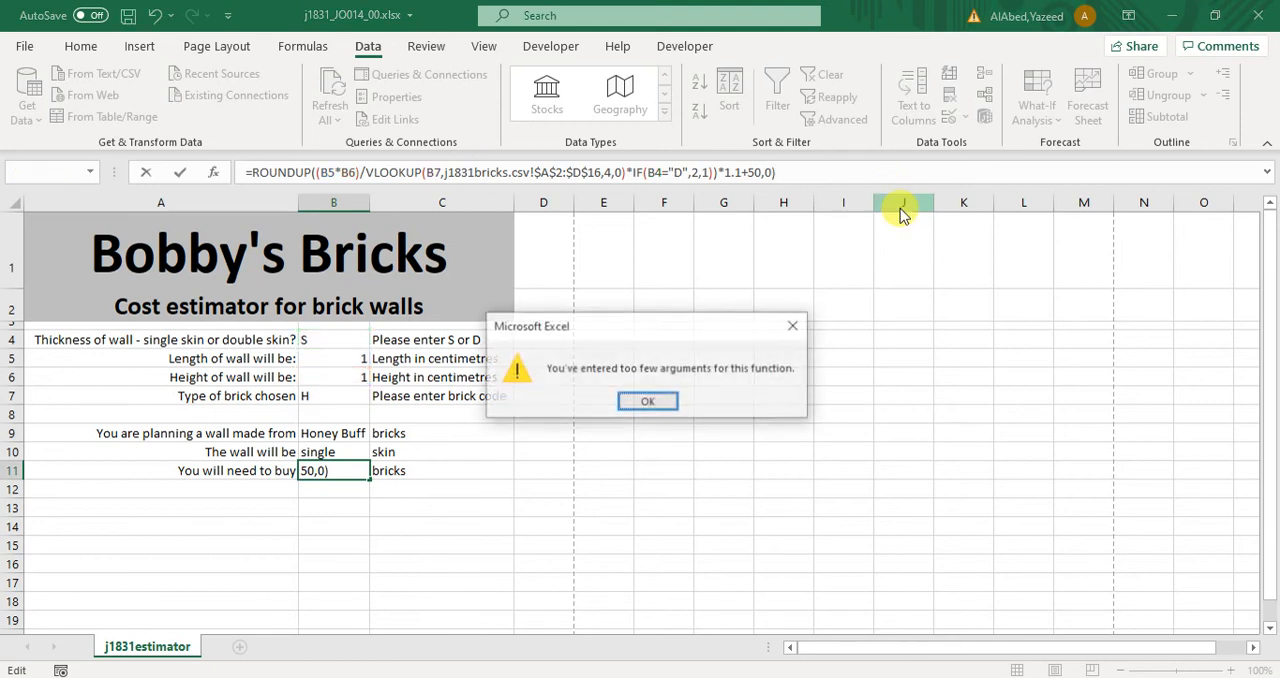
{"action": "left_click", "coordinate": [647, 401]}
{"action": "type", "text": "("}
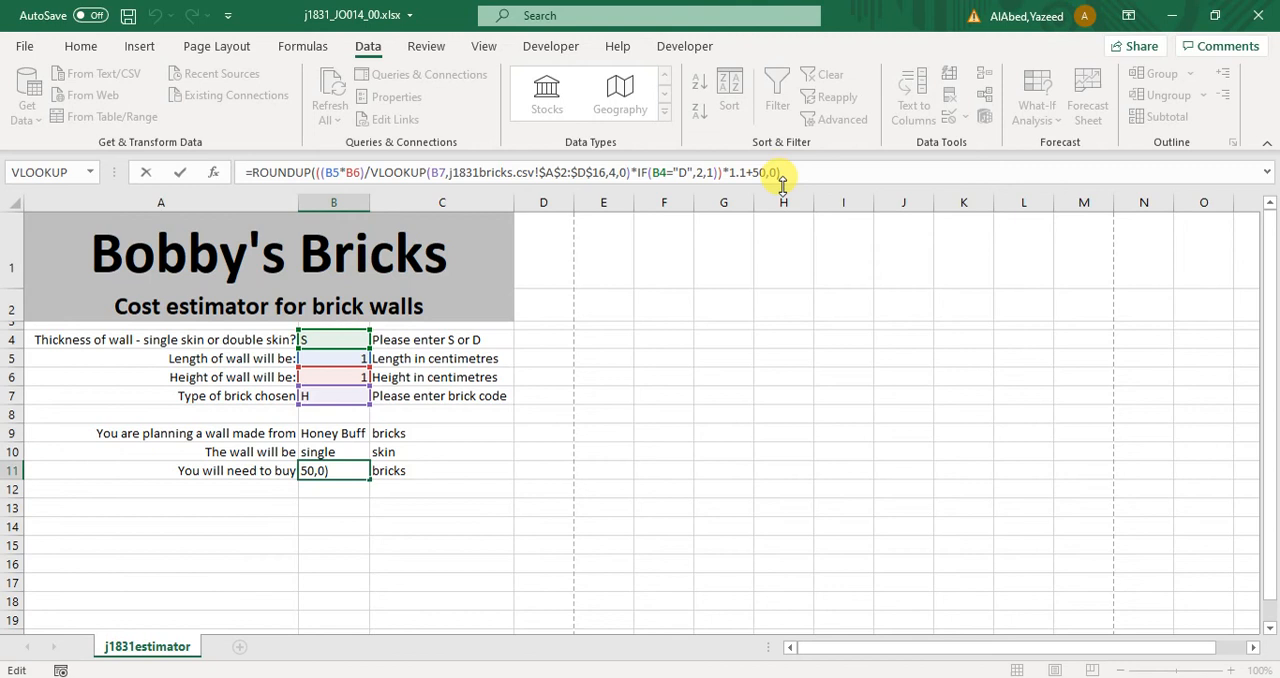
{"action": "key", "text": "Enter"}
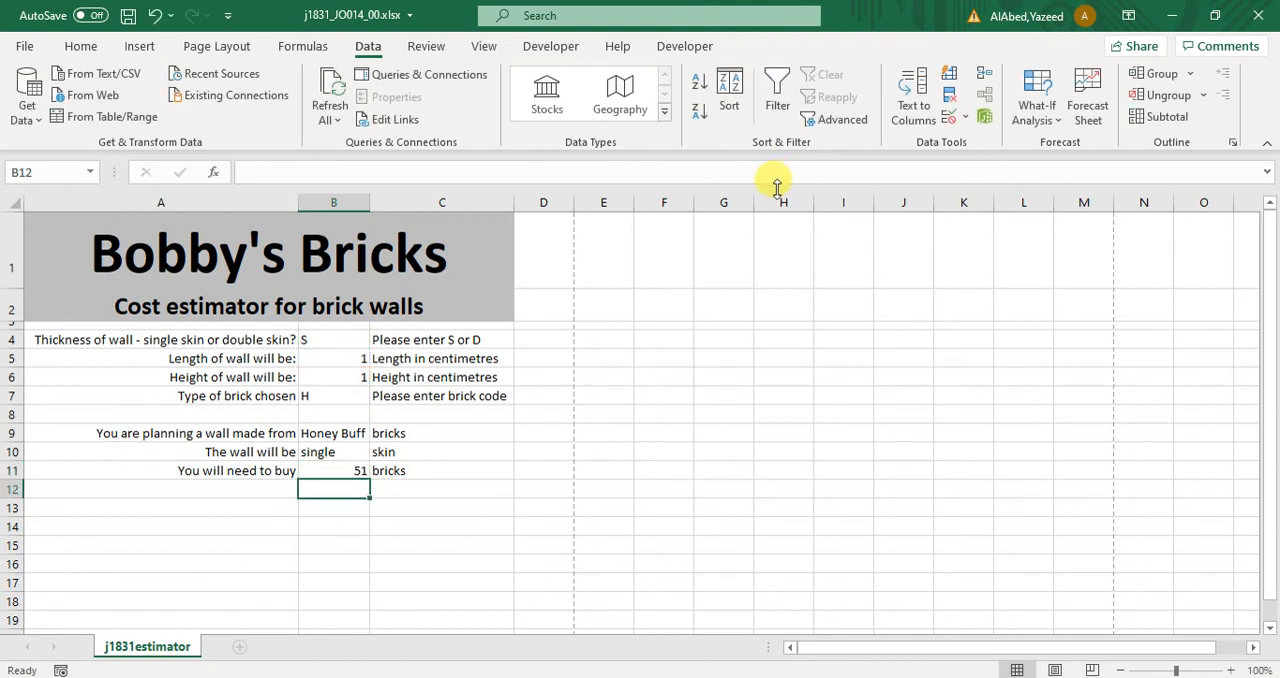
{"action": "left_click", "coordinate": [345, 471]}
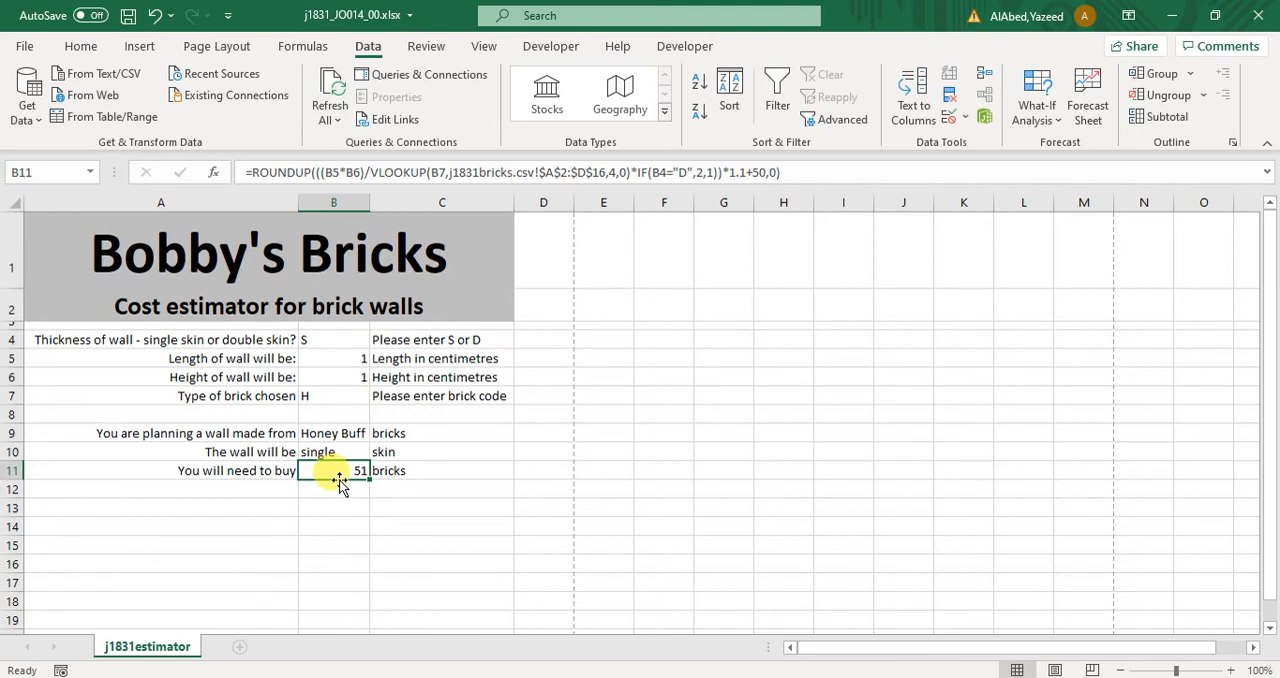
{"action": "mouse_move", "coordinate": [335, 488]}
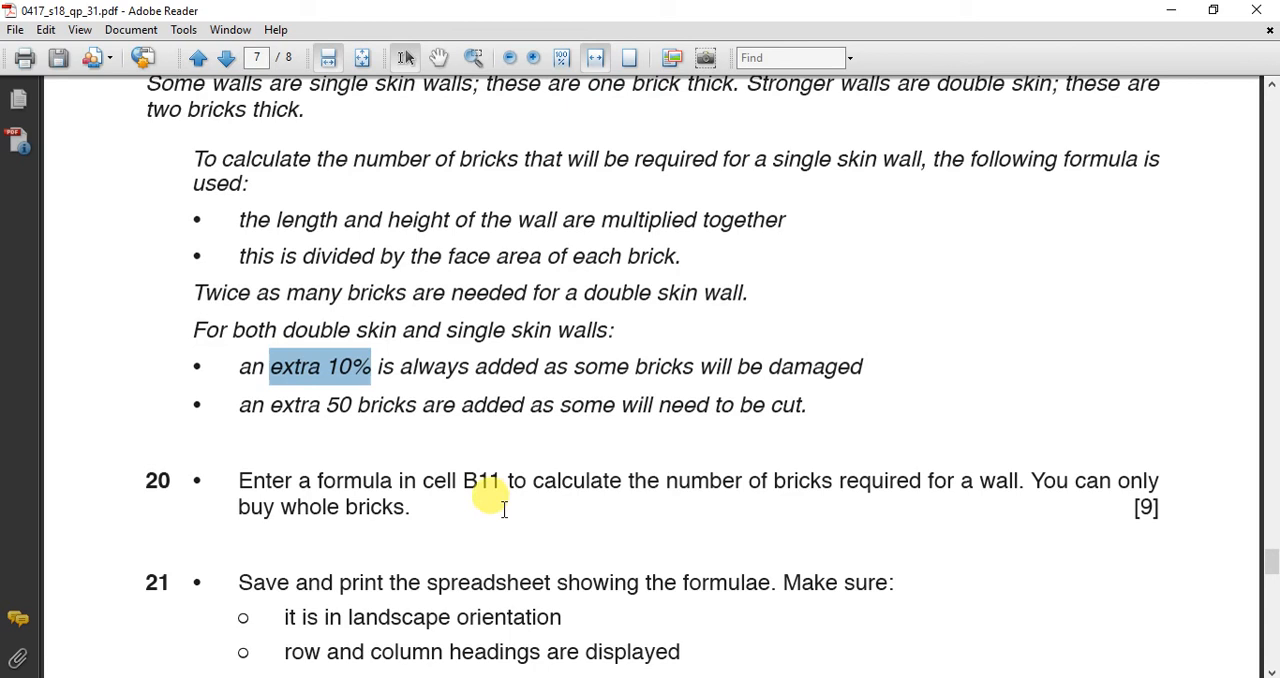
Scroll the question paper to questions 21 and 22 on printing formulae and the V-brick wall.
{"action": "scroll", "scroll_direction": "down", "scroll_amount": 3}
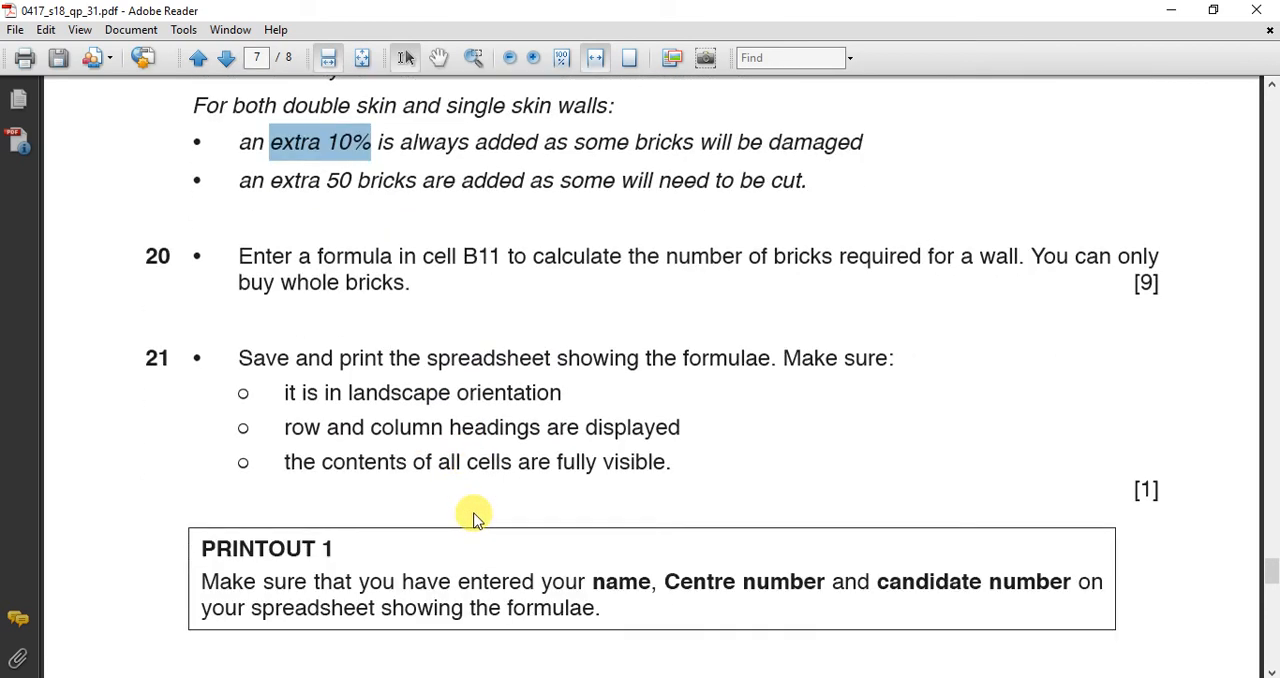
{"action": "mouse_move", "coordinate": [683, 373]}
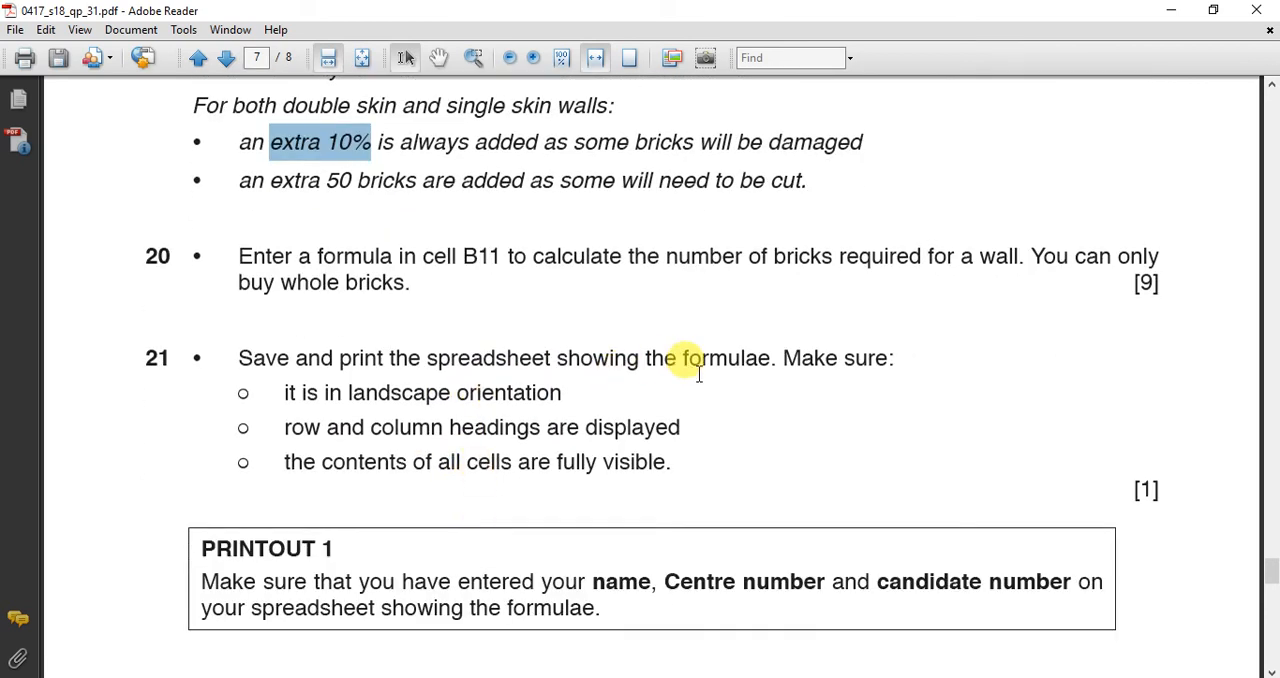
{"action": "mouse_move", "coordinate": [689, 388]}
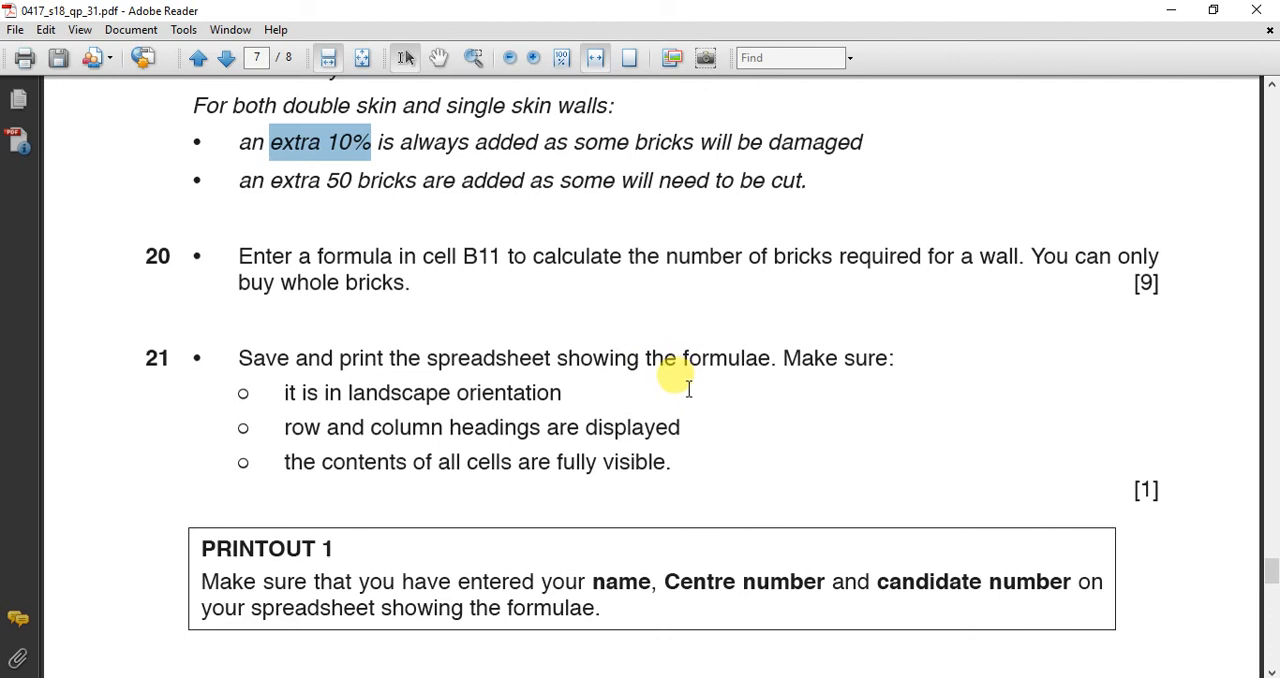
{"action": "scroll", "scroll_direction": "down", "scroll_amount": 3}
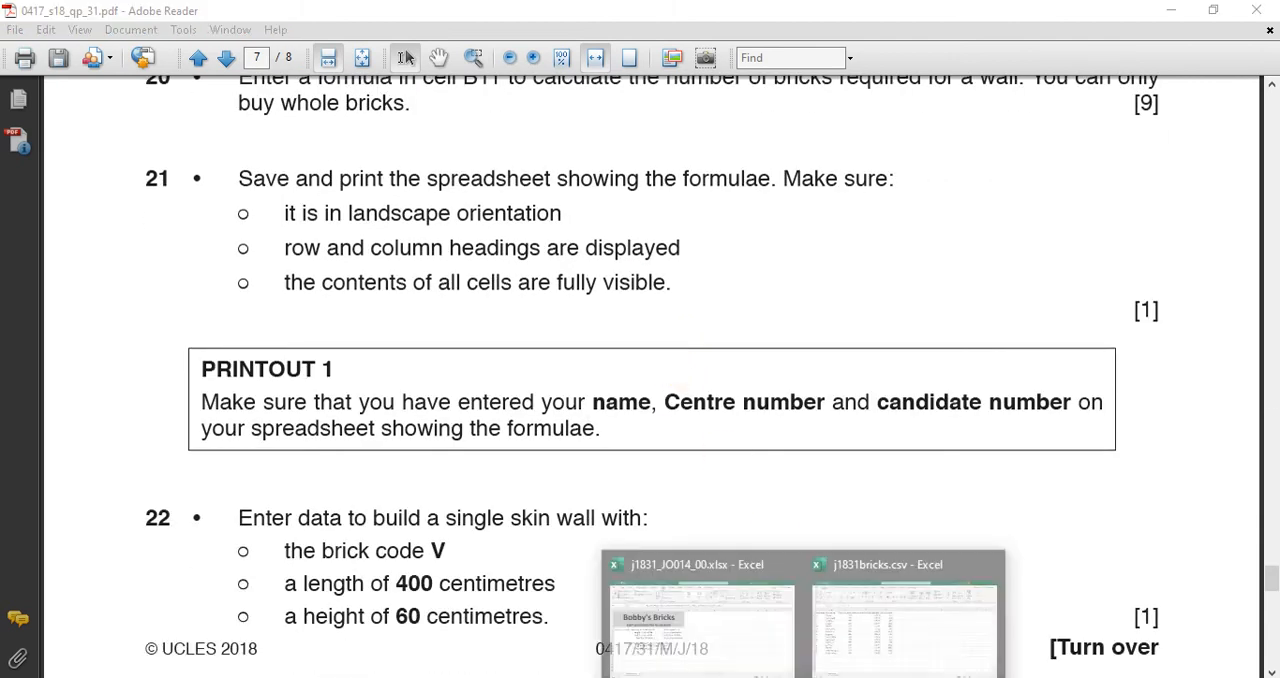
Return to the estimator workbook and turn on Show Formulas.
{"action": "left_click", "coordinate": [675, 605]}
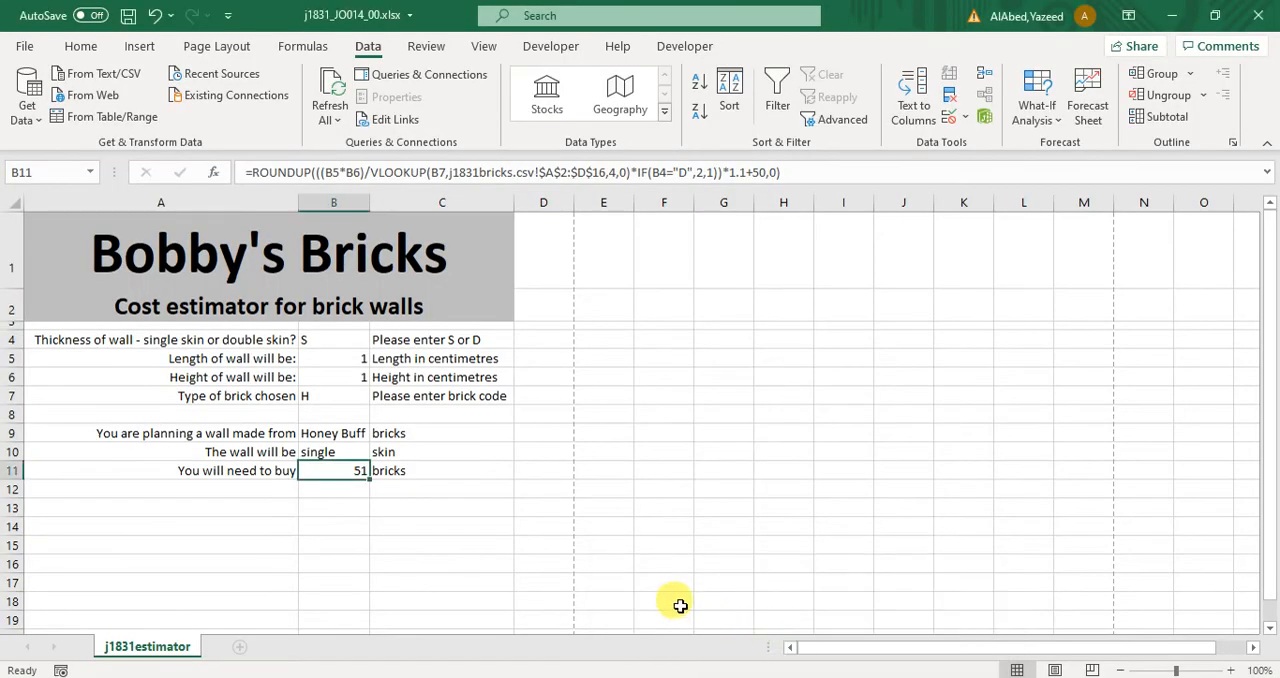
{"action": "mouse_move", "coordinate": [320, 62]}
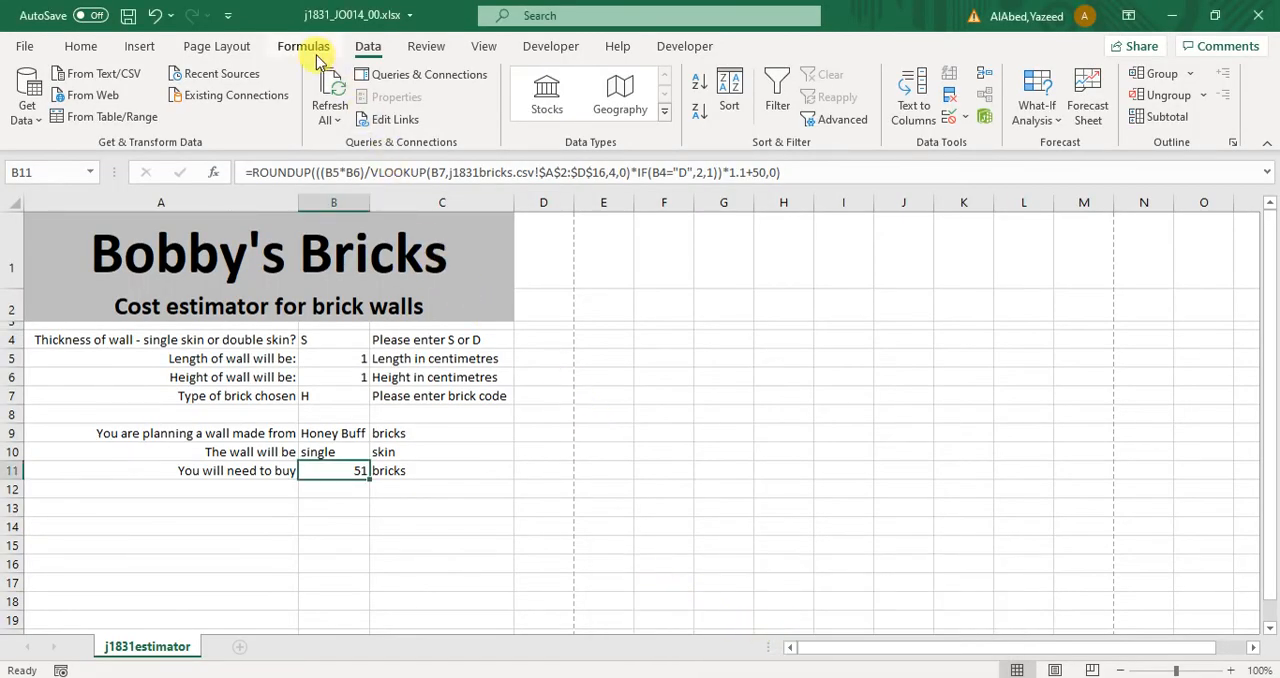
{"action": "left_click", "coordinate": [303, 46]}
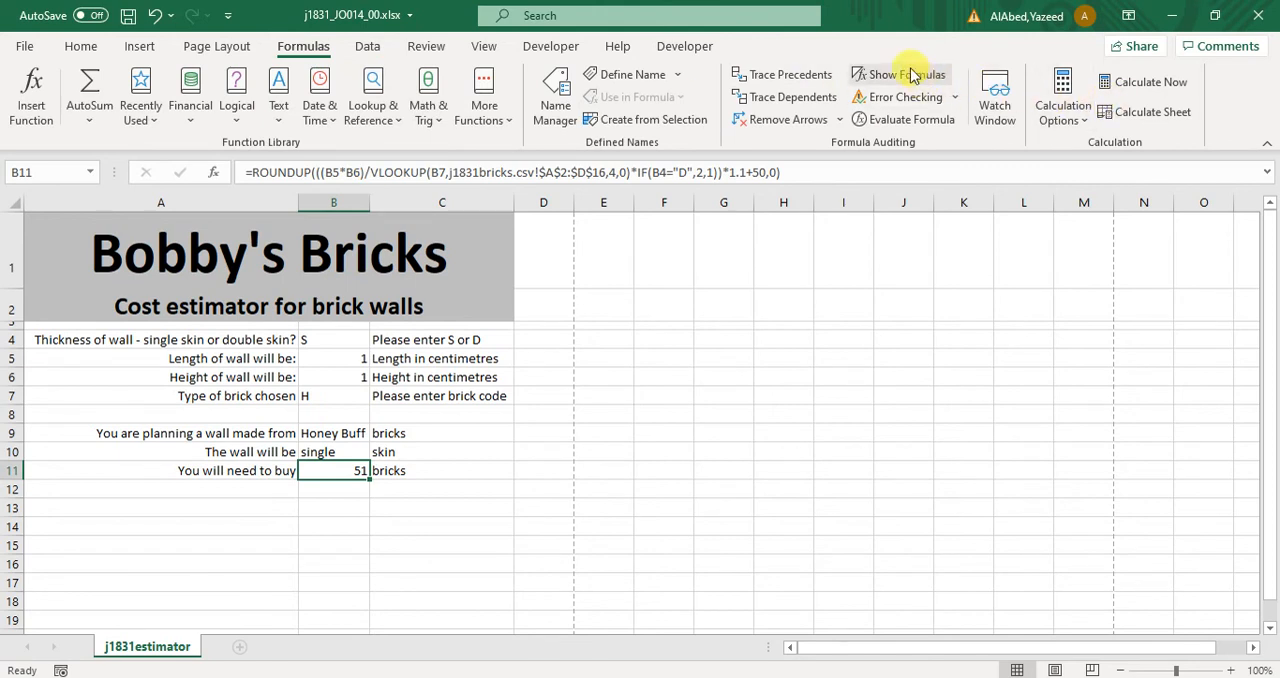
{"action": "left_click", "coordinate": [900, 74]}
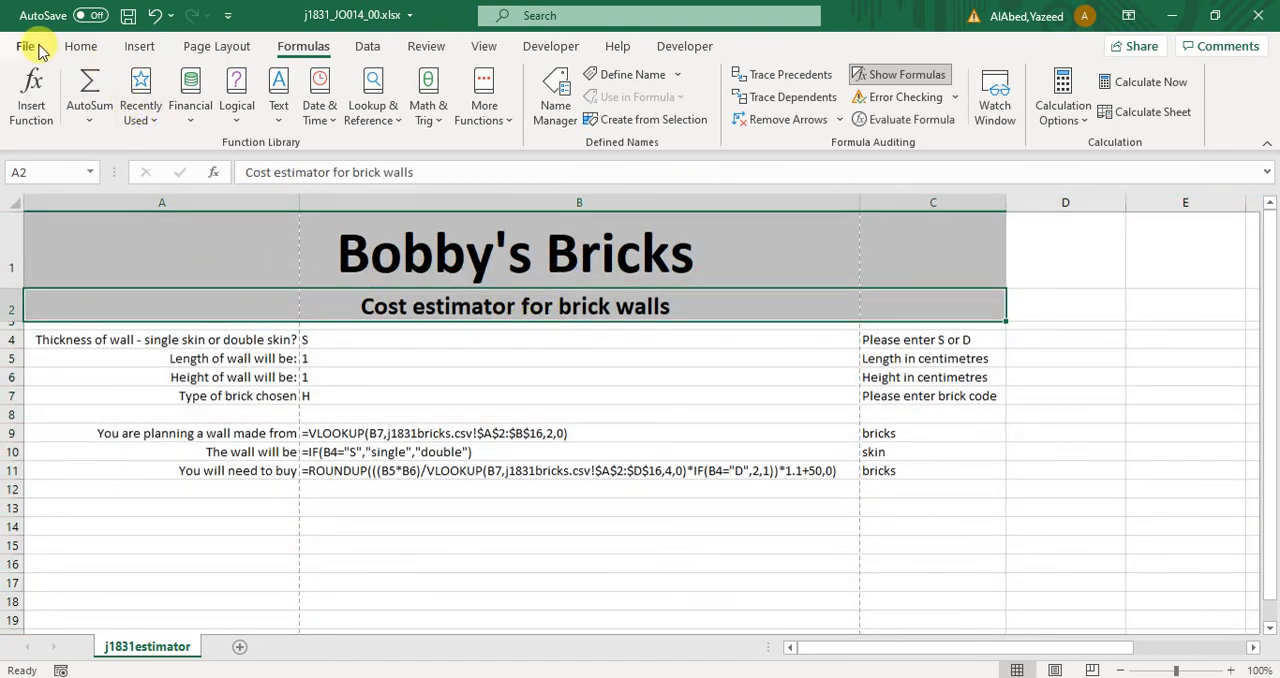
Set the print orientation to landscape and print row and column headings via Page Setup.
{"action": "left_click", "coordinate": [23, 46]}
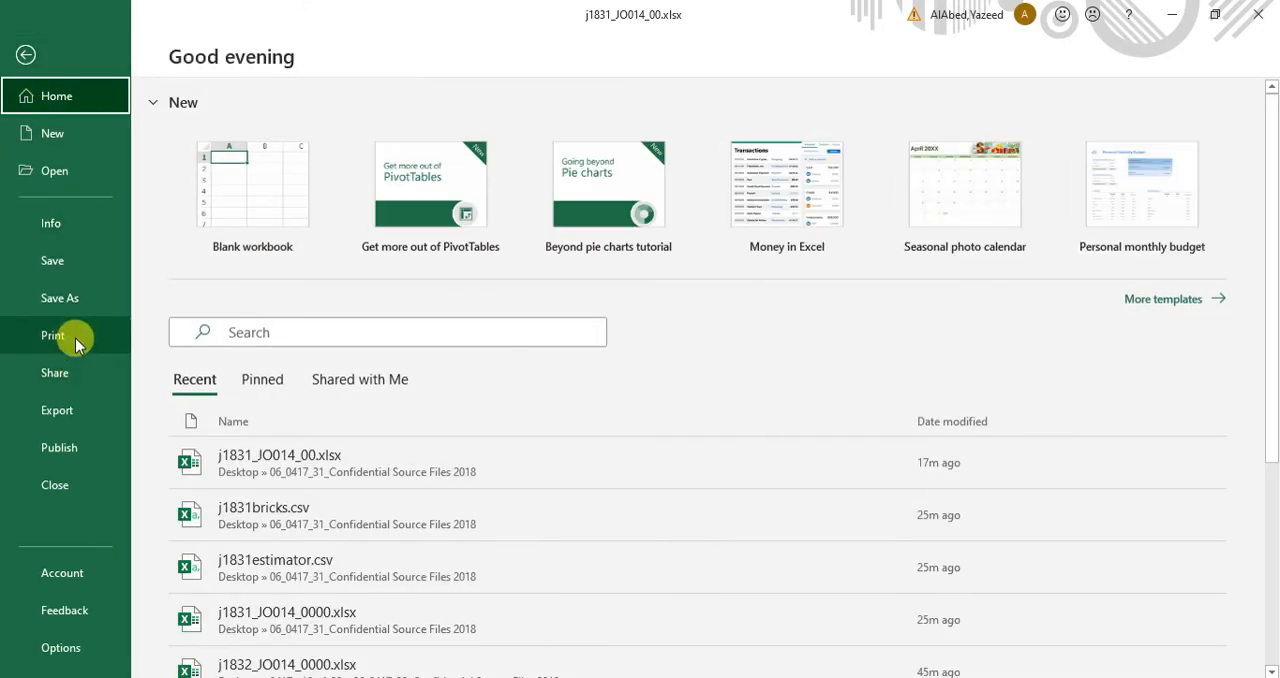
{"action": "left_click", "coordinate": [52, 335]}
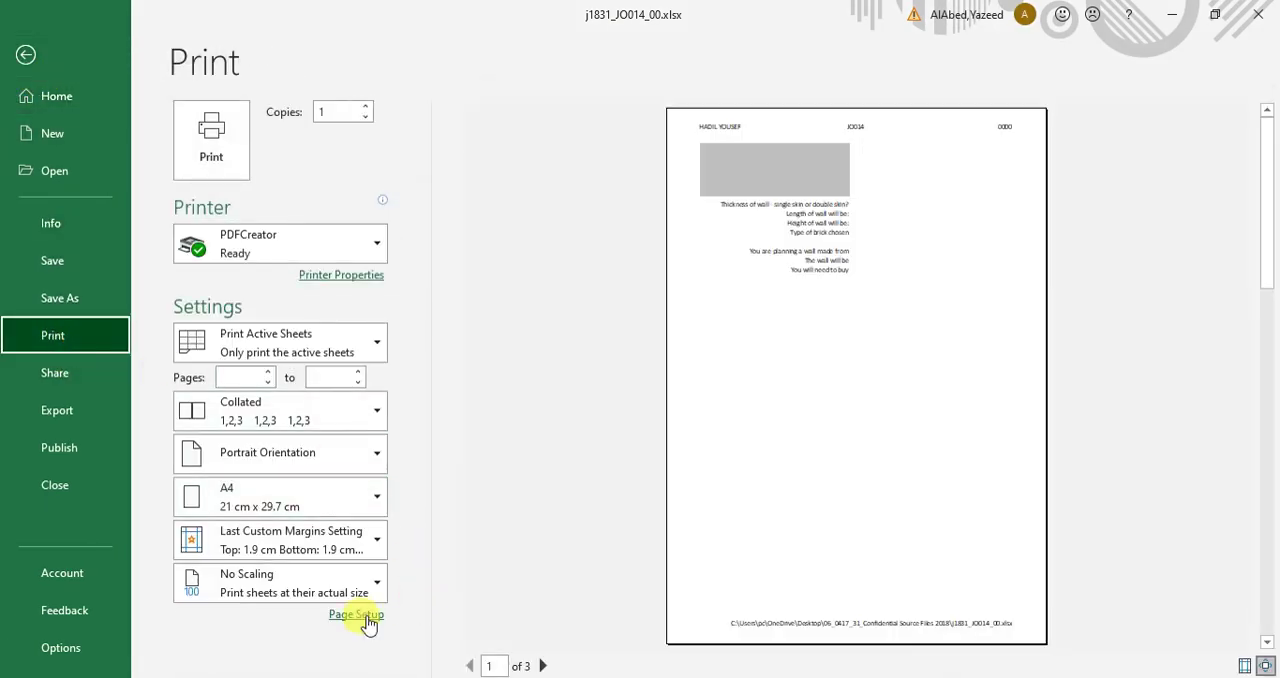
{"action": "mouse_move", "coordinate": [332, 396]}
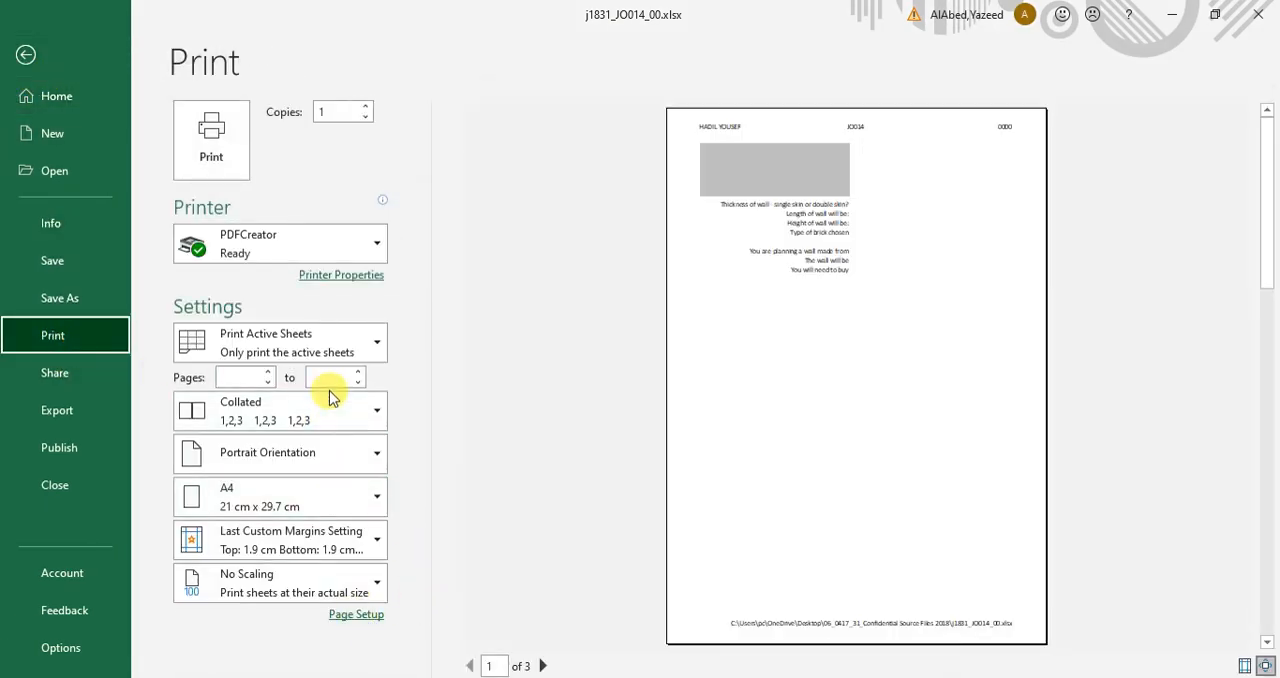
{"action": "left_click", "coordinate": [280, 453]}
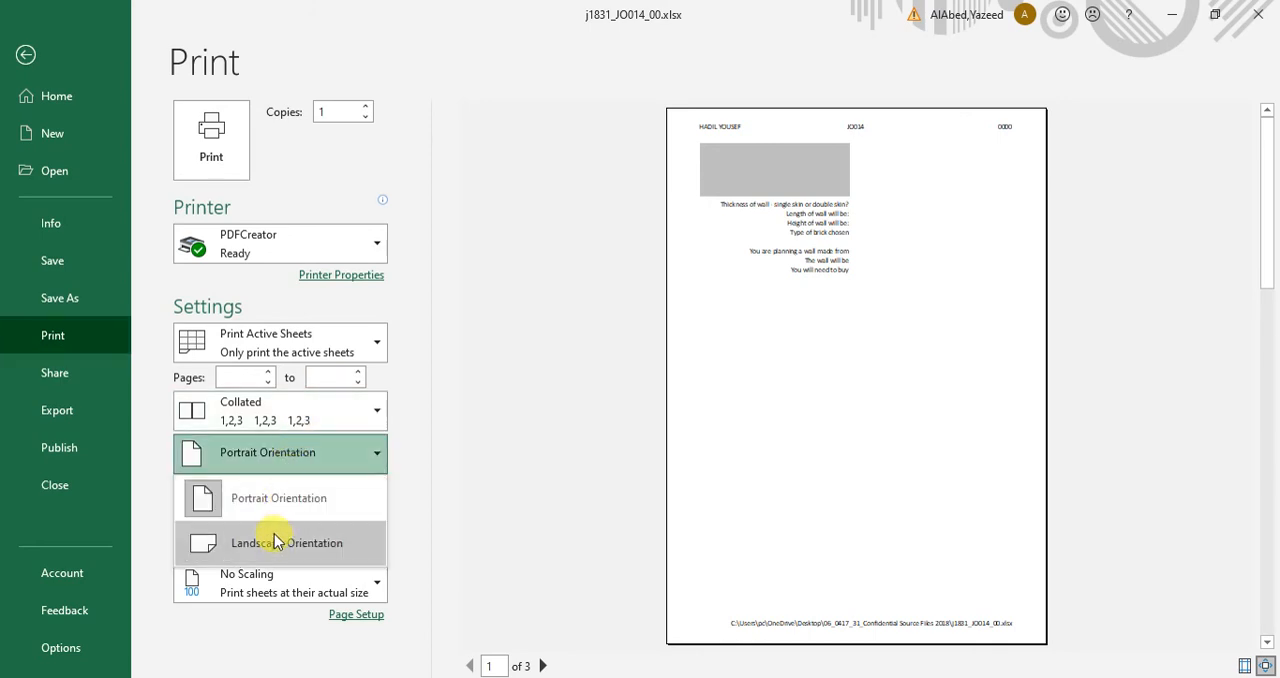
{"action": "left_click", "coordinate": [288, 542]}
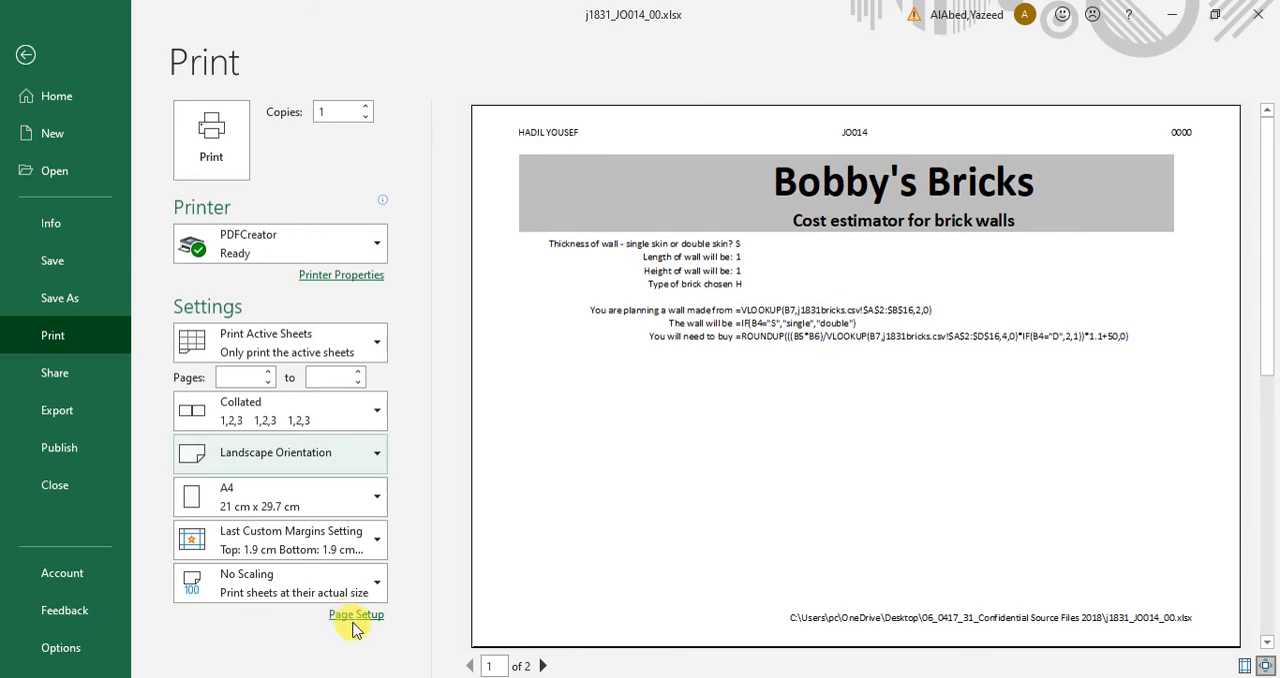
{"action": "left_click", "coordinate": [356, 614]}
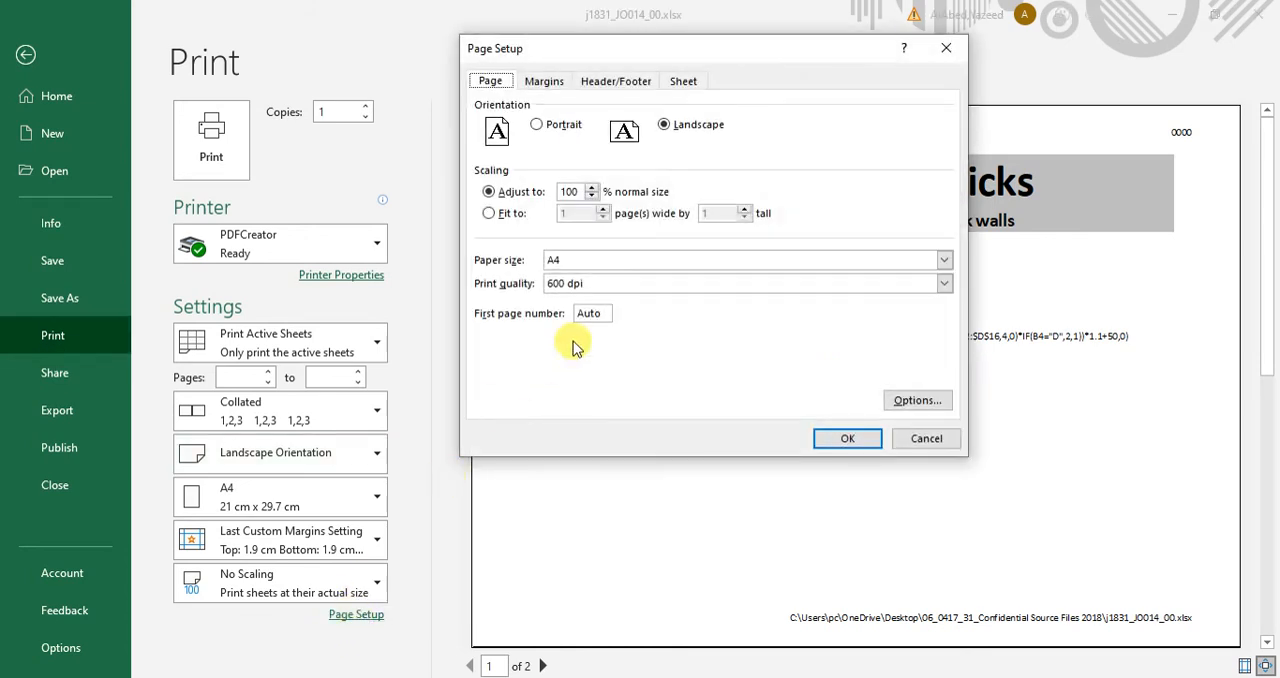
{"action": "left_click", "coordinate": [685, 81]}
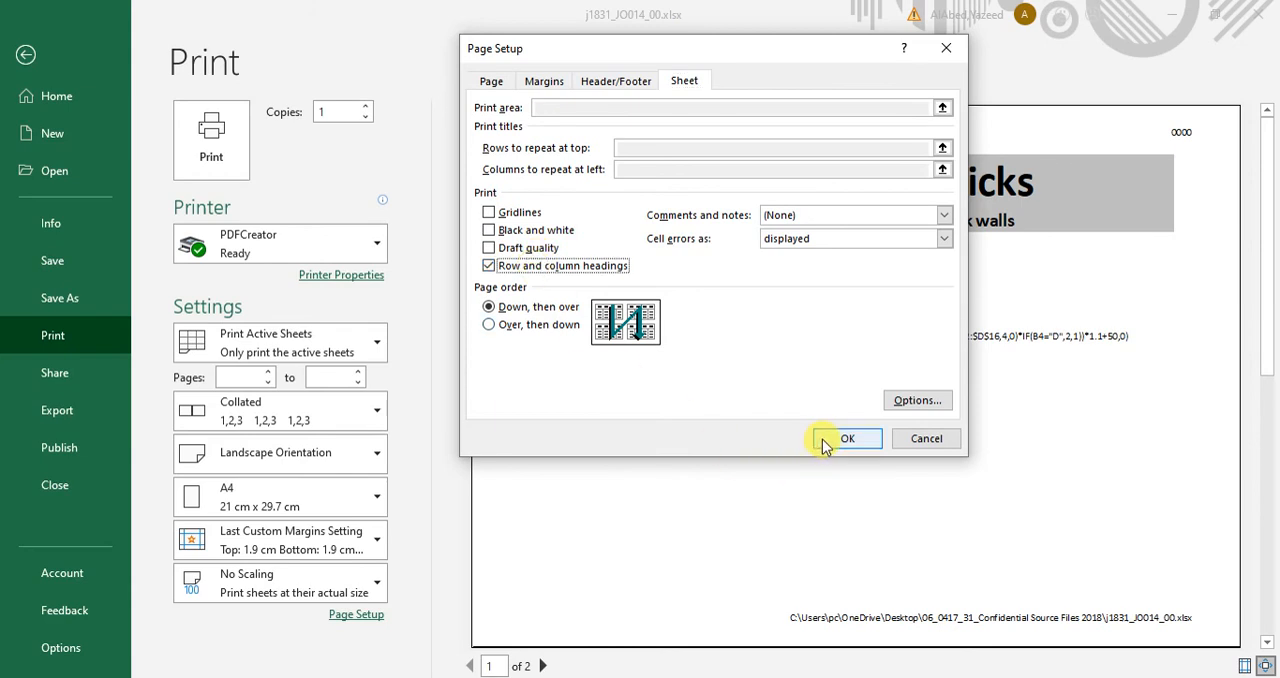
{"action": "left_click", "coordinate": [848, 438]}
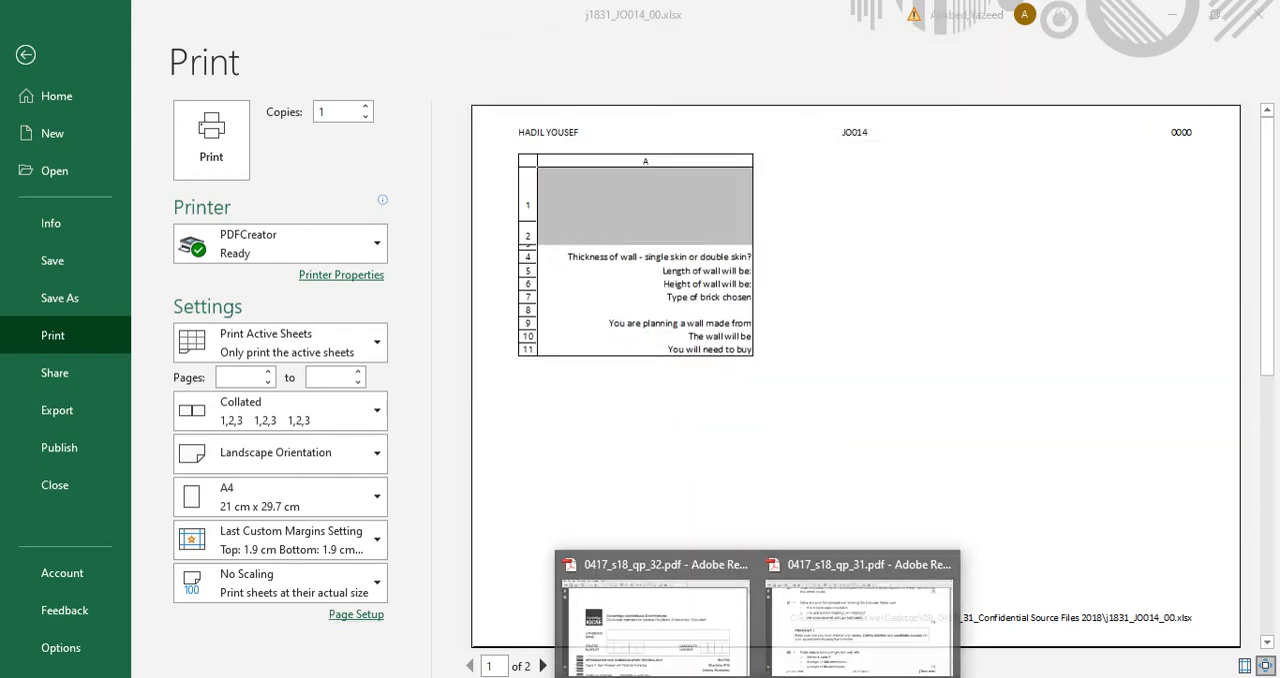
Scale the landscape formulas printout to fit the sheet on one page.
{"action": "left_click", "coordinate": [852, 564]}
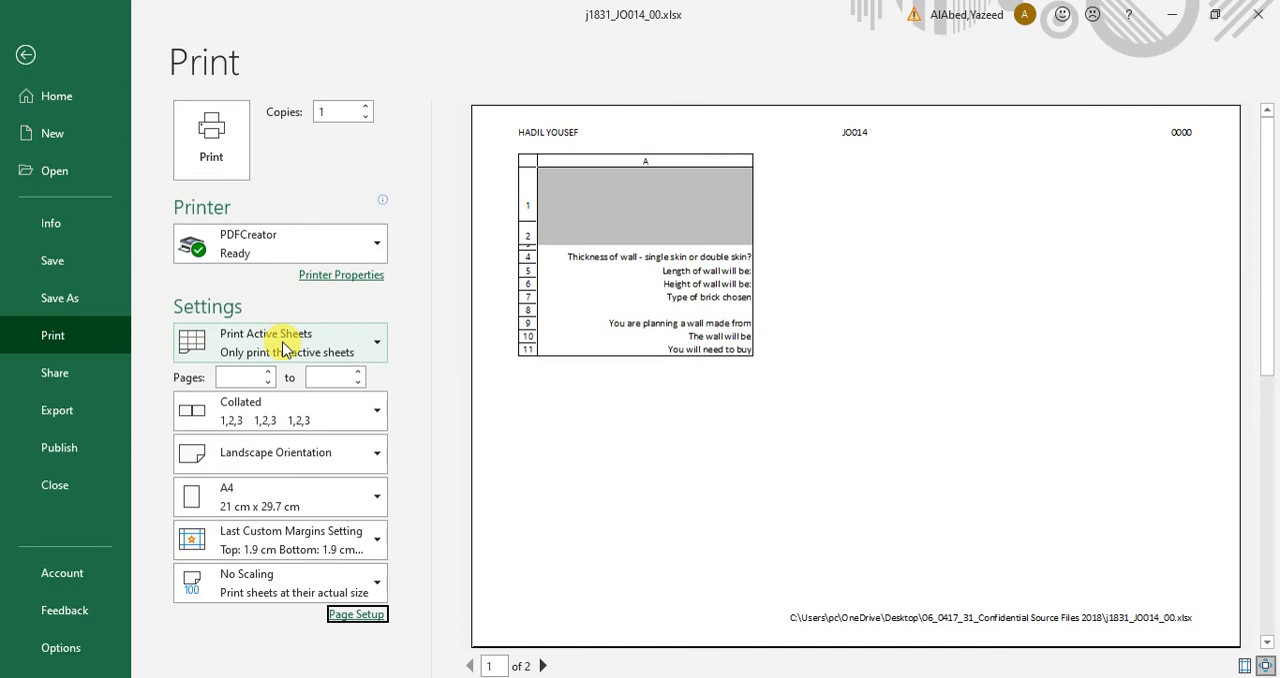
{"action": "mouse_move", "coordinate": [280, 540]}
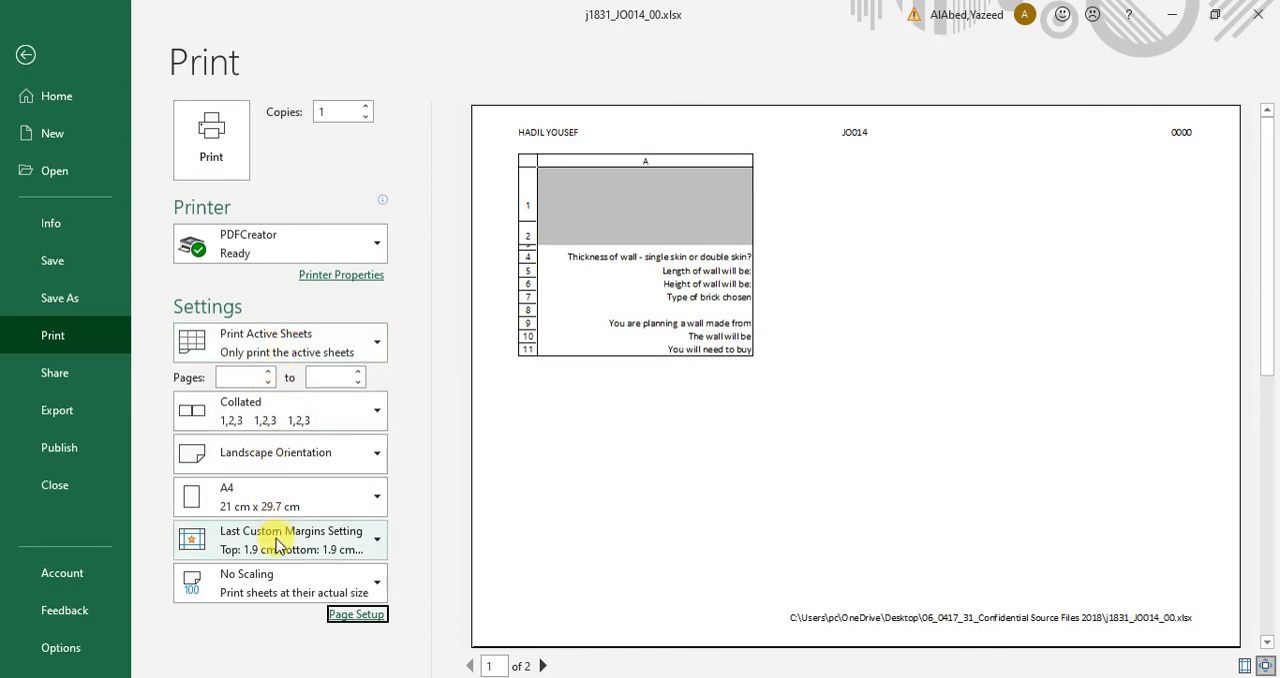
{"action": "left_click", "coordinate": [280, 583]}
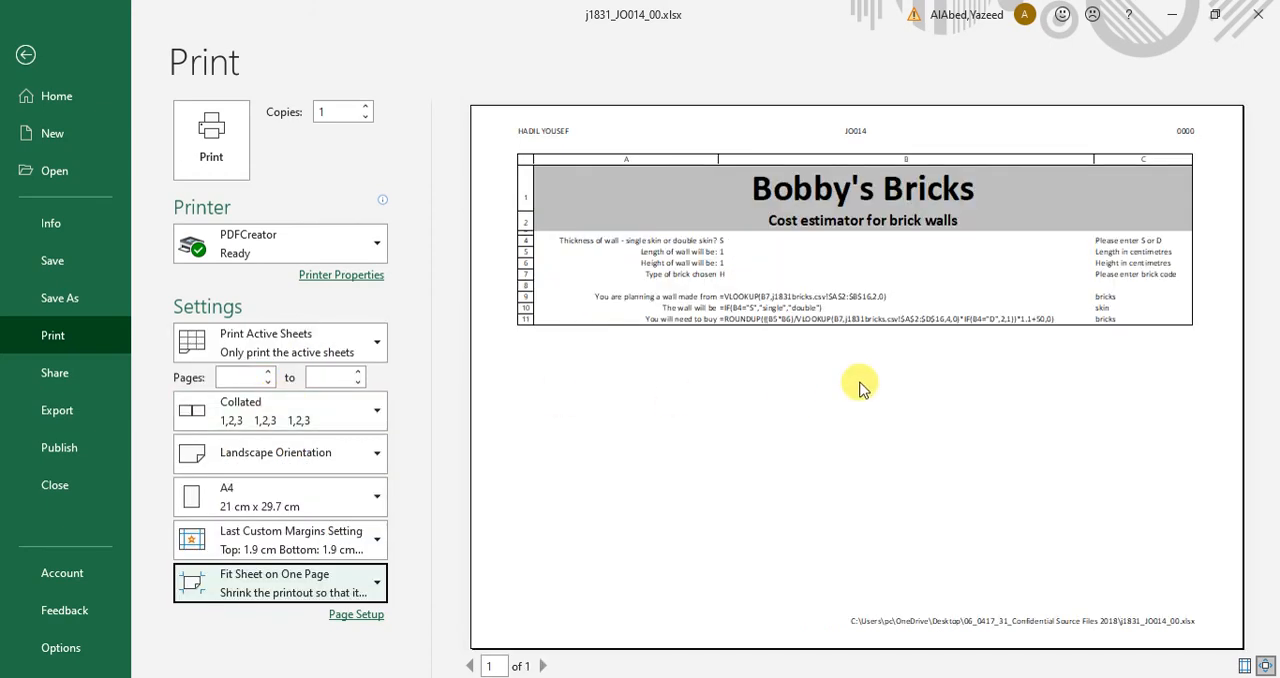
{"action": "mouse_move", "coordinate": [850, 322]}
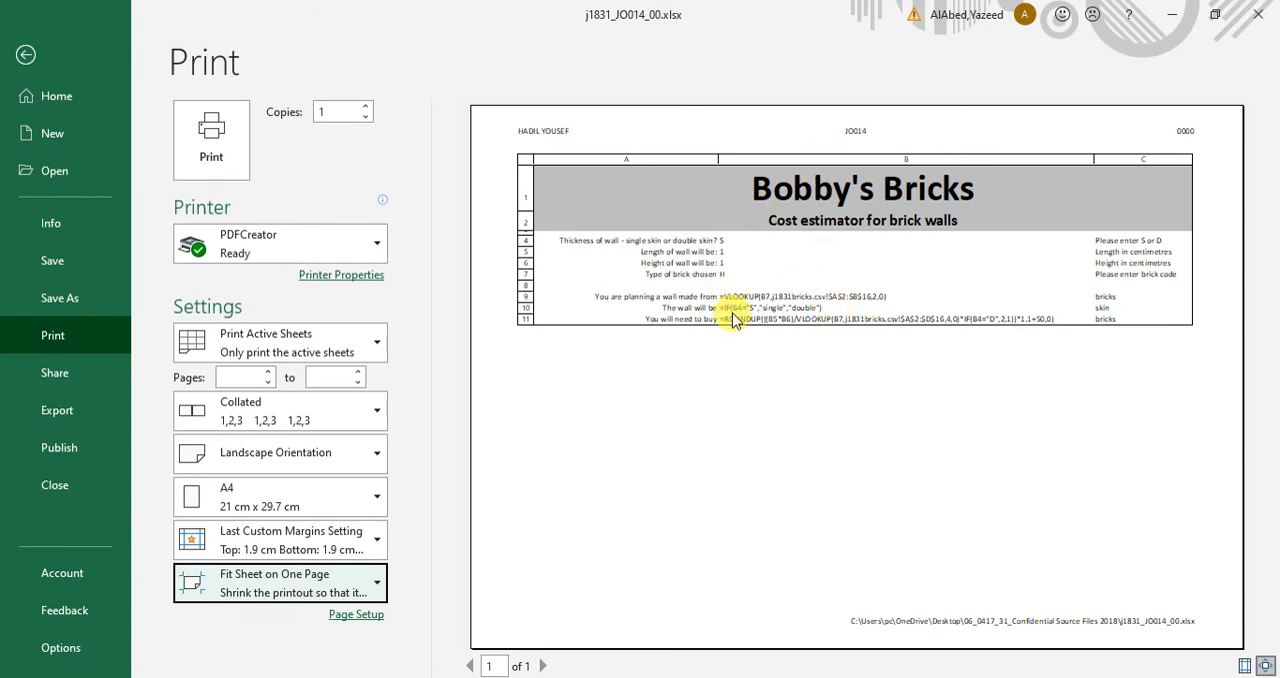
{"action": "mouse_move", "coordinate": [687, 230]}
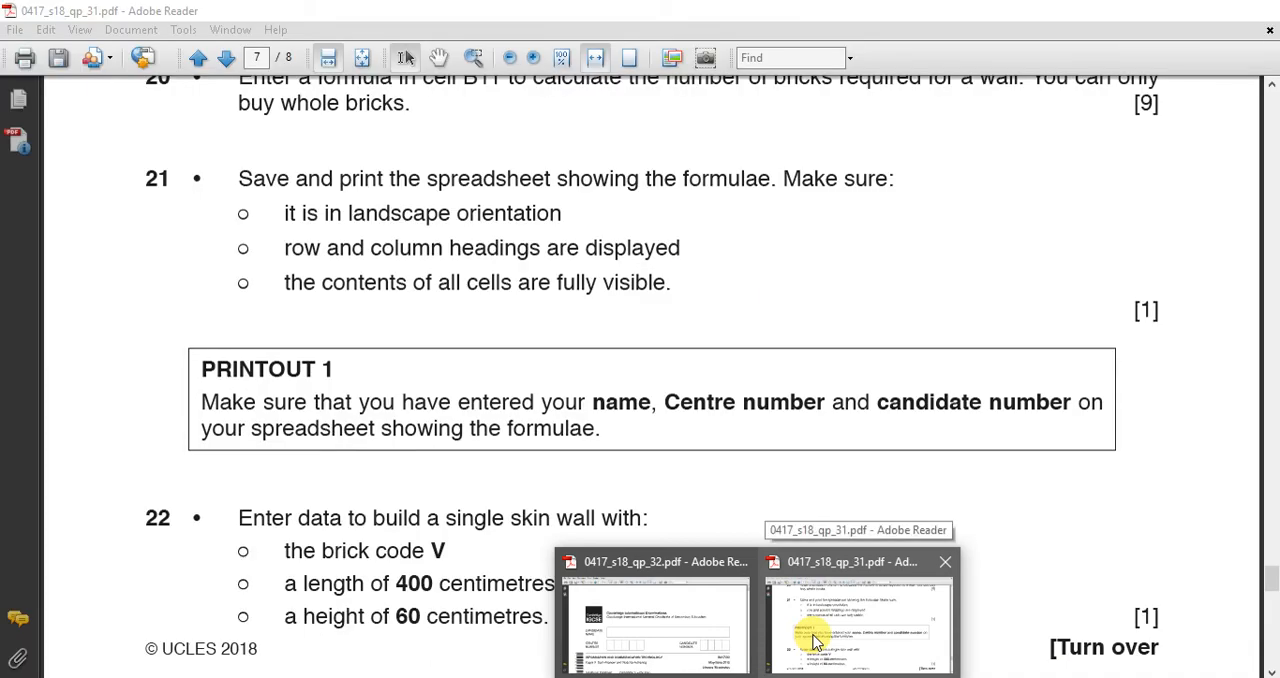
Scroll the question paper to task 22: brick code V, 400 cm length, 60 cm height.
{"action": "scroll", "scroll_direction": "down", "scroll_amount": 3}
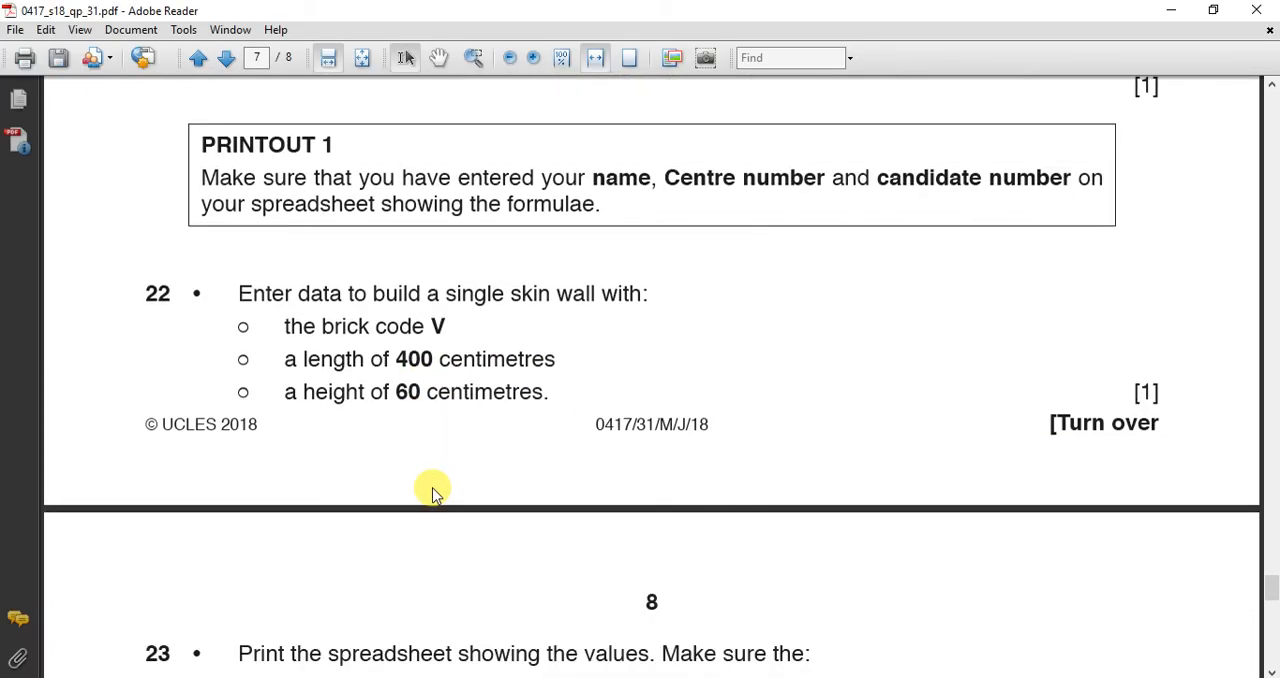
{"action": "scroll", "scroll_direction": "down", "scroll_amount": 3}
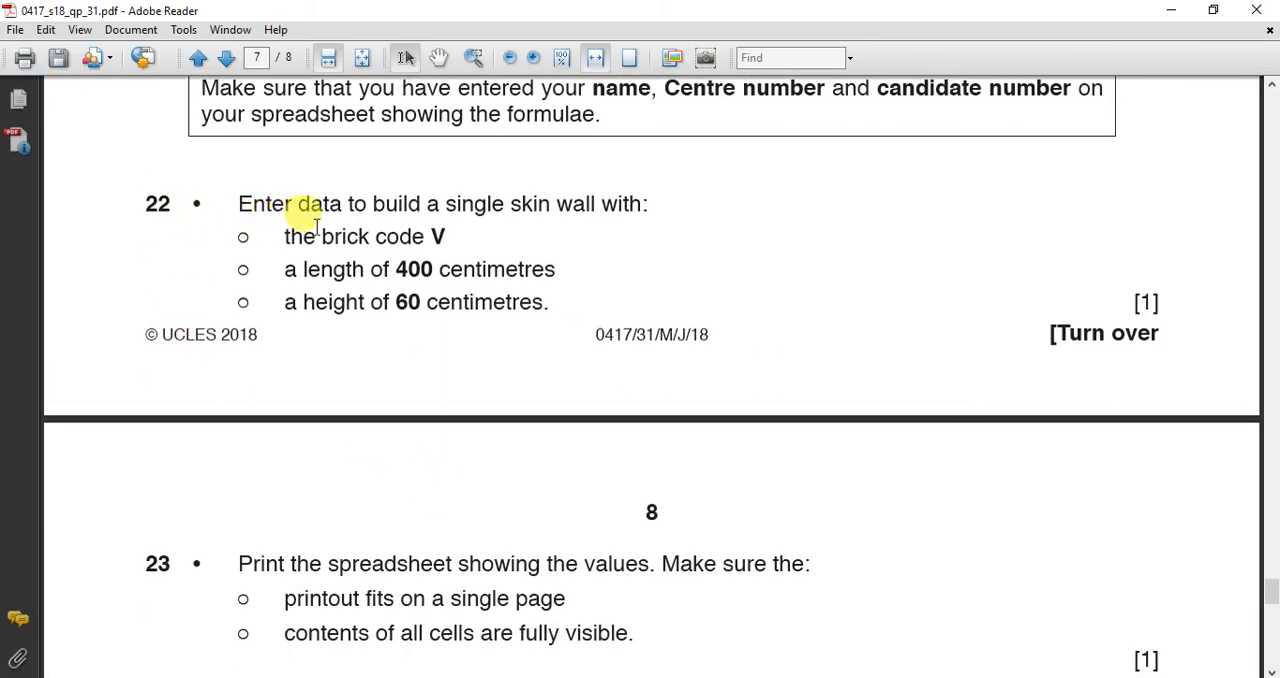
{"action": "mouse_move", "coordinate": [557, 190]}
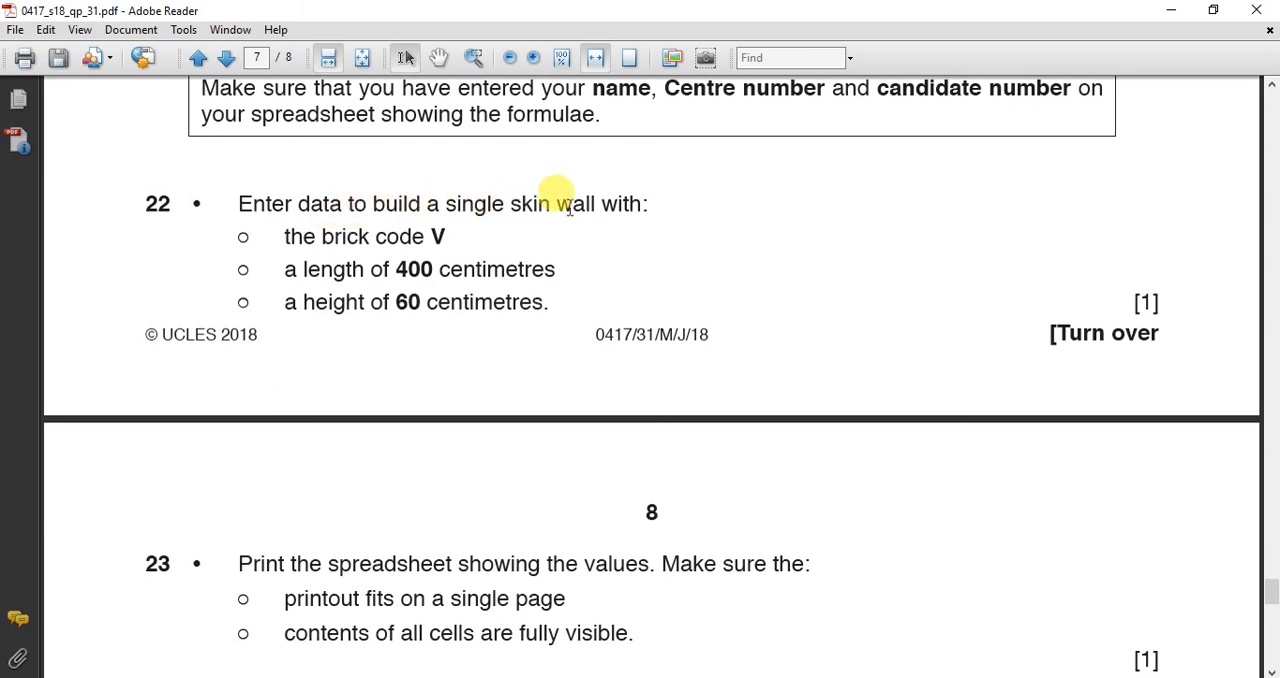
{"action": "left_click_drag", "start_coordinate": [445, 204], "coordinate": [550, 204]}
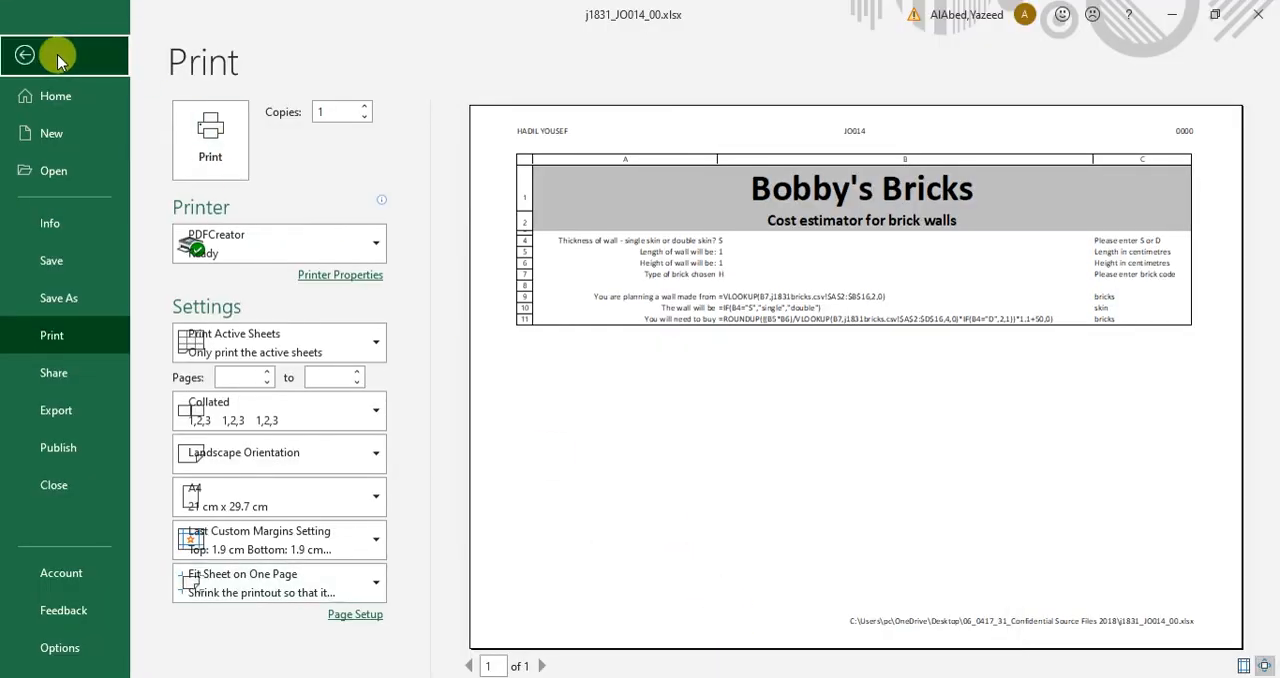
Show values again and enter brick code V, length 400 and height 60, giving 239 bricks.
{"action": "left_click", "coordinate": [25, 55]}
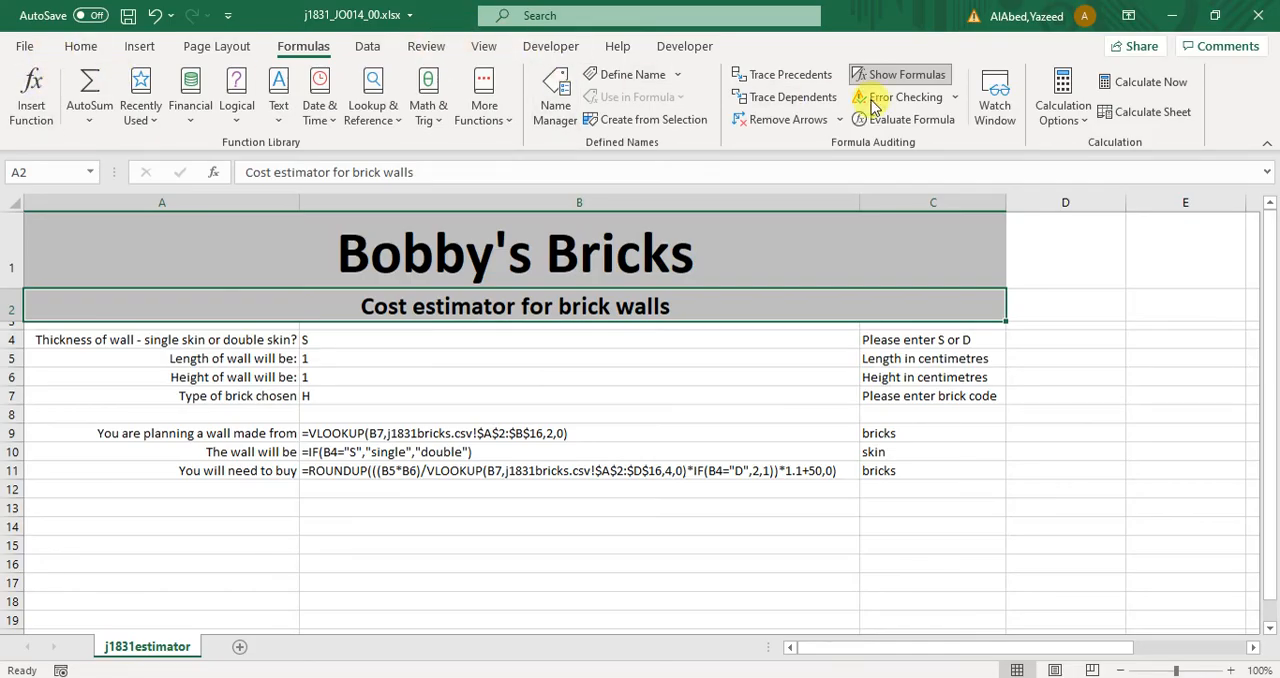
{"action": "left_click", "coordinate": [900, 74]}
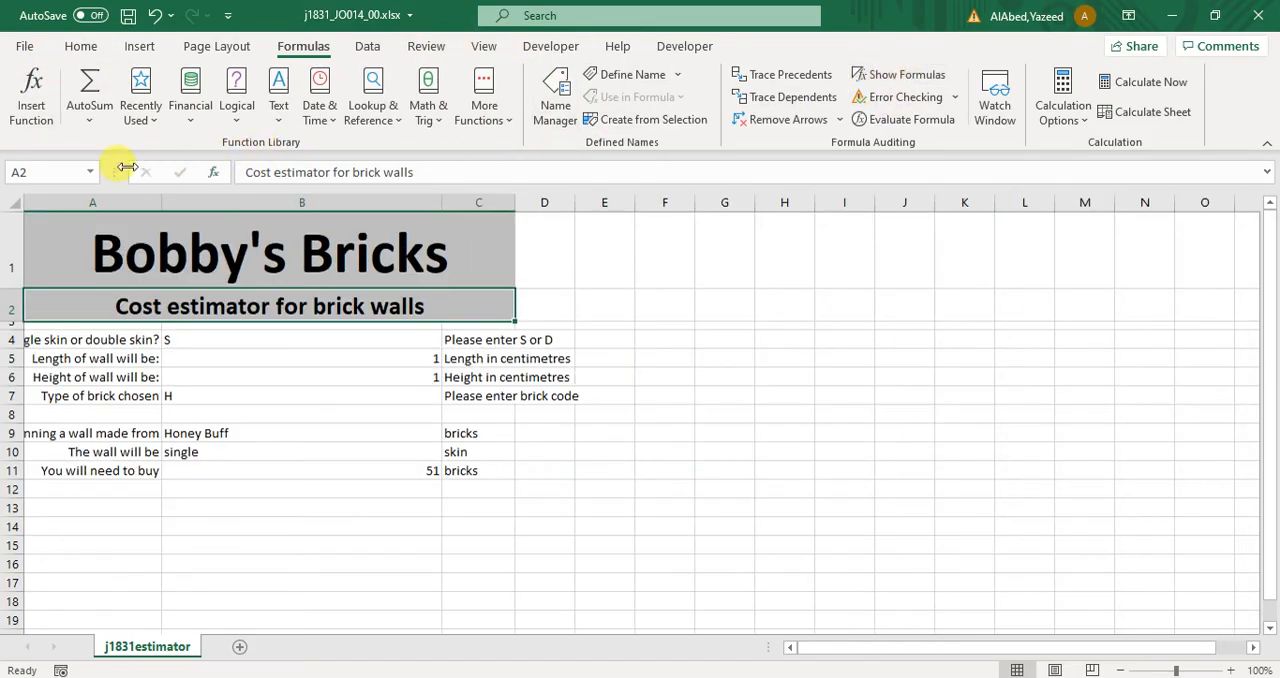
{"action": "mouse_move", "coordinate": [21, 198]}
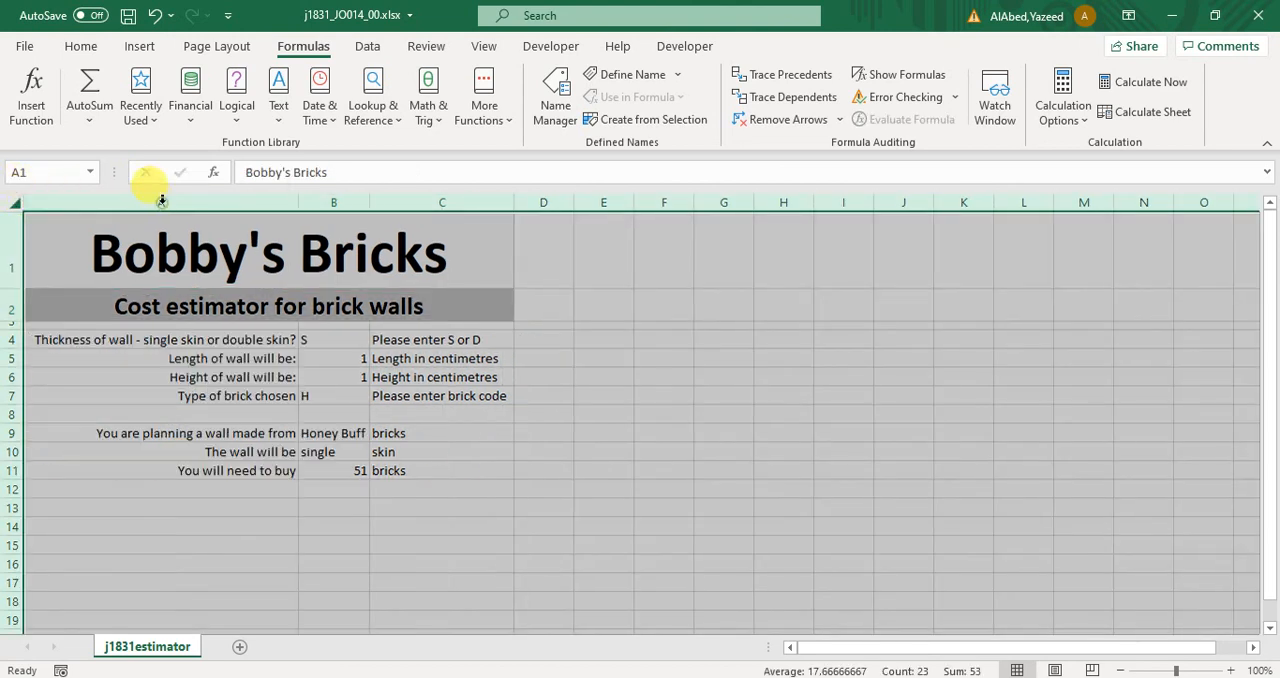
{"action": "mouse_move", "coordinate": [331, 334]}
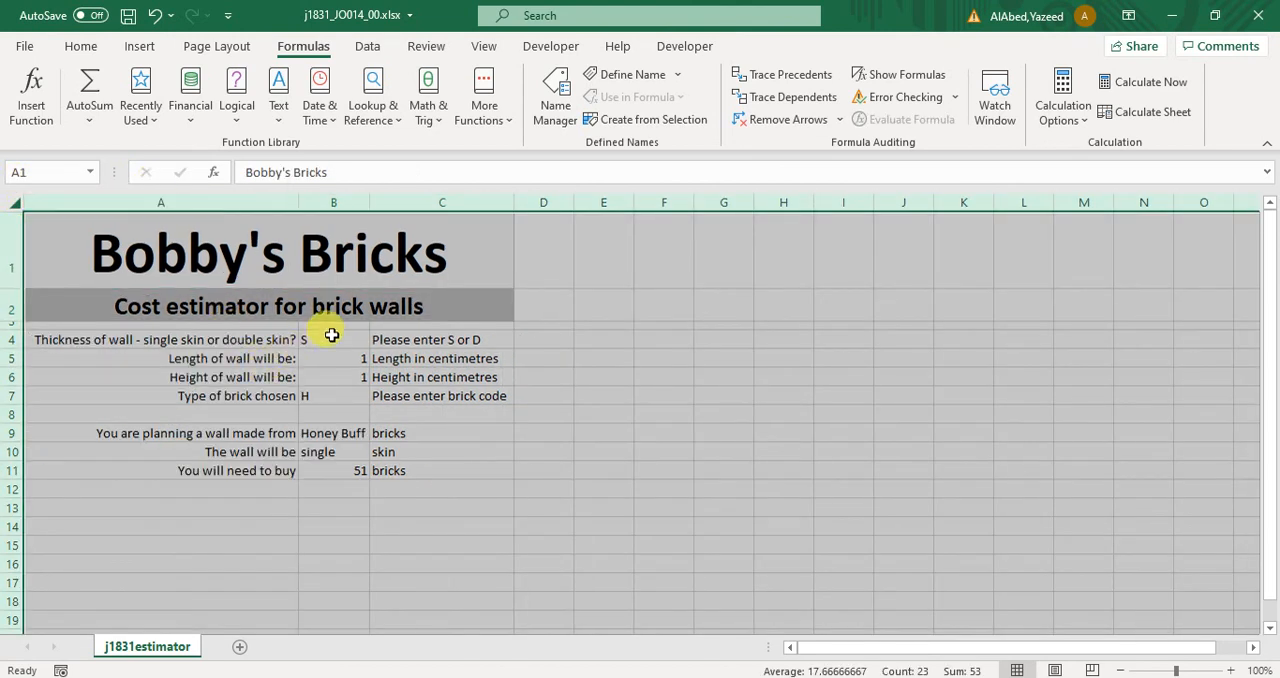
{"action": "left_click", "coordinate": [333, 339]}
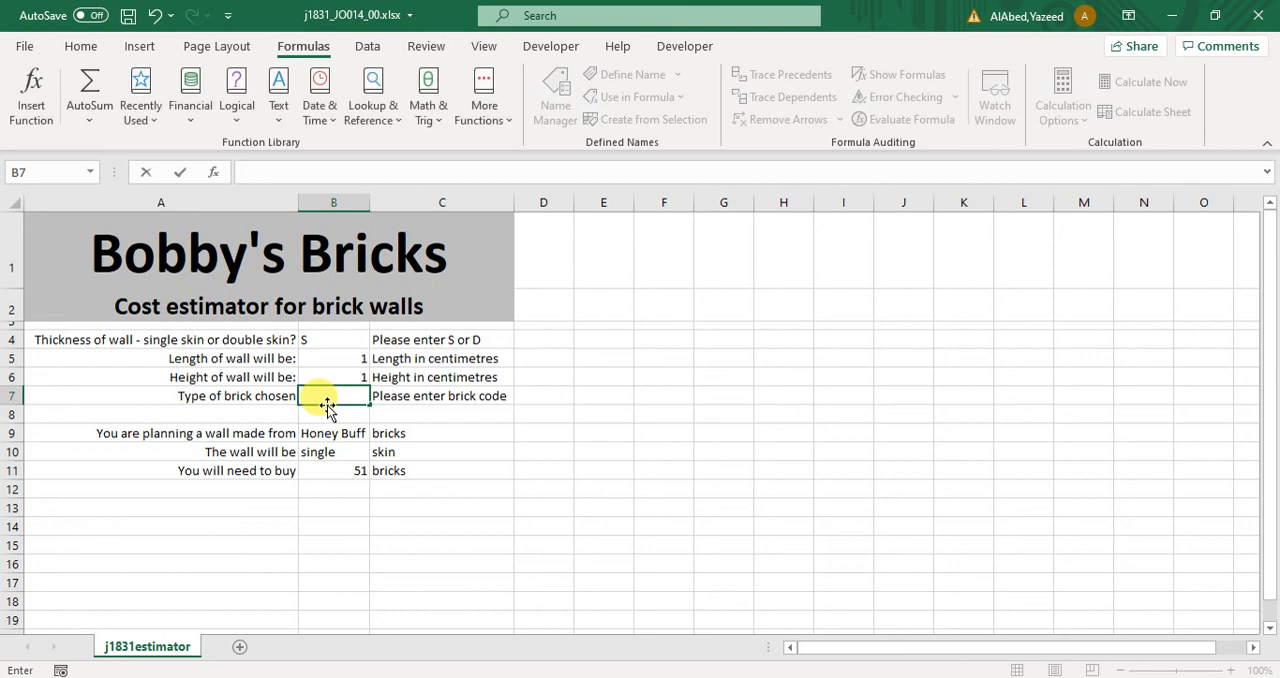
{"action": "type", "text": "V"}
{"action": "left_click", "coordinate": [334, 358]}
{"action": "type", "text": "600"}
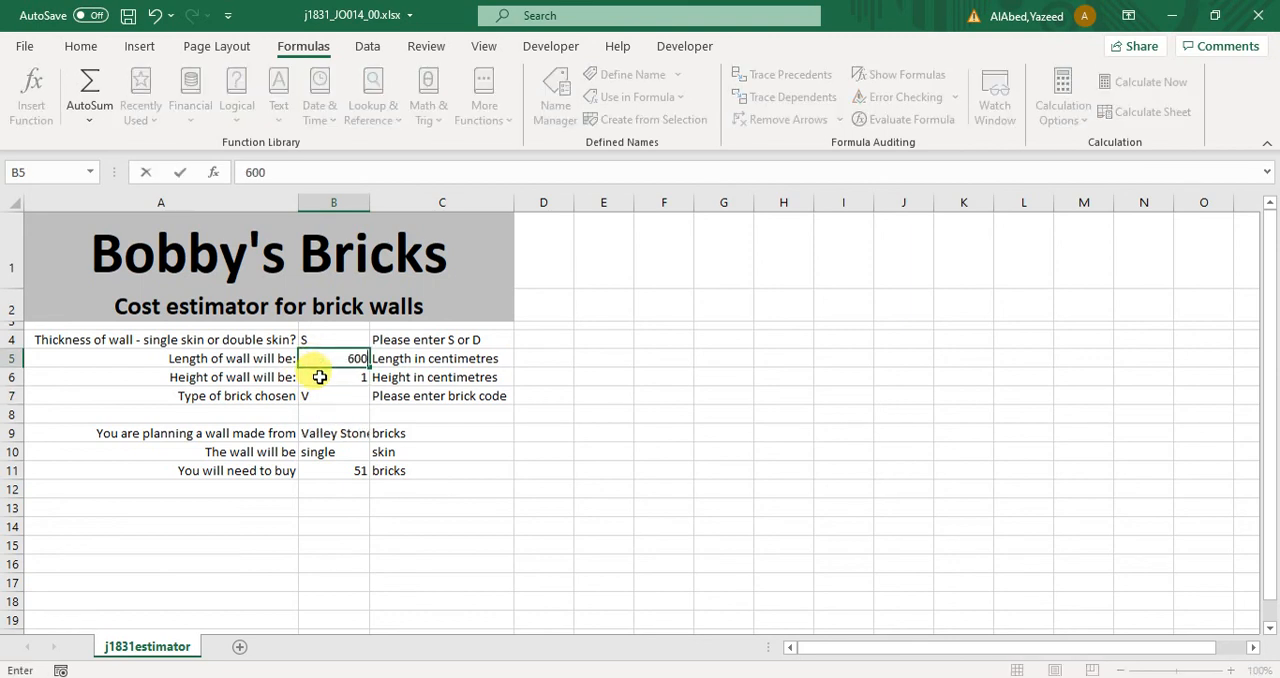
{"action": "type", "text": "40"}
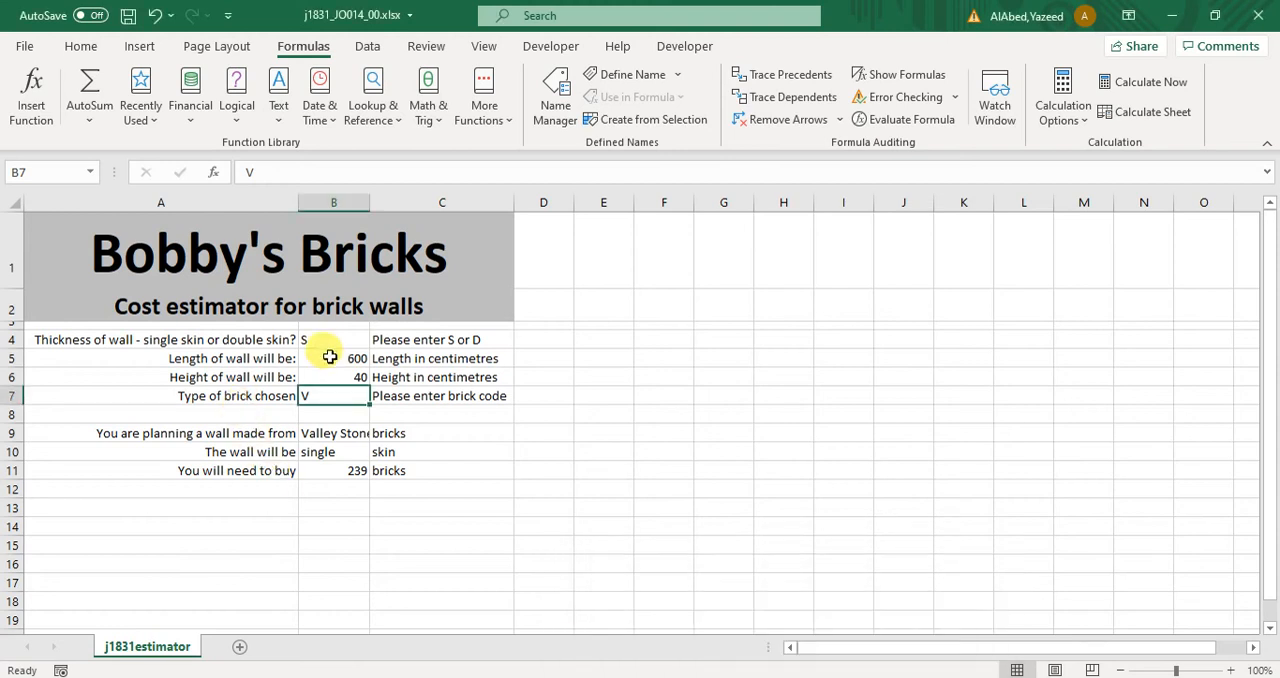
{"action": "type", "text": "400"}
{"action": "left_click", "coordinate": [334, 377]}
{"action": "type", "text": "60"}
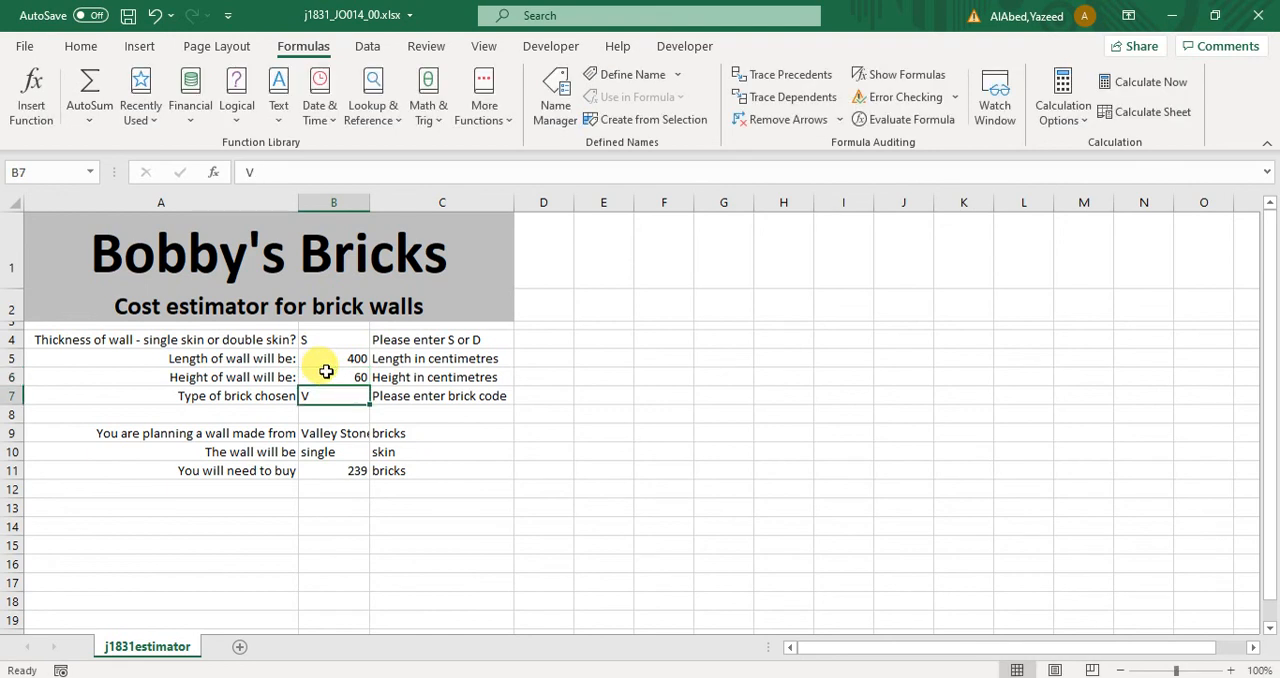
{"action": "mouse_move", "coordinate": [388, 510]}
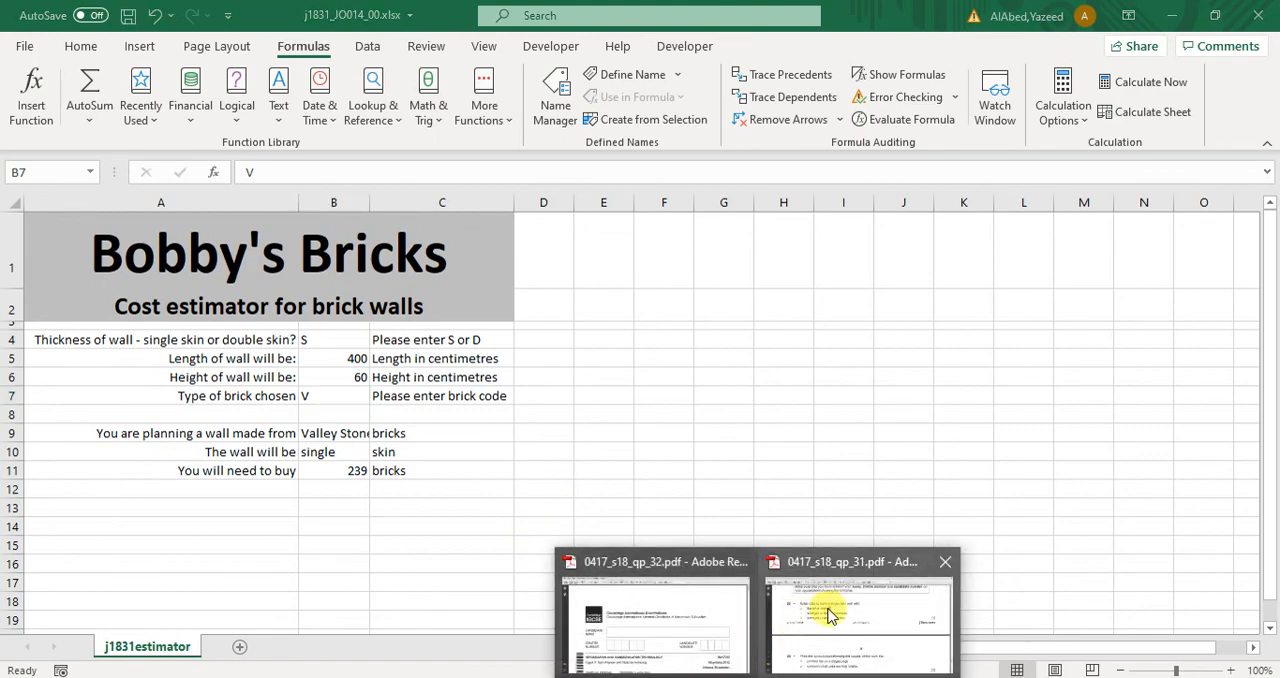
Scroll to task 23 and highlight its 'a single page' requirement for the values printout.
{"action": "left_click", "coordinate": [836, 621]}
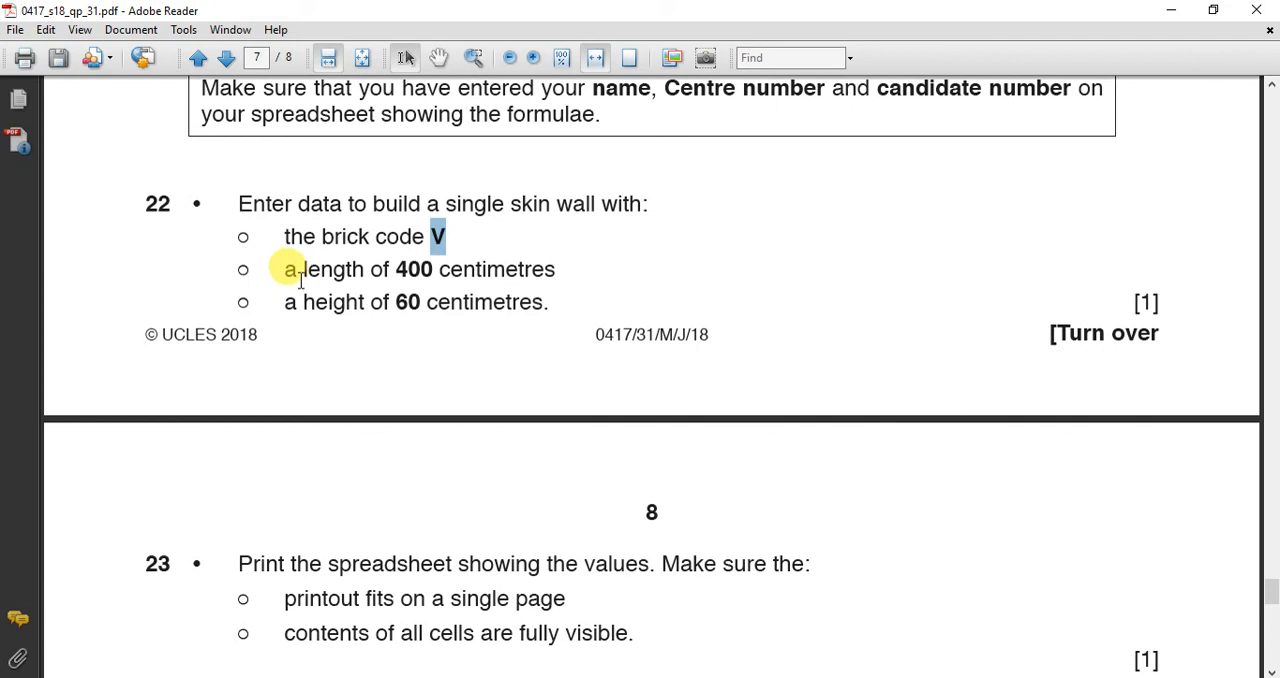
{"action": "scroll", "scroll_direction": "down", "scroll_amount": 3}
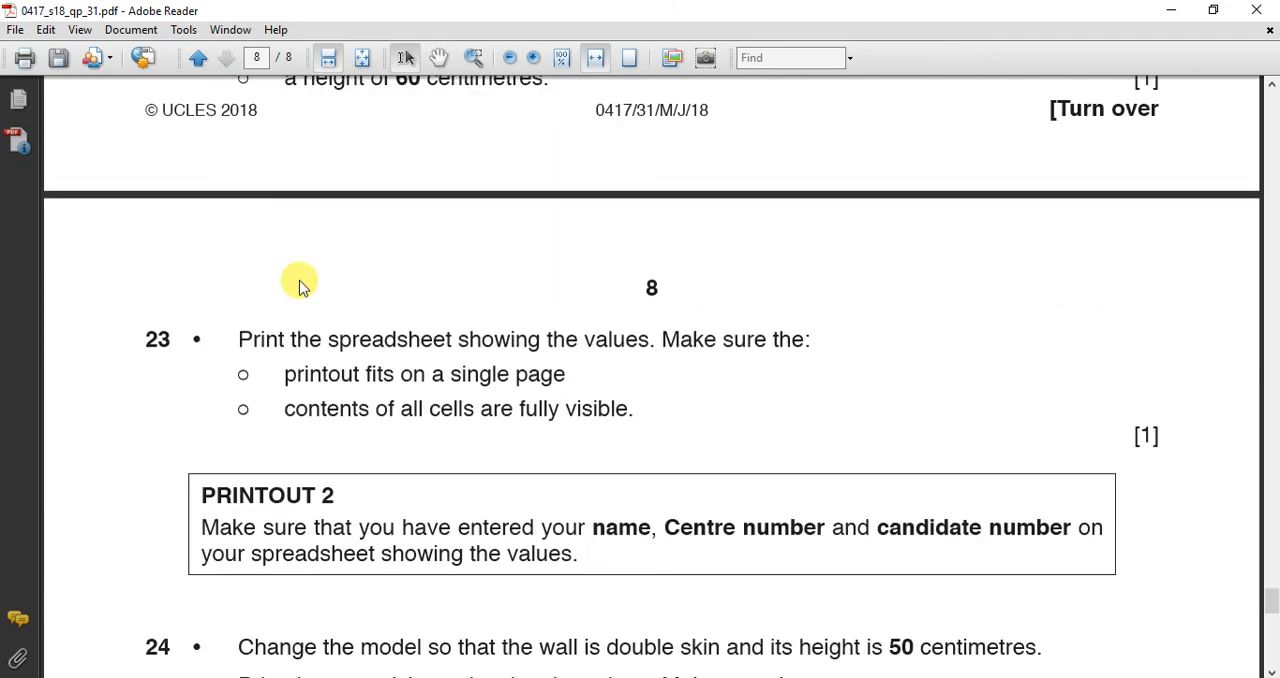
{"action": "left_click_drag", "start_coordinate": [431, 374], "coordinate": [564, 374]}
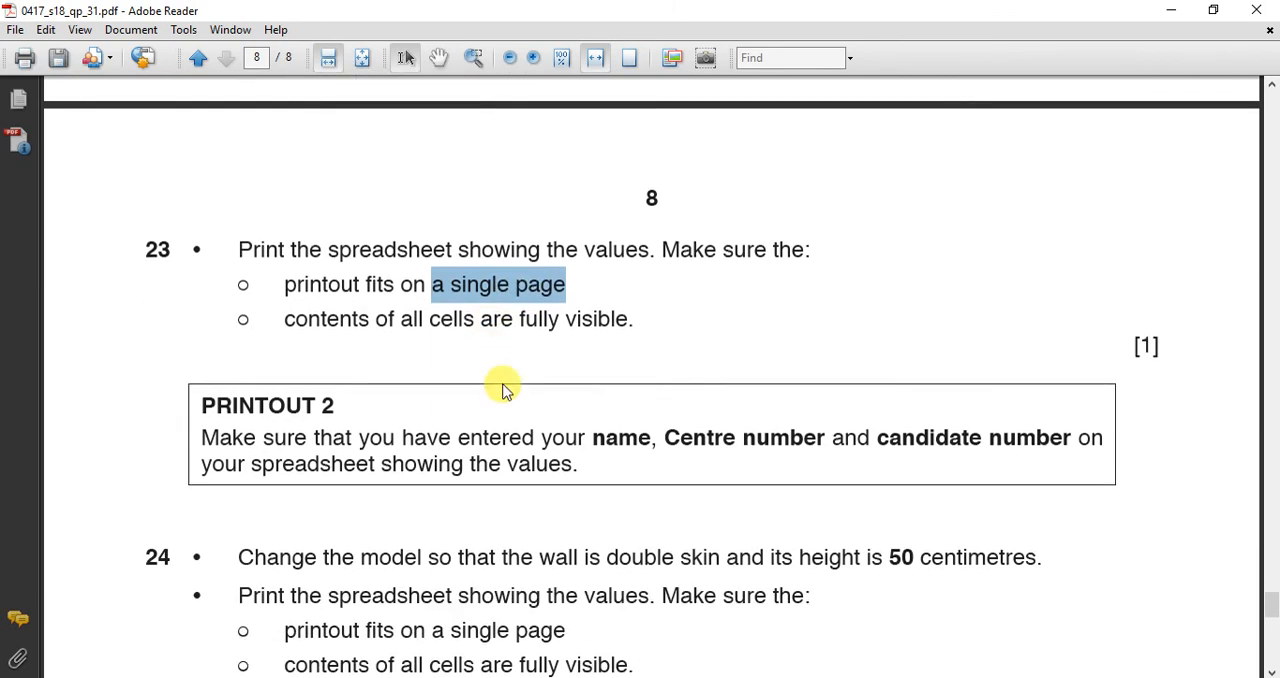
{"action": "scroll", "scroll_direction": "down", "scroll_amount": 3}
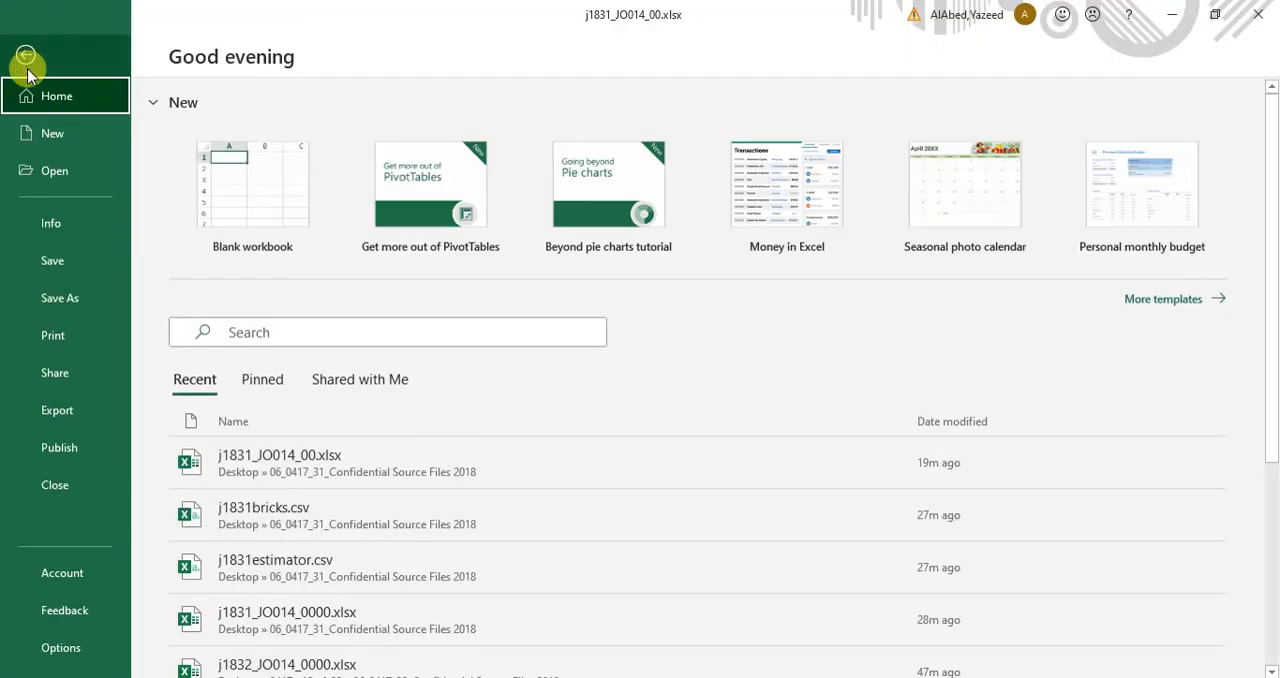
Switch the values printout to portrait and stop printing row and column headings.
{"action": "left_click", "coordinate": [52, 335]}
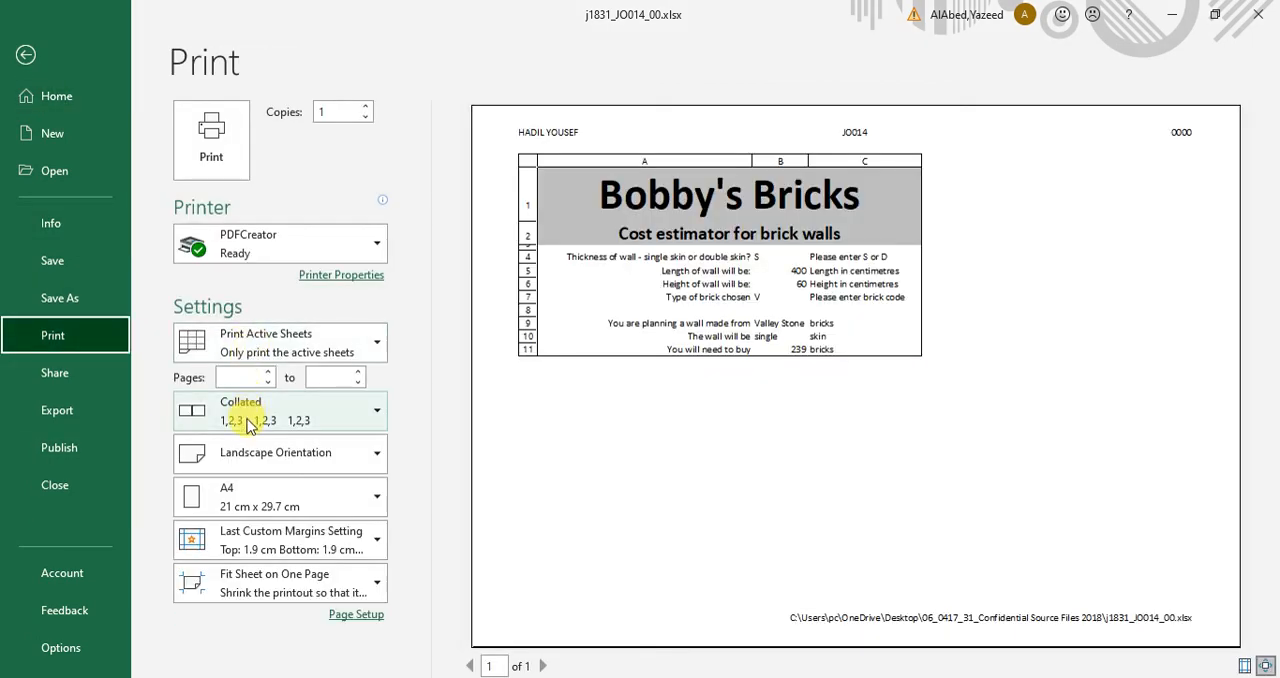
{"action": "left_click", "coordinate": [280, 453]}
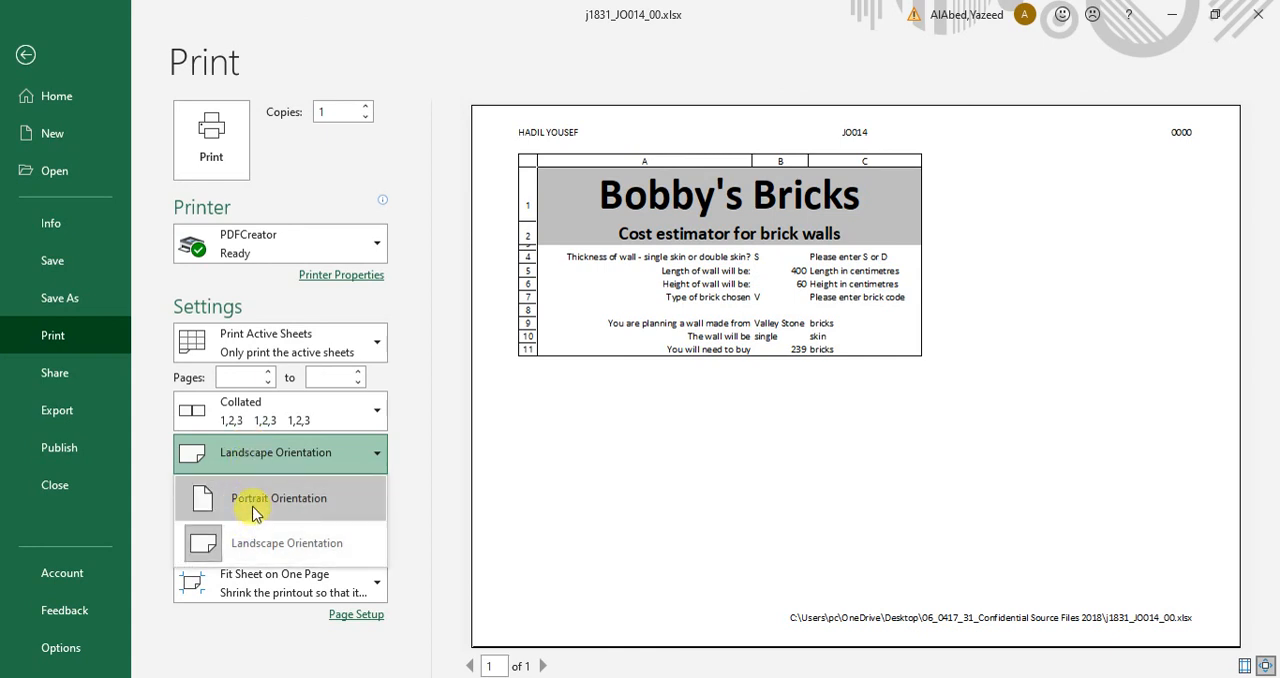
{"action": "left_click", "coordinate": [279, 498]}
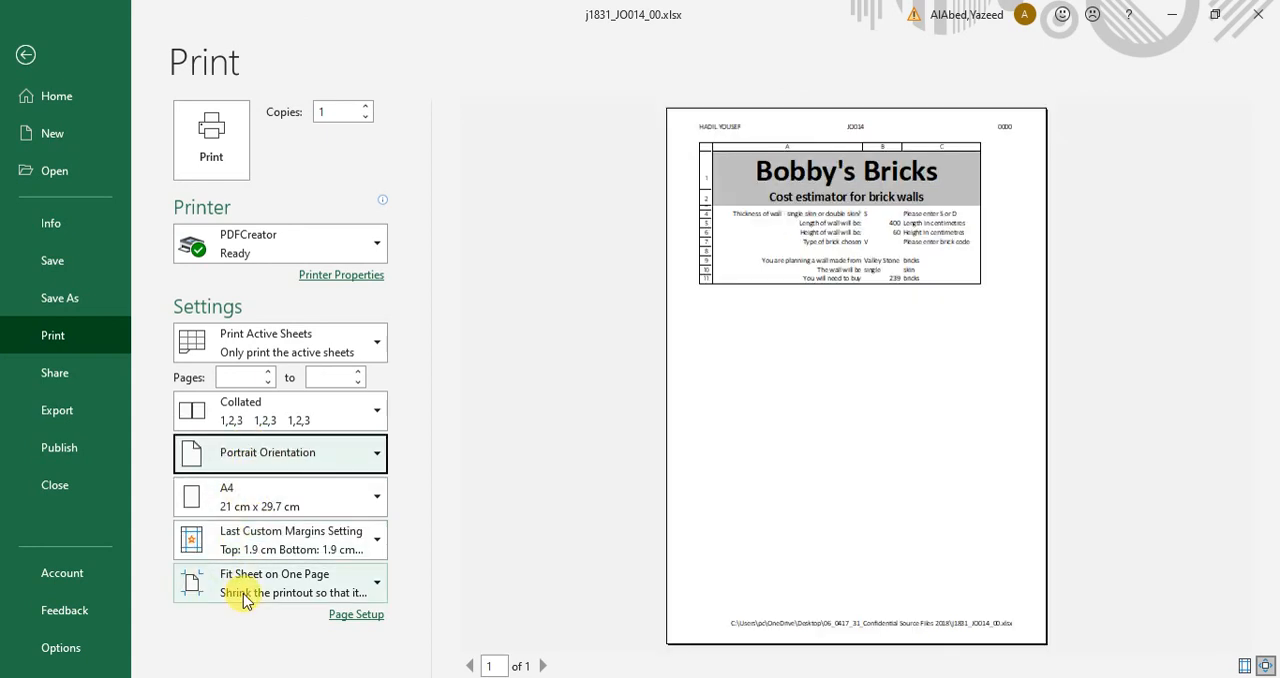
{"action": "mouse_move", "coordinate": [356, 621]}
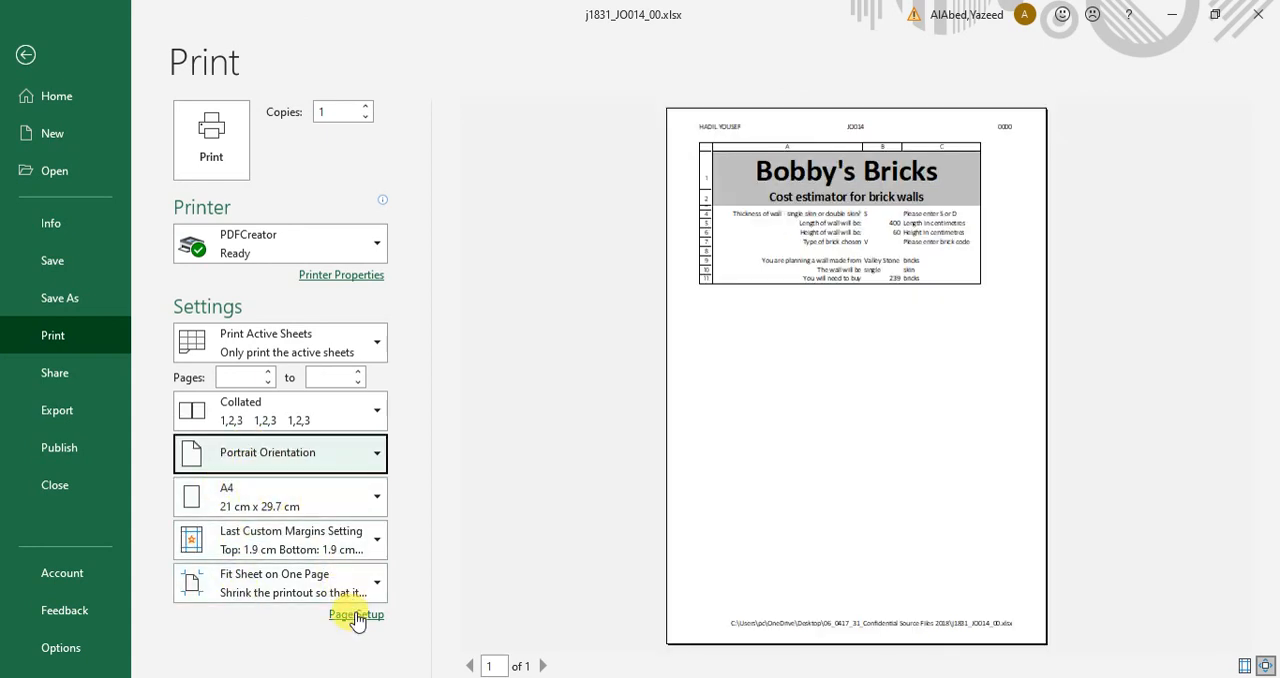
{"action": "left_click", "coordinate": [355, 615]}
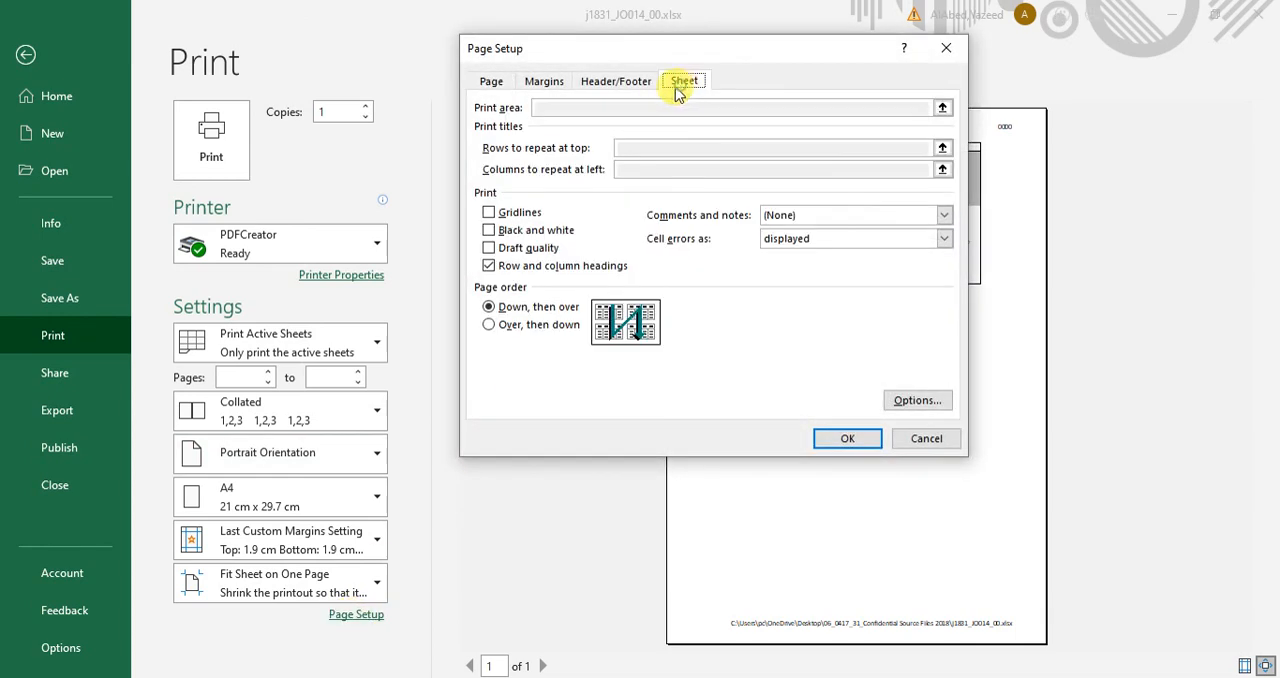
{"action": "left_click", "coordinate": [847, 438]}
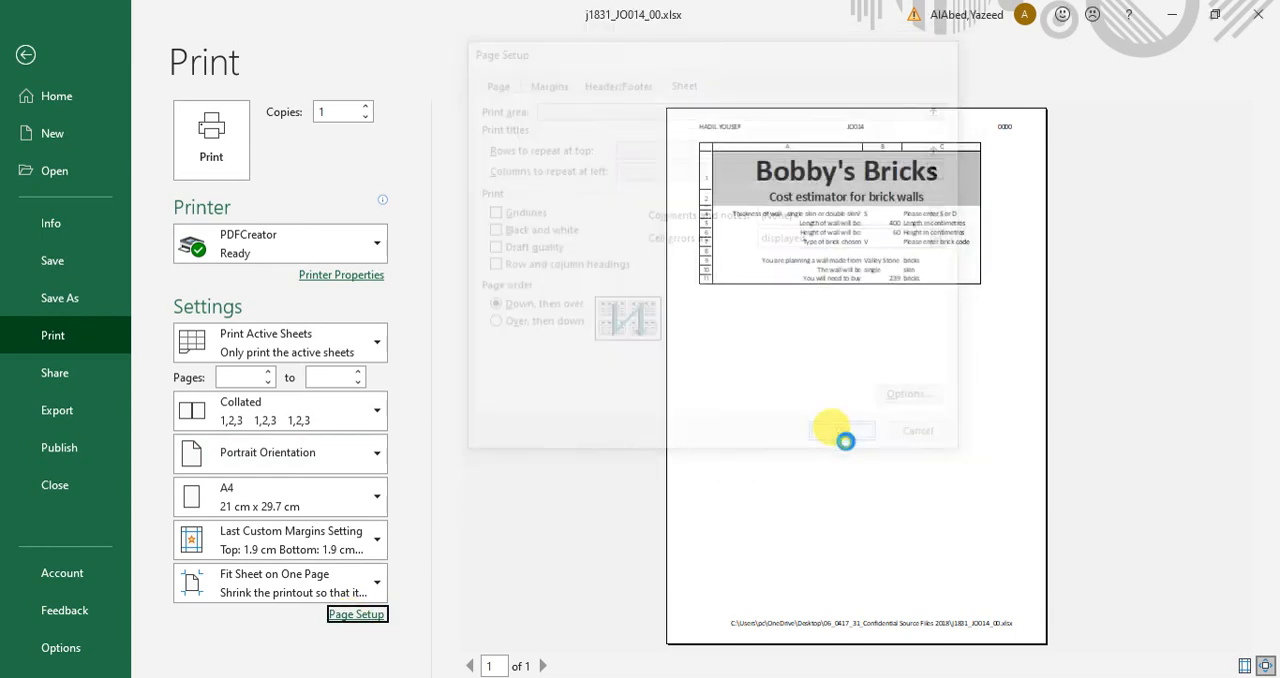
{"action": "left_click", "coordinate": [830, 432]}
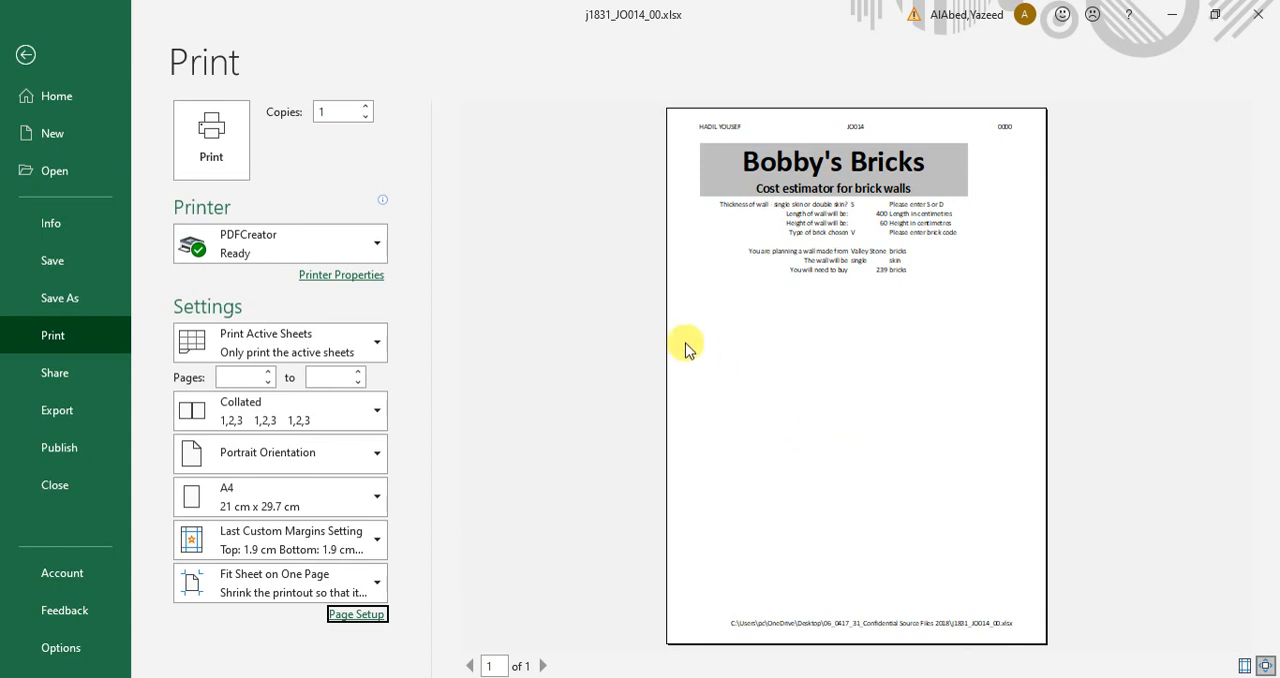
{"action": "mouse_move", "coordinate": [721, 333]}
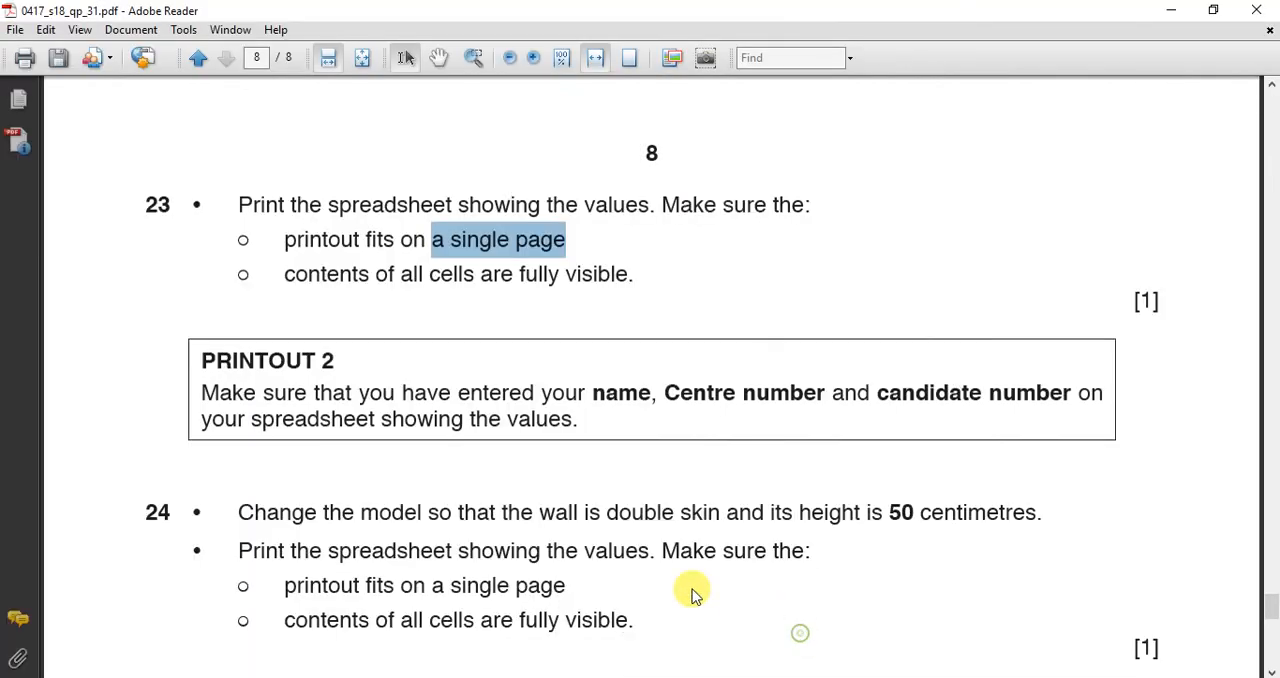
Highlight task 24's double skin, 50 cm high wall requirement and scroll to the paper's end.
{"action": "scroll", "scroll_direction": "down", "scroll_amount": 3}
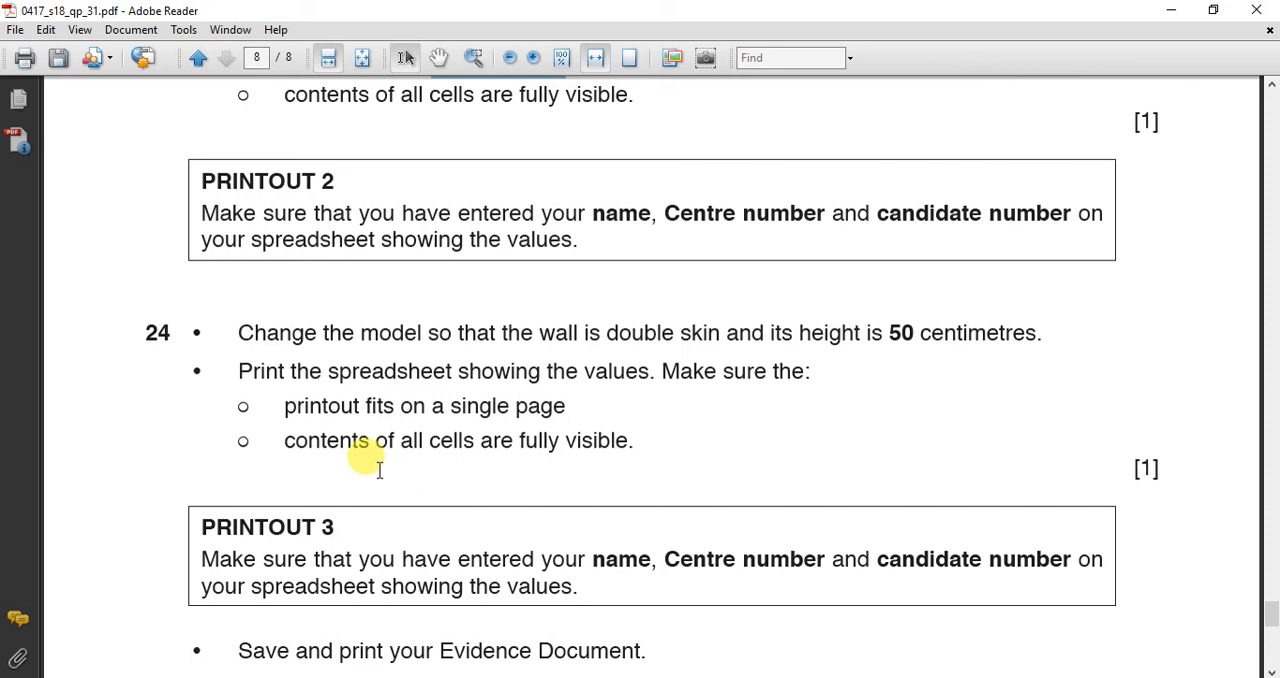
{"action": "scroll", "scroll_direction": "down", "scroll_amount": 3}
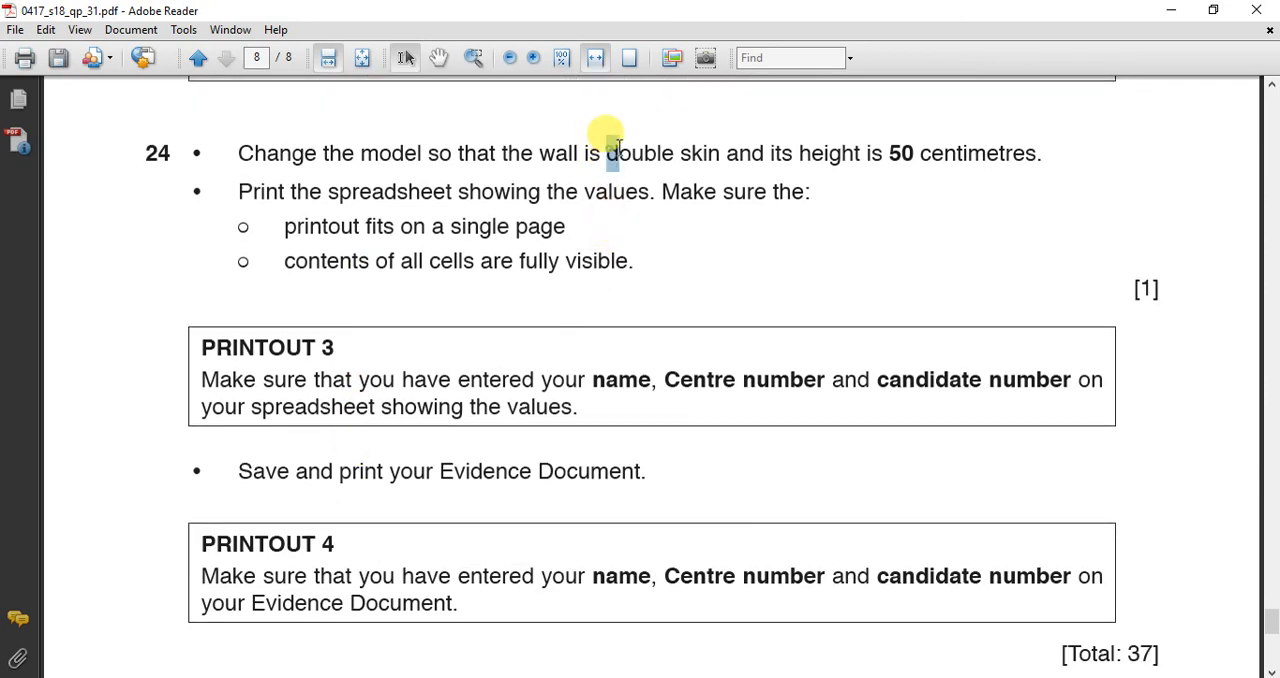
{"action": "left_click_drag", "start_coordinate": [607, 153], "coordinate": [914, 153]}
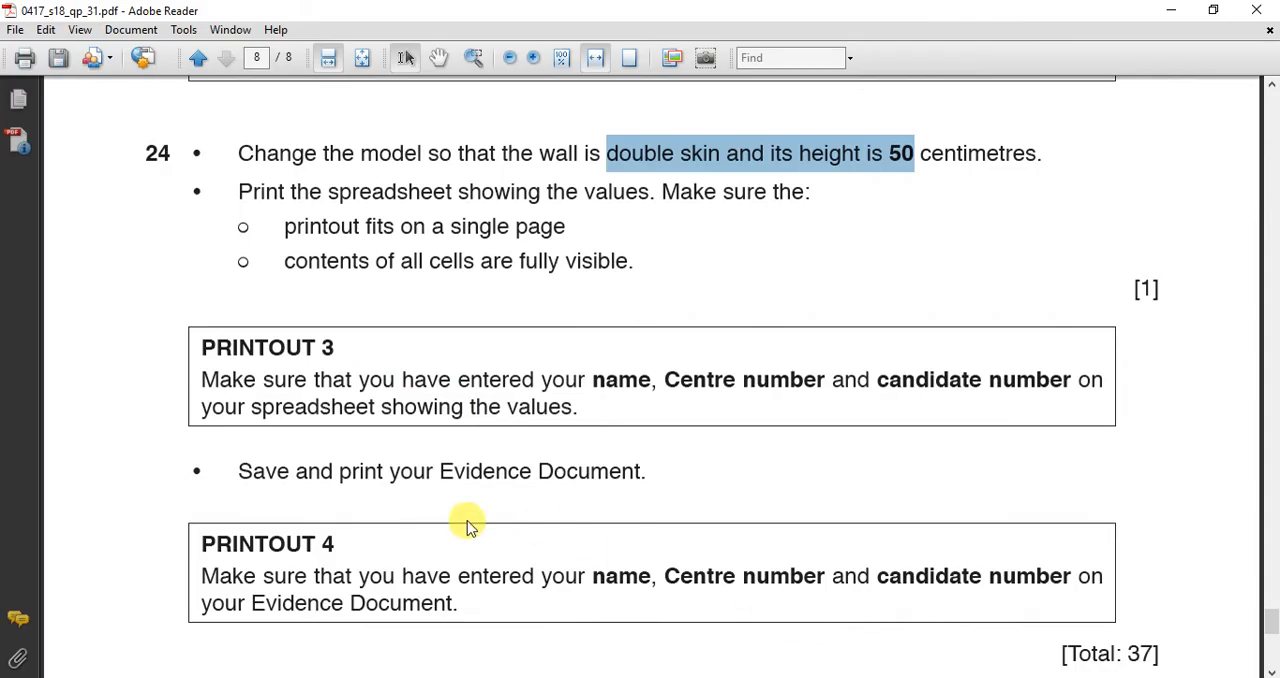
{"action": "scroll", "scroll_direction": "down", "scroll_amount": 3}
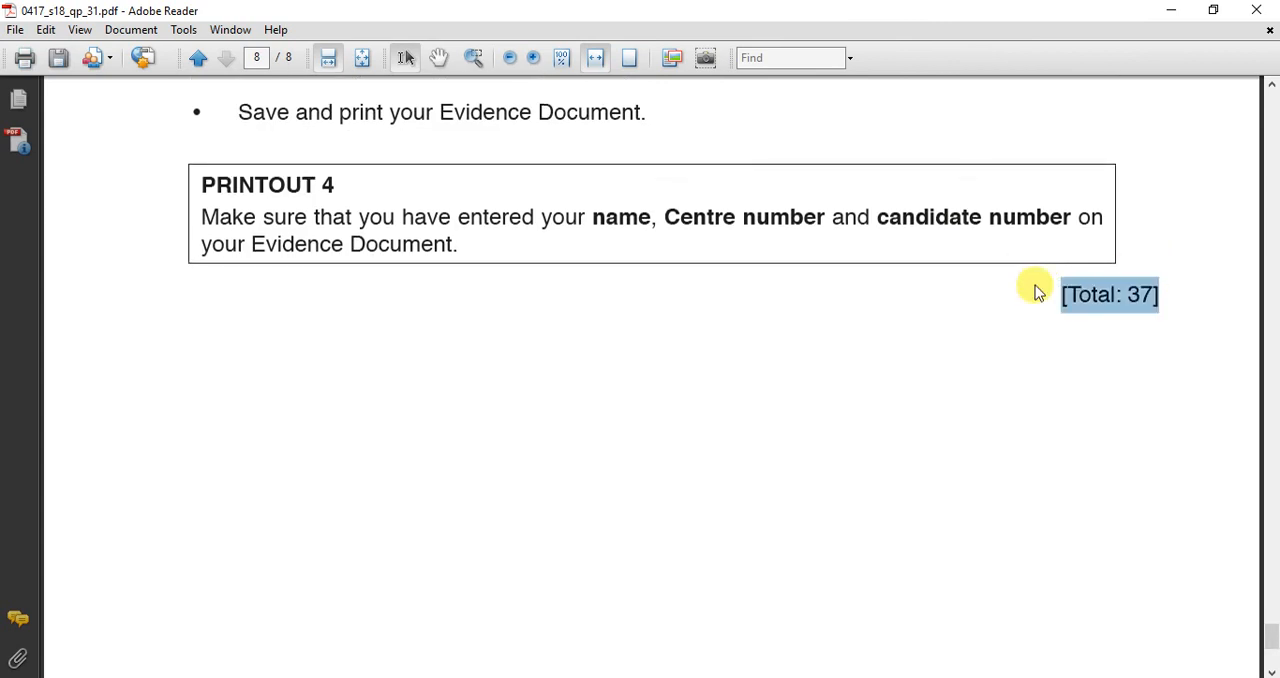
{"action": "mouse_move", "coordinate": [78, 21]}
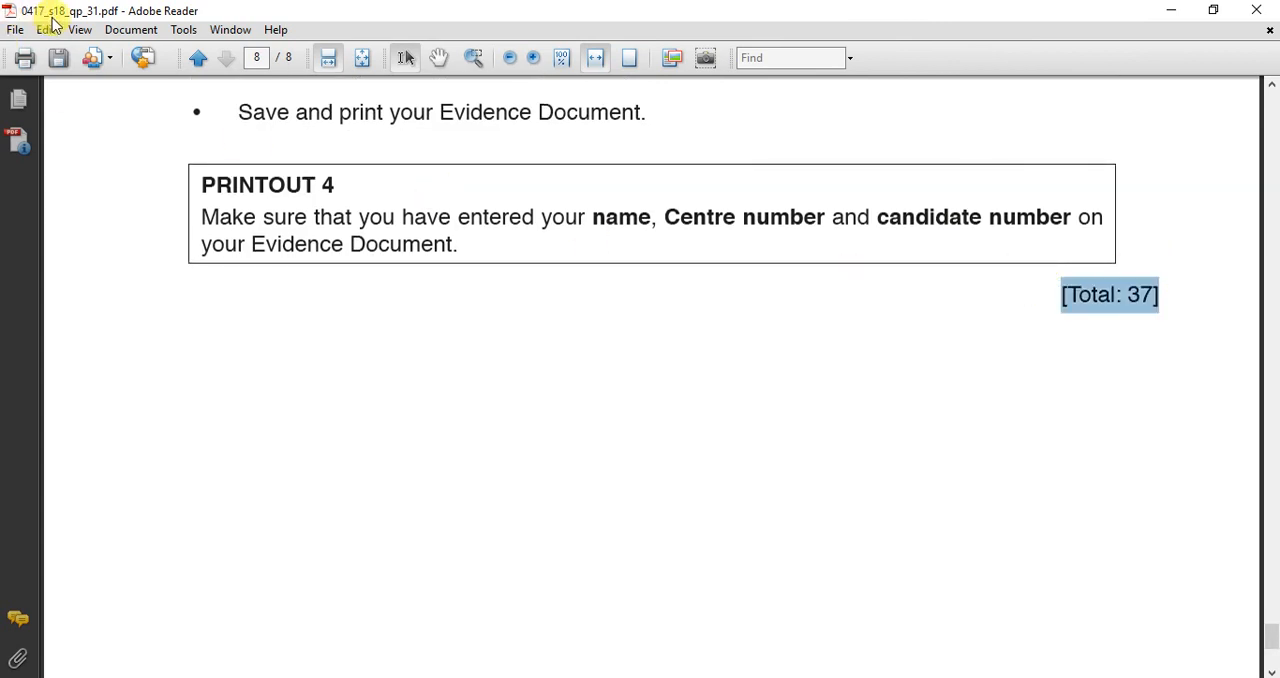